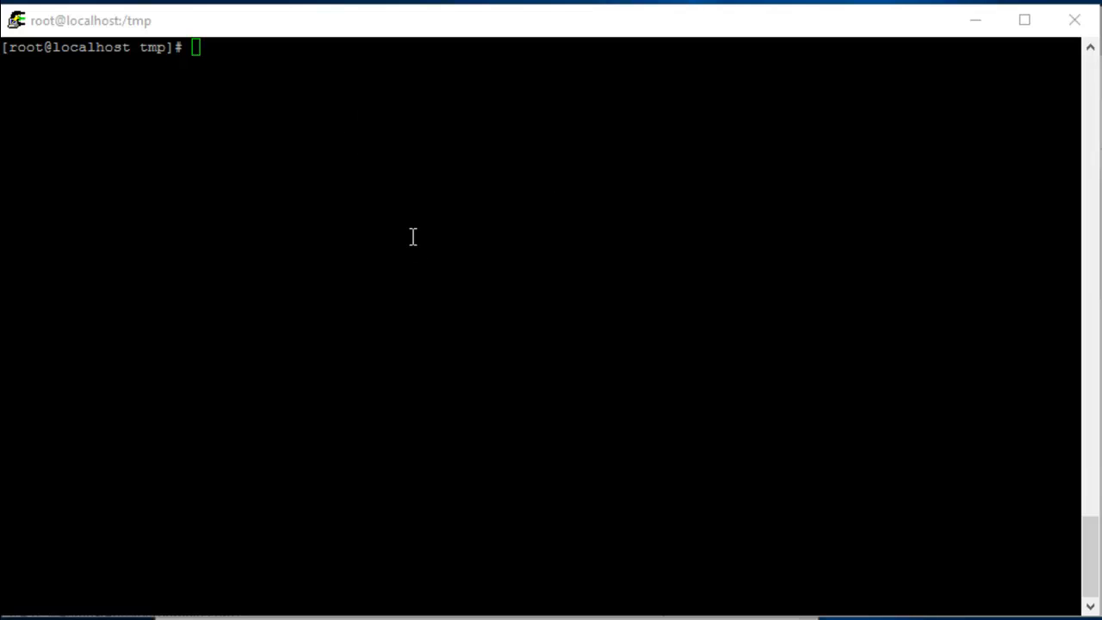
{"action": "mouse_move", "coordinate": [358, 270]}
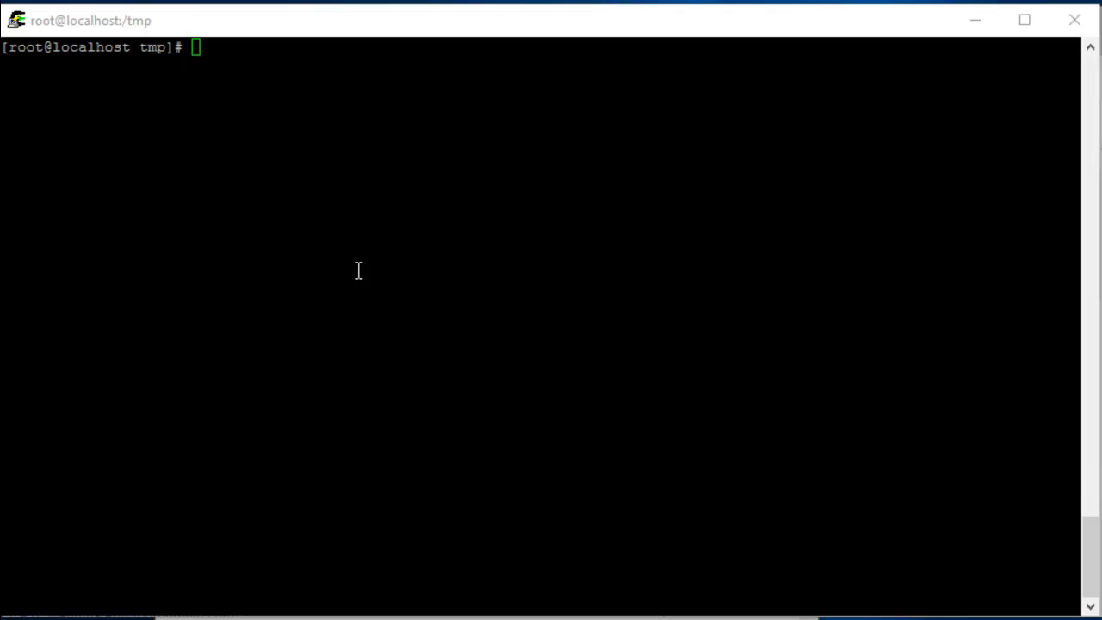
{"action": "mouse_move", "coordinate": [358, 272]}
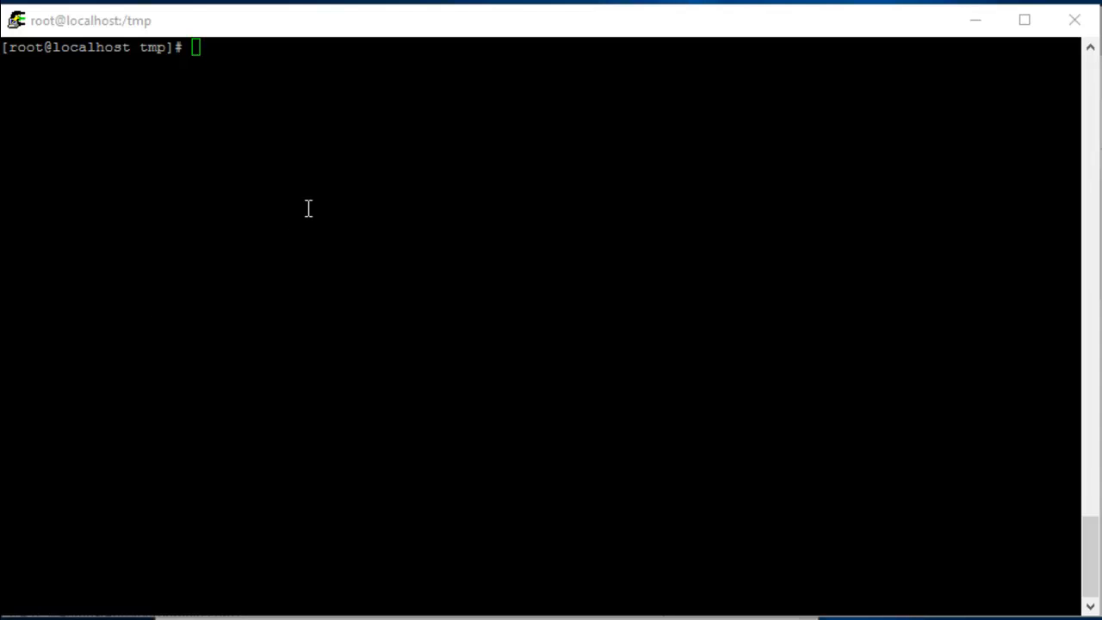
{"action": "mouse_move", "coordinate": [308, 209]}
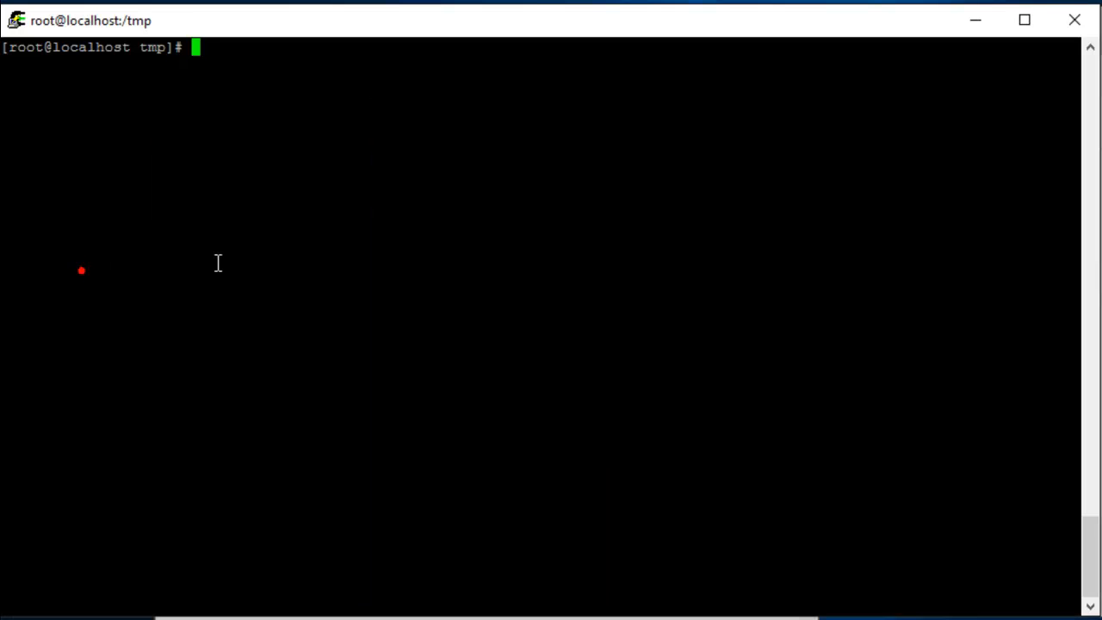
{"action": "mouse_move", "coordinate": [444, 240]}
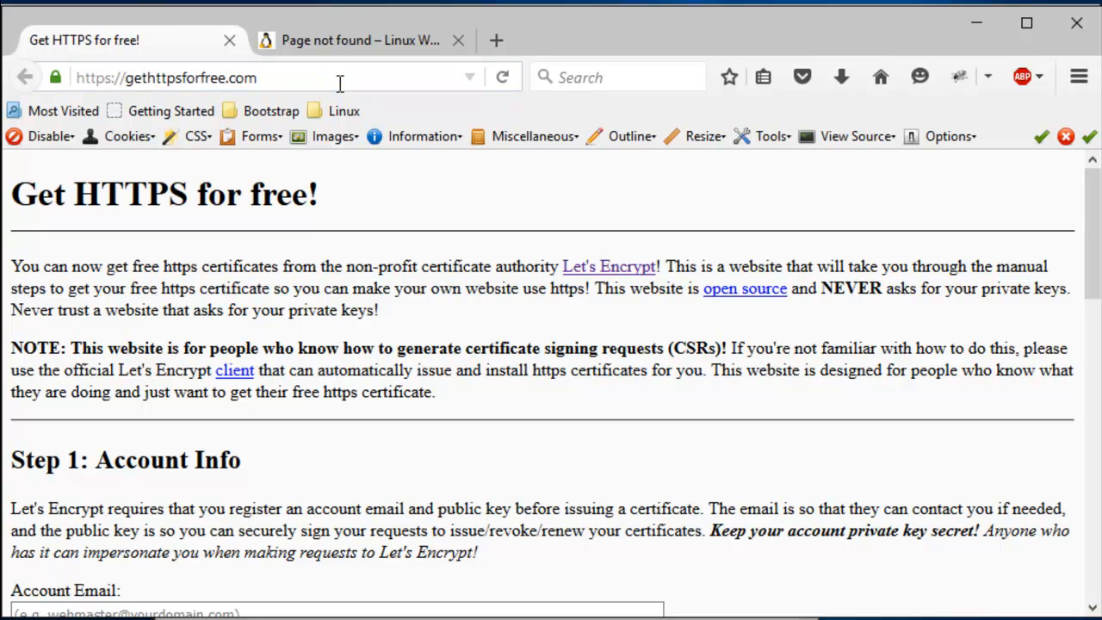
{"action": "mouse_move", "coordinate": [397, 92]}
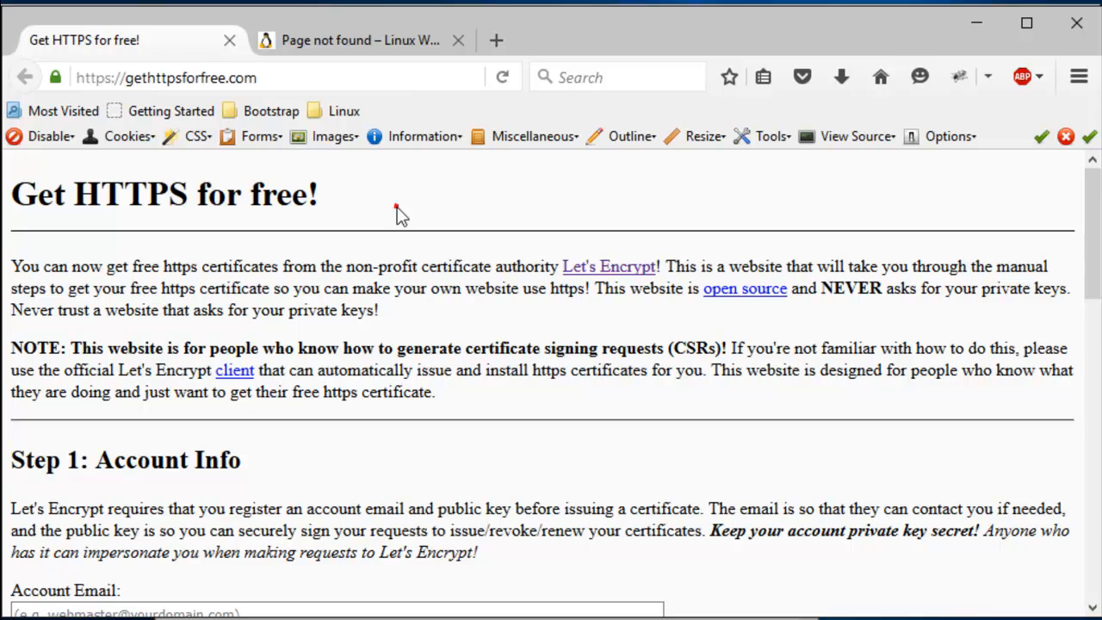
Scroll through the gethttpsforfree.com steps and back up to the top.
{"action": "scroll", "scroll_direction": "down", "scroll_amount": 3}
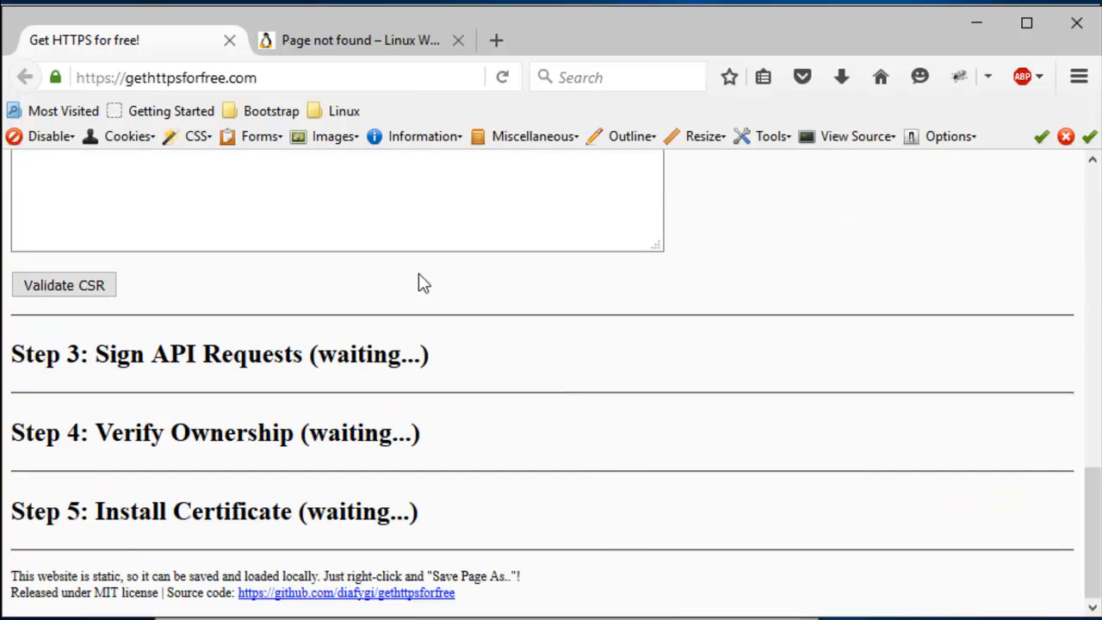
{"action": "mouse_move", "coordinate": [435, 296]}
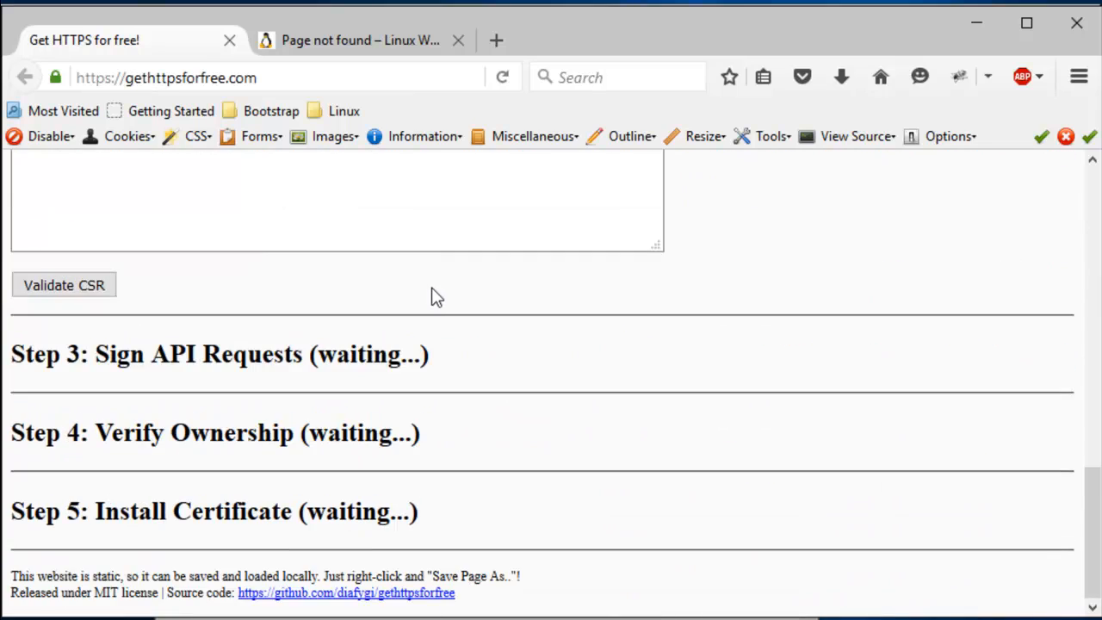
{"action": "mouse_move", "coordinate": [435, 308]}
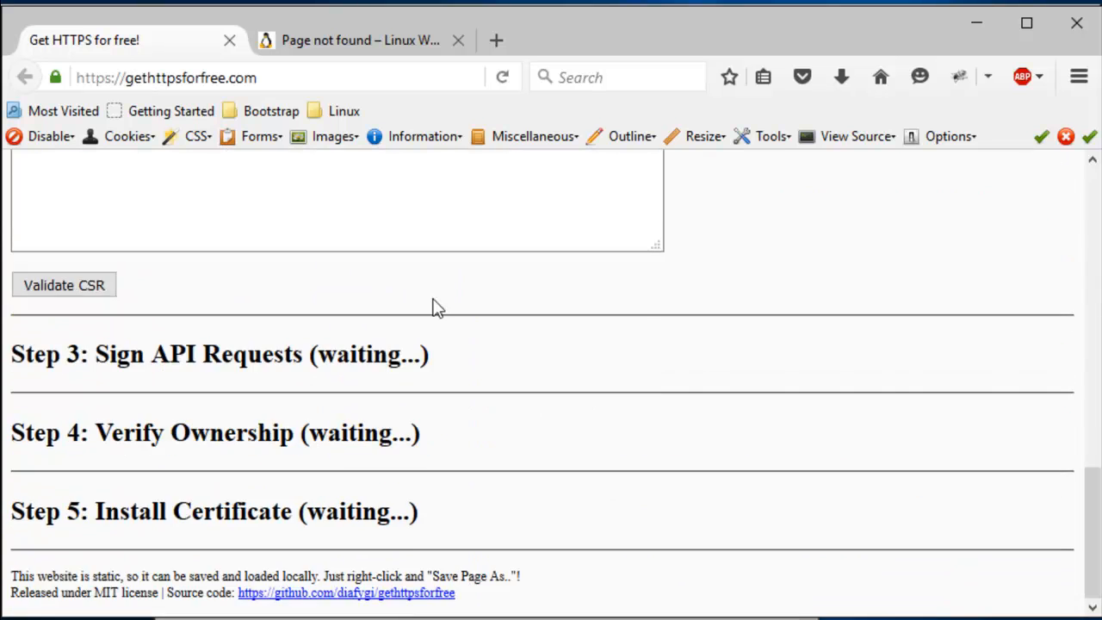
{"action": "scroll", "scroll_direction": "up", "scroll_amount": 3}
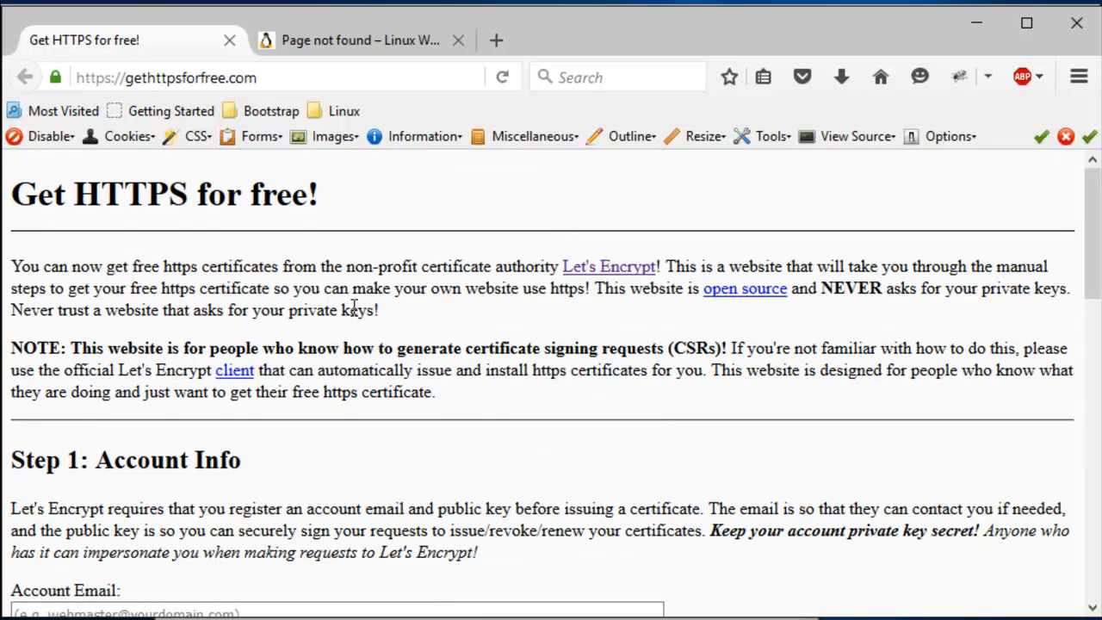
{"action": "mouse_move", "coordinate": [465, 228]}
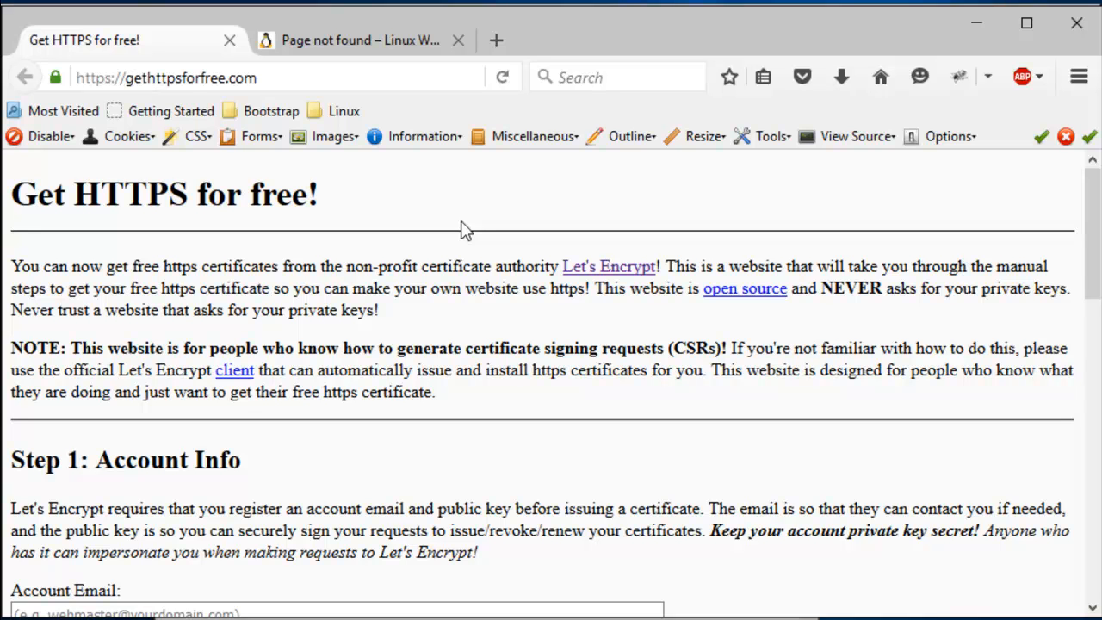
{"action": "mouse_move", "coordinate": [415, 345]}
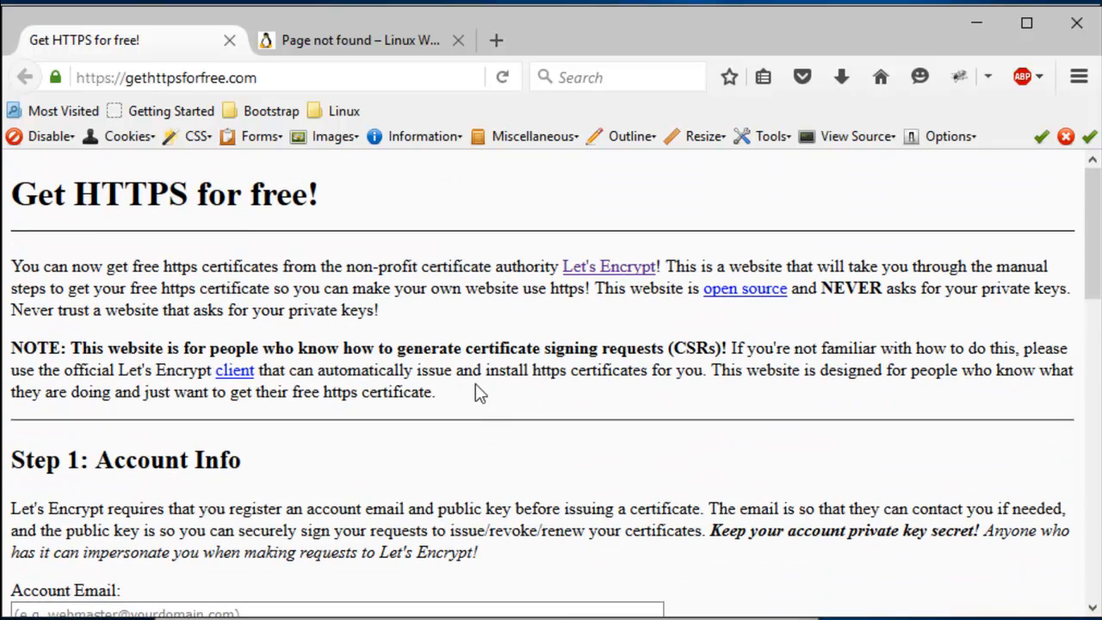
{"action": "mouse_move", "coordinate": [495, 472]}
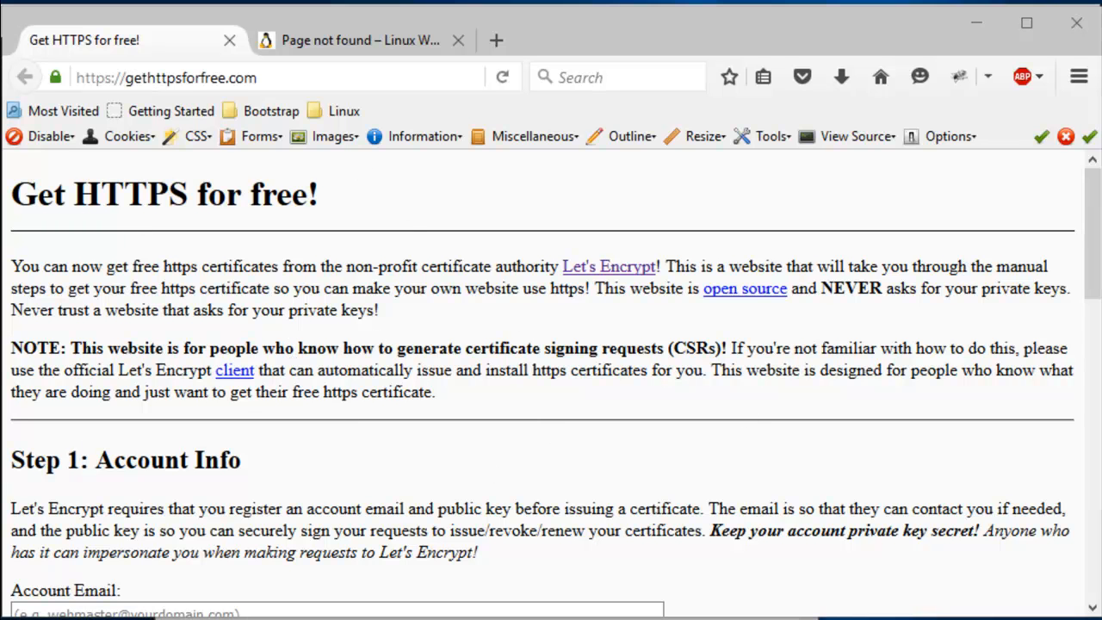
{"action": "left_click", "coordinate": [609, 266]}
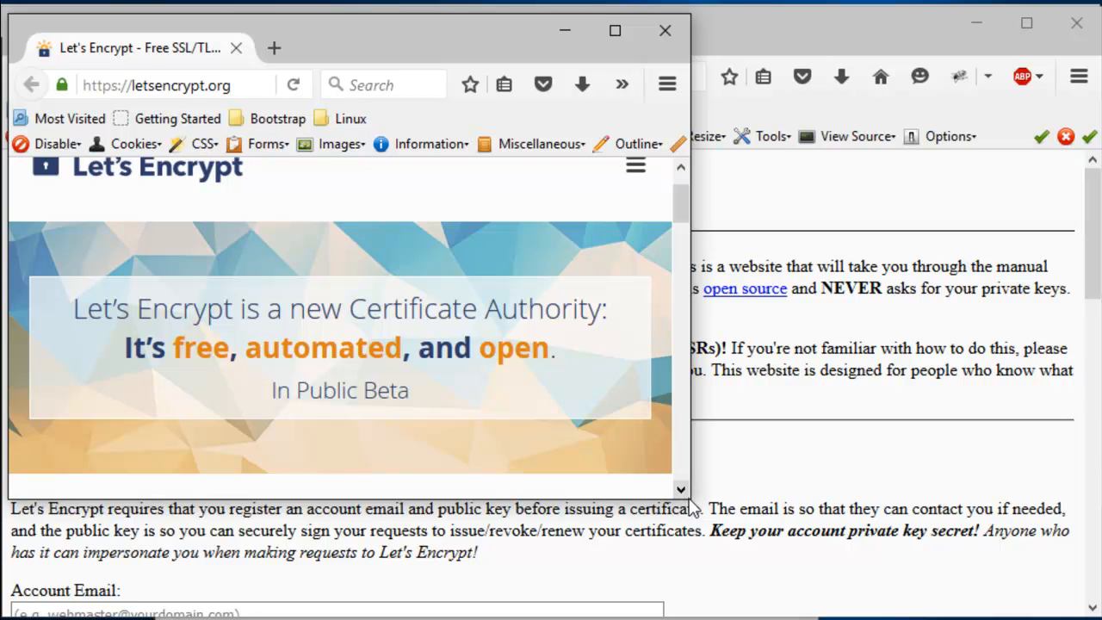
{"action": "mouse_move", "coordinate": [689, 504]}
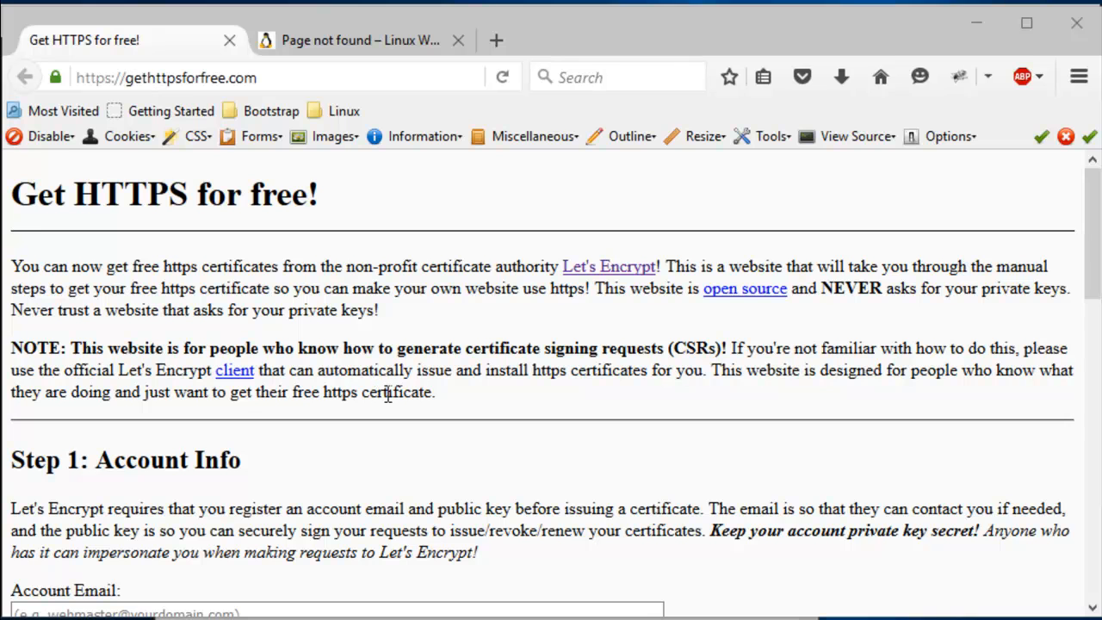
{"action": "mouse_move", "coordinate": [455, 355]}
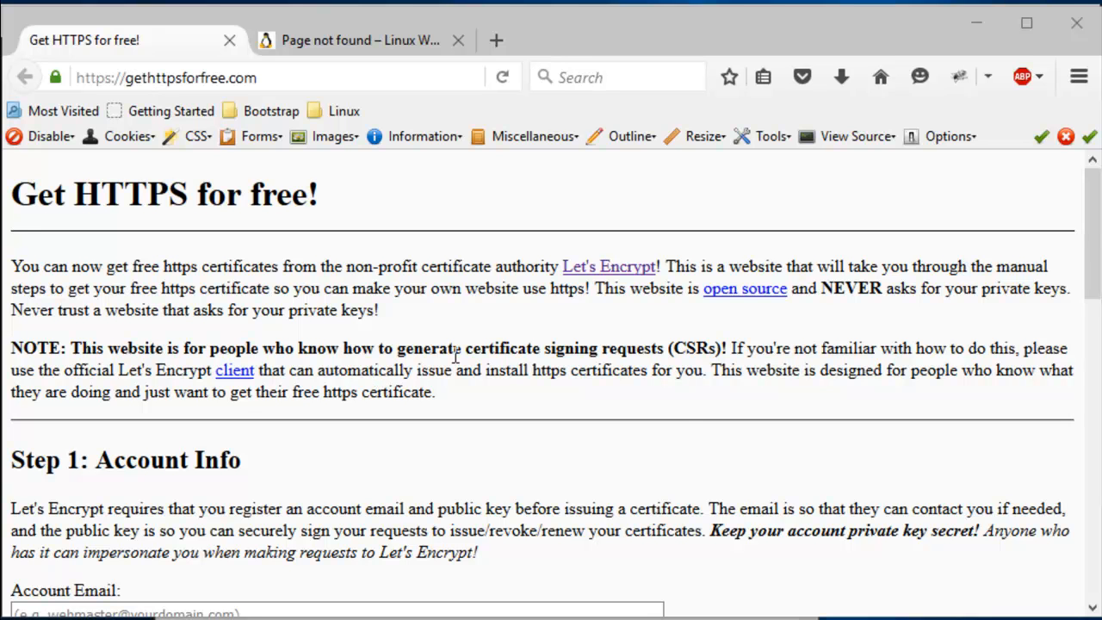
{"action": "mouse_move", "coordinate": [680, 409]}
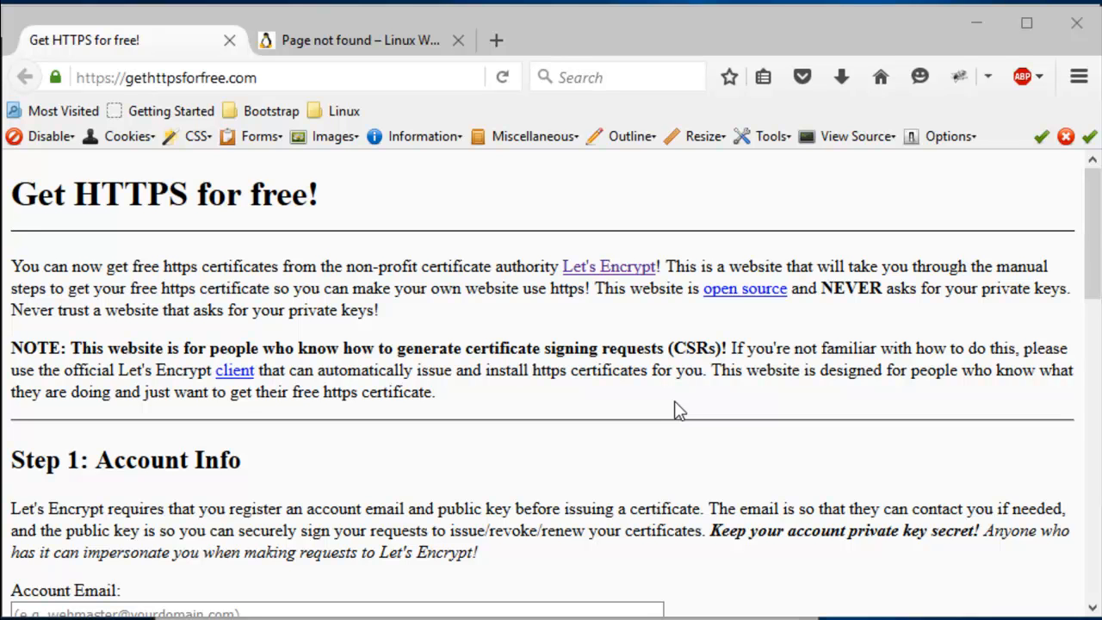
{"action": "mouse_move", "coordinate": [303, 423]}
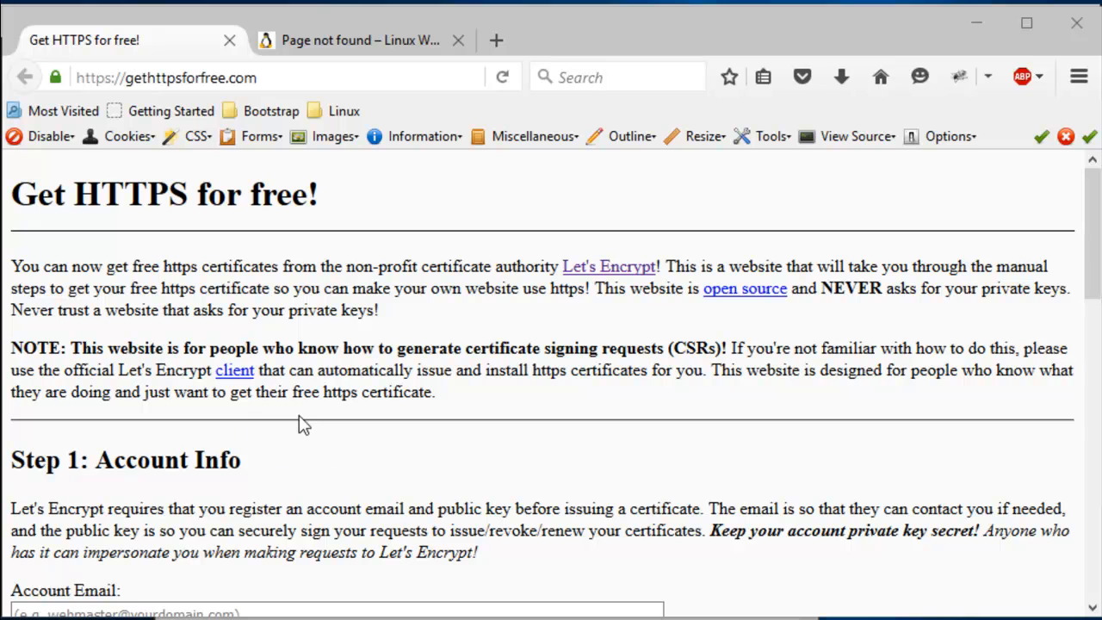
Scroll down to Step 1: Account Info and focus the Account Email field.
{"action": "scroll", "scroll_direction": "down", "scroll_amount": 3}
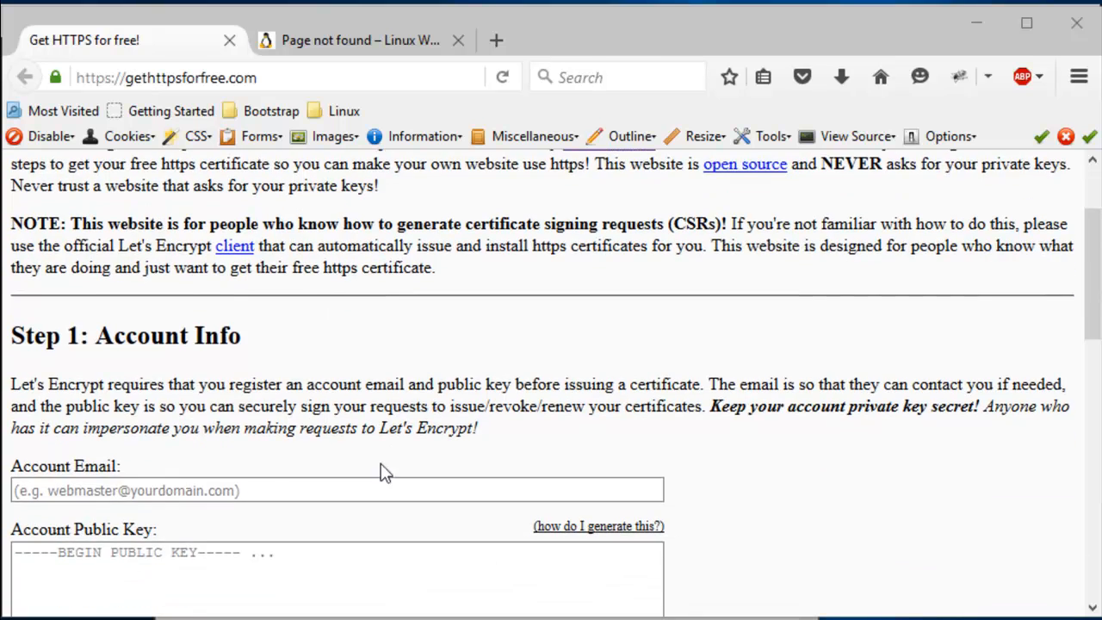
{"action": "left_click", "coordinate": [321, 489]}
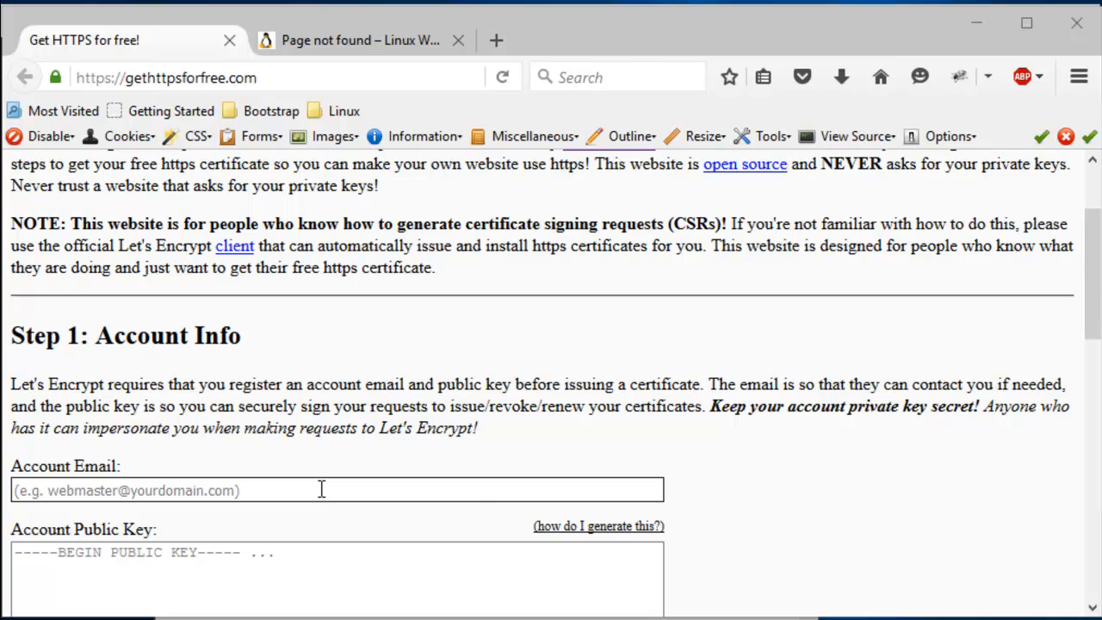
{"action": "mouse_move", "coordinate": [301, 336]}
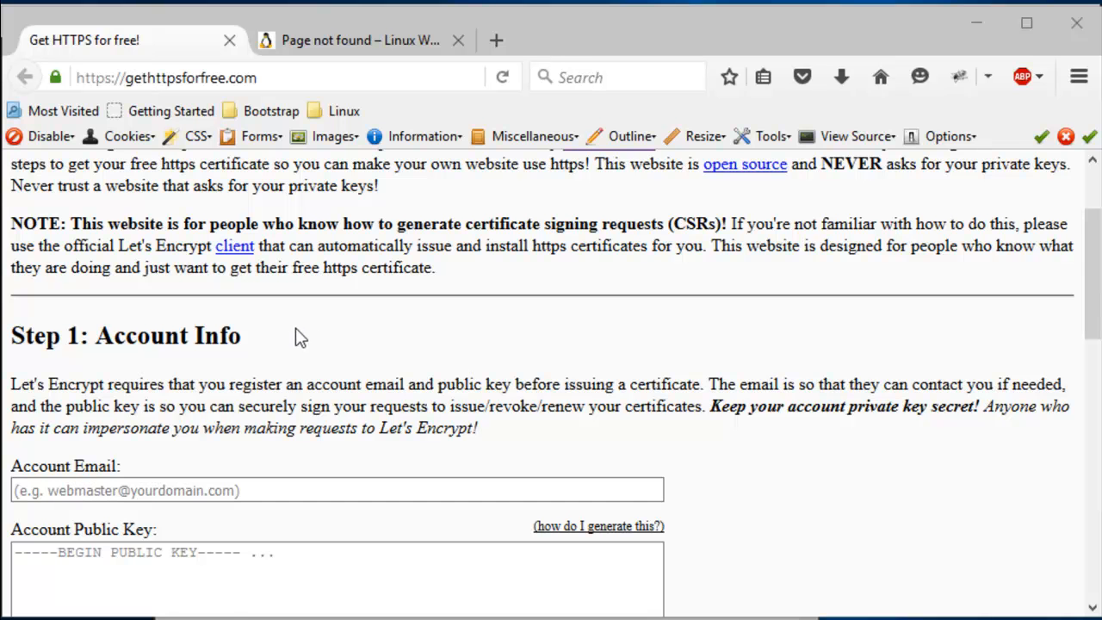
{"action": "scroll", "scroll_direction": "up", "scroll_amount": 3}
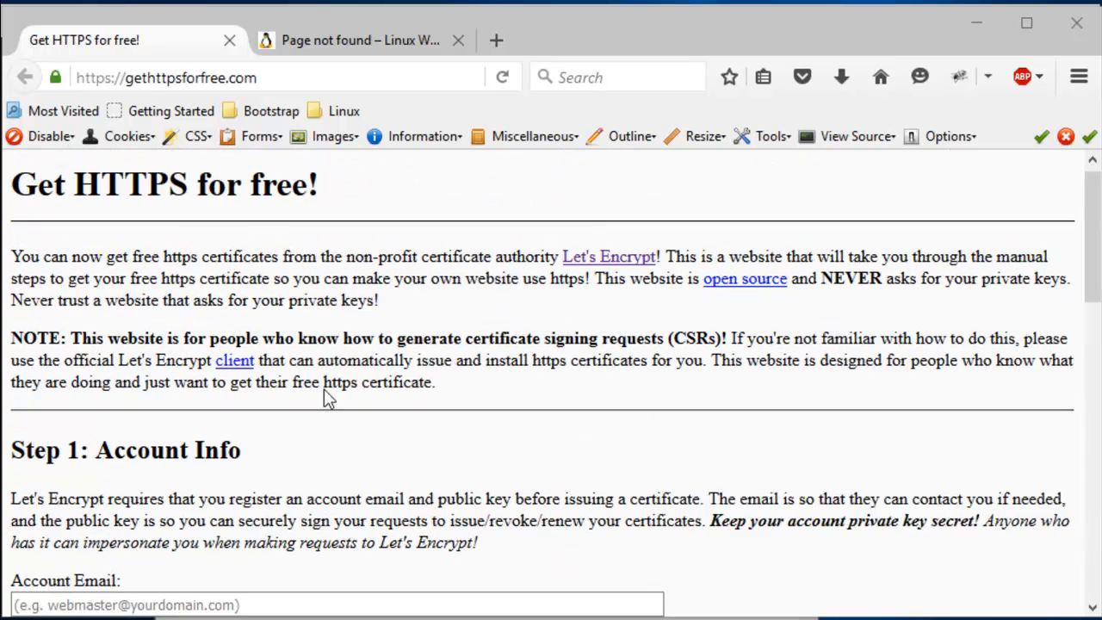
{"action": "scroll", "scroll_direction": "down", "scroll_amount": 3}
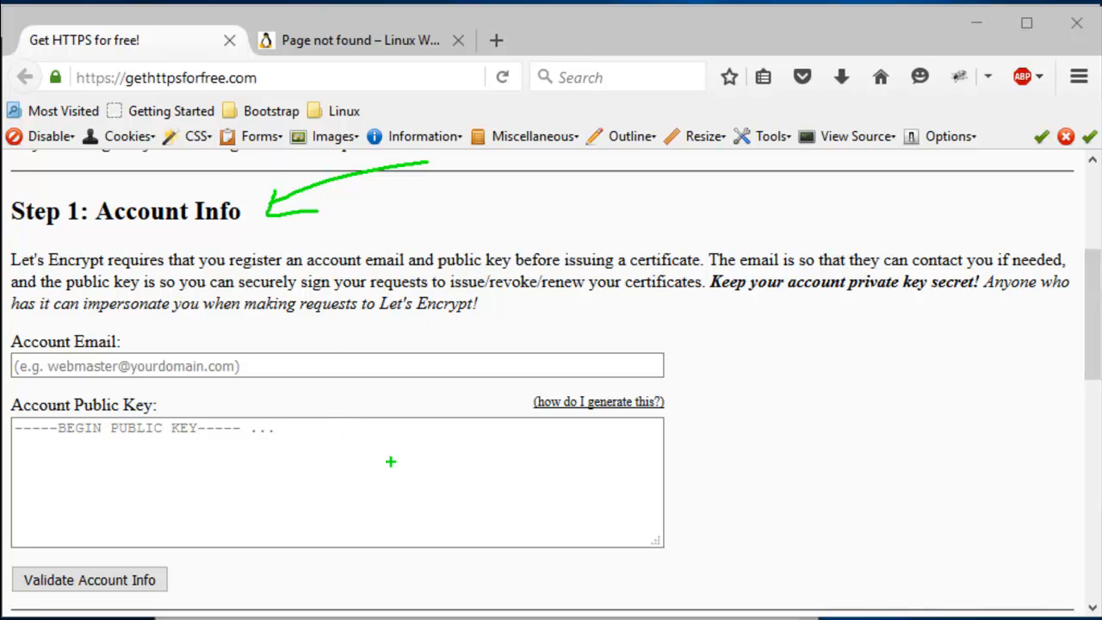
{"action": "mouse_move", "coordinate": [241, 453]}
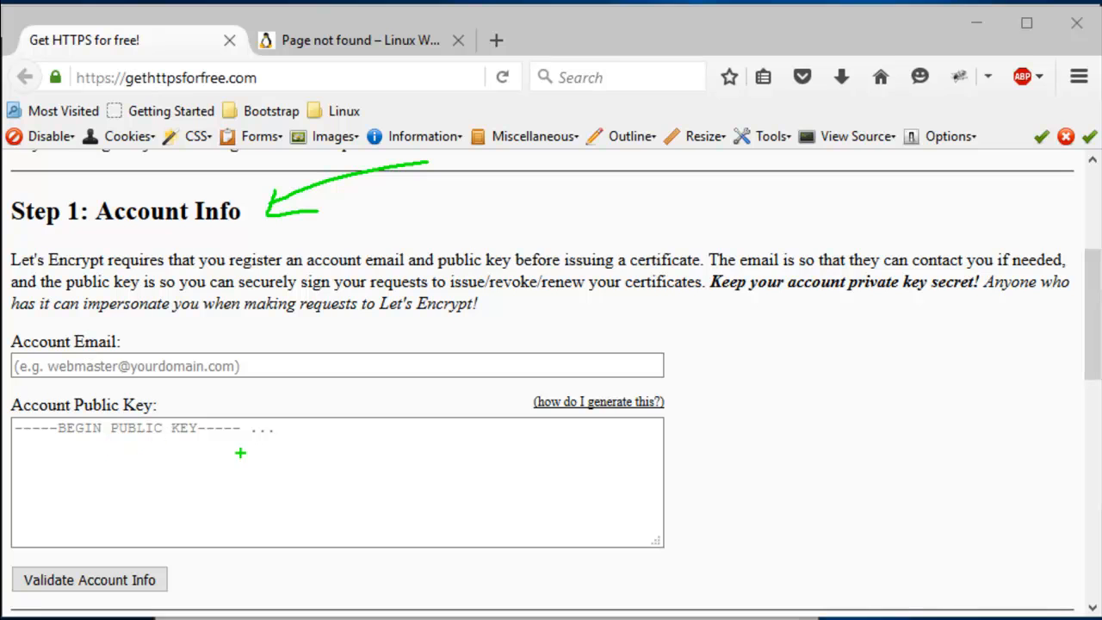
{"action": "mouse_move", "coordinate": [96, 383]}
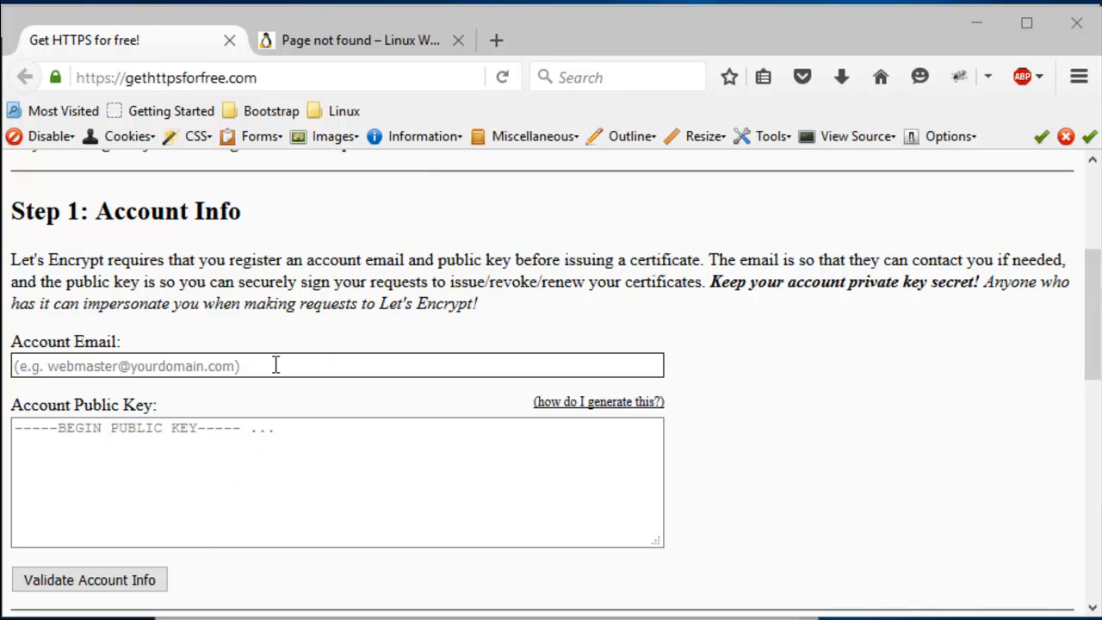
Fill Account Email from the 'ami' autocomplete suggestion and reveal the account keypair instructions.
{"action": "type", "text": "ami"}
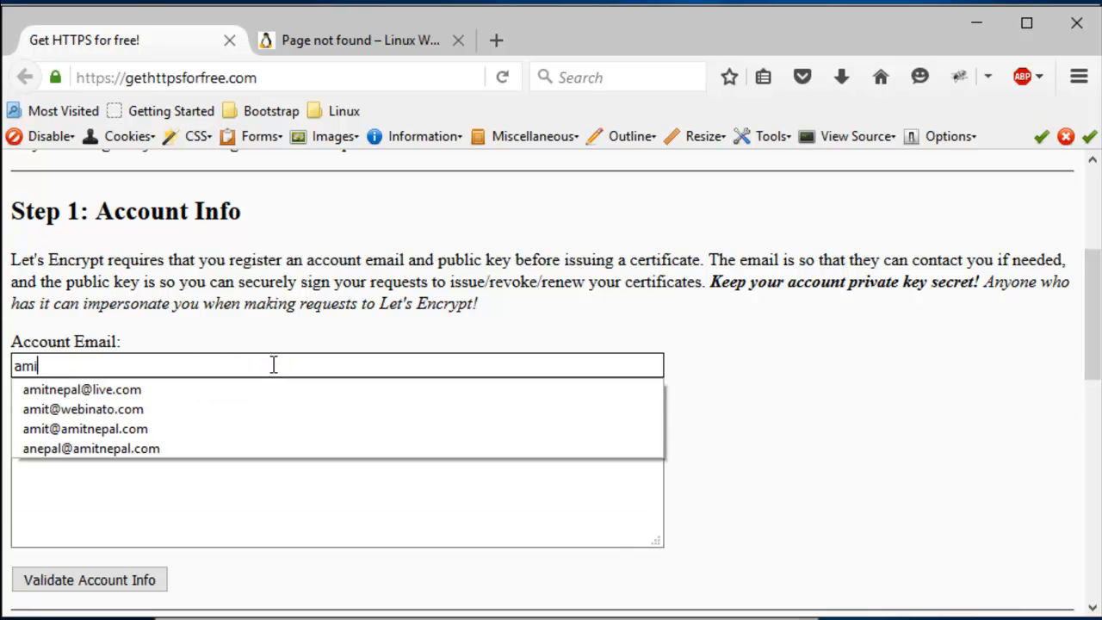
{"action": "left_click", "coordinate": [85, 428]}
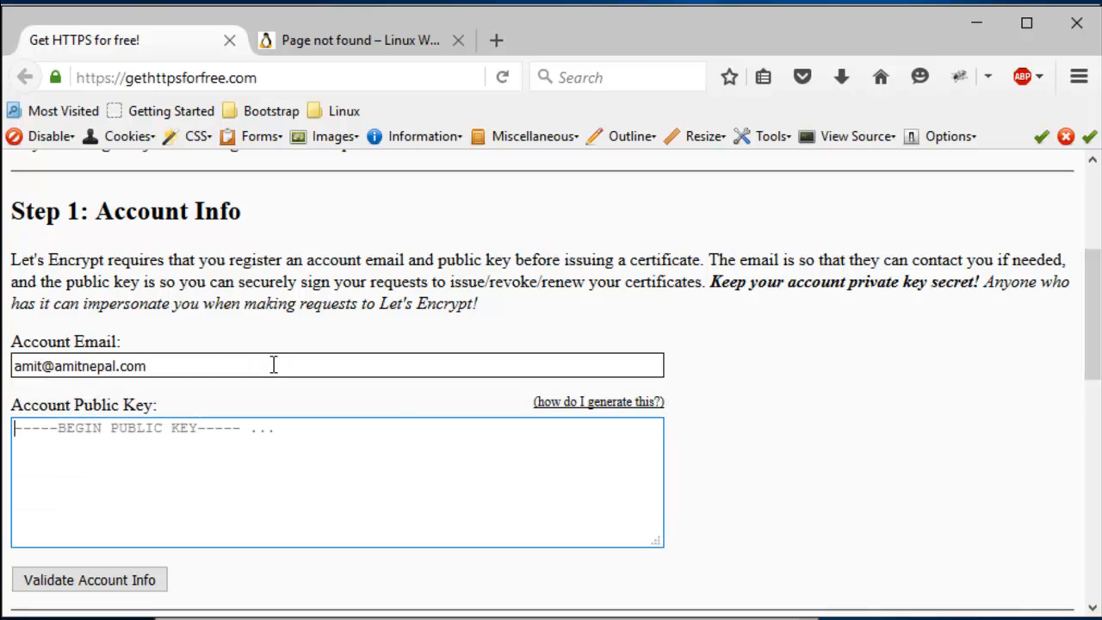
{"action": "mouse_move", "coordinate": [547, 404]}
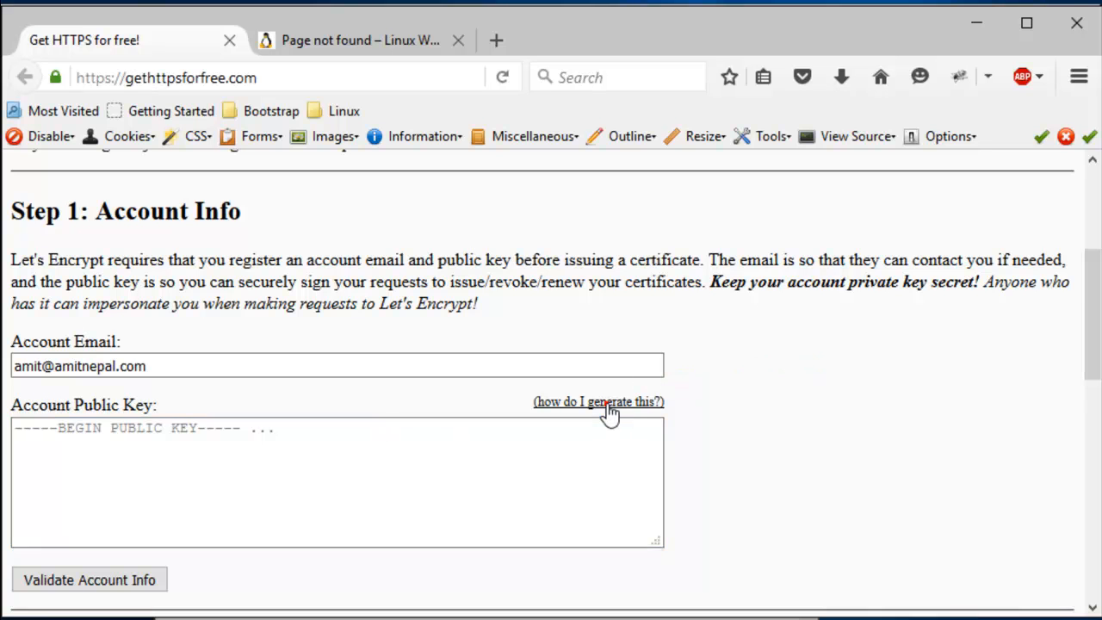
{"action": "left_click", "coordinate": [597, 401]}
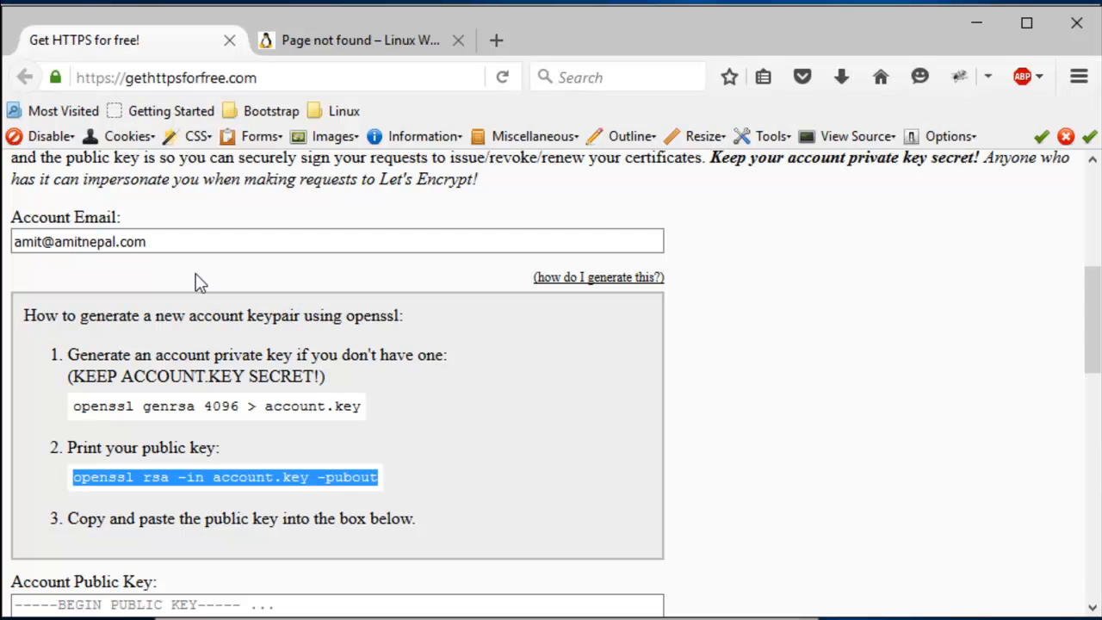
{"action": "scroll", "scroll_direction": "down", "scroll_amount": 3}
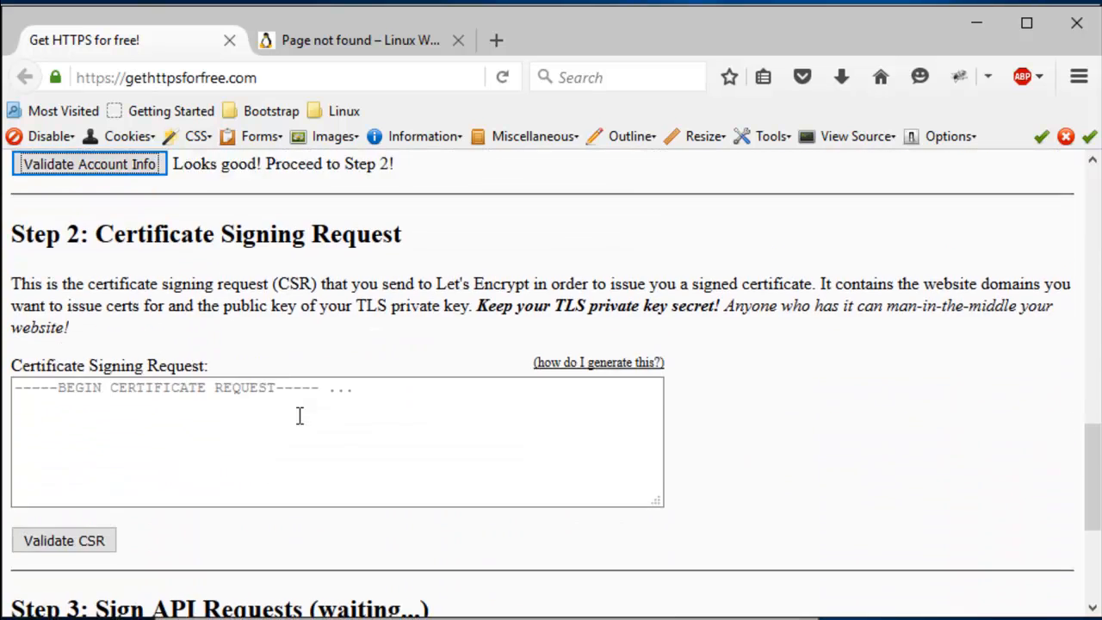
{"action": "scroll", "scroll_direction": "down", "scroll_amount": 3}
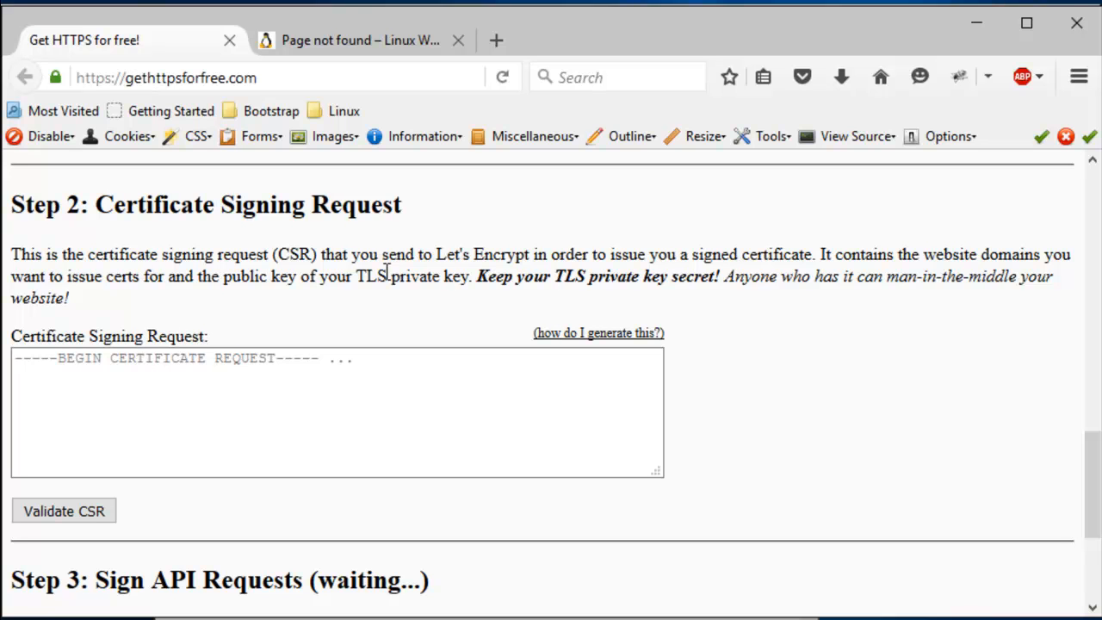
{"action": "mouse_move", "coordinate": [597, 329]}
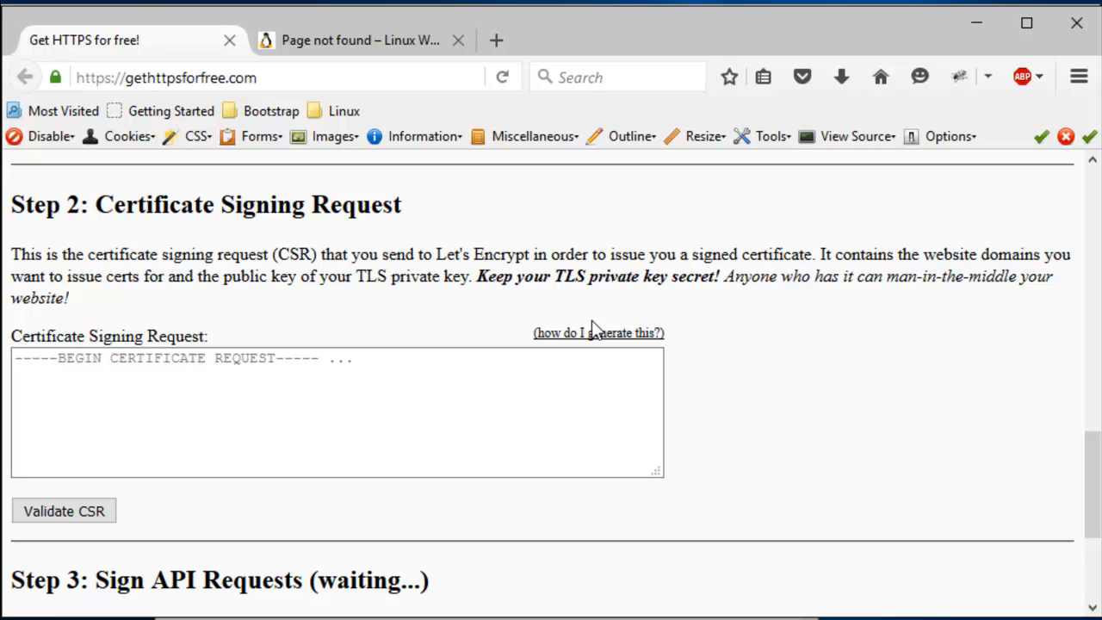
{"action": "mouse_move", "coordinate": [539, 352]}
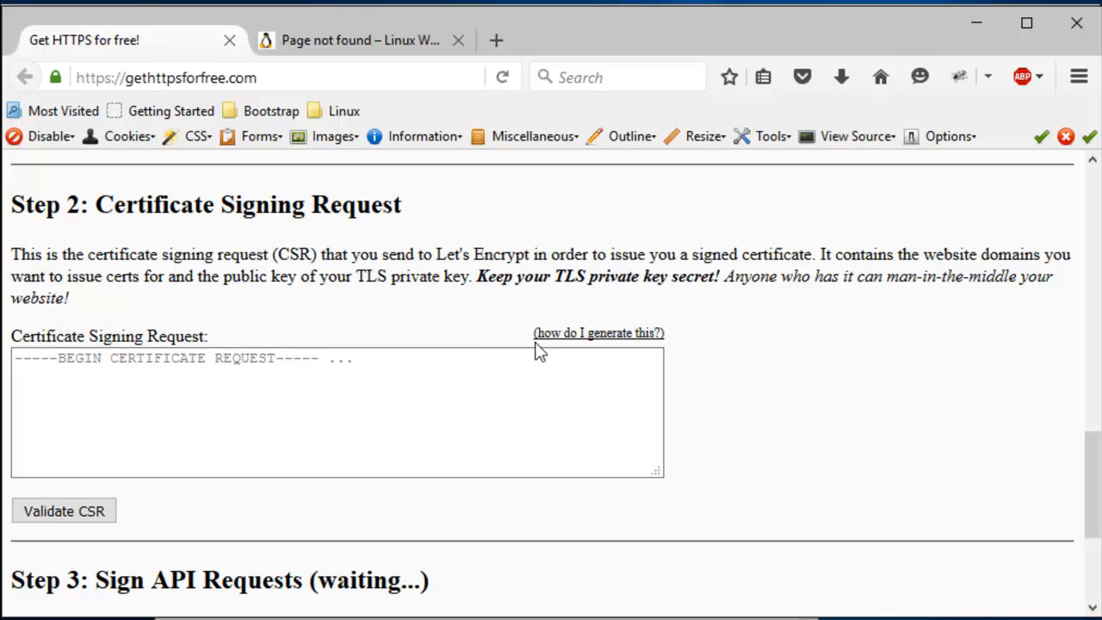
{"action": "mouse_move", "coordinate": [590, 343]}
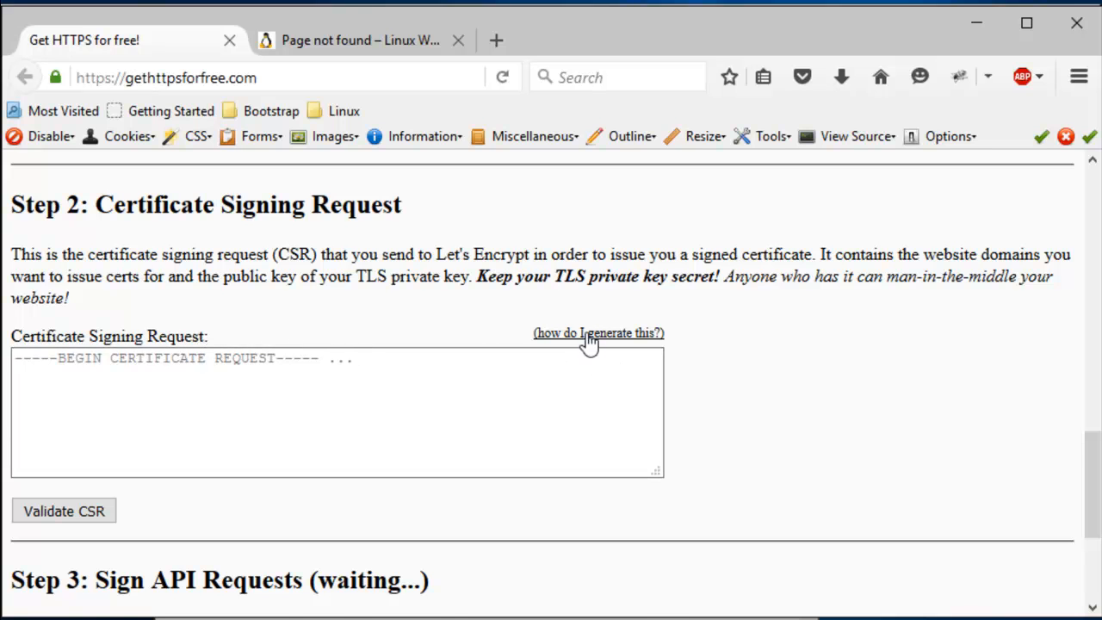
Reveal the CSR instructions and run 'openssl genrsa 4096 > domain.key' in PuTTY.
{"action": "left_click", "coordinate": [598, 333]}
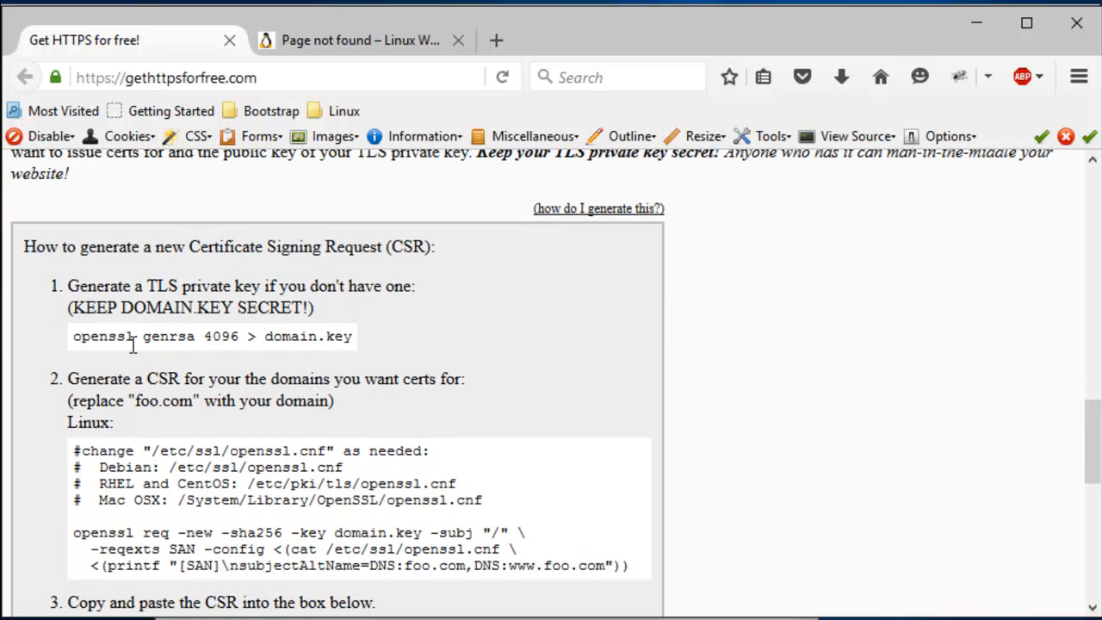
{"action": "double_click", "coordinate": [99, 336]}
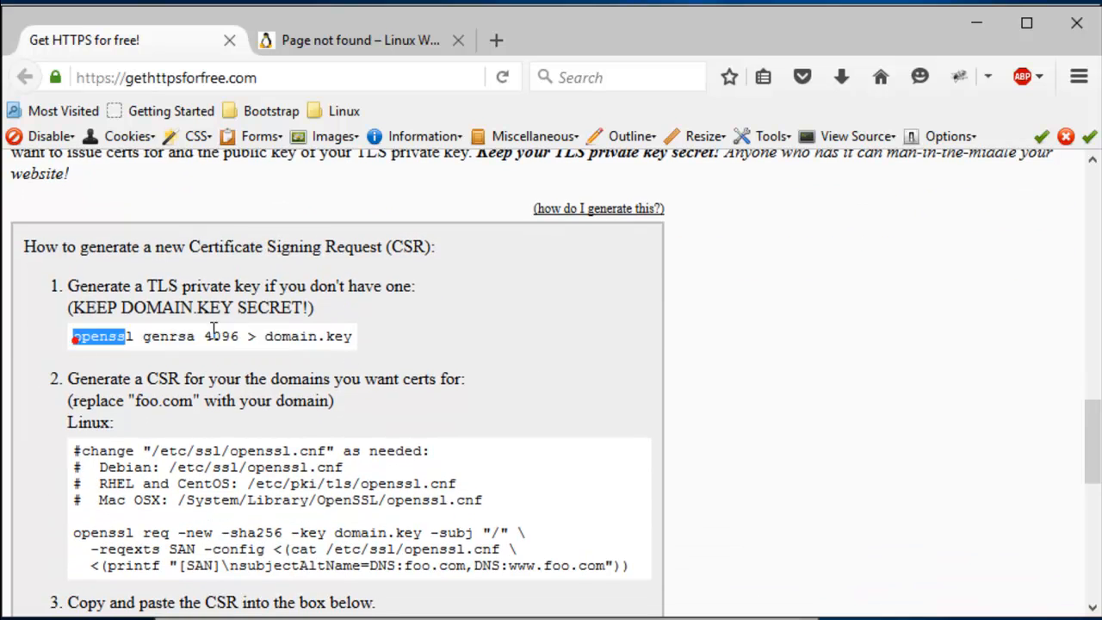
{"action": "triple_click", "coordinate": [211, 335]}
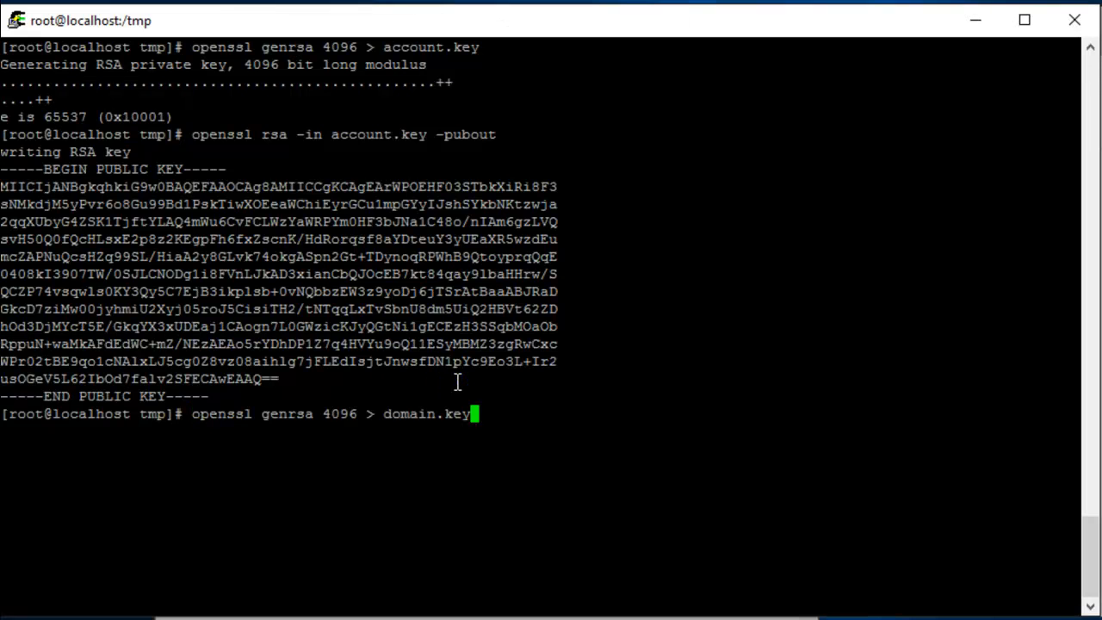
{"action": "key", "text": "Return"}
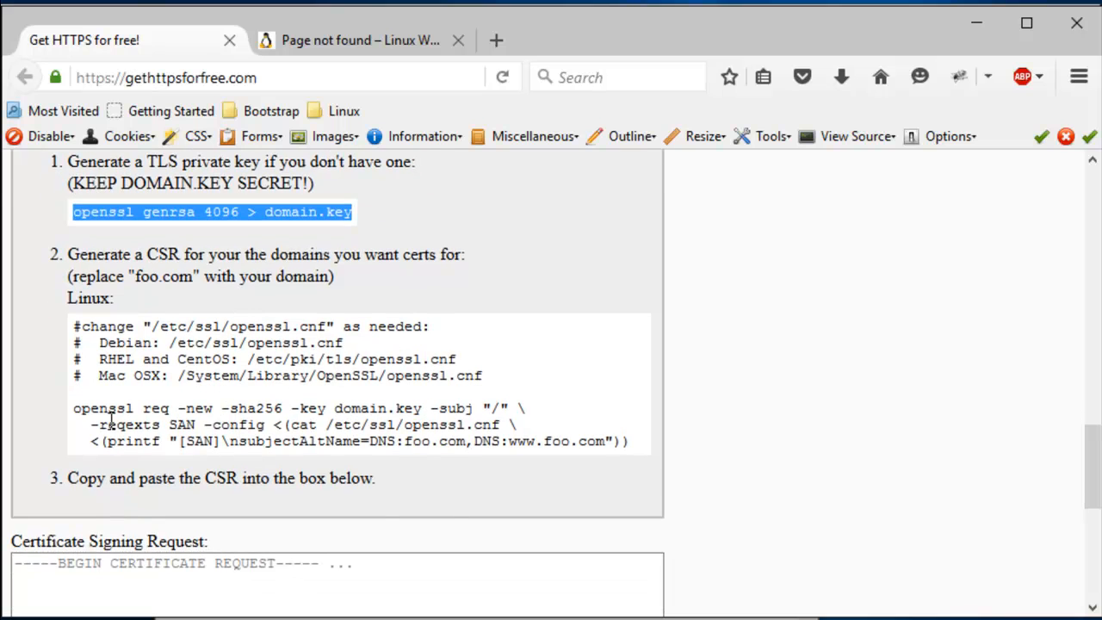
{"action": "left_click", "coordinate": [84, 252]}
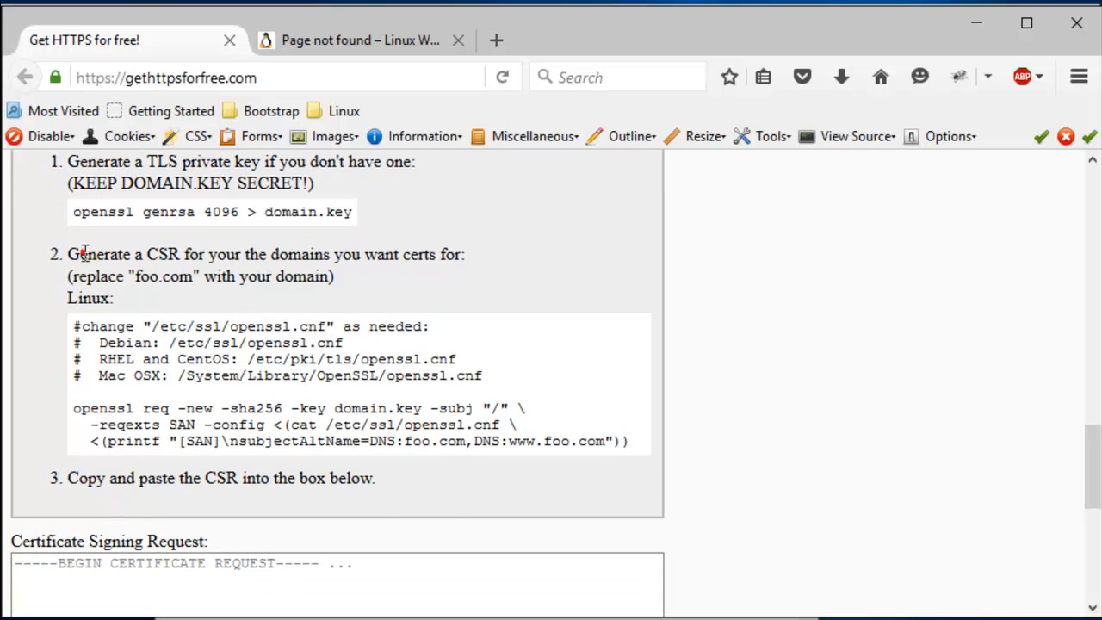
{"action": "left_click_drag", "start_coordinate": [77, 254], "coordinate": [456, 254]}
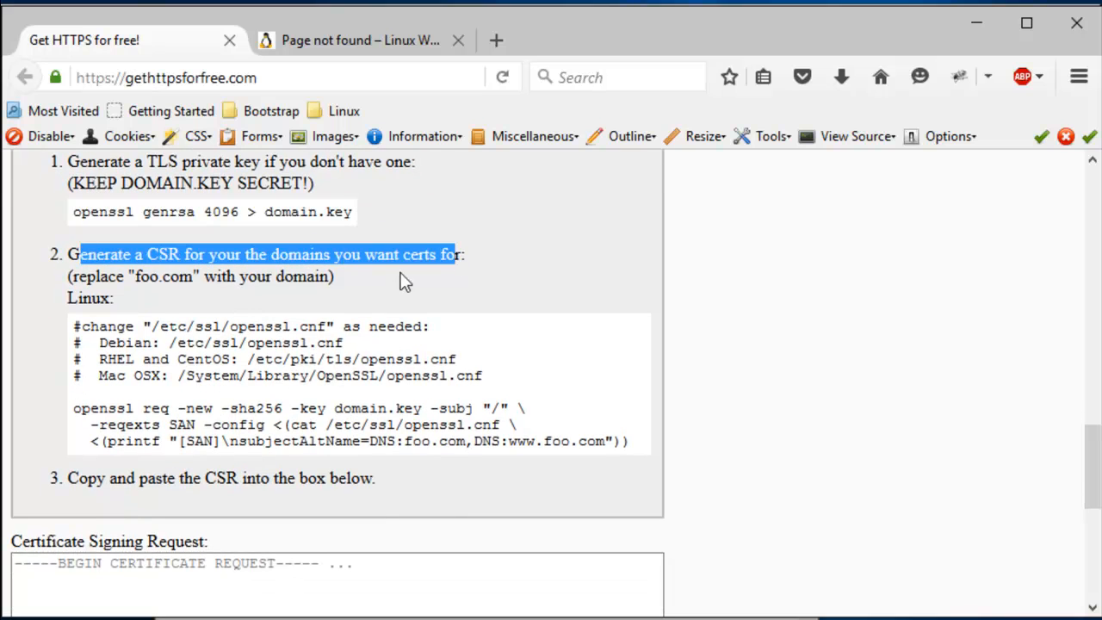
{"action": "mouse_move", "coordinate": [82, 422]}
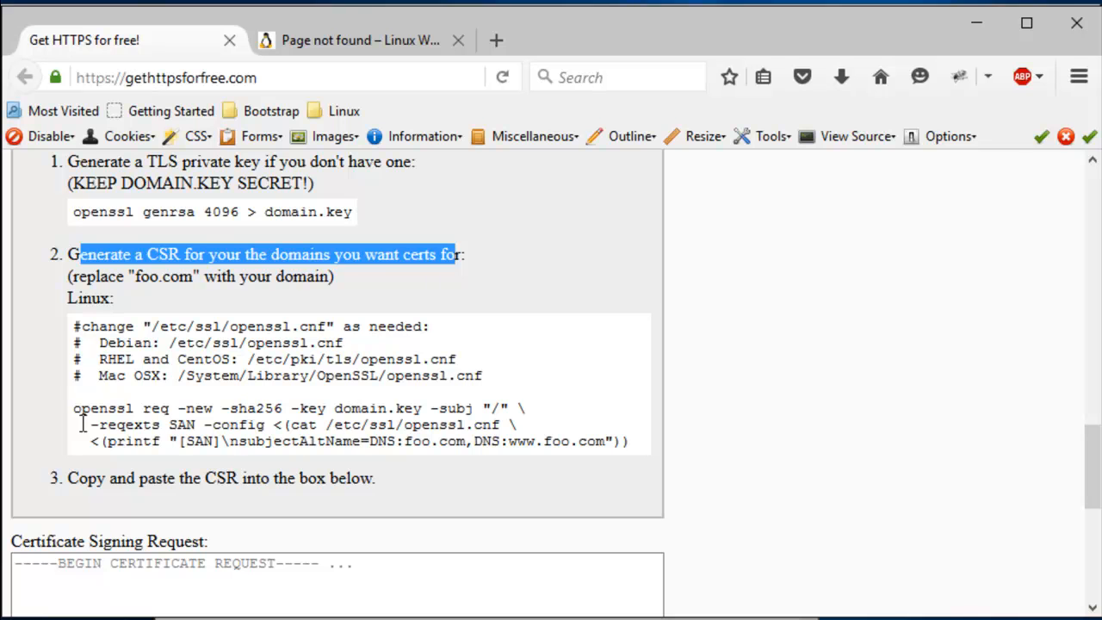
{"action": "left_click", "coordinate": [642, 446]}
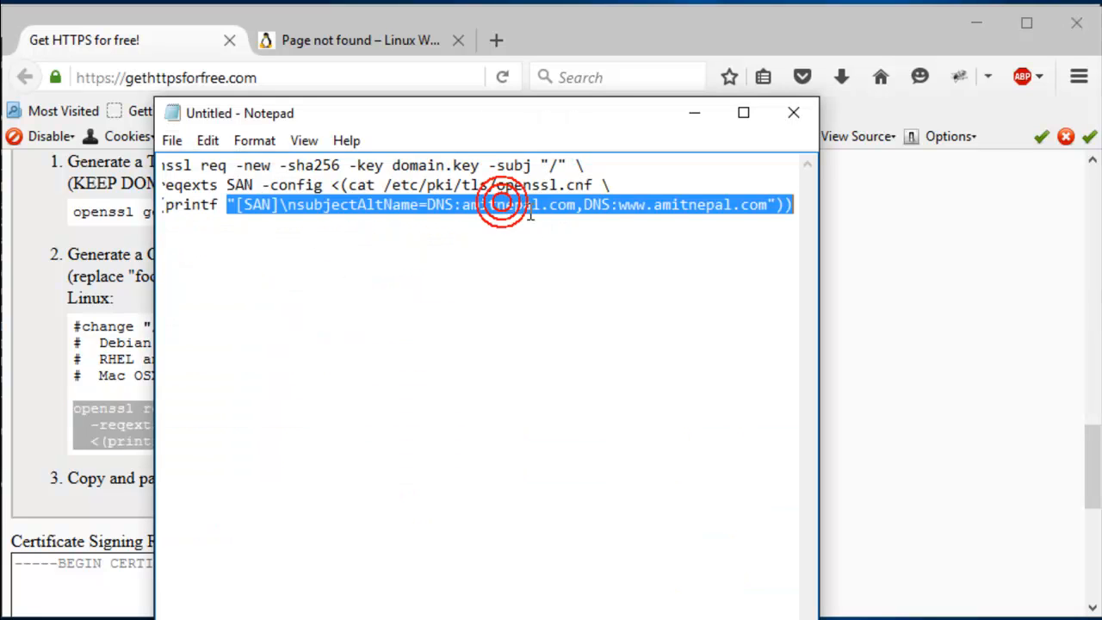
{"action": "double_click", "coordinate": [512, 204]}
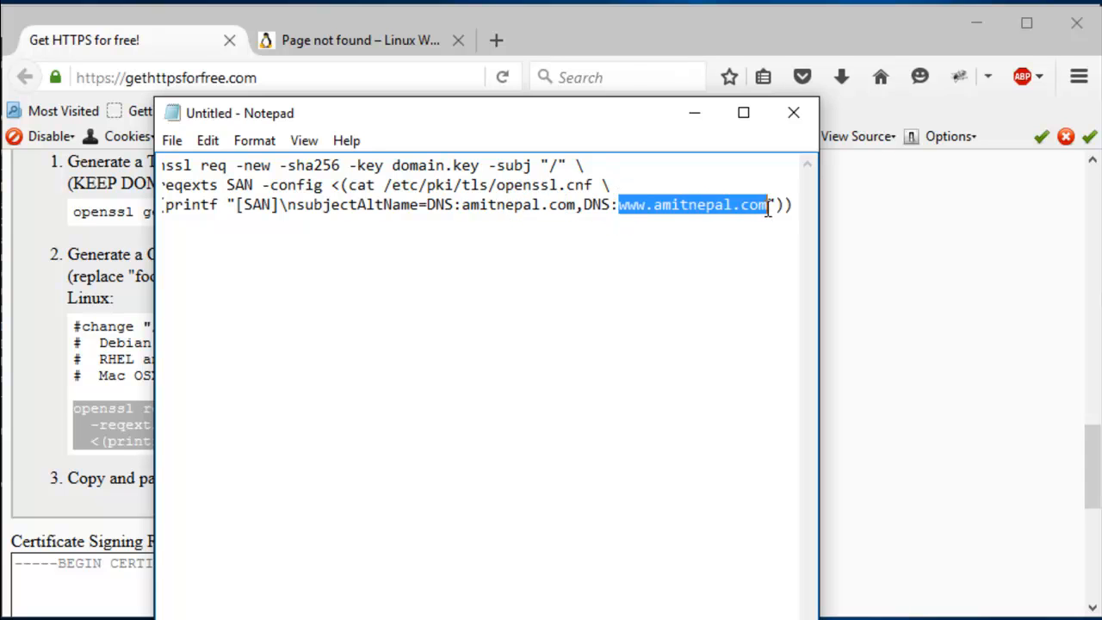
{"action": "mouse_move", "coordinate": [512, 215]}
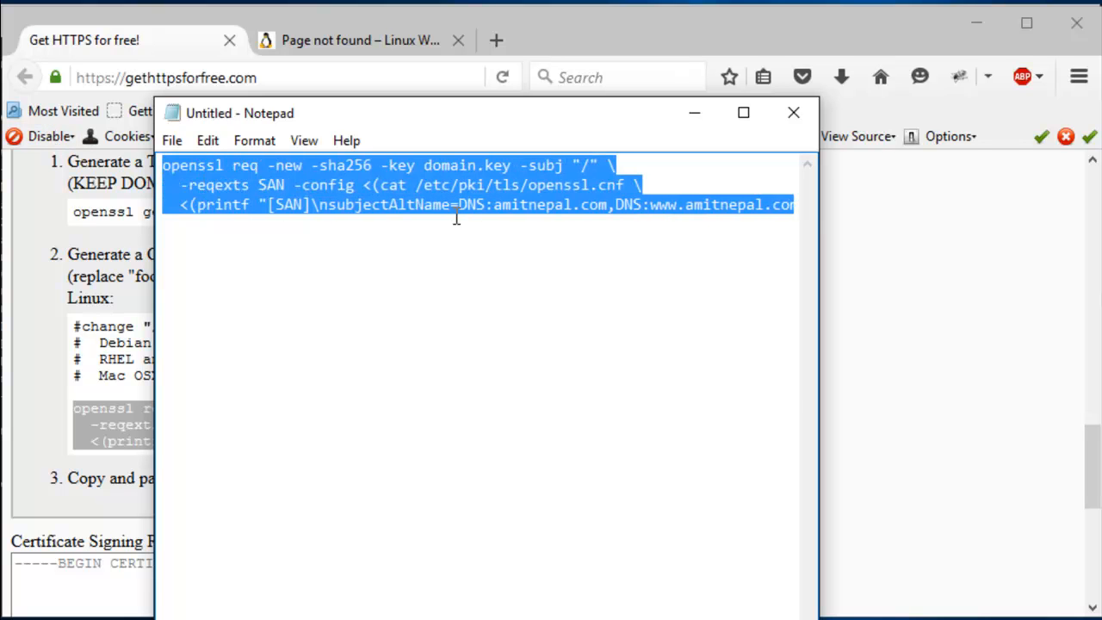
{"action": "left_click", "coordinate": [551, 207]}
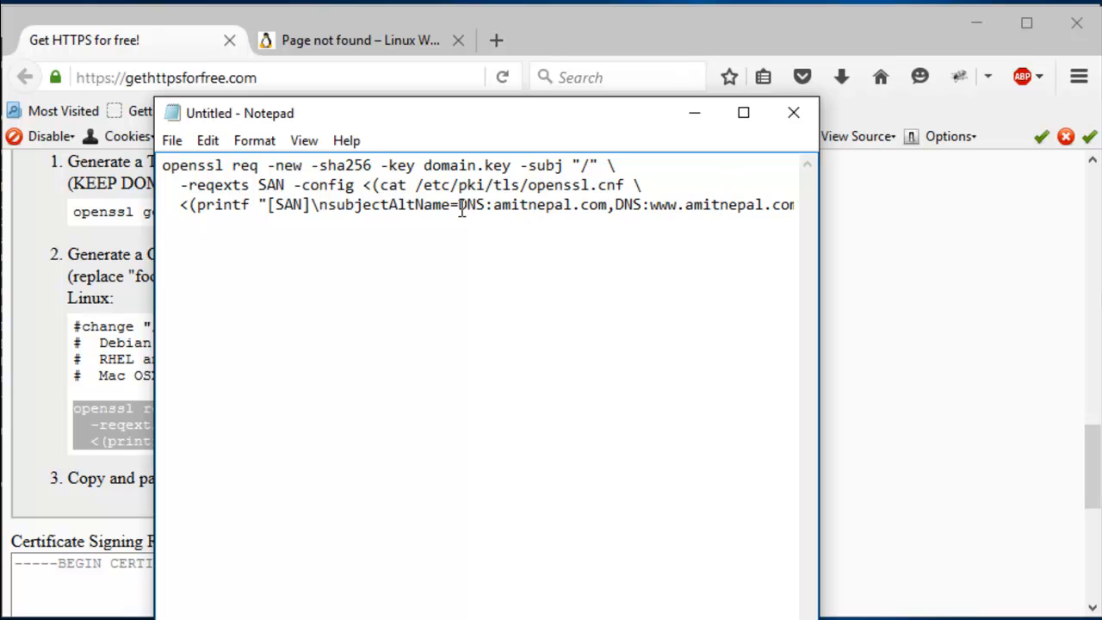
{"action": "double_click", "coordinate": [386, 184]}
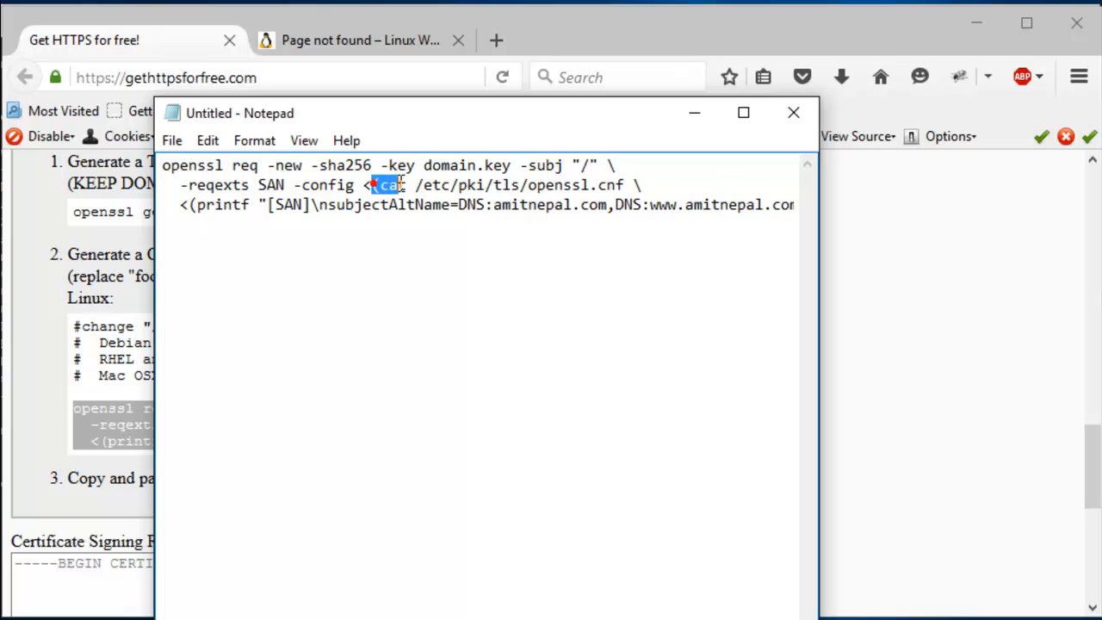
{"action": "left_click_drag", "start_coordinate": [387, 184], "coordinate": [625, 184]}
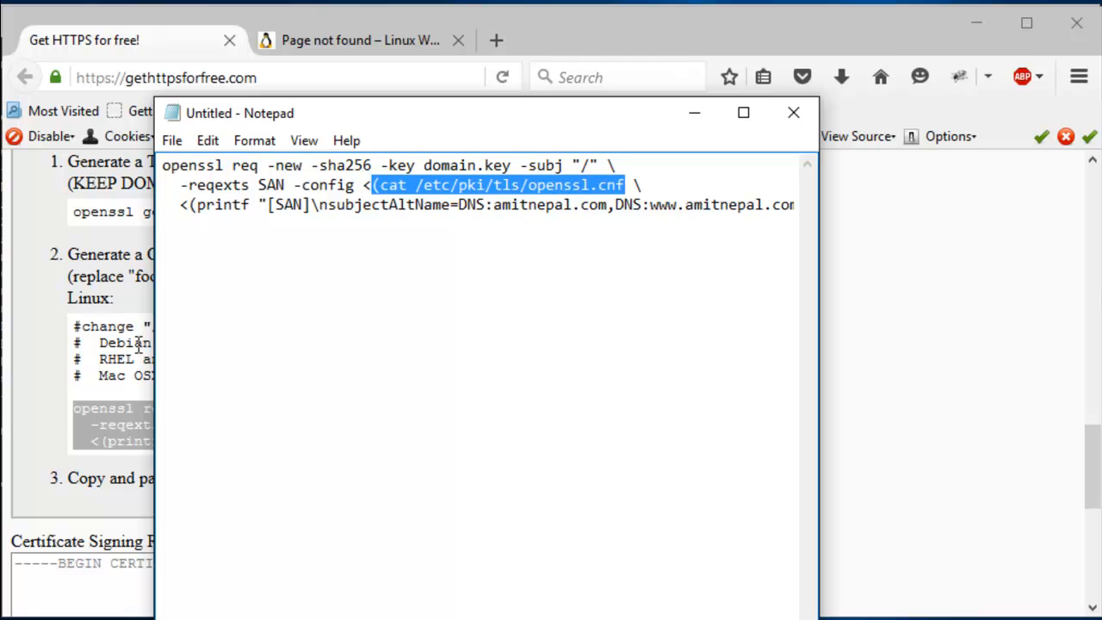
{"action": "left_click", "coordinate": [792, 113]}
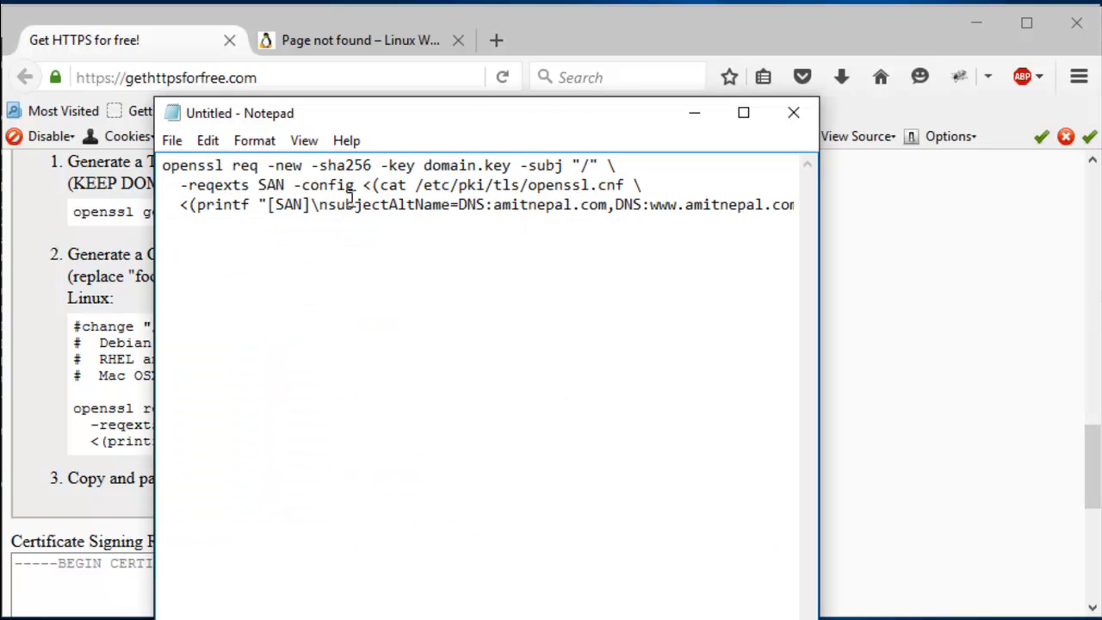
{"action": "key", "text": "ctrl+a"}
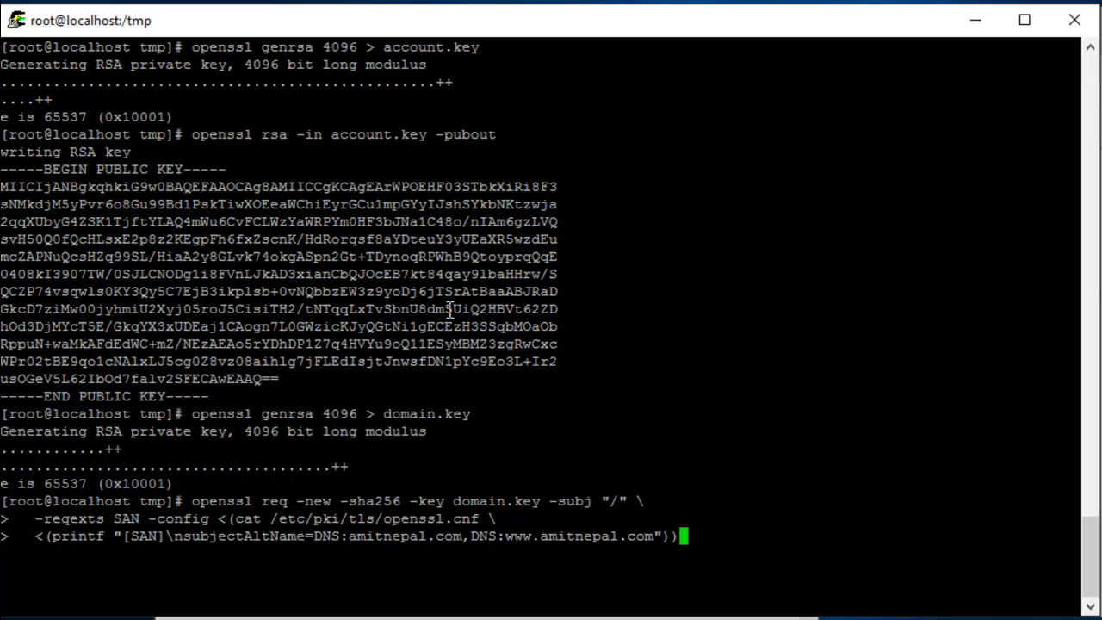
Run the CSR command in PuTTY, then validate the pasted CSR for both domains.
{"action": "key", "text": "Return"}
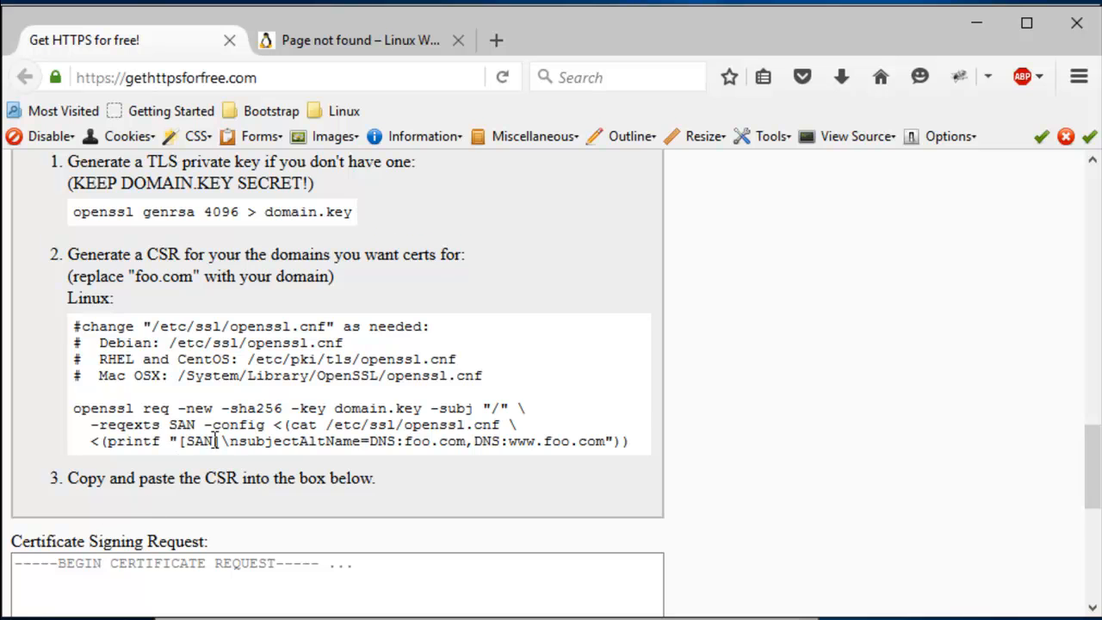
{"action": "scroll", "scroll_direction": "down", "scroll_amount": 3}
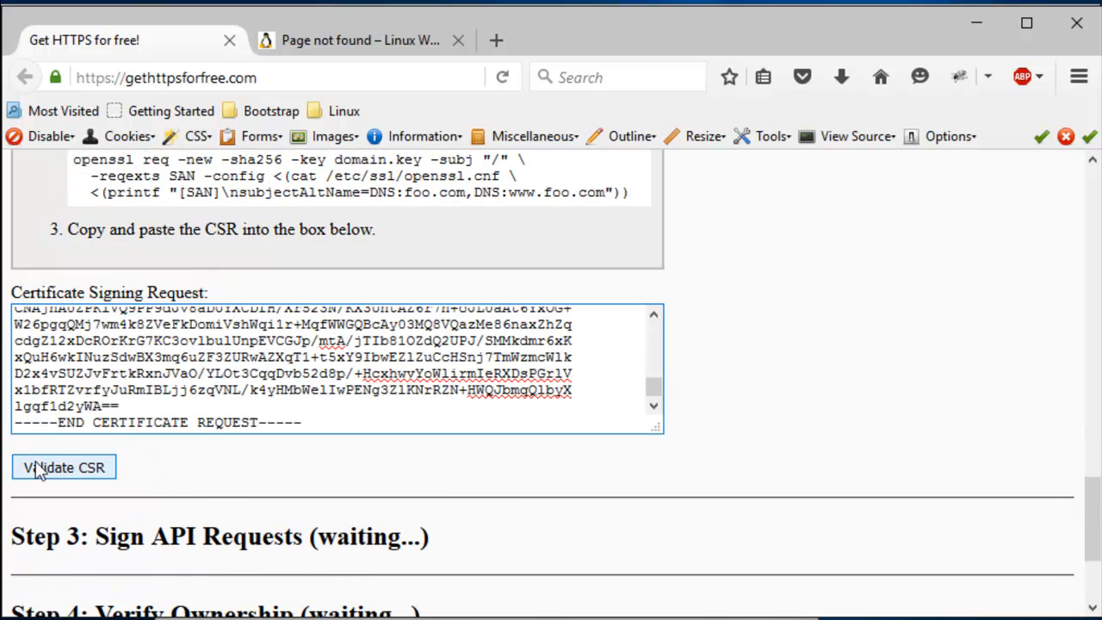
{"action": "left_click", "coordinate": [63, 466]}
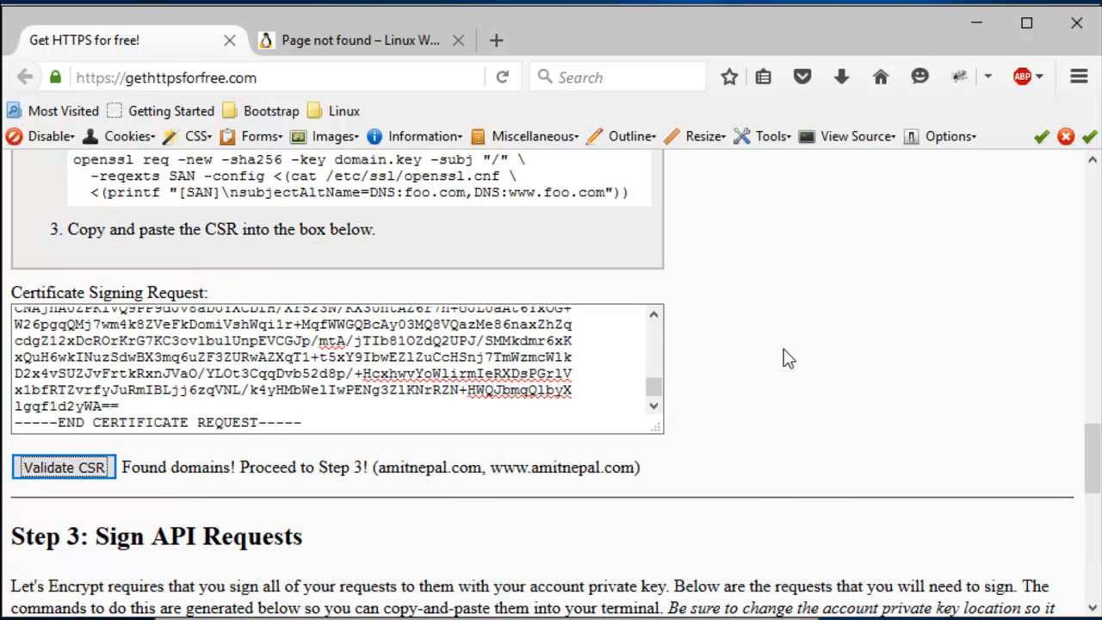
{"action": "scroll", "scroll_direction": "down", "scroll_amount": 3}
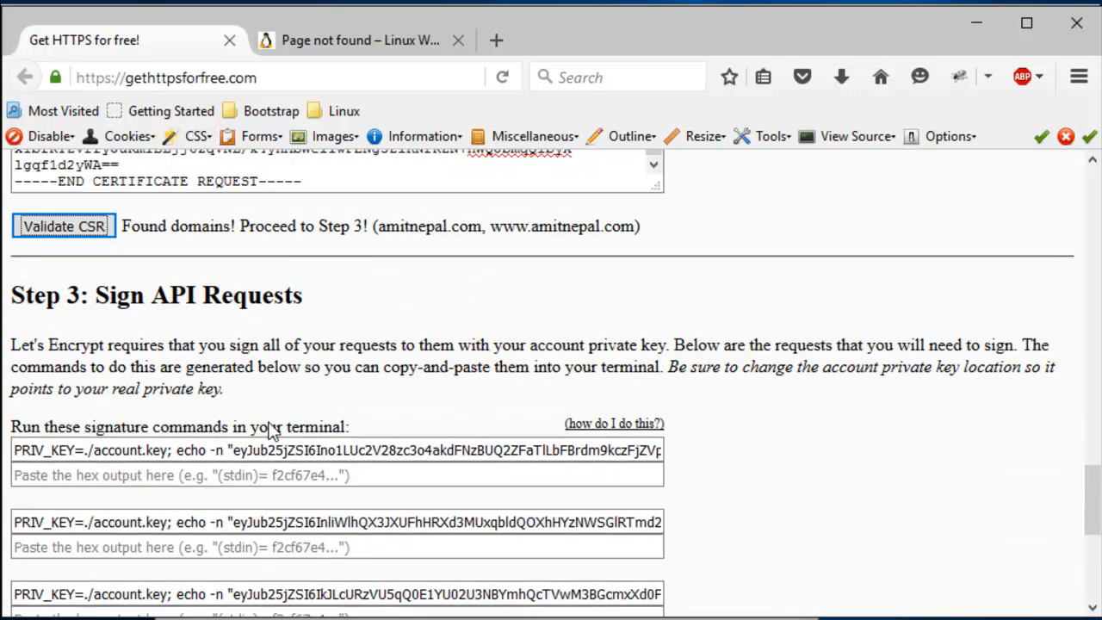
Run the four PRIV_KEY signature commands, paste their hex outputs, and validate the signatures.
{"action": "scroll", "scroll_direction": "down", "scroll_amount": 3}
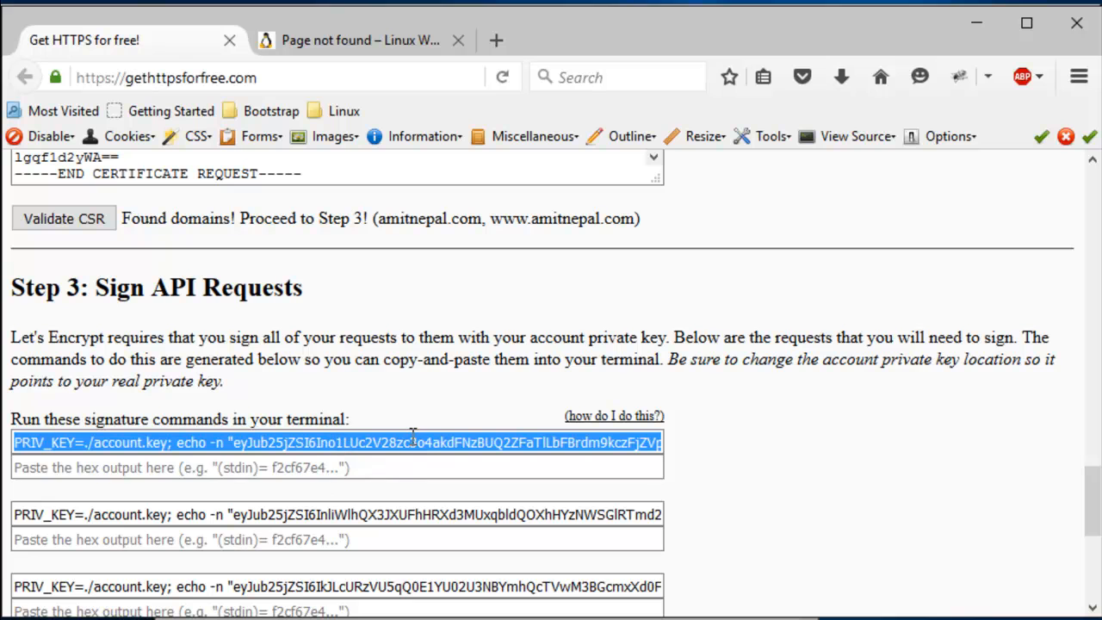
{"action": "mouse_move", "coordinate": [292, 504]}
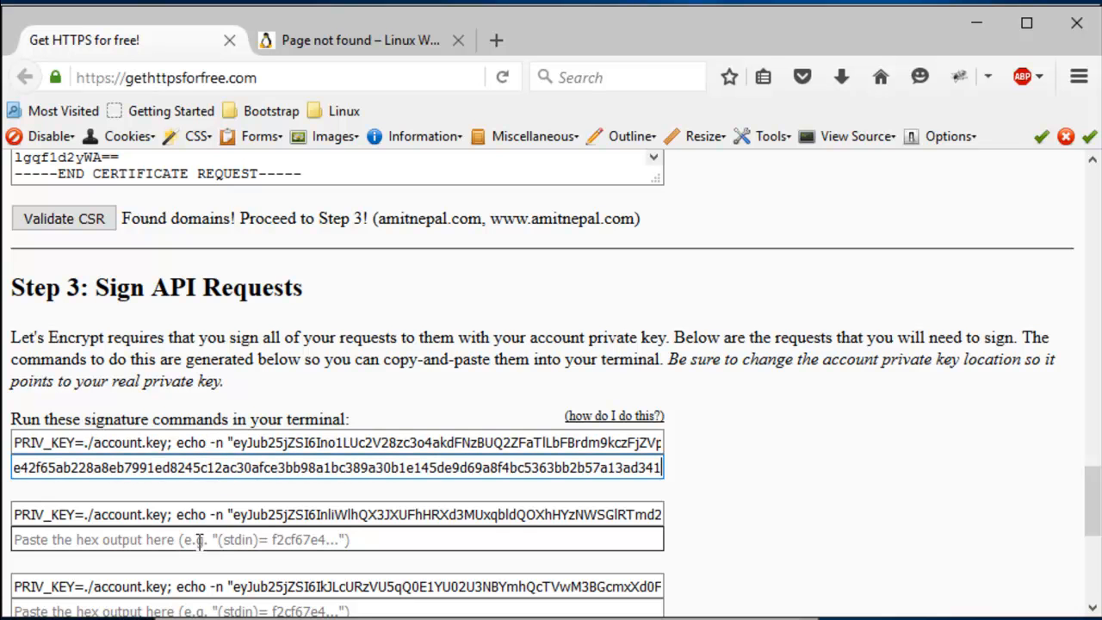
{"action": "triple_click", "coordinate": [335, 514]}
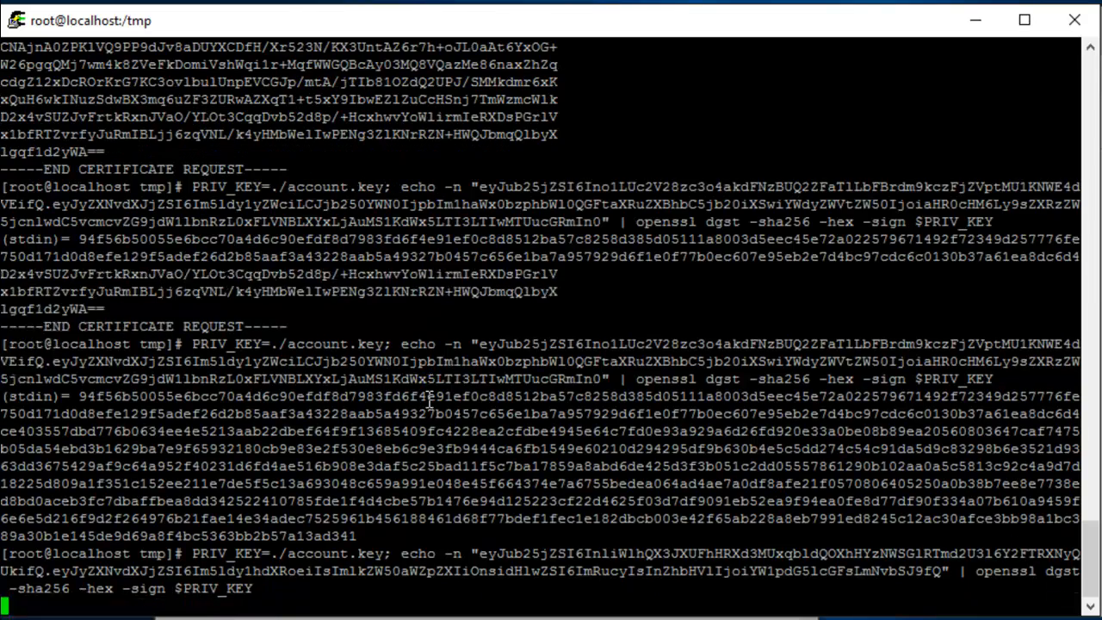
{"action": "key", "text": "Return"}
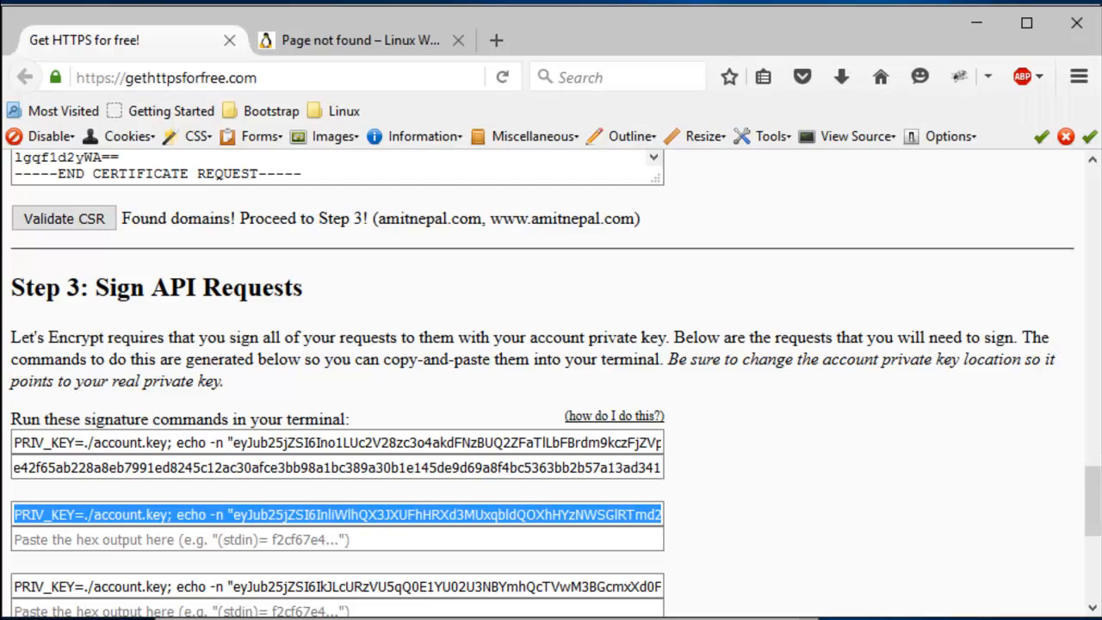
{"action": "scroll", "scroll_direction": "down", "scroll_amount": 3}
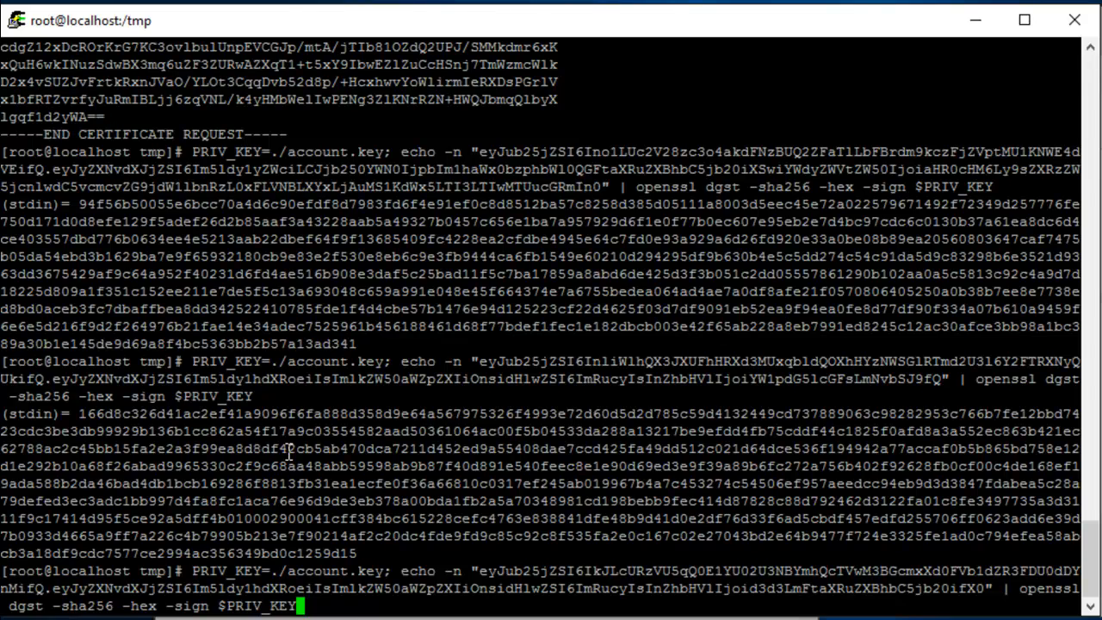
{"action": "key", "text": "Return"}
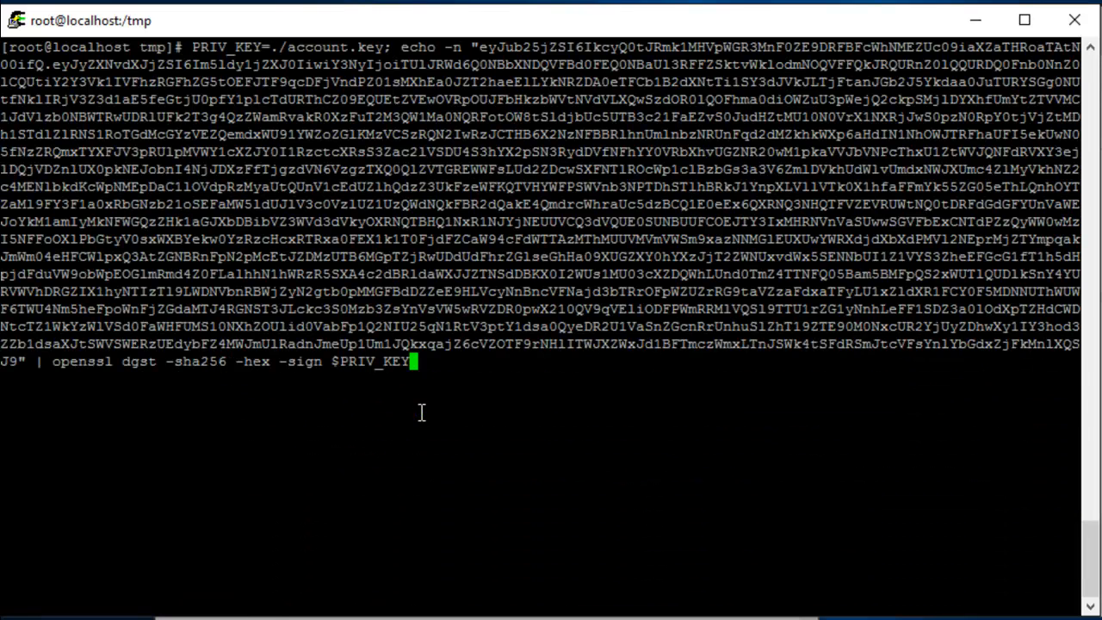
{"action": "key", "text": "Return"}
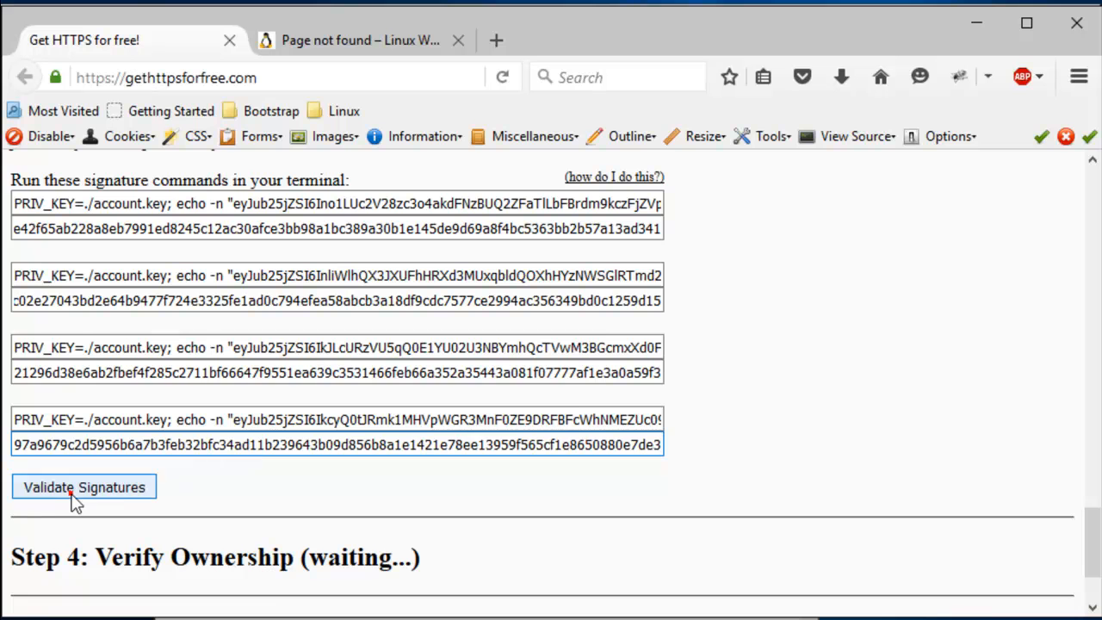
{"action": "left_click", "coordinate": [83, 486]}
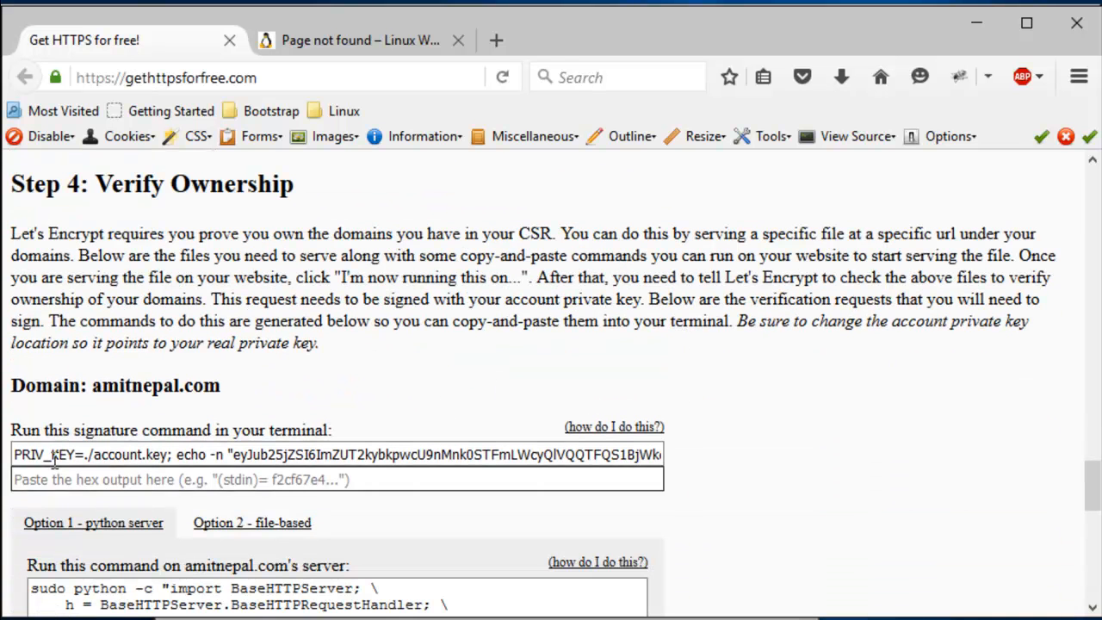
Run the amitnepal.com signature command in PuTTY and paste its (stdin)= hex output.
{"action": "triple_click", "coordinate": [336, 454]}
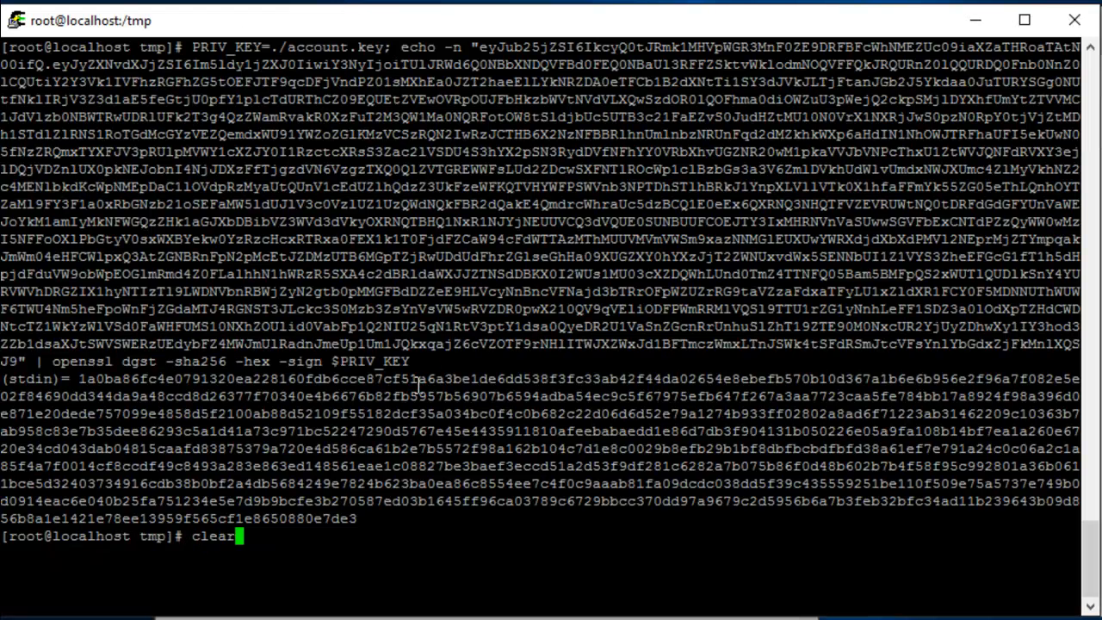
{"action": "key", "text": "Return"}
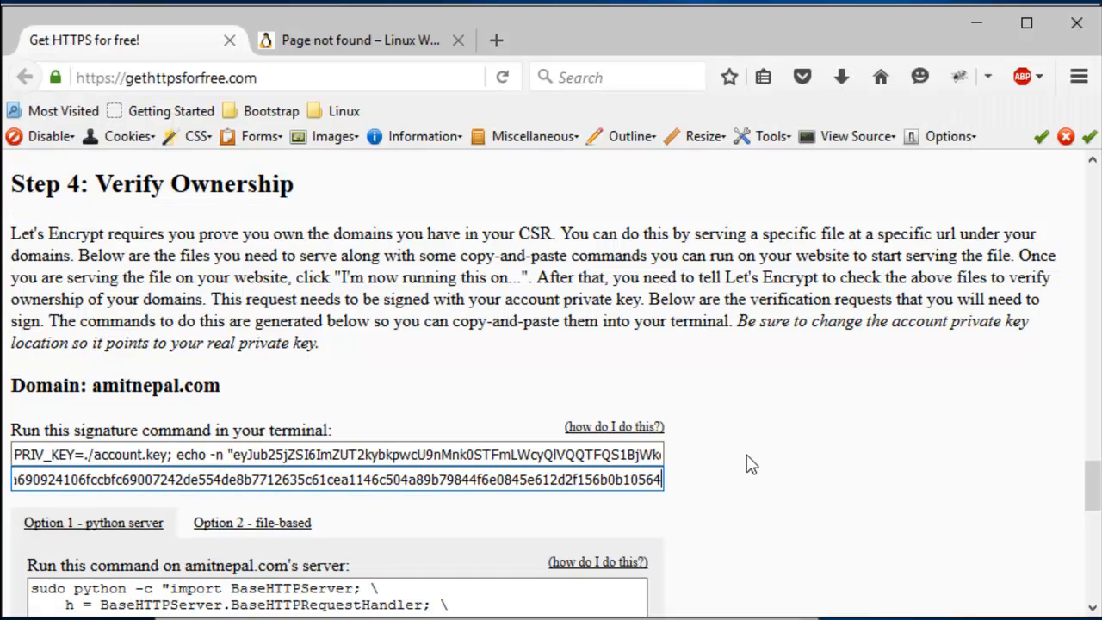
{"action": "scroll", "scroll_direction": "down", "scroll_amount": 3}
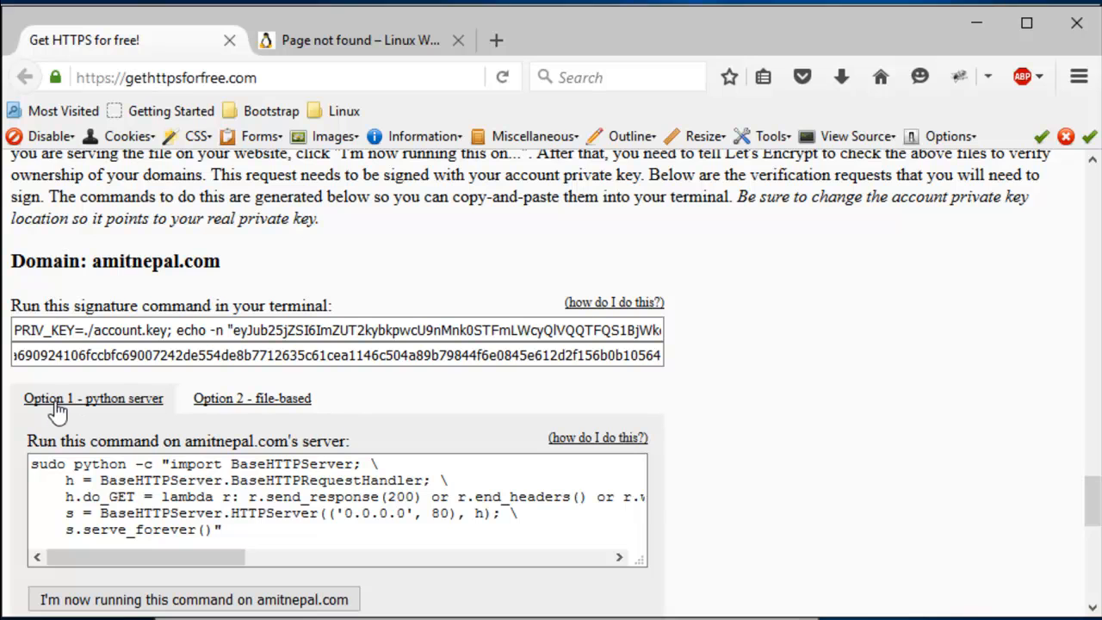
{"action": "mouse_move", "coordinate": [309, 422]}
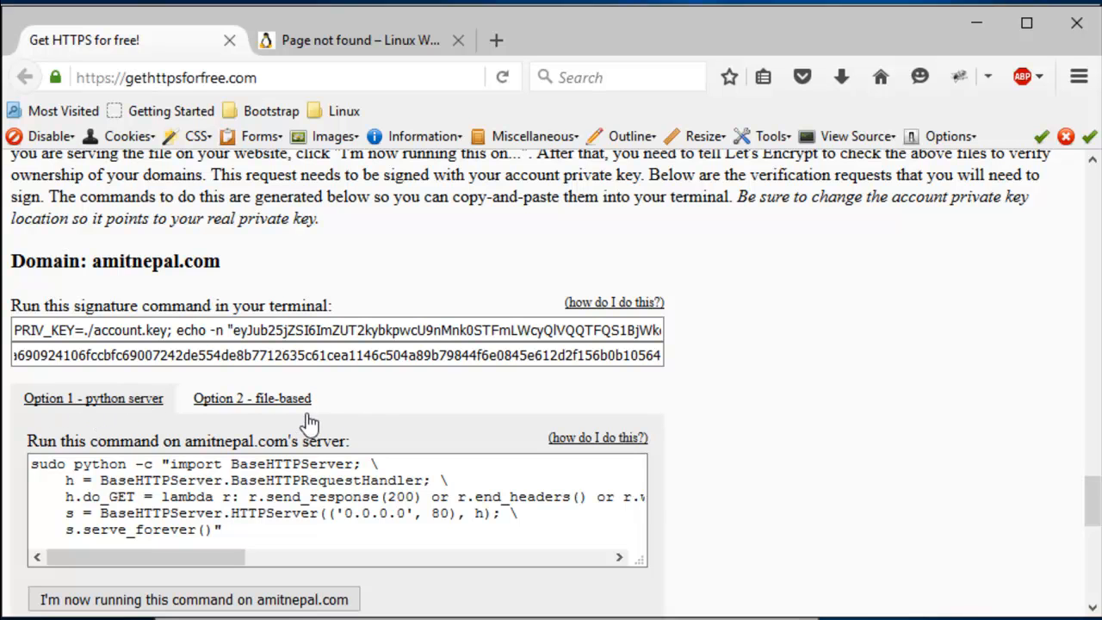
{"action": "mouse_move", "coordinate": [325, 422]}
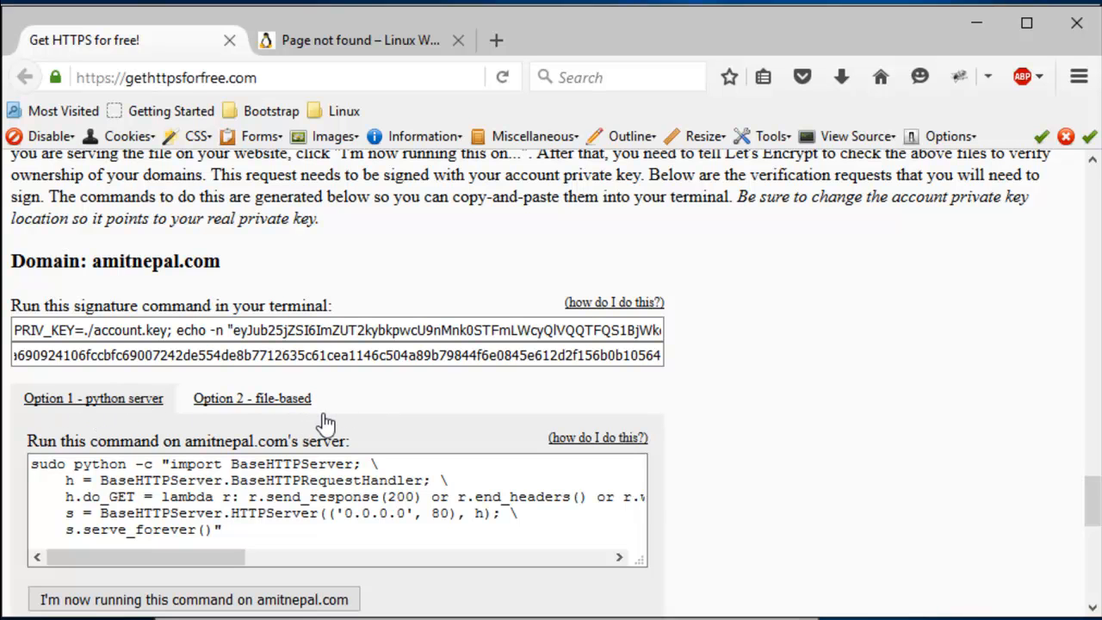
{"action": "scroll", "scroll_direction": "down", "scroll_amount": 3}
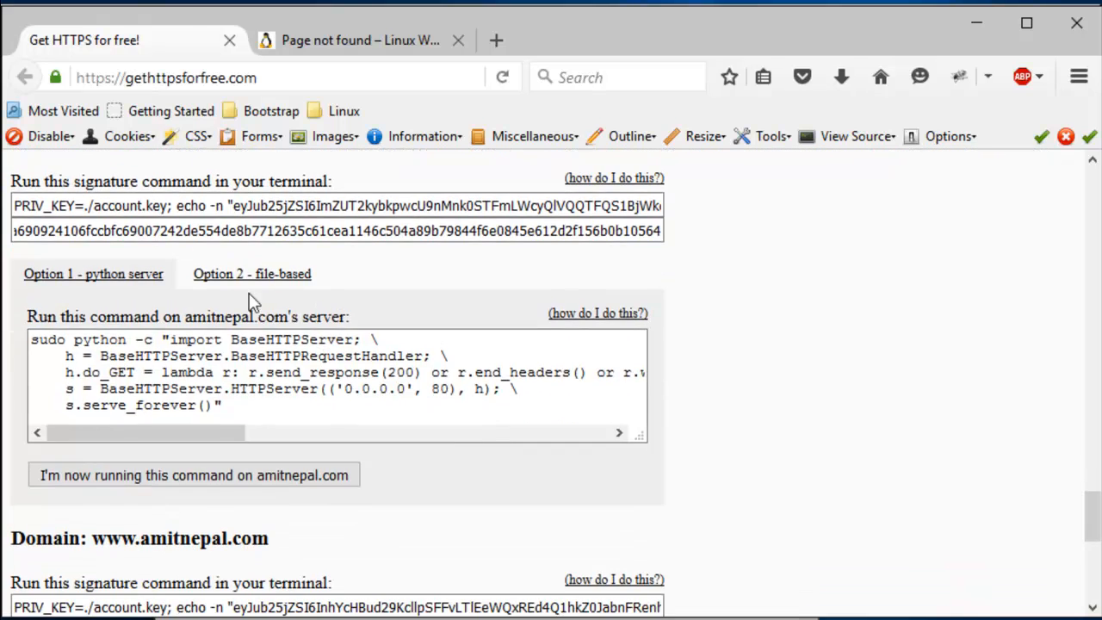
Switch amitnepal.com to the file-based challenge and pick out its .well-known url path.
{"action": "left_click", "coordinate": [251, 274]}
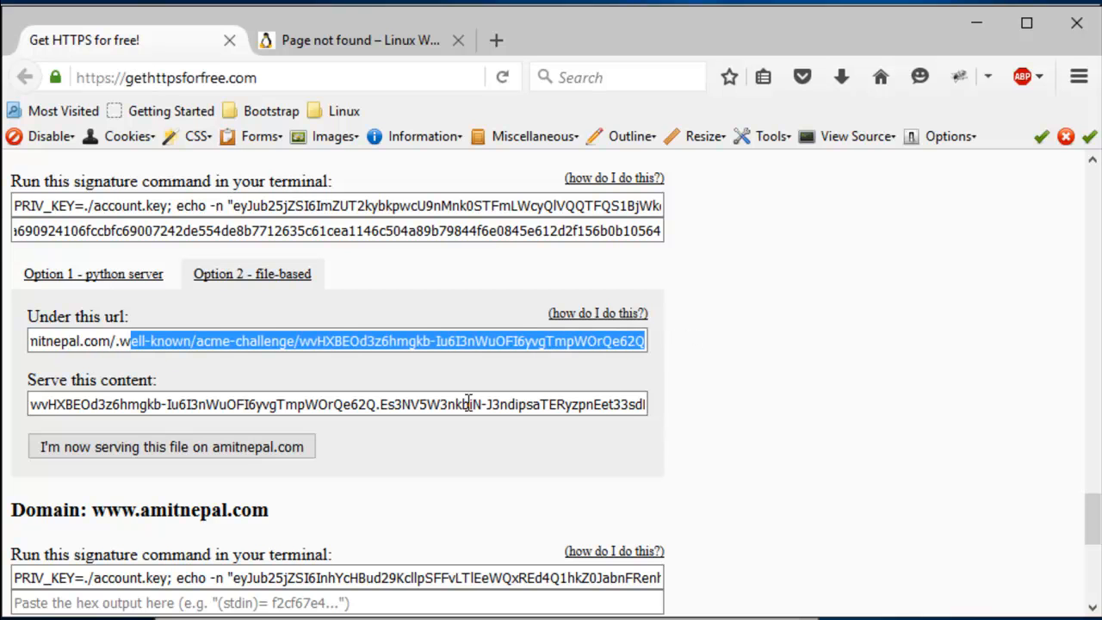
{"action": "left_click", "coordinate": [93, 340]}
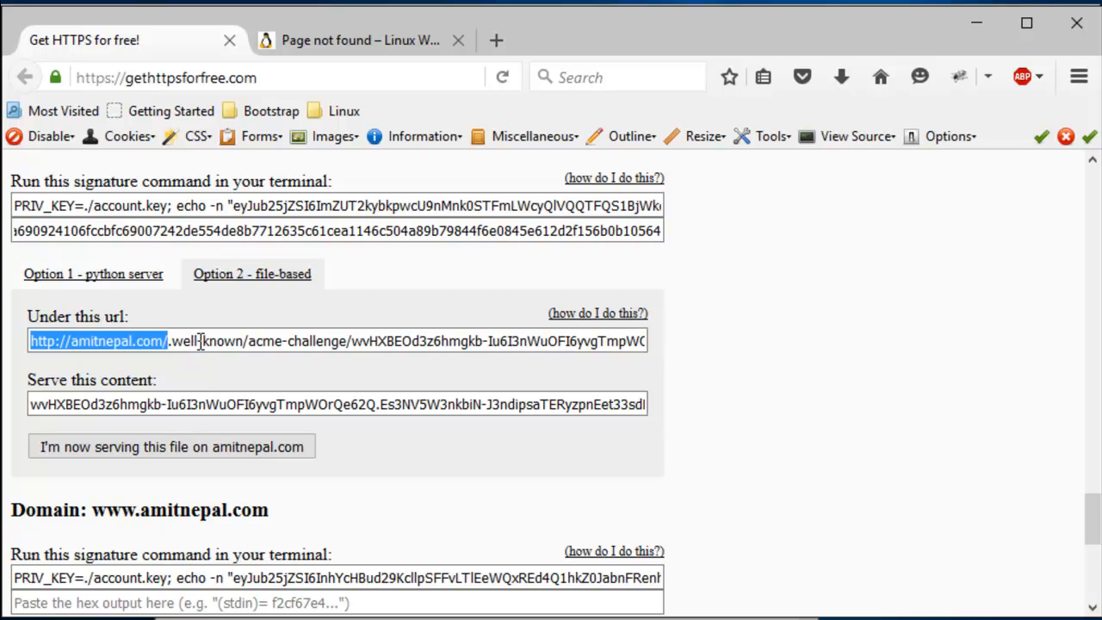
{"action": "mouse_move", "coordinate": [176, 341]}
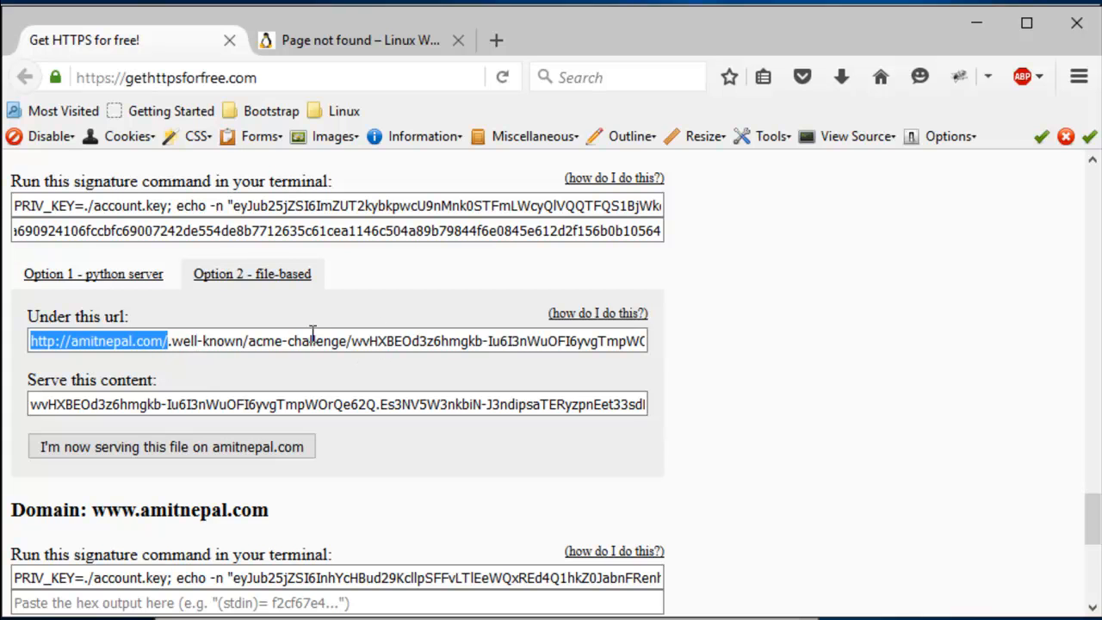
{"action": "left_click", "coordinate": [176, 341]}
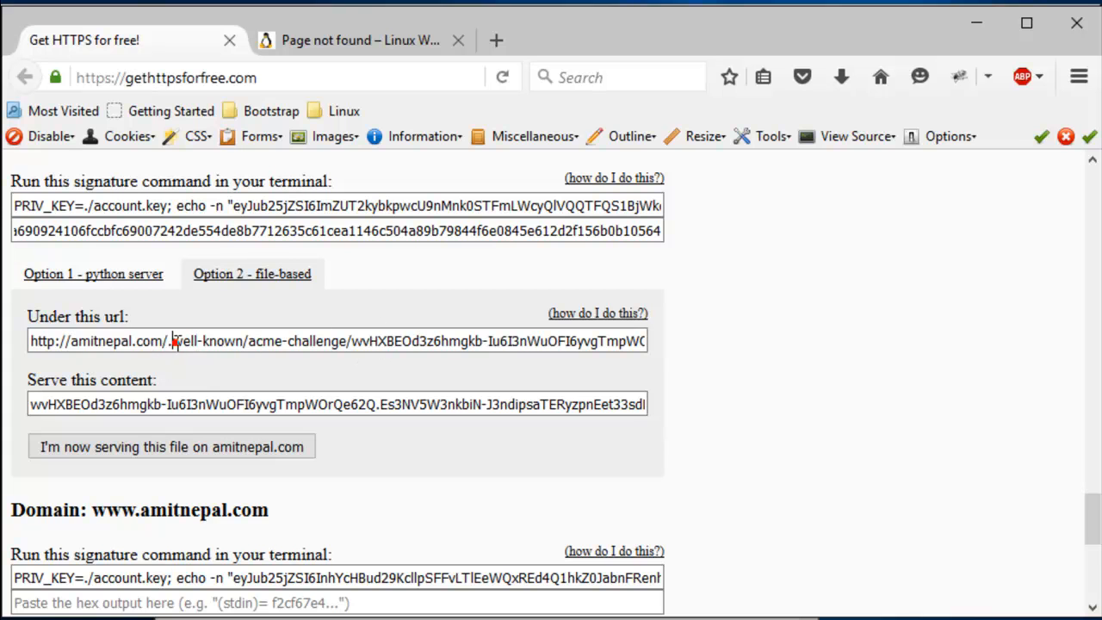
{"action": "double_click", "coordinate": [204, 341]}
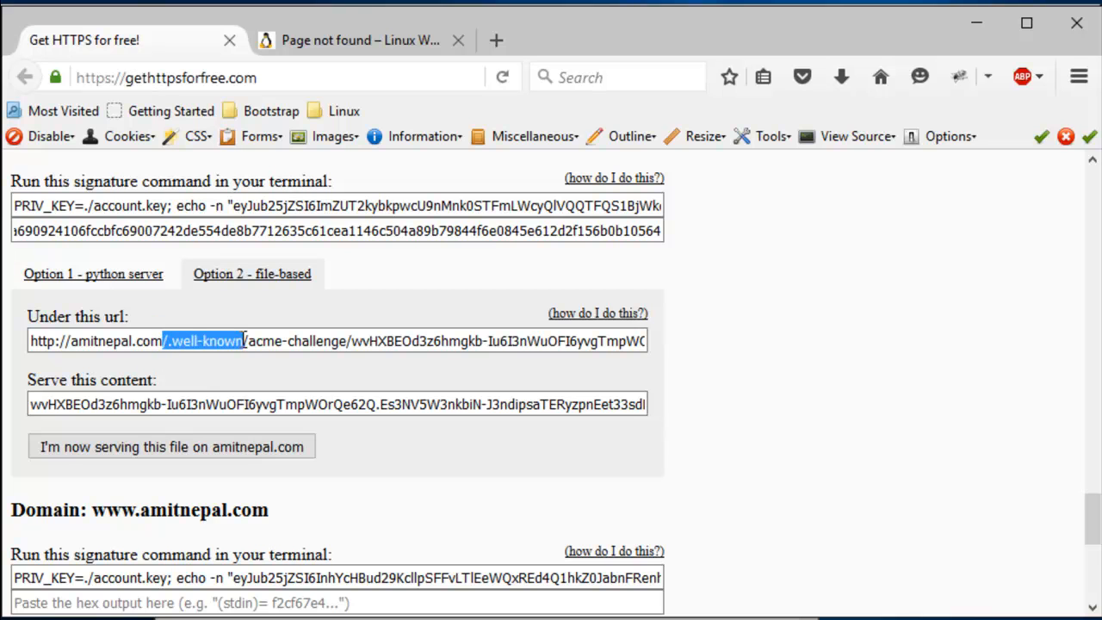
{"action": "double_click", "coordinate": [296, 341]}
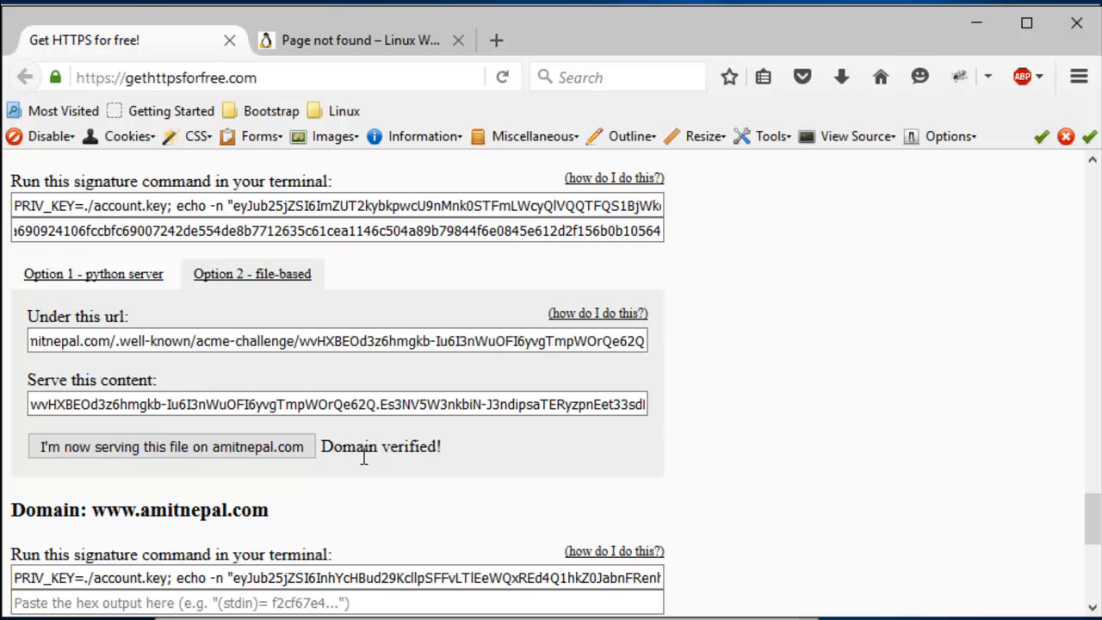
{"action": "scroll", "scroll_direction": "up", "scroll_amount": 3}
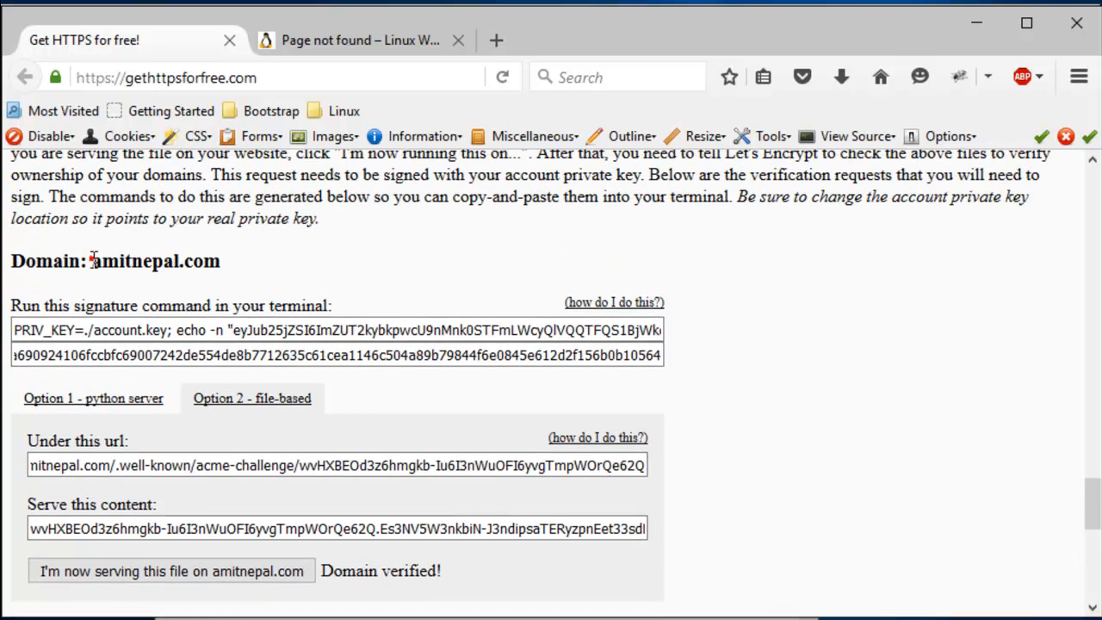
{"action": "scroll", "scroll_direction": "down", "scroll_amount": 3}
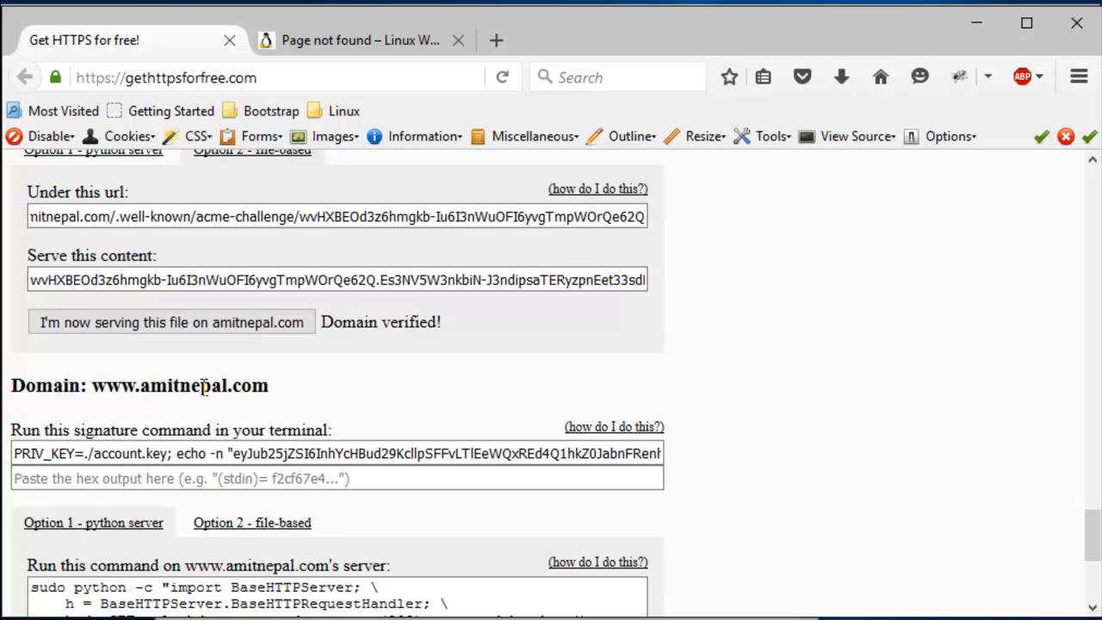
{"action": "triple_click", "coordinate": [336, 453]}
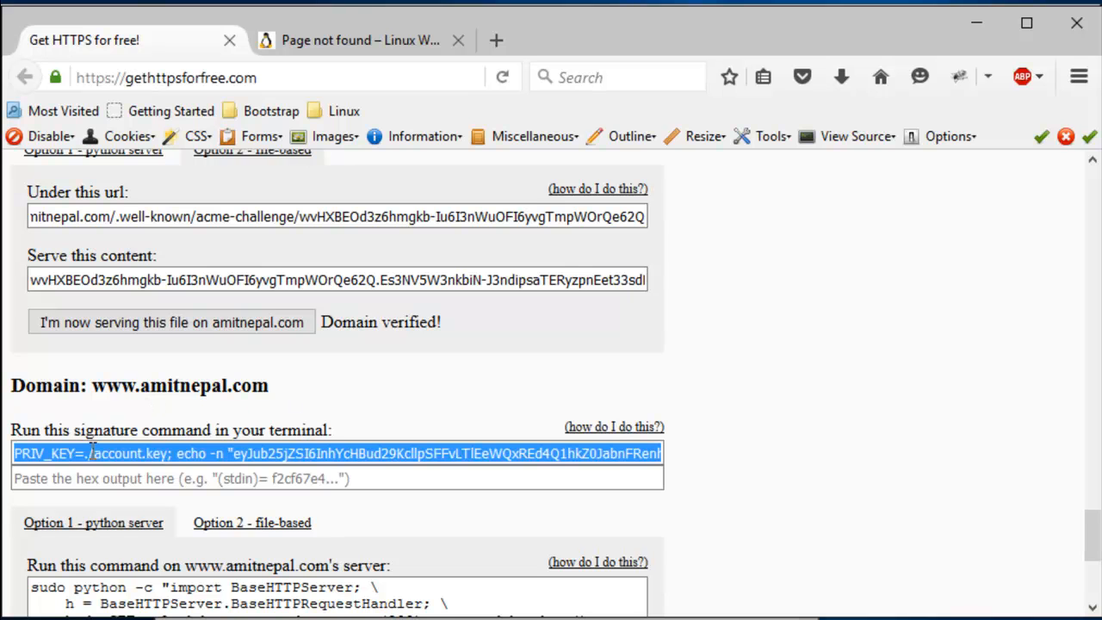
{"action": "mouse_move", "coordinate": [131, 448]}
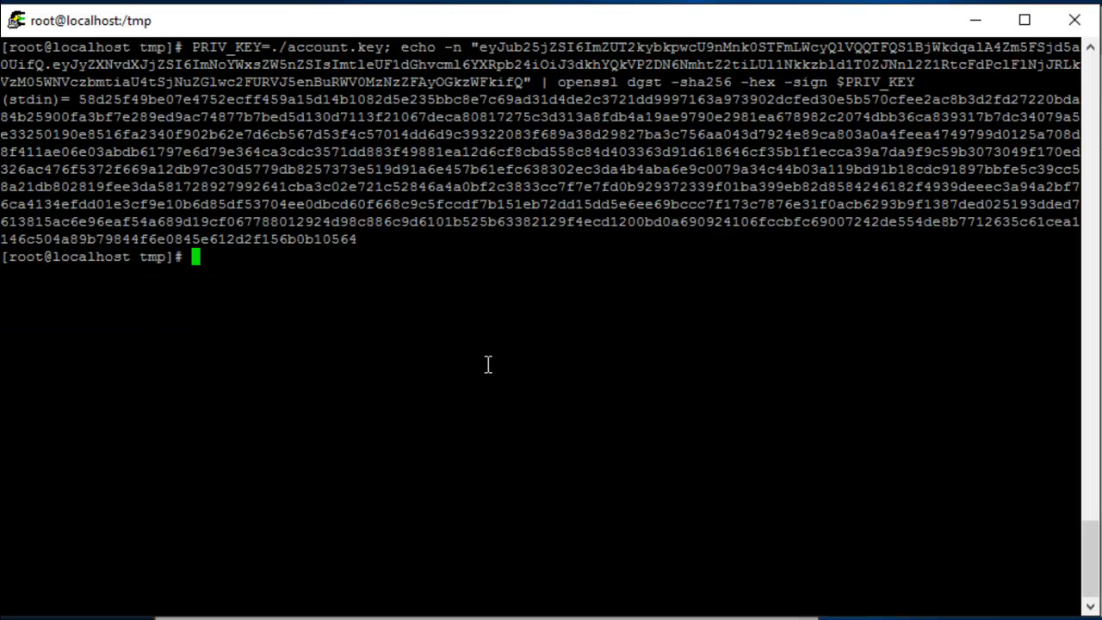
{"action": "key", "text": "Return"}
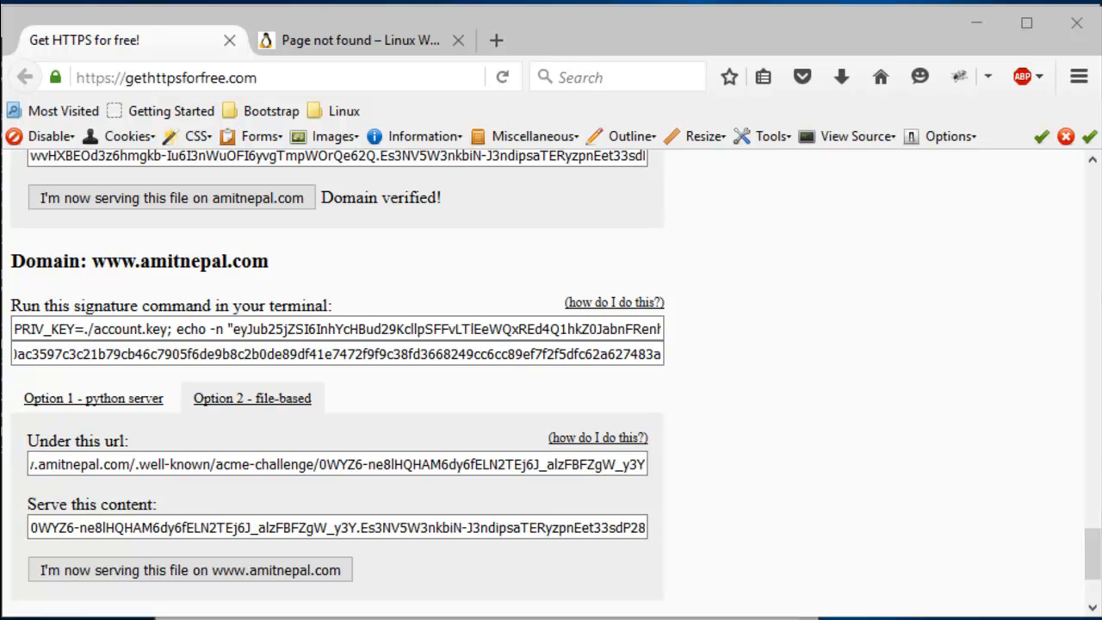
{"action": "mouse_move", "coordinate": [21, 541]}
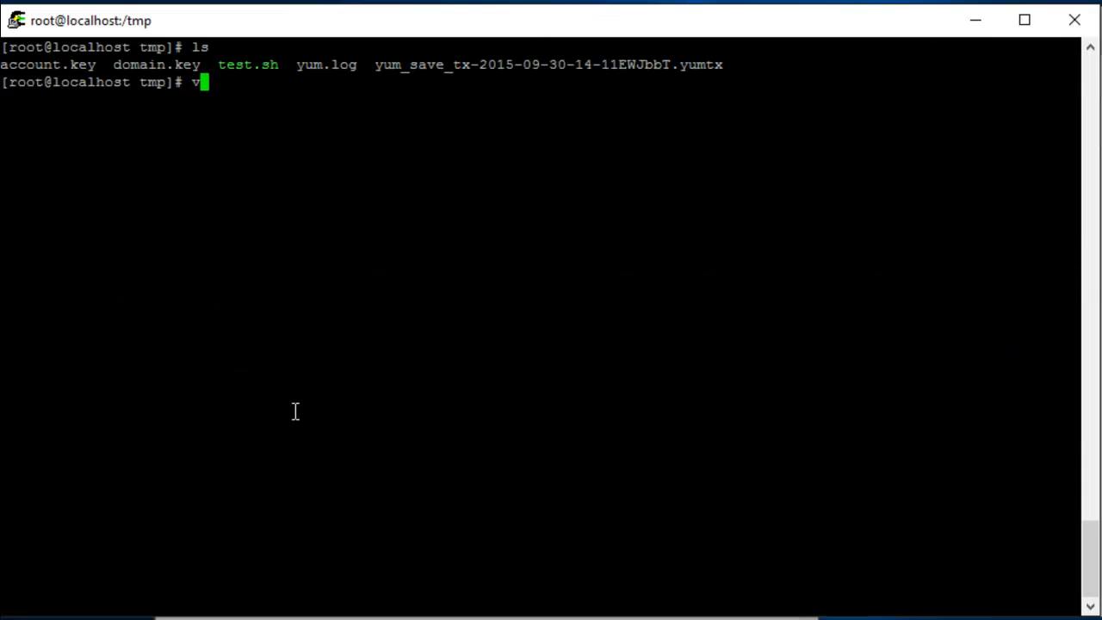
Create amitnepal.com.crt in vi containing the signed certificate.
{"action": "type", "text": "i amitnepal.c"}
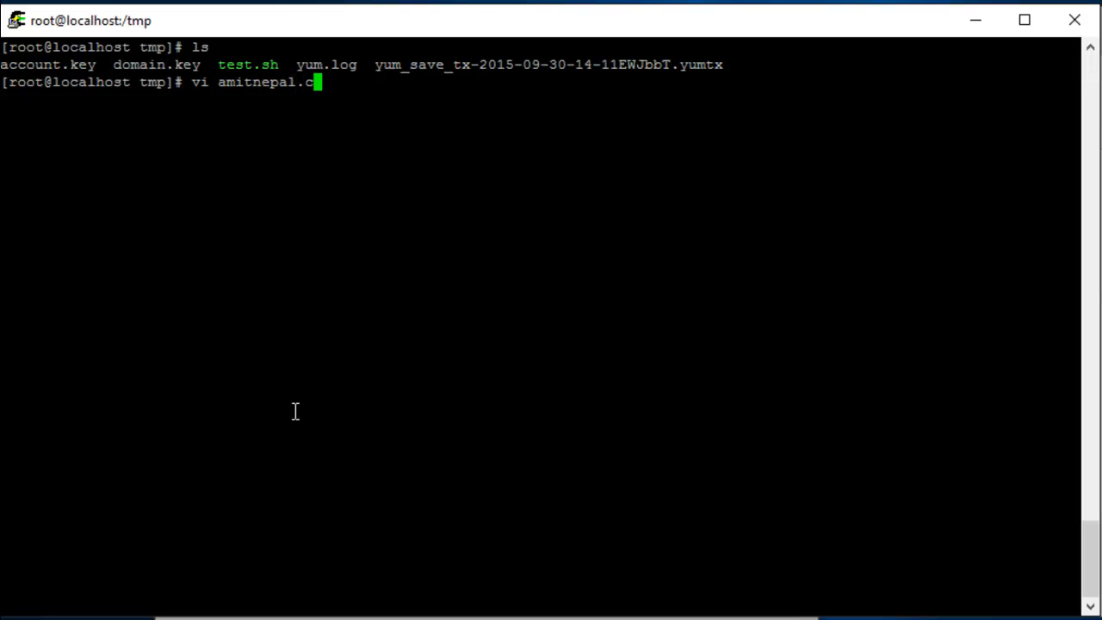
{"action": "key", "text": "Return"}
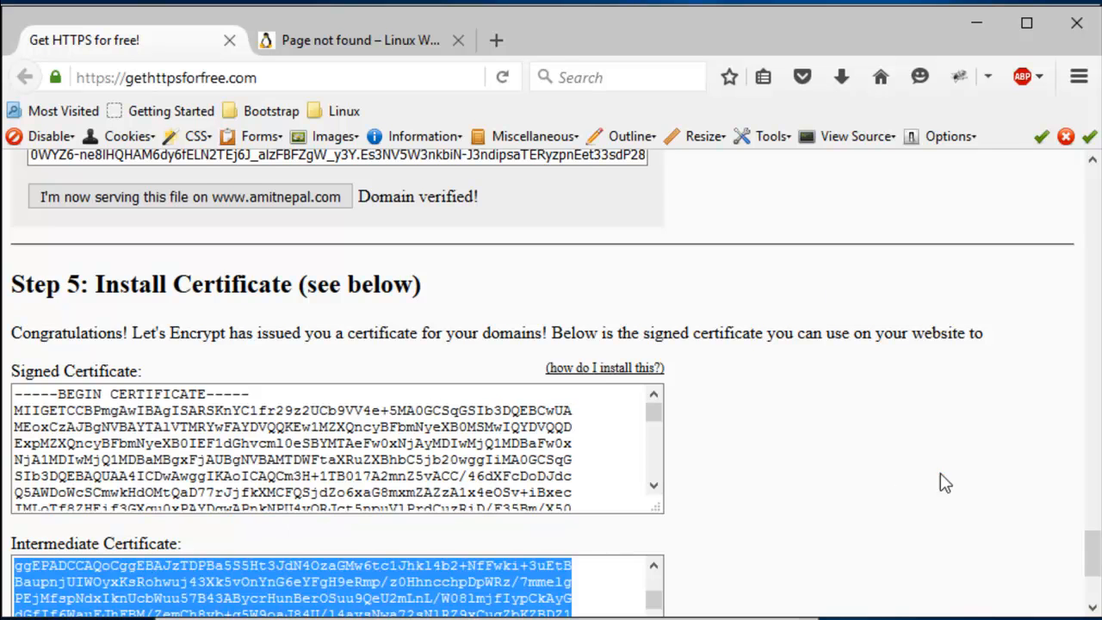
{"action": "scroll", "scroll_direction": "down", "scroll_amount": 3}
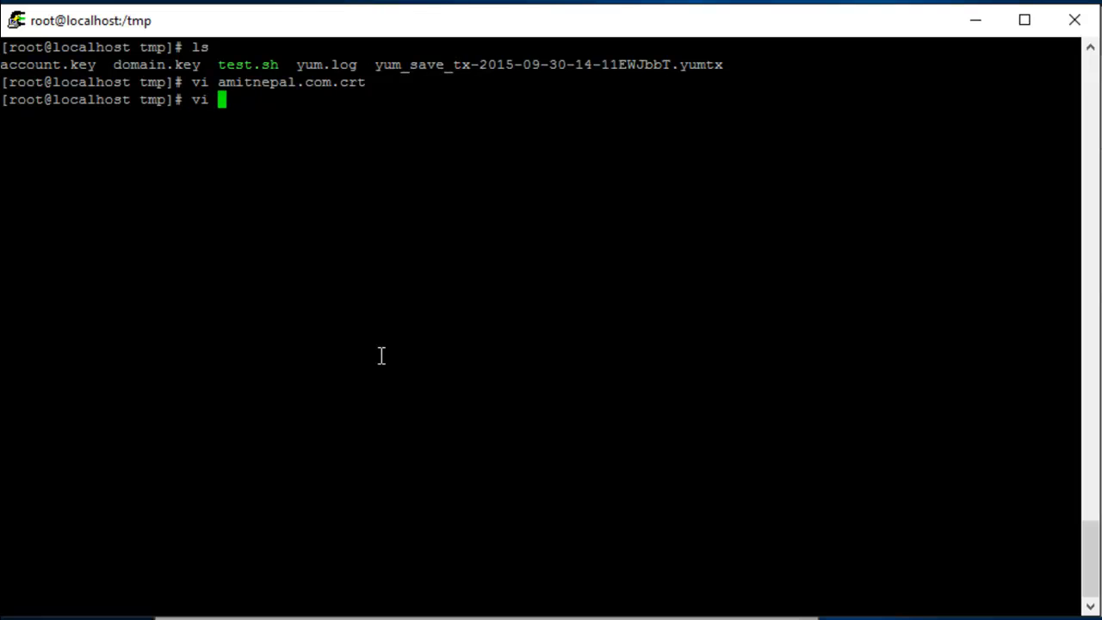
Create amitnepal.com.intermediate.crt in vi containing the intermediate certificate.
{"action": "type", "text": "amitnepal."}
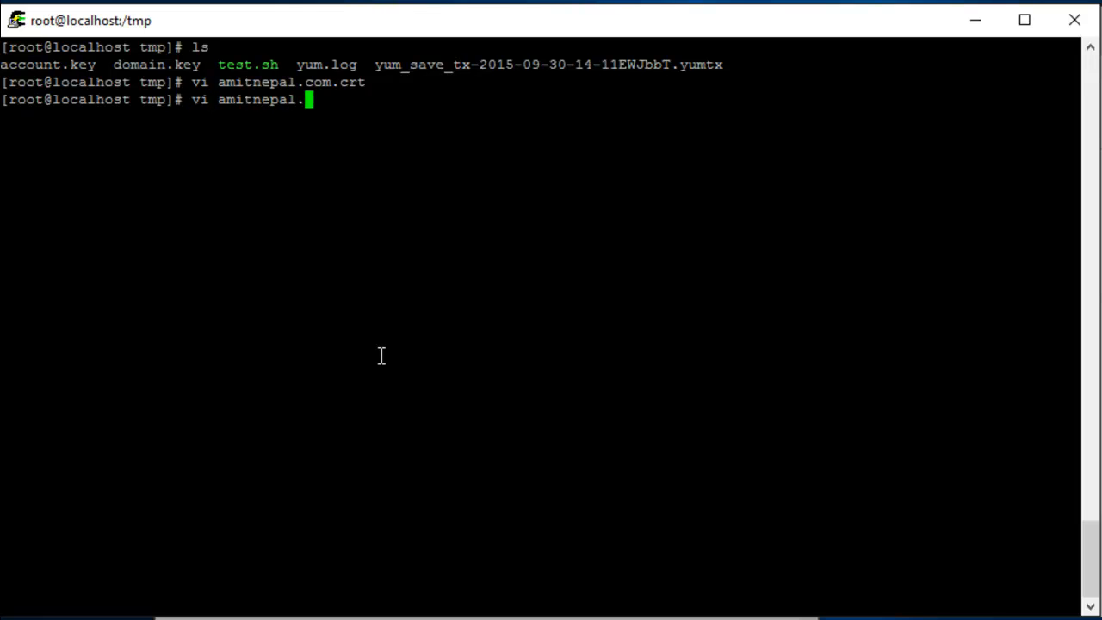
{"action": "type", "text": "com.intermedi"}
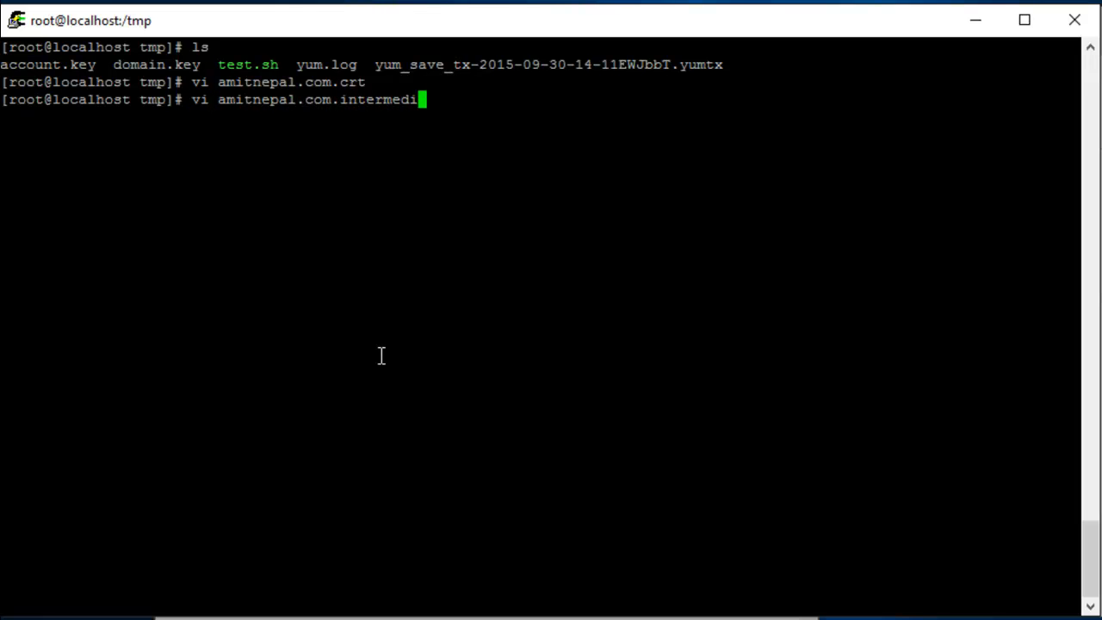
{"action": "key", "text": "Return"}
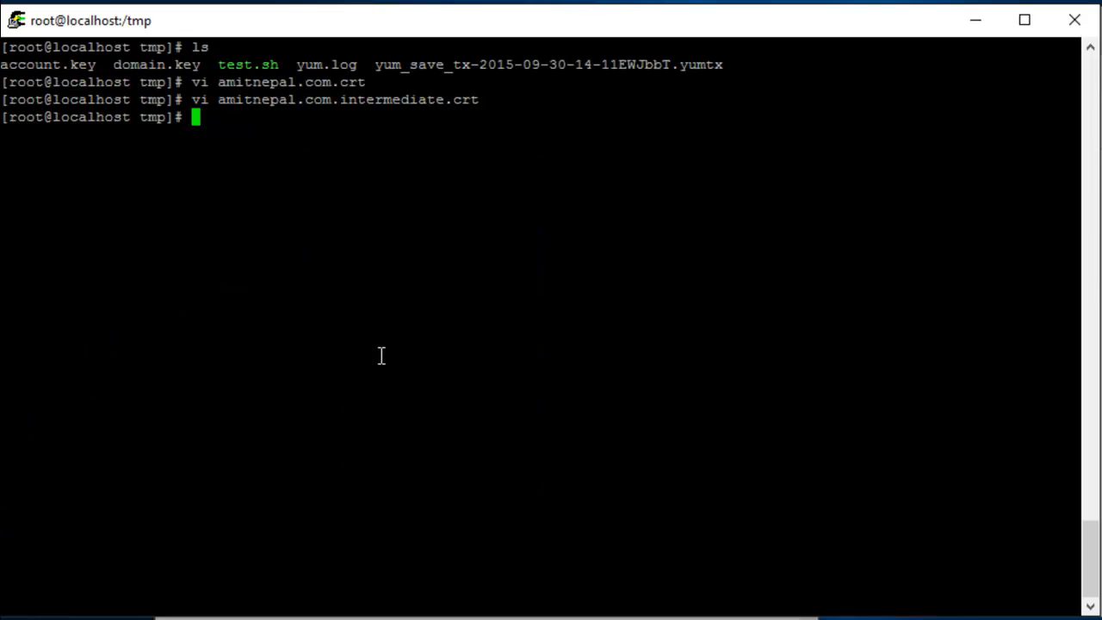
{"action": "mouse_move", "coordinate": [316, 143]}
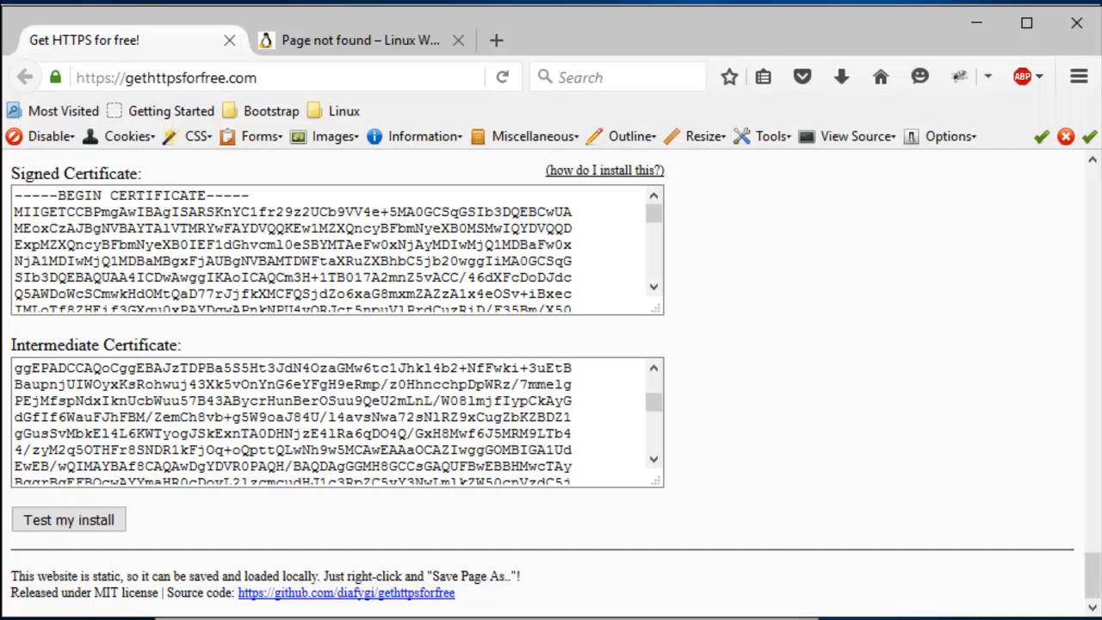
{"action": "scroll", "scroll_direction": "down", "scroll_amount": 3}
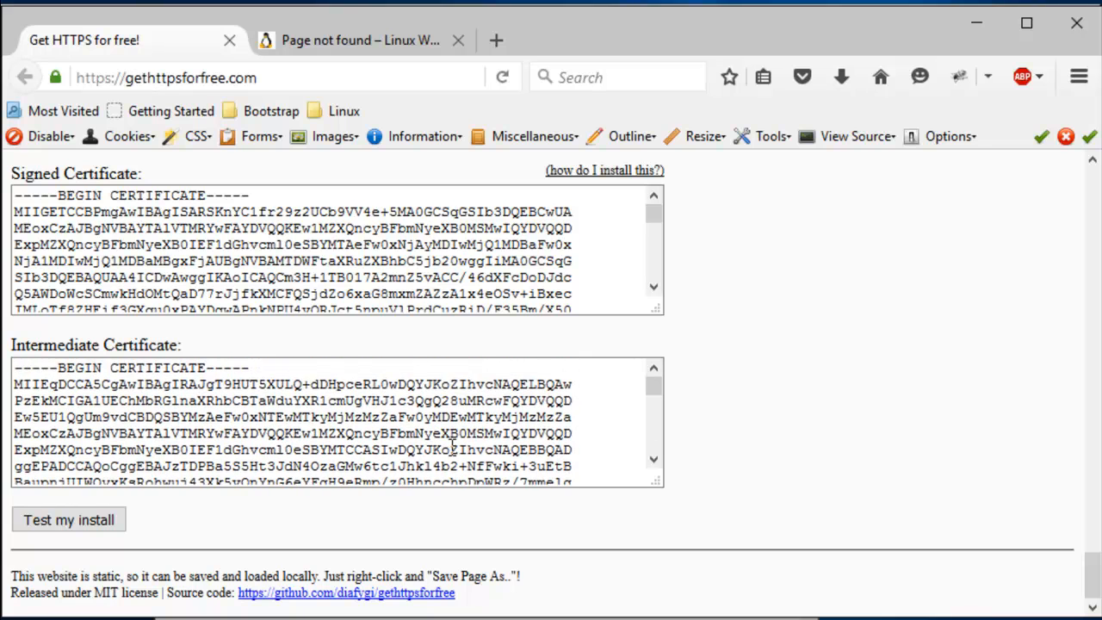
{"action": "scroll", "scroll_direction": "down", "scroll_amount": 3}
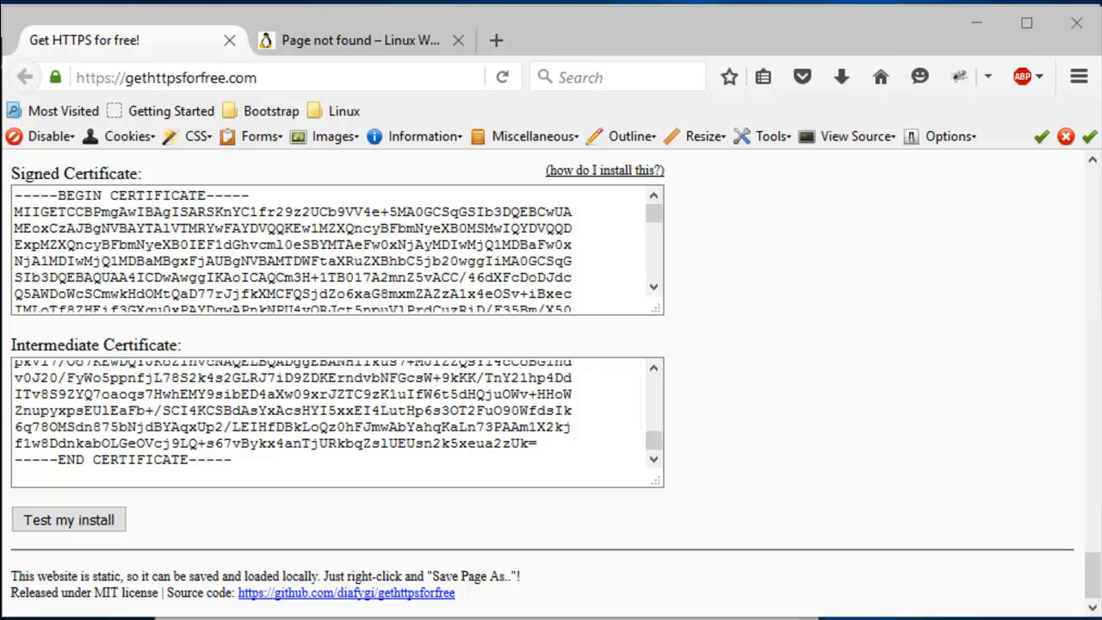
{"action": "mouse_move", "coordinate": [689, 267]}
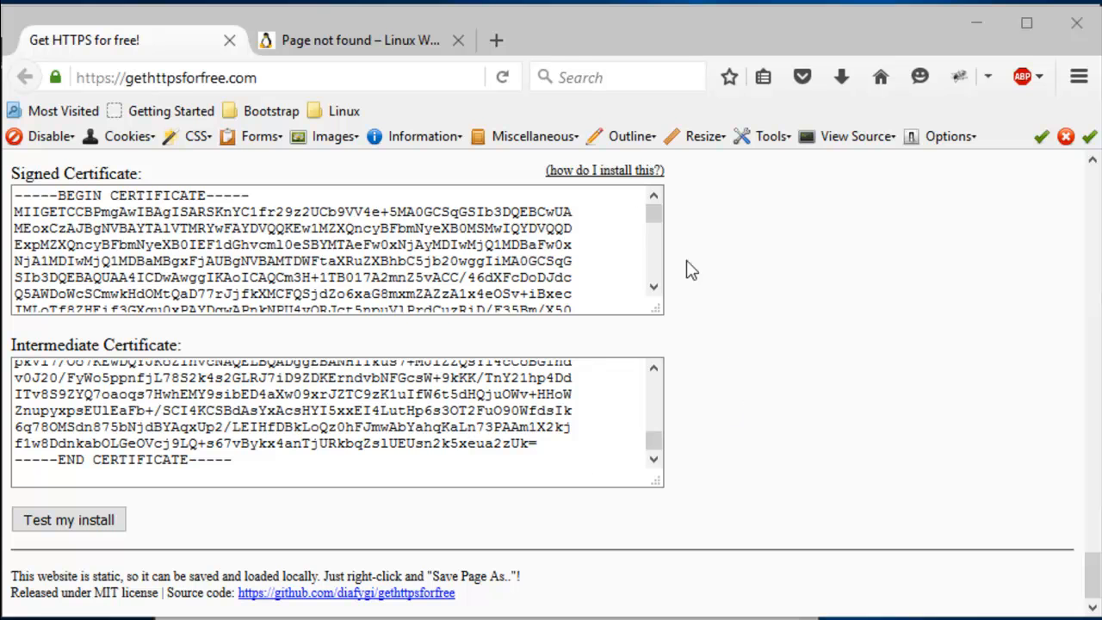
{"action": "mouse_move", "coordinate": [606, 181]}
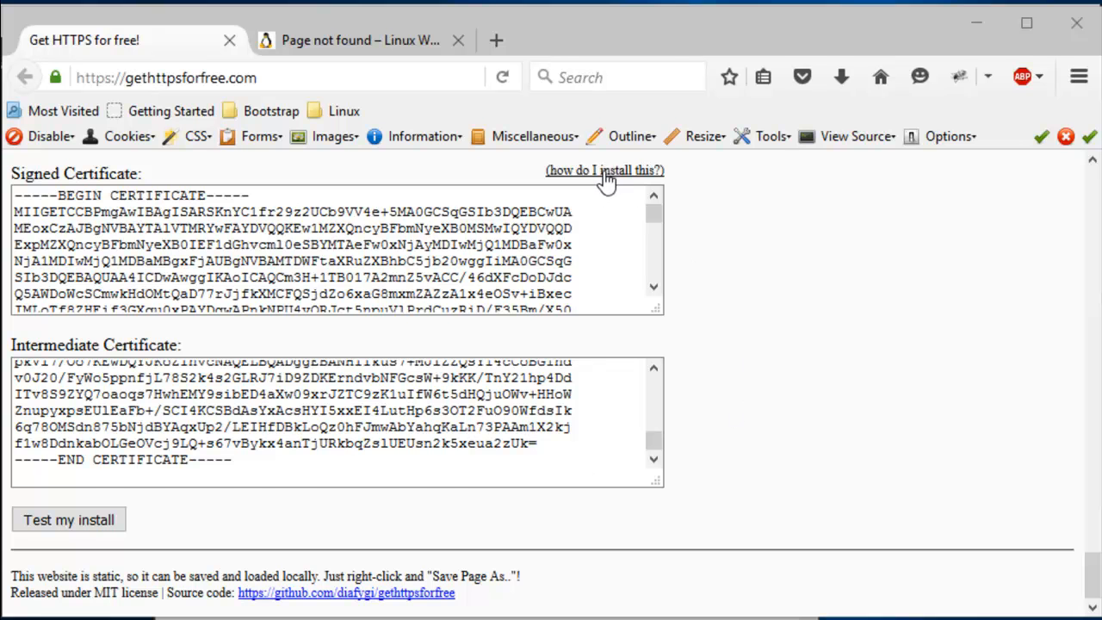
Select the Apache <VirtualHost _default_:443> example from the gethttpsforfree.com instructions.
{"action": "scroll", "scroll_direction": "down", "scroll_amount": 3}
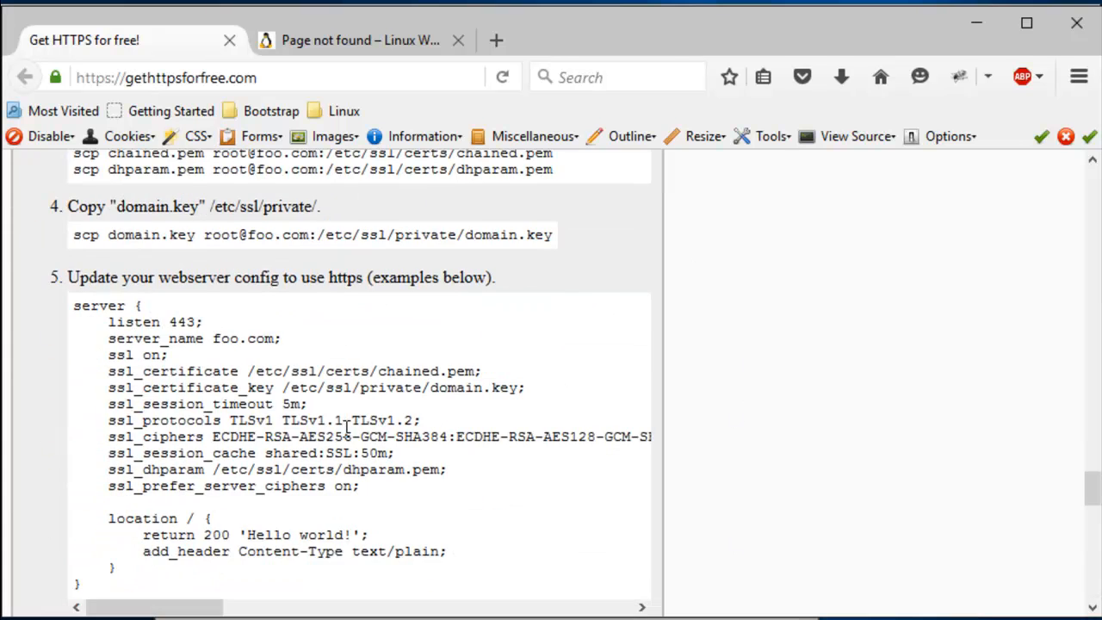
{"action": "scroll", "scroll_direction": "up", "scroll_amount": 3}
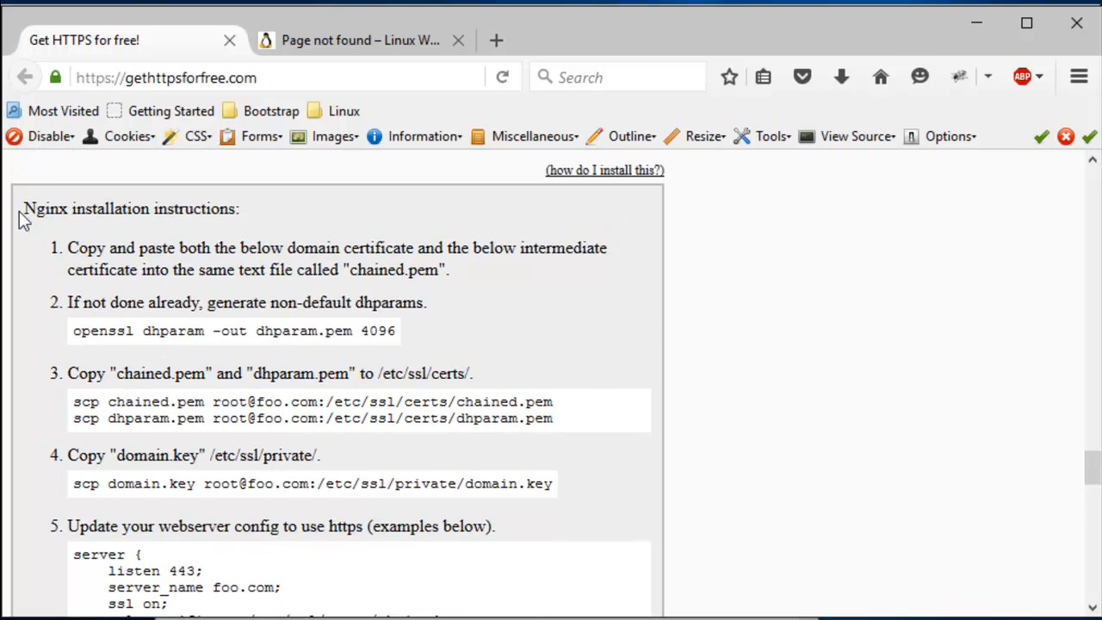
{"action": "left_click_drag", "start_coordinate": [24, 209], "coordinate": [446, 473]}
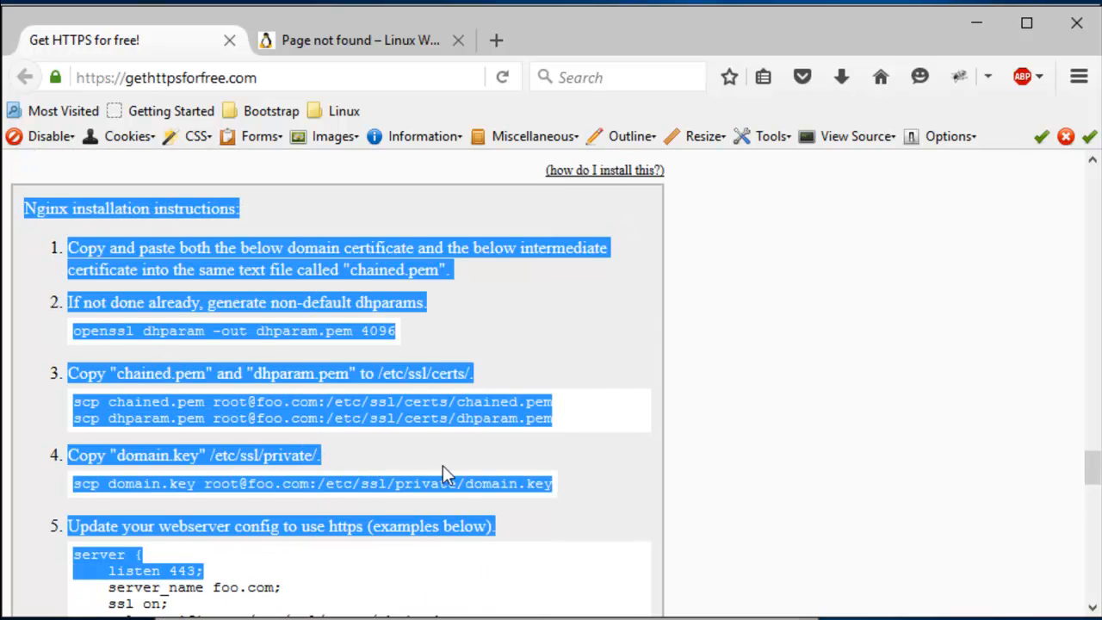
{"action": "scroll", "scroll_direction": "down", "scroll_amount": 3}
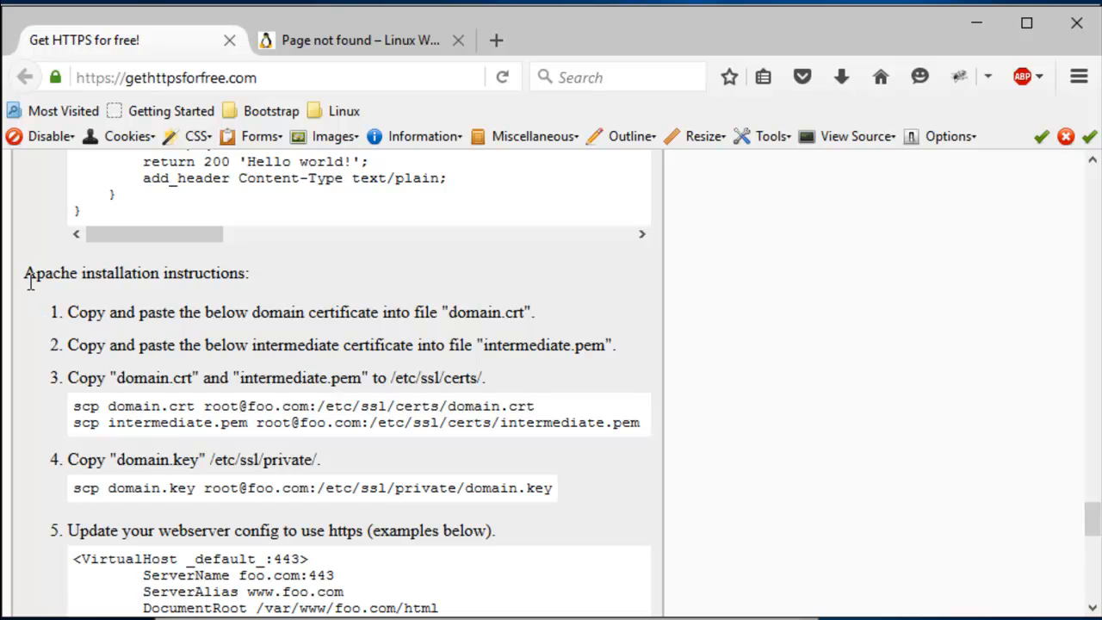
{"action": "scroll", "scroll_direction": "down", "scroll_amount": 3}
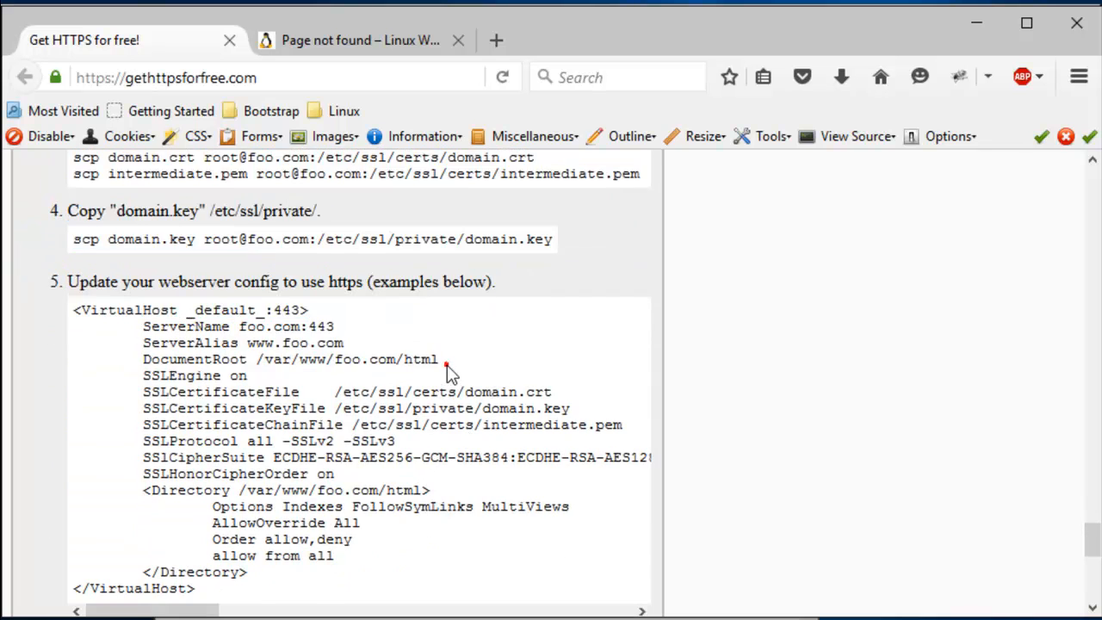
{"action": "scroll", "scroll_direction": "up", "scroll_amount": 3}
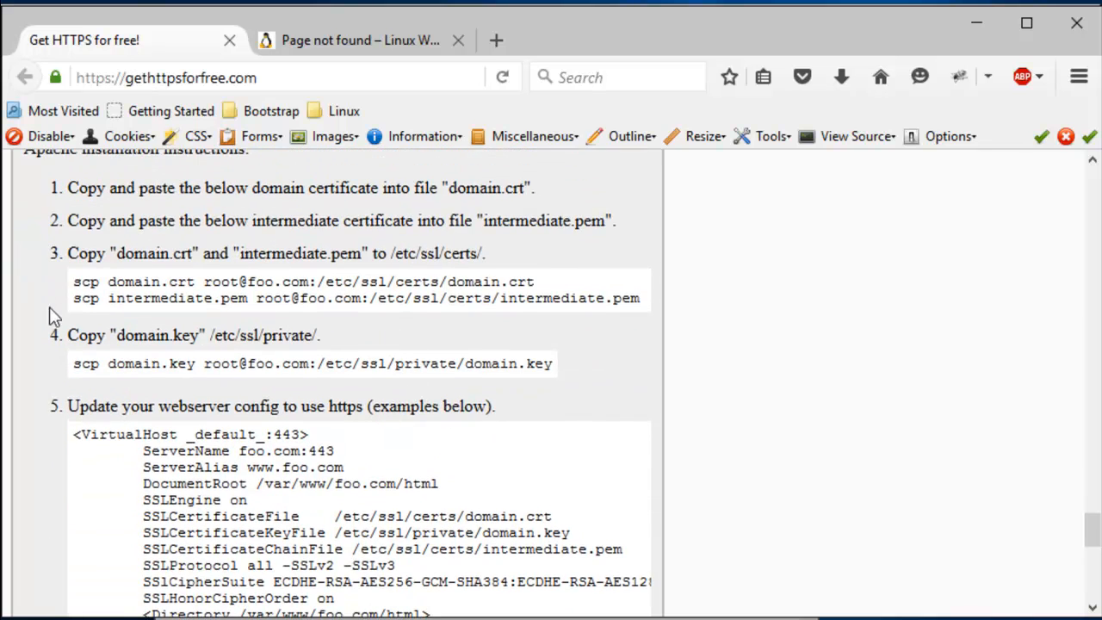
{"action": "left_click_drag", "start_coordinate": [74, 281], "coordinate": [639, 298]}
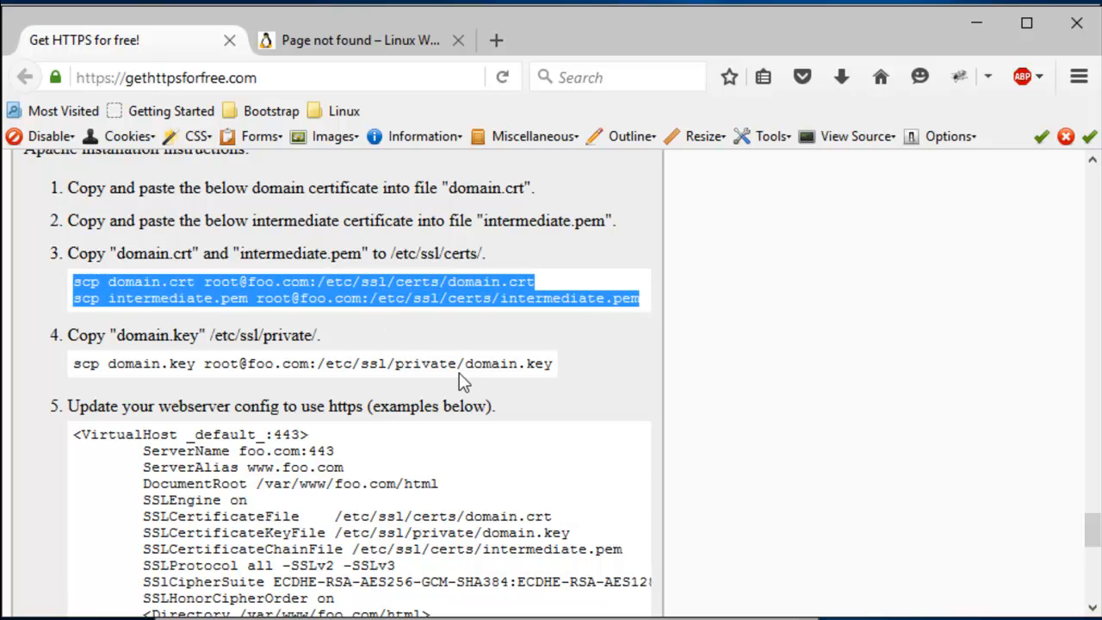
{"action": "mouse_move", "coordinate": [460, 370]}
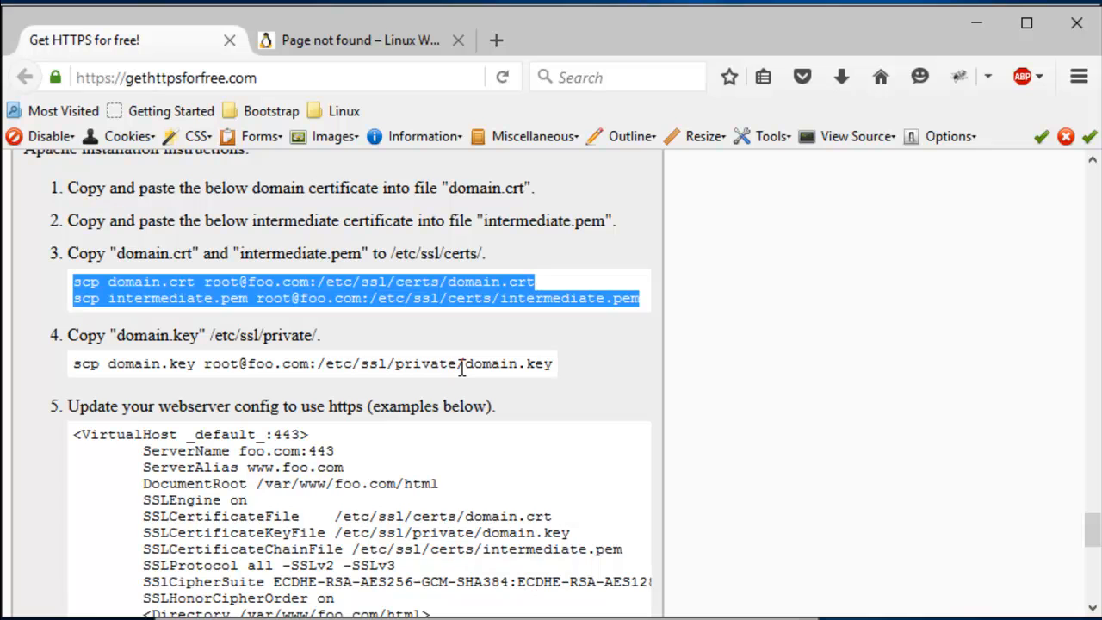
{"action": "mouse_move", "coordinate": [504, 386]}
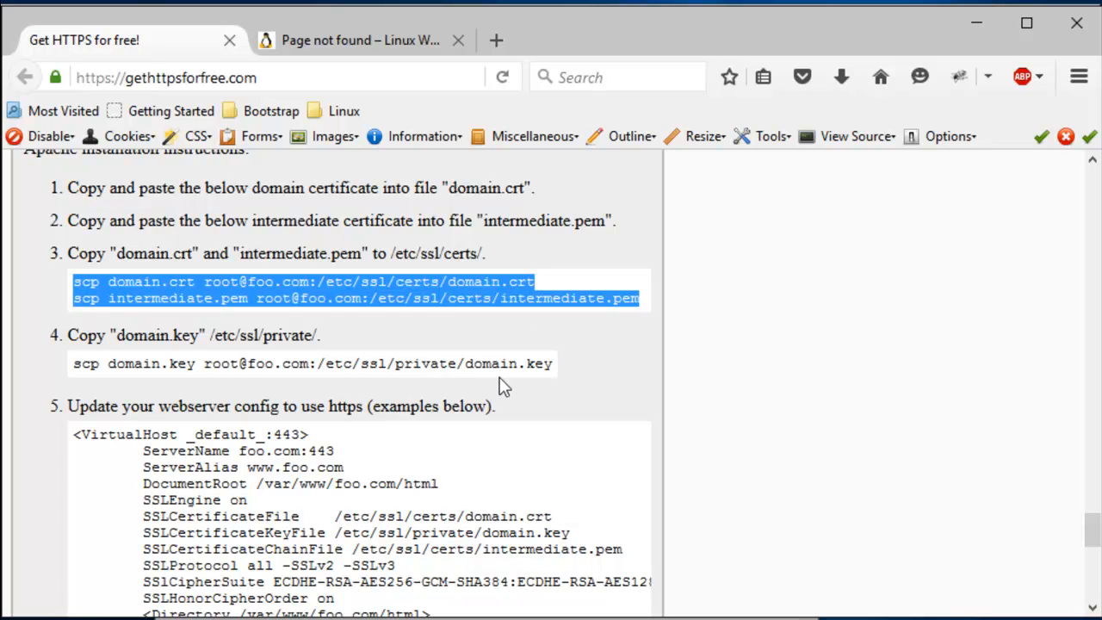
{"action": "scroll", "scroll_direction": "down", "scroll_amount": 3}
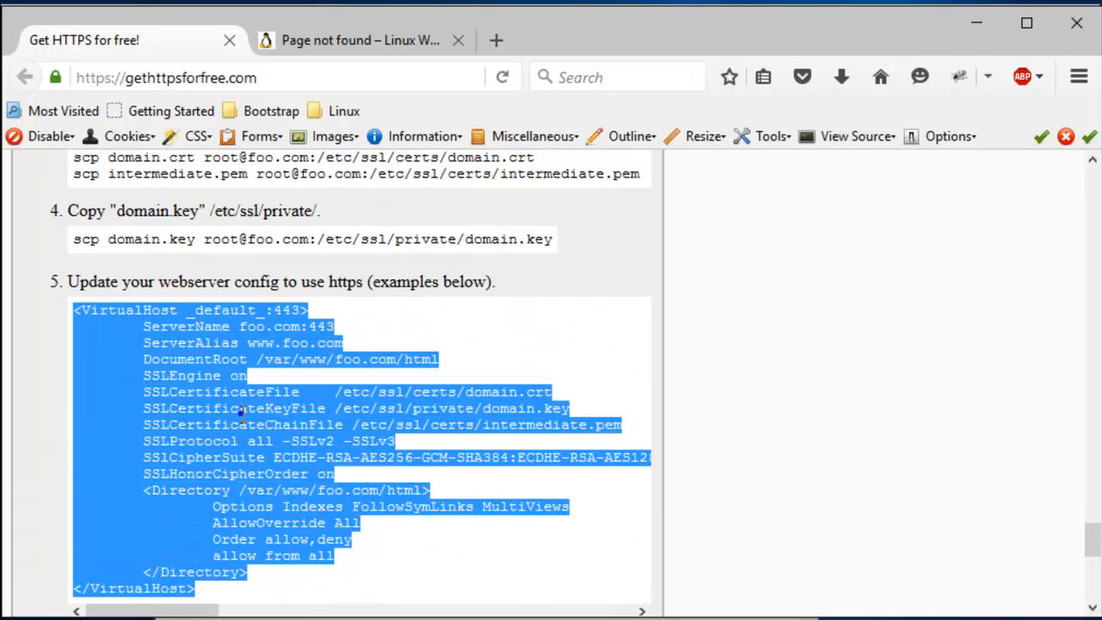
{"action": "scroll", "scroll_direction": "down", "scroll_amount": 3}
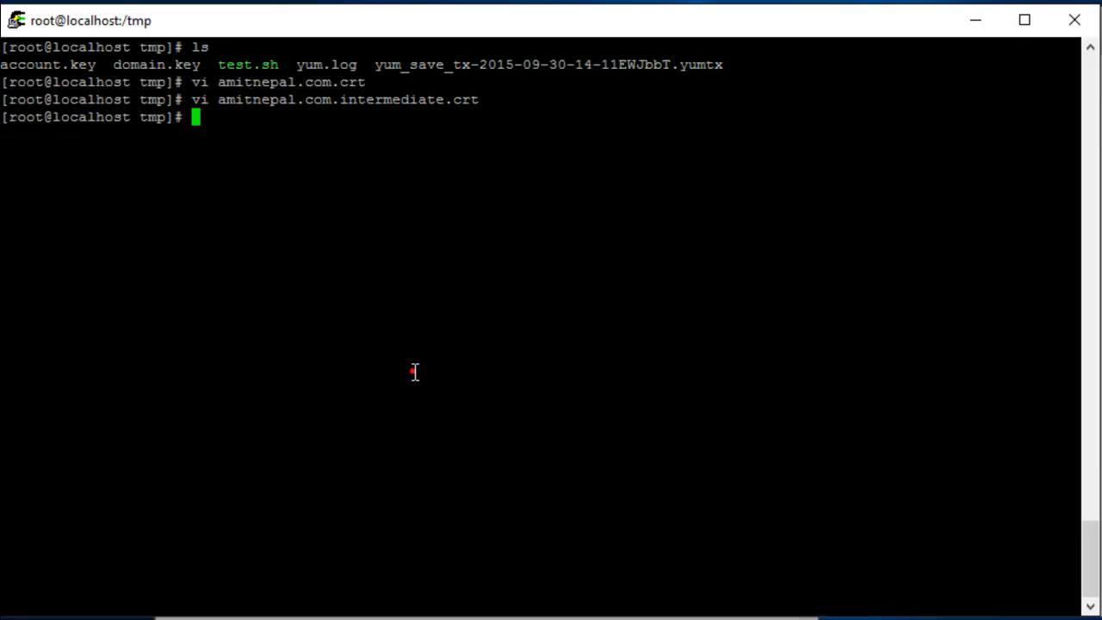
In /etc/httpd/conf.d, rename ssl.conf to ssl.conf.orig and start a fresh ssl.conf.
{"action": "type", "text": "cd /etc/"}
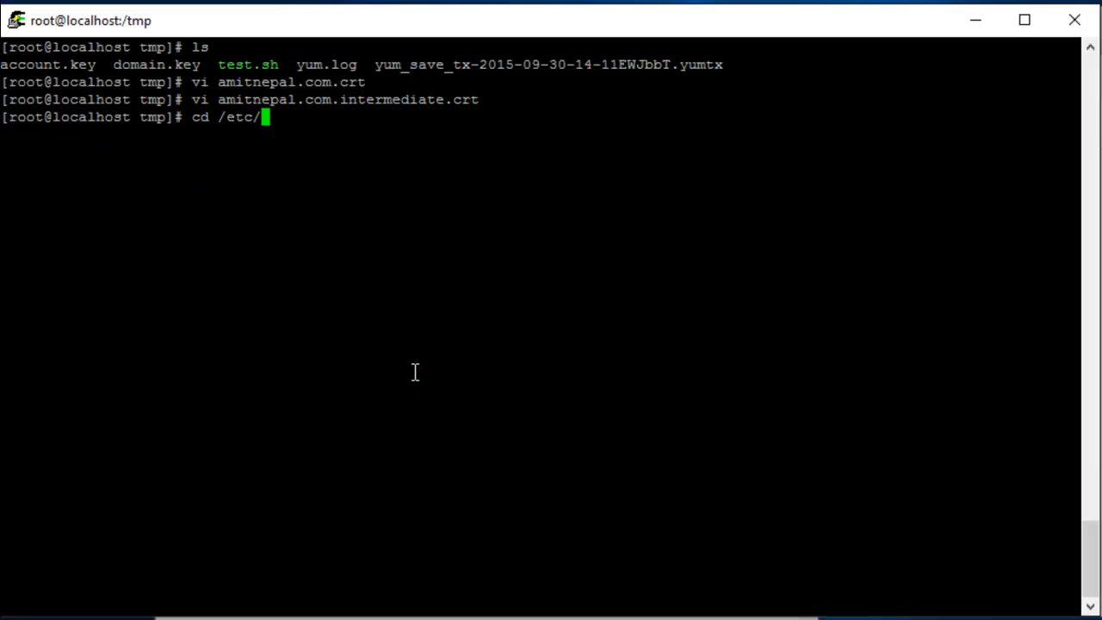
{"action": "type", "text": "httpd/conf.d/"}
{"action": "type", "text": "vi s"}
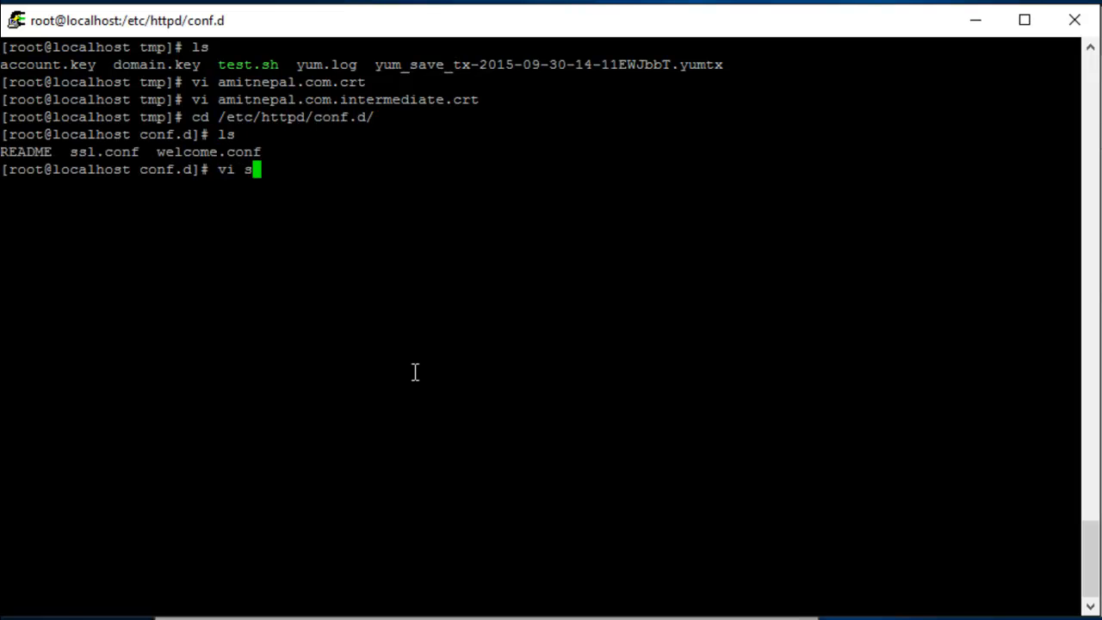
{"action": "key", "text": "Return"}
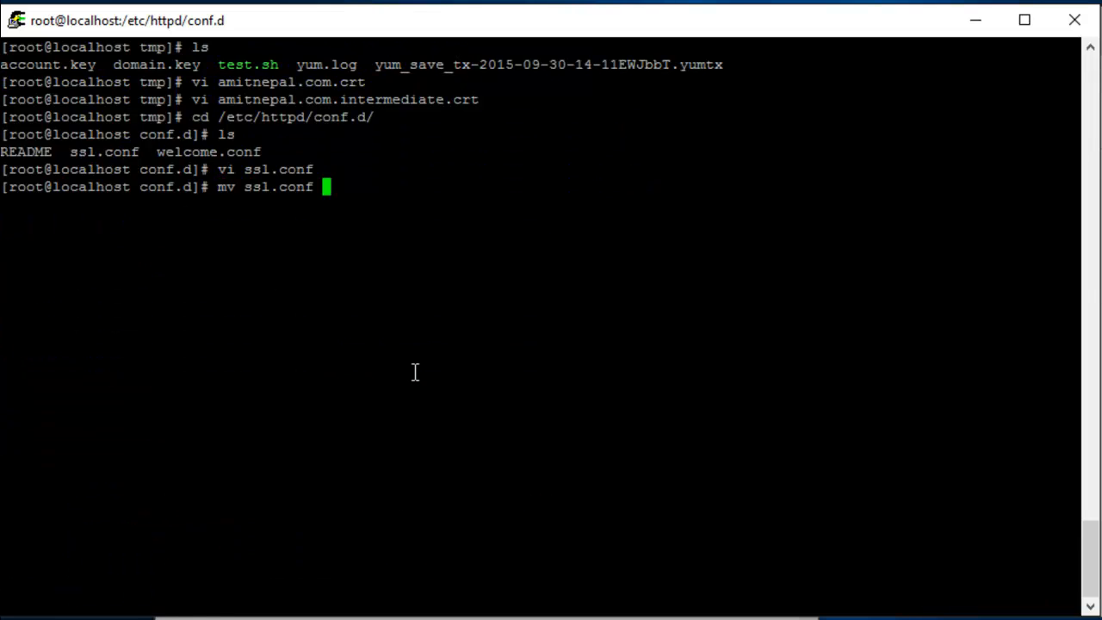
{"action": "type", "text": "ssl.conf.orig"}
{"action": "type", "text": "vi ssl"}
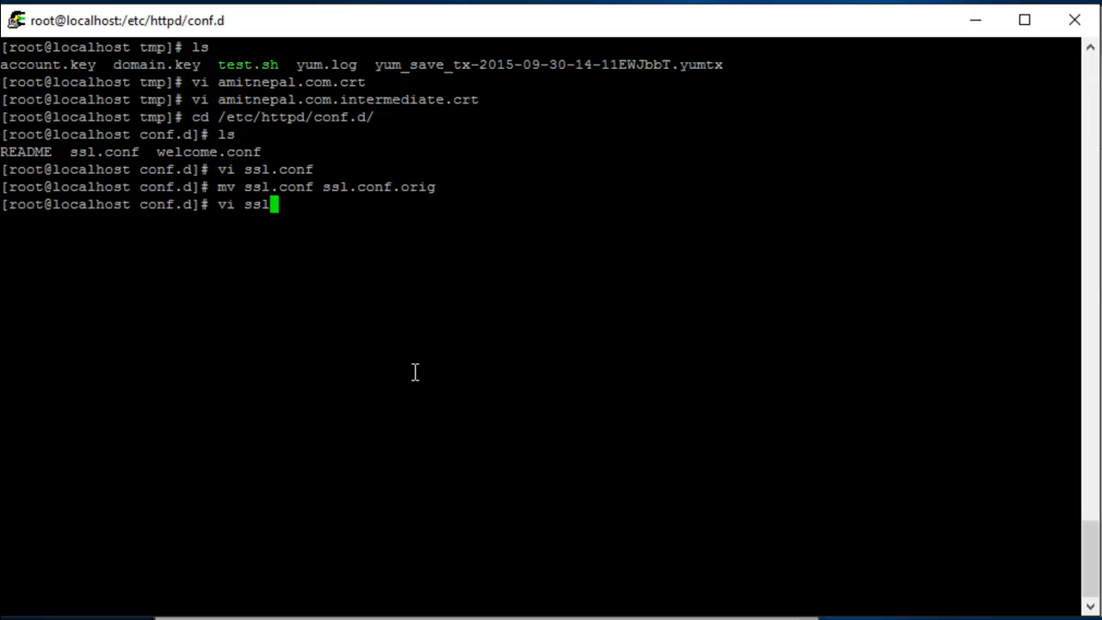
{"action": "key", "text": "Return"}
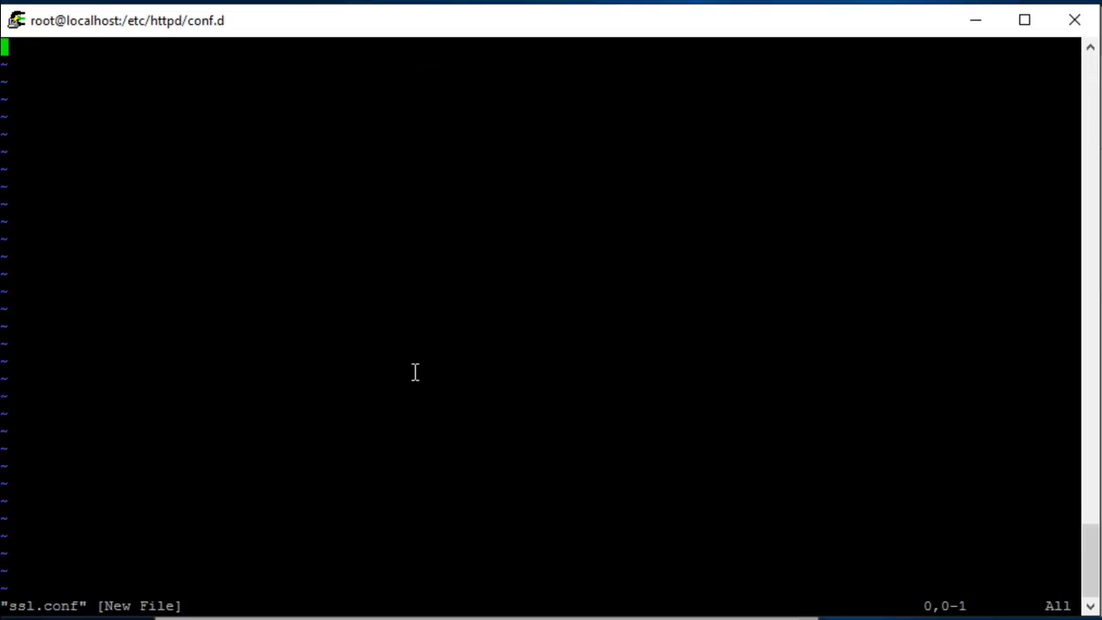
Insert the <VirtualHost _default_:443> block and consult the original ssl.conf.orig.
{"action": "key", "text": "i"}
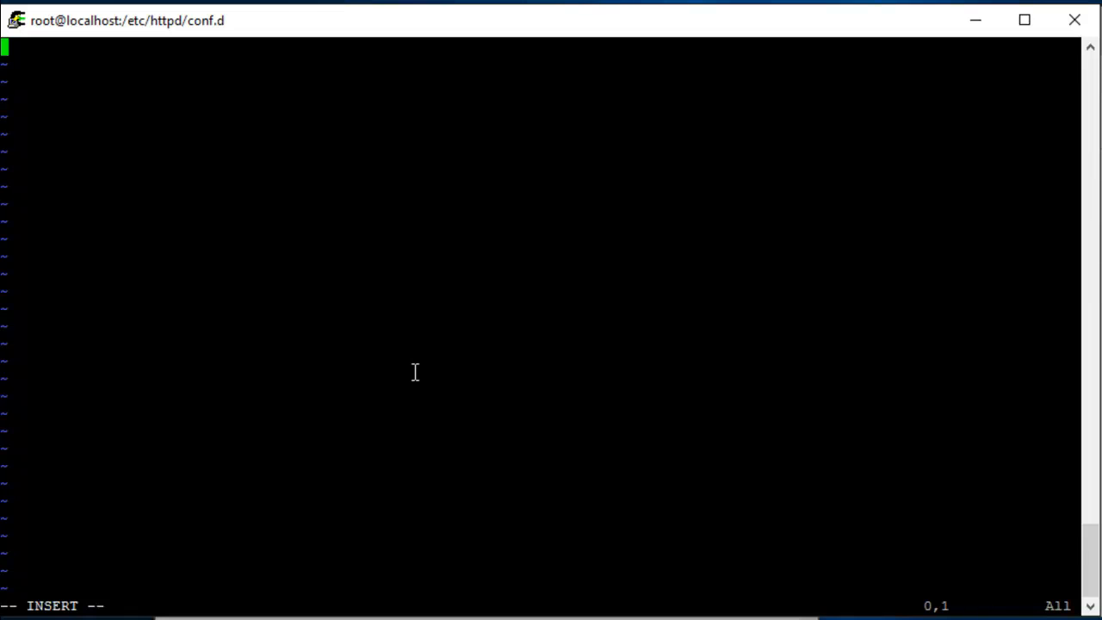
{"action": "type", "text": "<VirtualHost _default_:443>"}
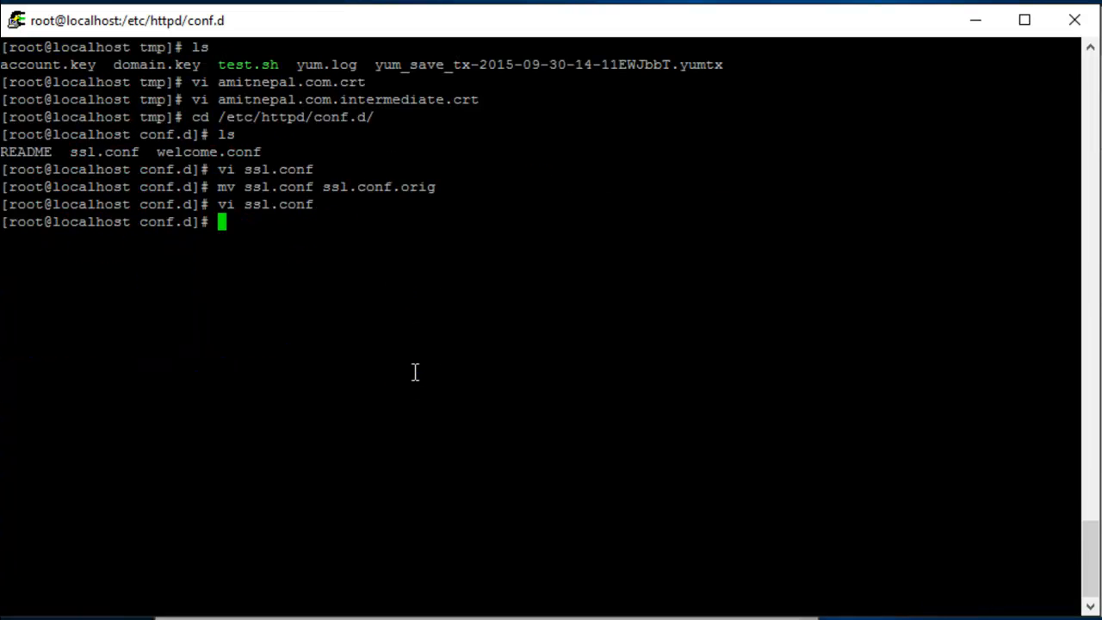
{"action": "type", "text": "vi ssl.conf"}
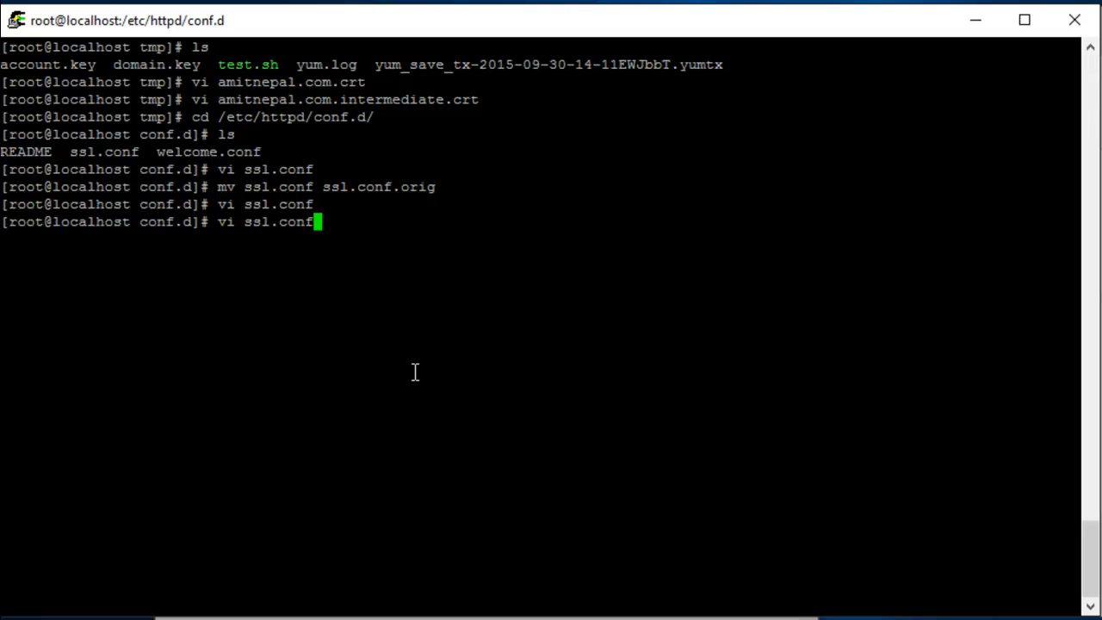
{"action": "key", "text": "BackSpace"}
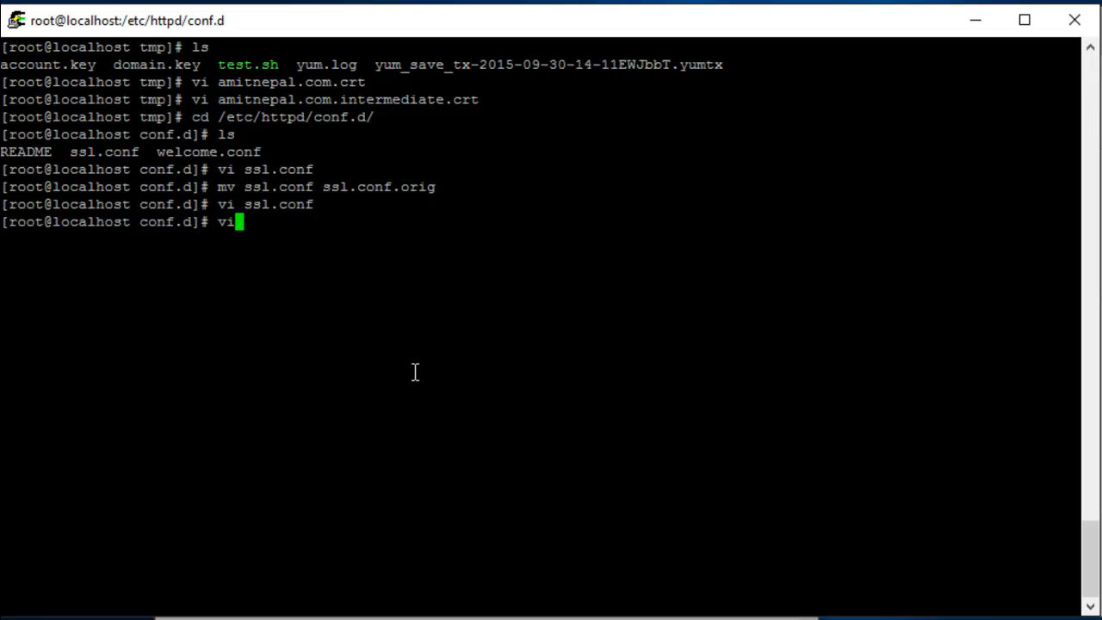
{"action": "type", "text": "ssl.conf.o"}
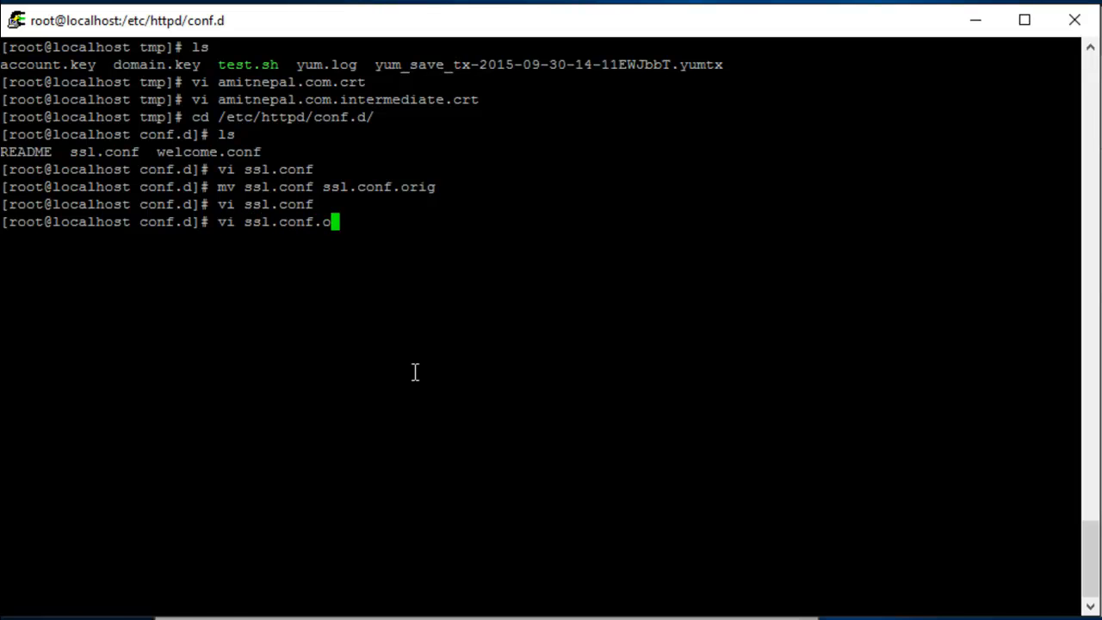
{"action": "key", "text": "Return"}
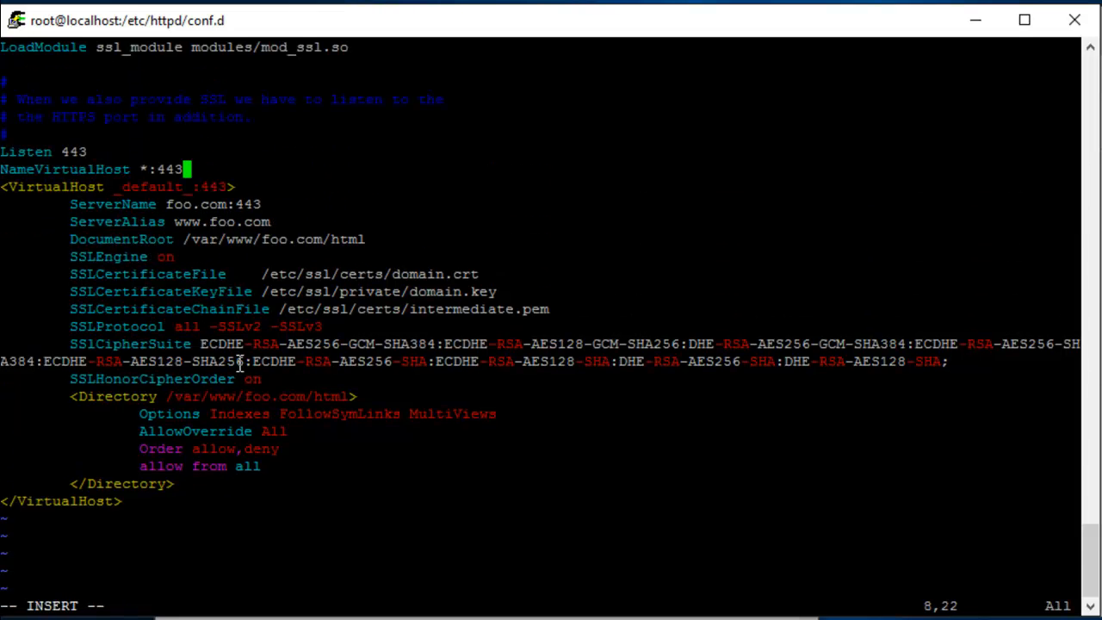
Set ServerName, ServerAlias and DocumentRoot to the amitnepal.com values.
{"action": "key", "text": "Down"}
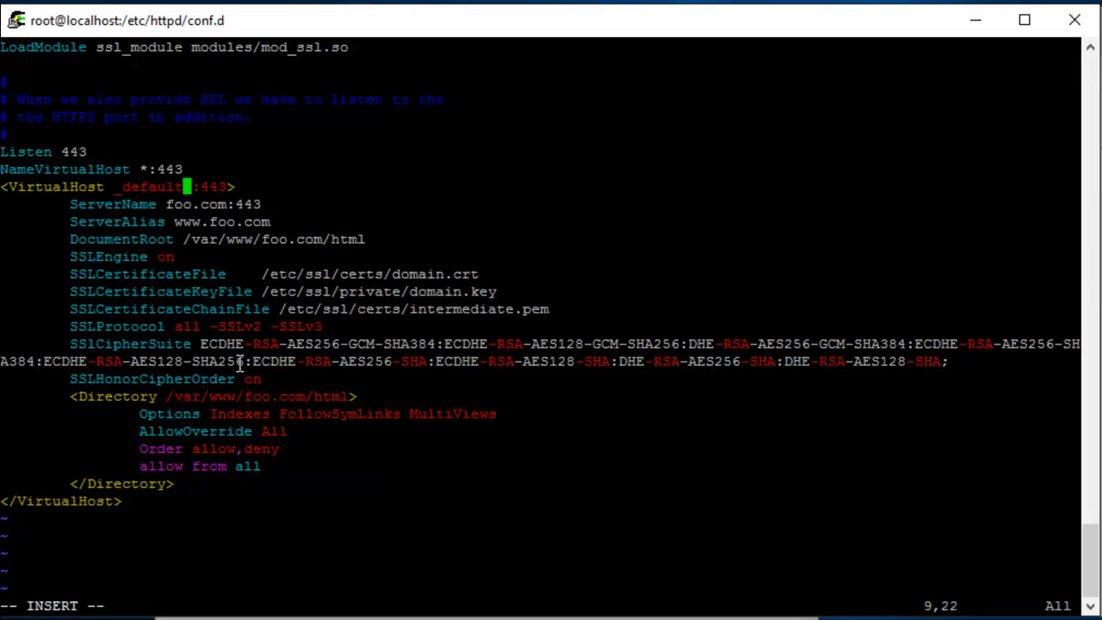
{"action": "key", "text": "Down"}
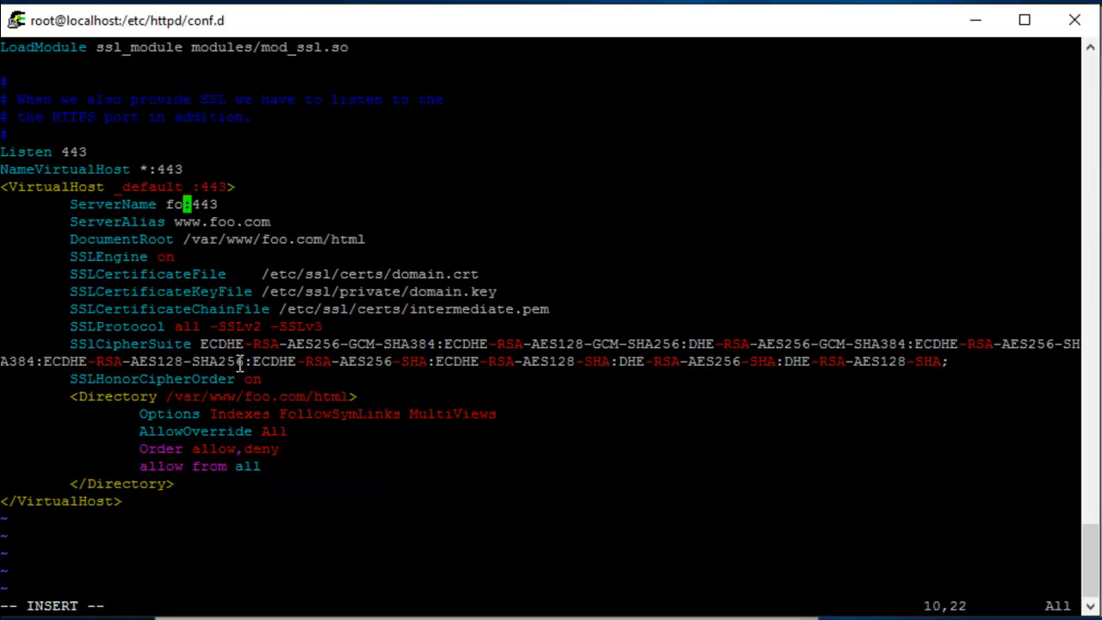
{"action": "type", "text": "amitnepal.com"}
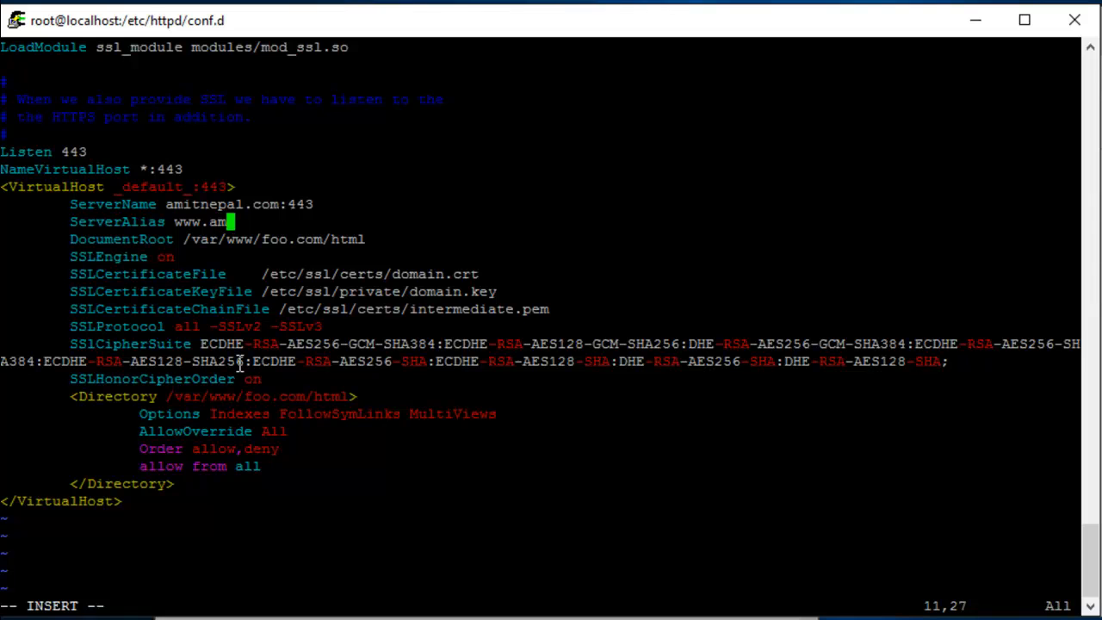
{"action": "type", "text": "itnepal.com"}
{"action": "left_click", "coordinate": [217, 239]}
{"action": "type", "text": "/a"}
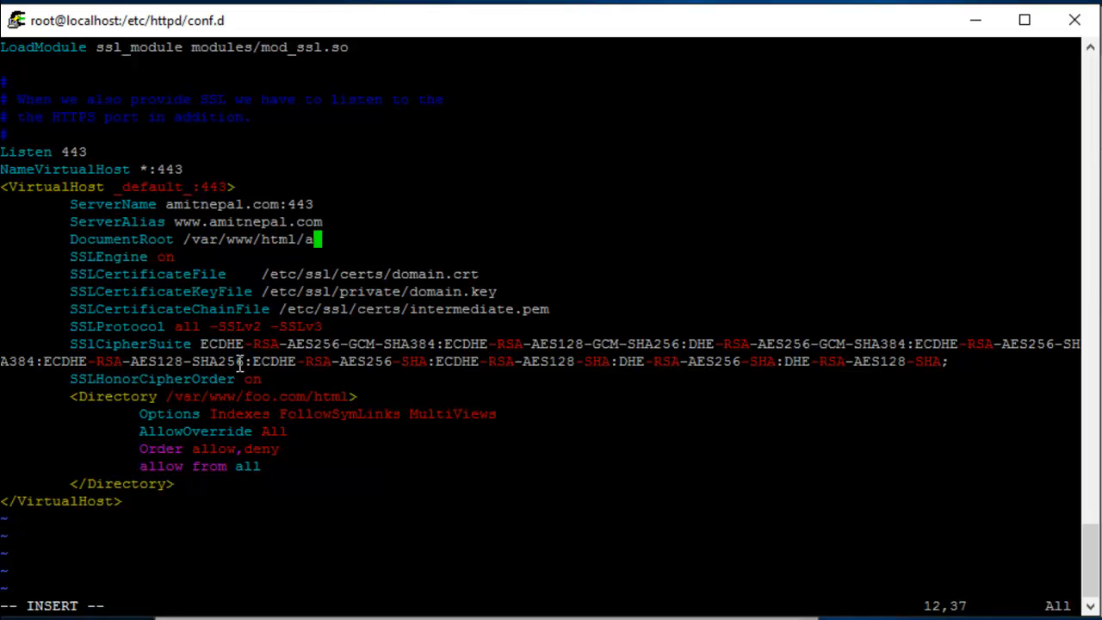
{"action": "type", "text": "mitnepal.com/"}
{"action": "type", "text": "cd"}
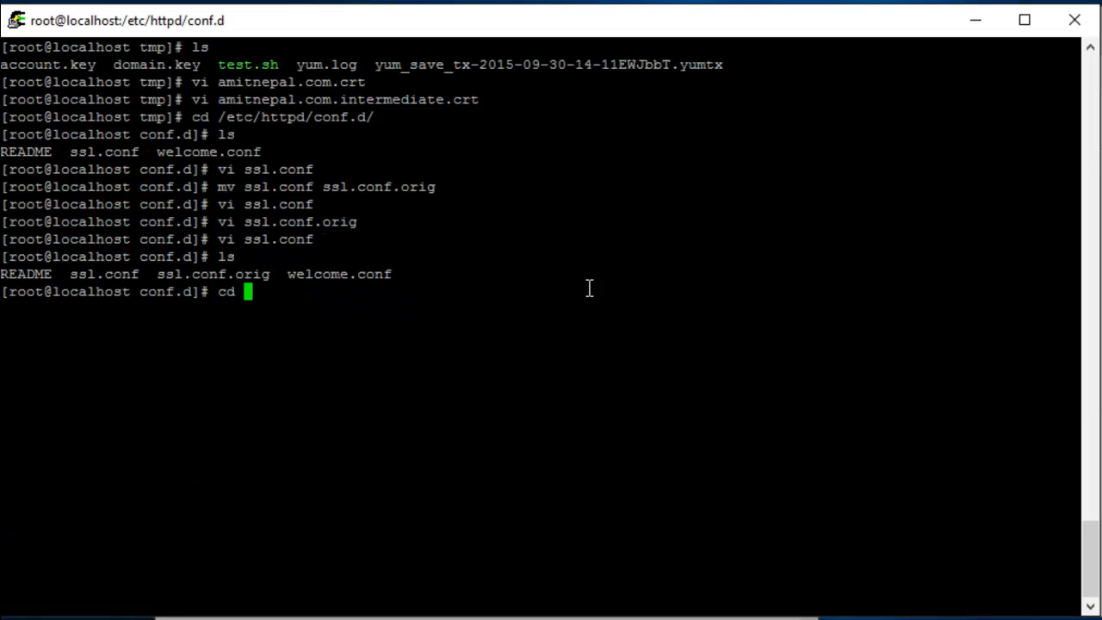
Change into /tmp to see account.key and amitnepal.com.crt.
{"action": "type", "text": "/t"}
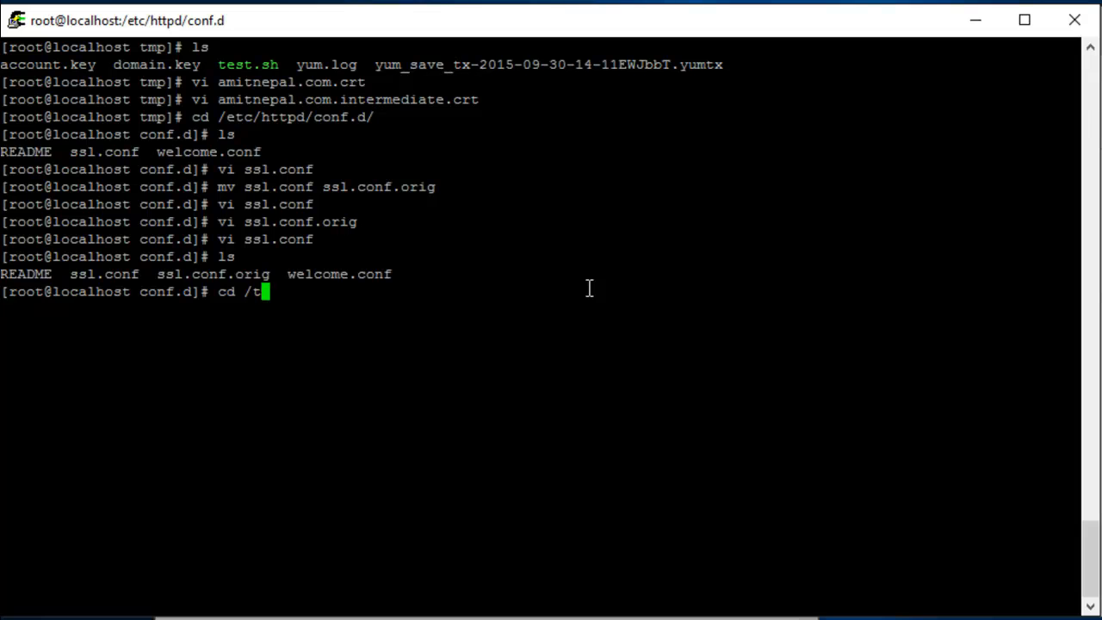
{"action": "key", "text": "Return"}
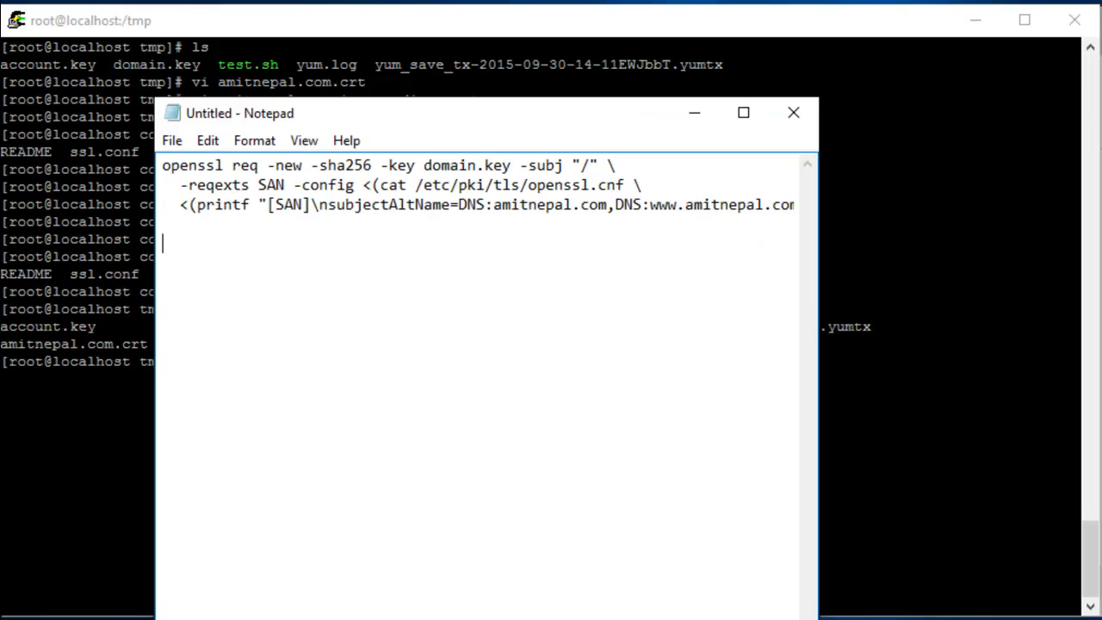
Copy the names amitnepal.com.crt, domain.key and account.key from the listing into Notepad.
{"action": "left_click", "coordinate": [793, 113]}
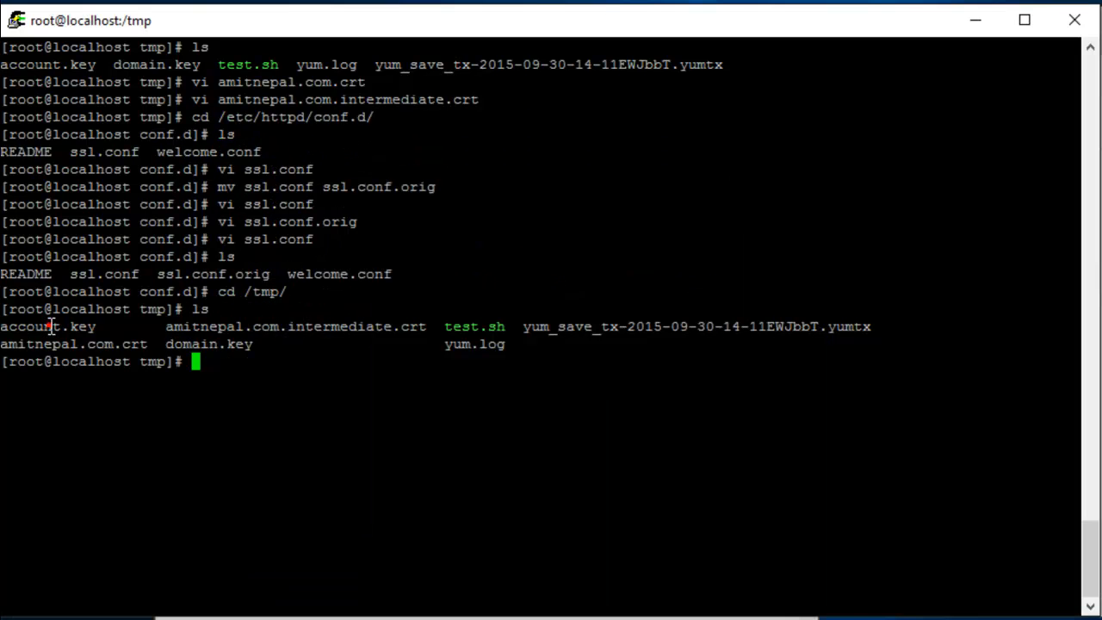
{"action": "mouse_move", "coordinate": [303, 613]}
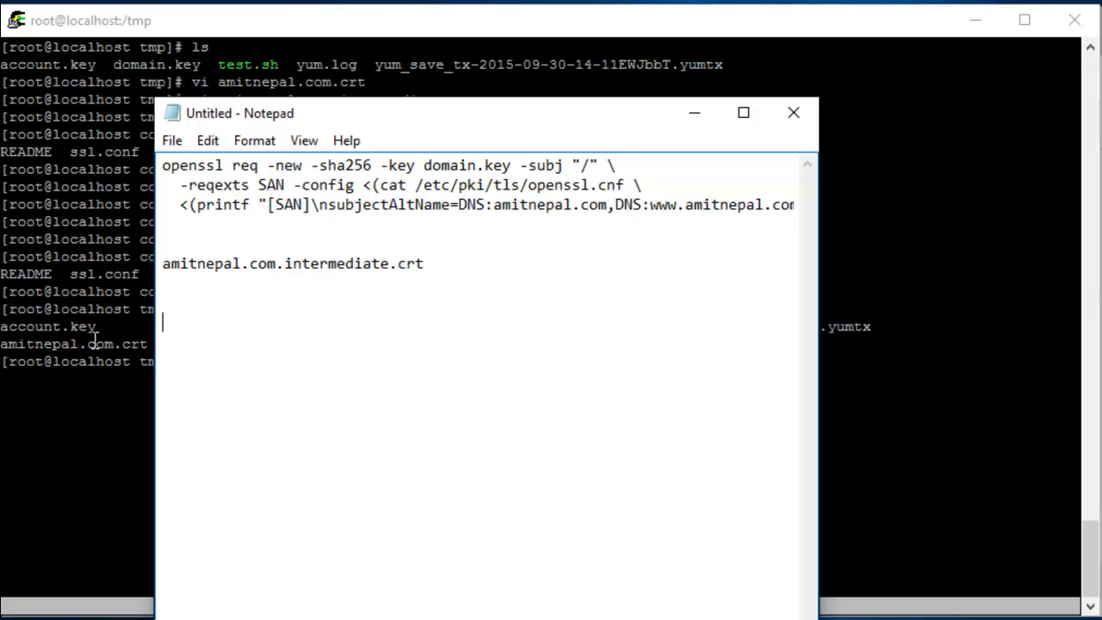
{"action": "double_click", "coordinate": [73, 343]}
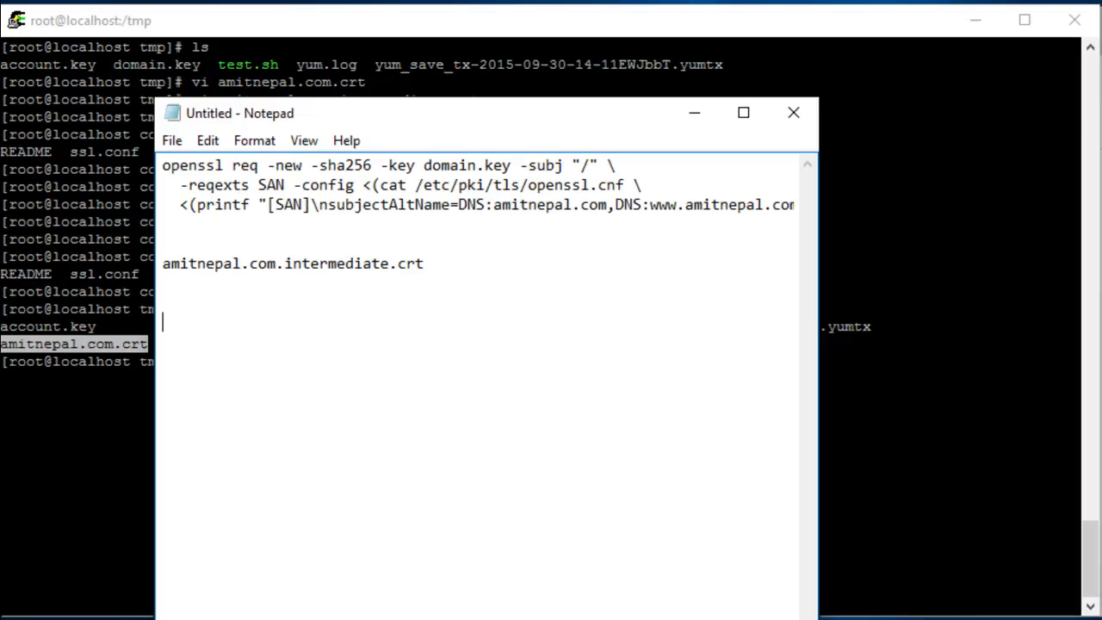
{"action": "left_click", "coordinate": [792, 113]}
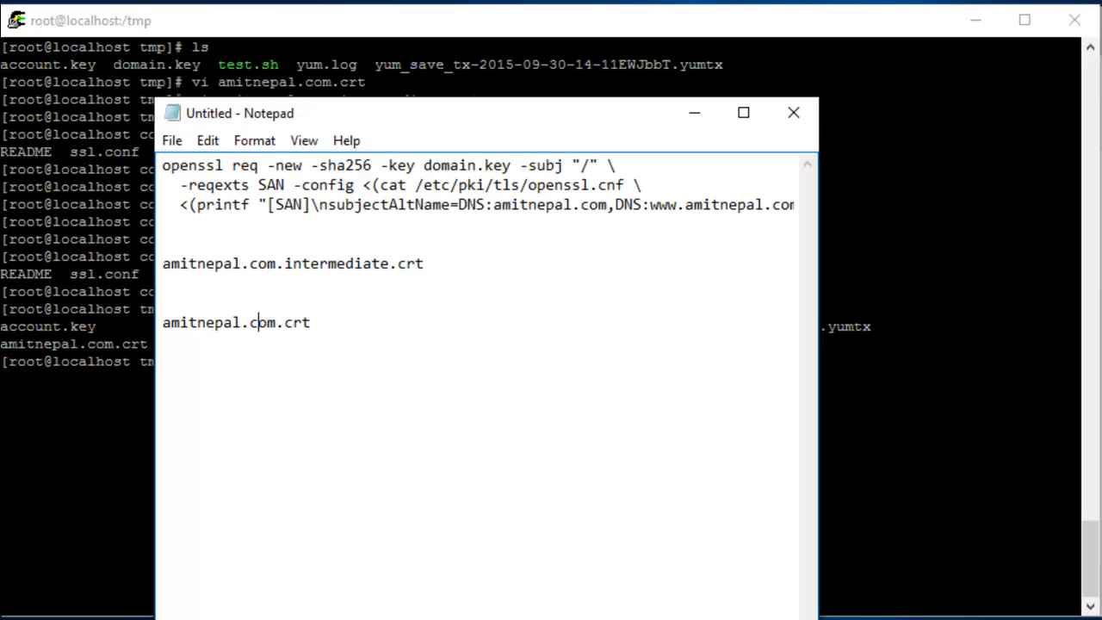
{"action": "type", "text": "domain.key"}
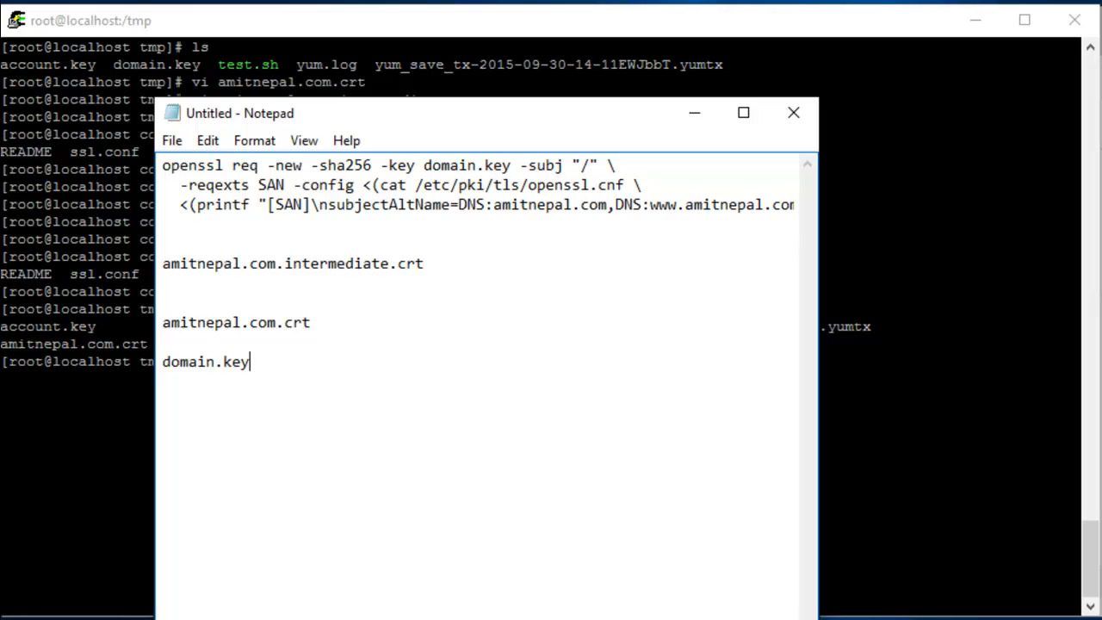
{"action": "left_click", "coordinate": [792, 112]}
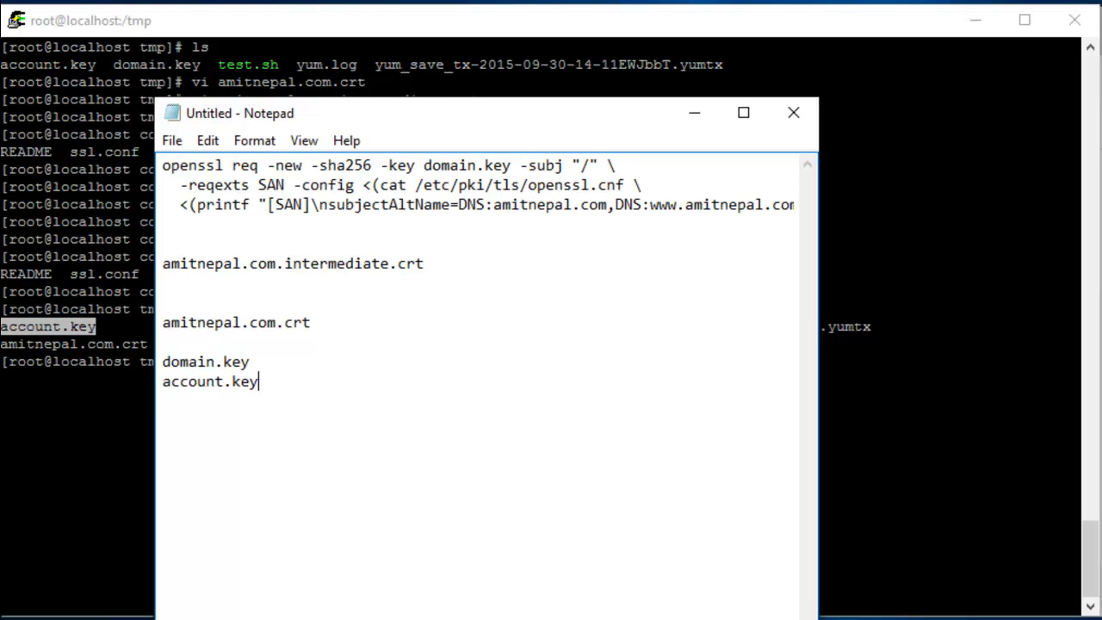
{"action": "left_click", "coordinate": [793, 112]}
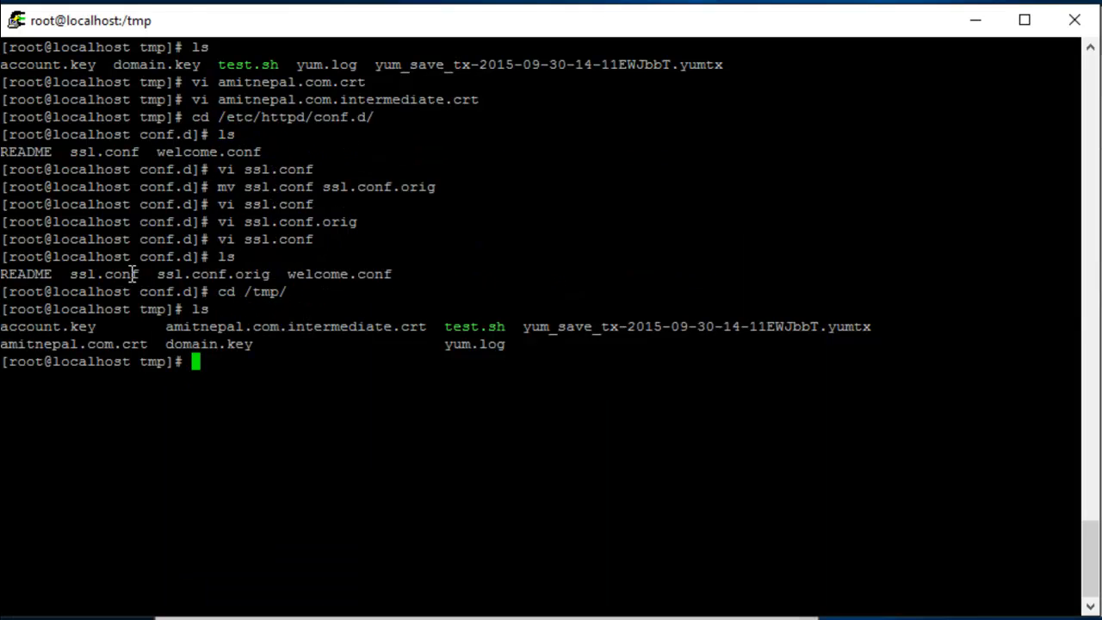
Create /amit and move all *.key and *.crt files from /tmp into it.
{"action": "type", "text": "mv *"}
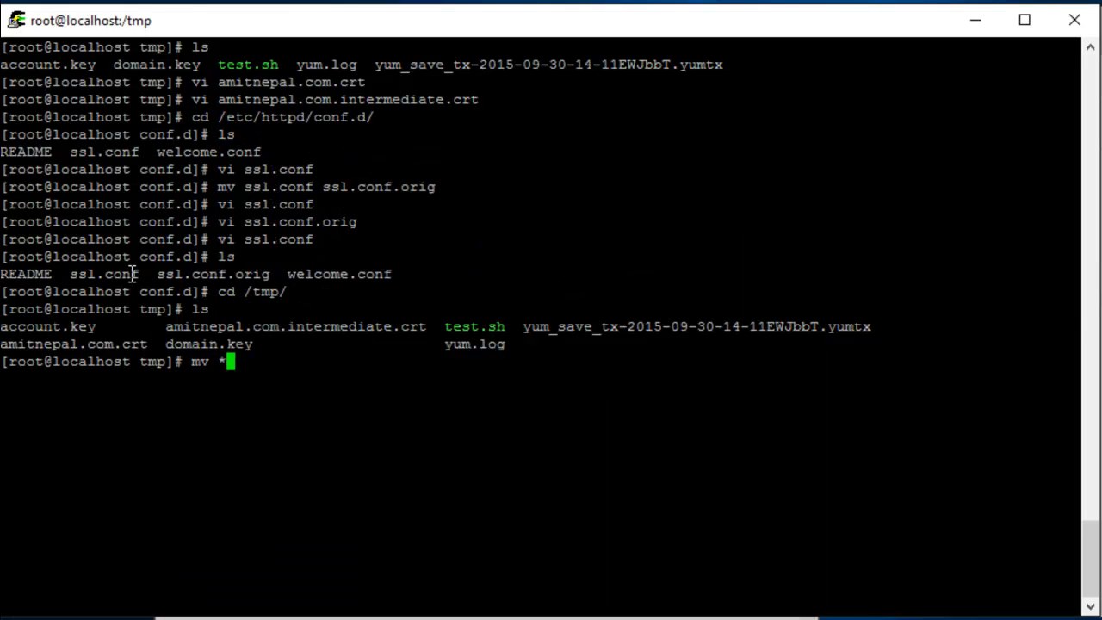
{"action": "type", "text": "mkdir"}
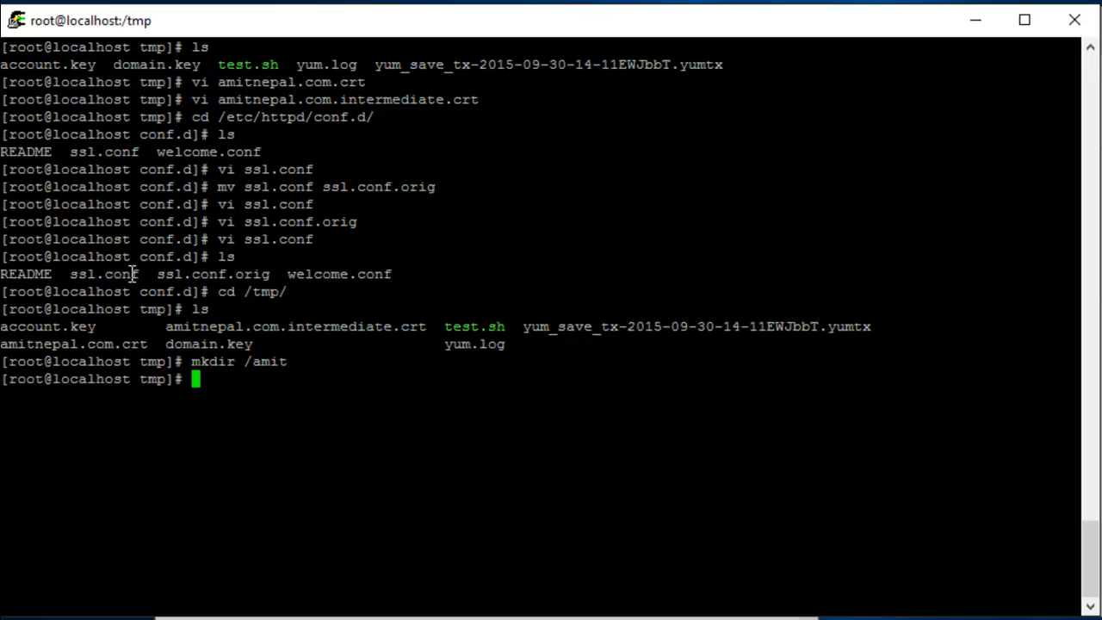
{"action": "type", "text": "mv *.key"}
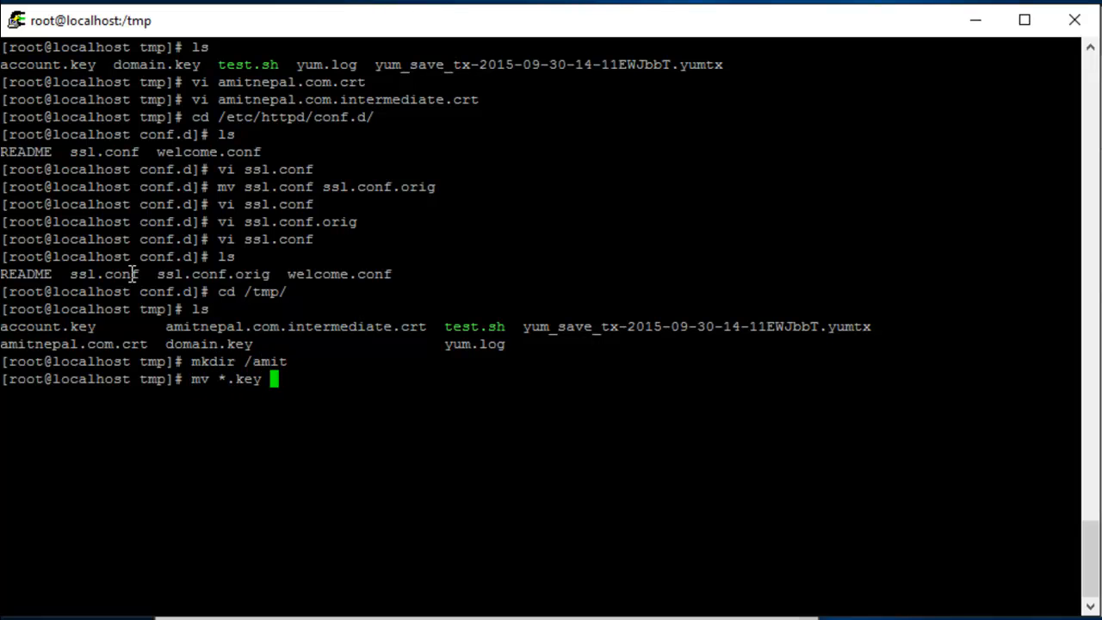
{"action": "key", "text": "Return"}
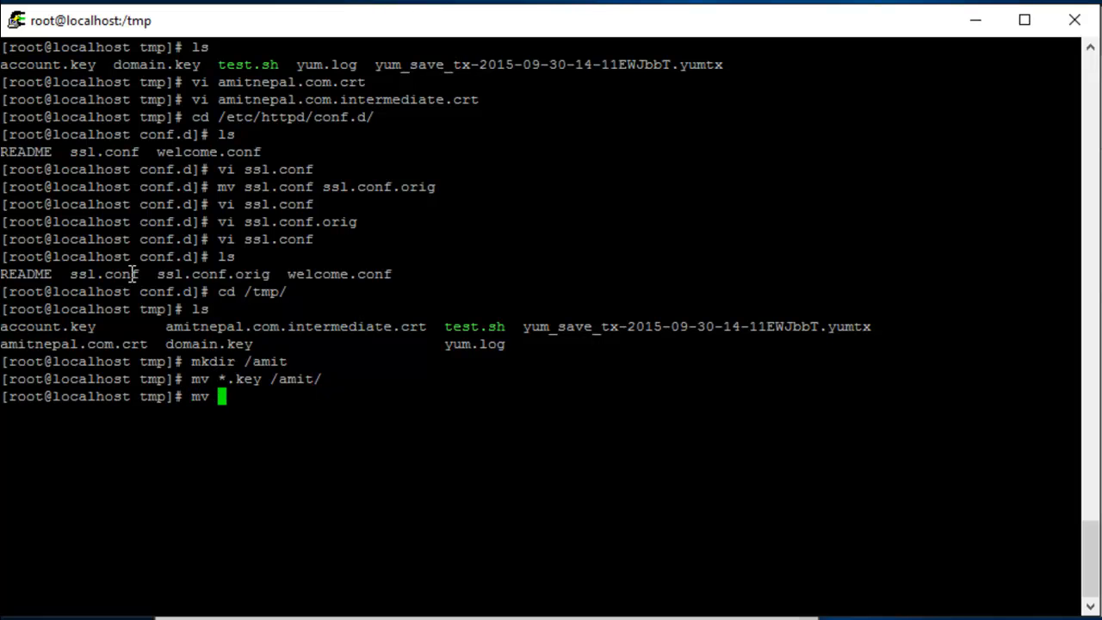
{"action": "type", "text": "*.crt /amit/"}
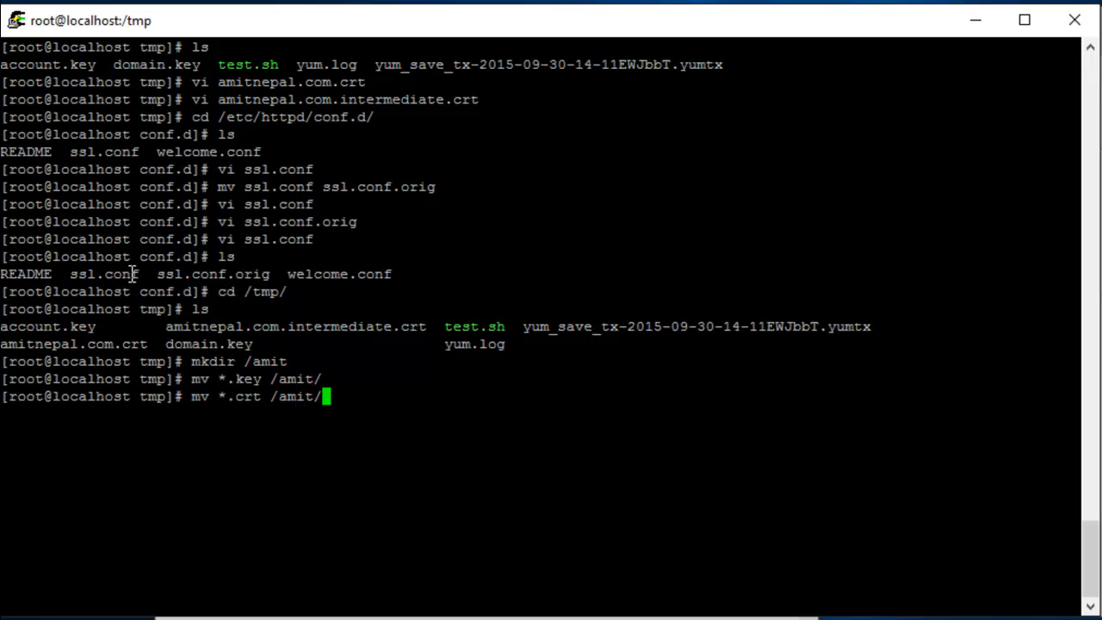
{"action": "key", "text": "Return"}
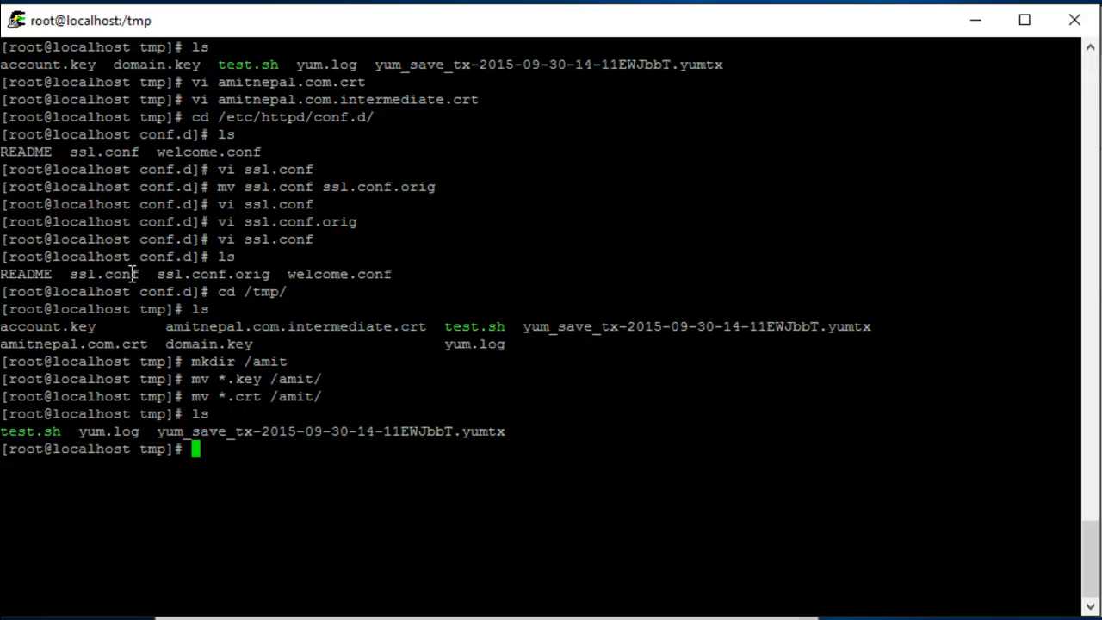
Open /etc/httpd/conf.d/ssl.conf in vi.
{"action": "type", "text": "vi /et"}
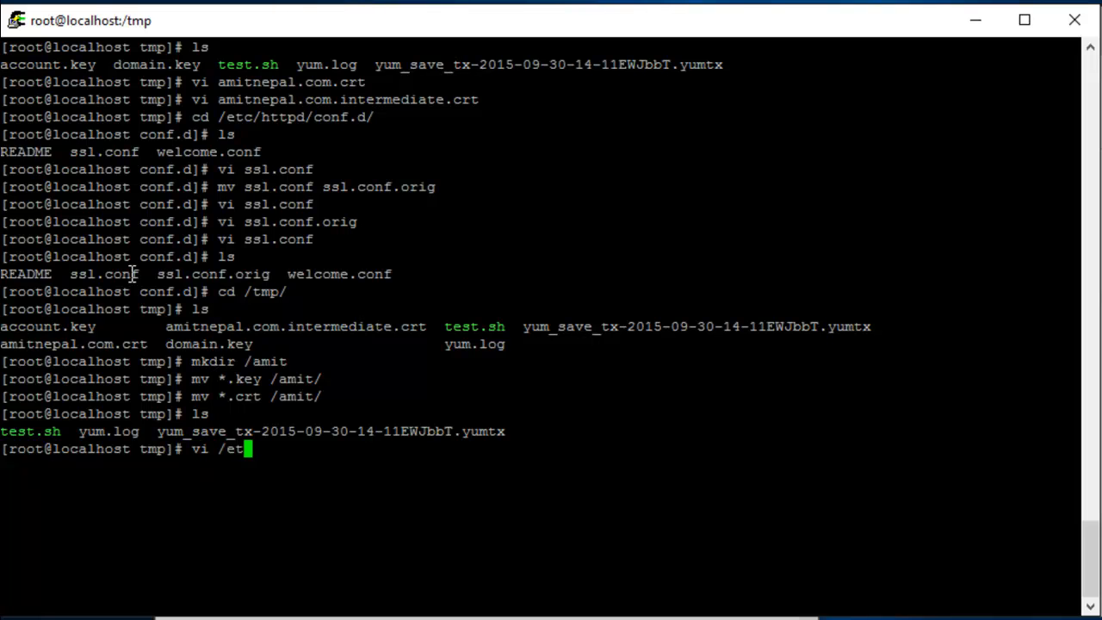
{"action": "type", "text": "c/httpd/conf."}
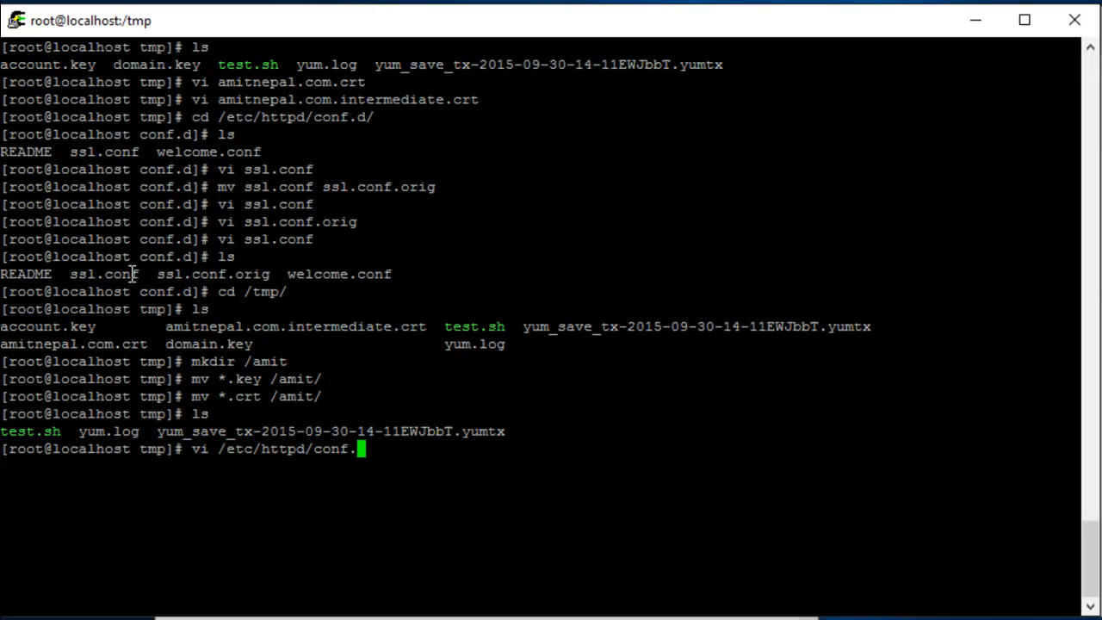
{"action": "key", "text": "Return"}
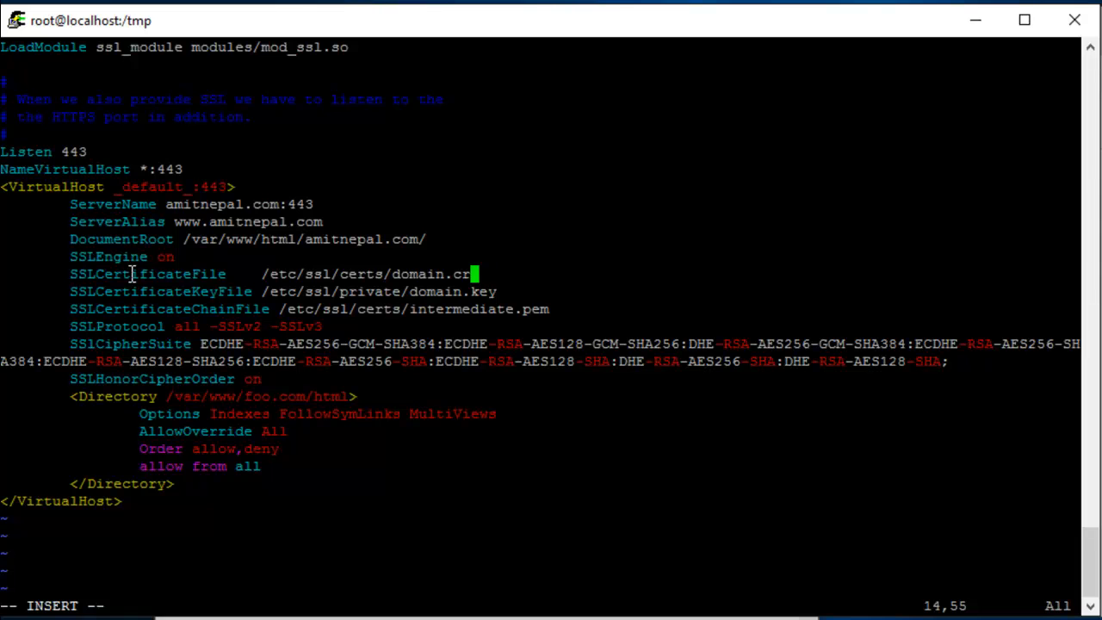
Point the certificate, key and chain entries at /amit/amitnepal.com.crt and amitnepal.com.intermediate.crt.
{"action": "type", "text": "/a/"}
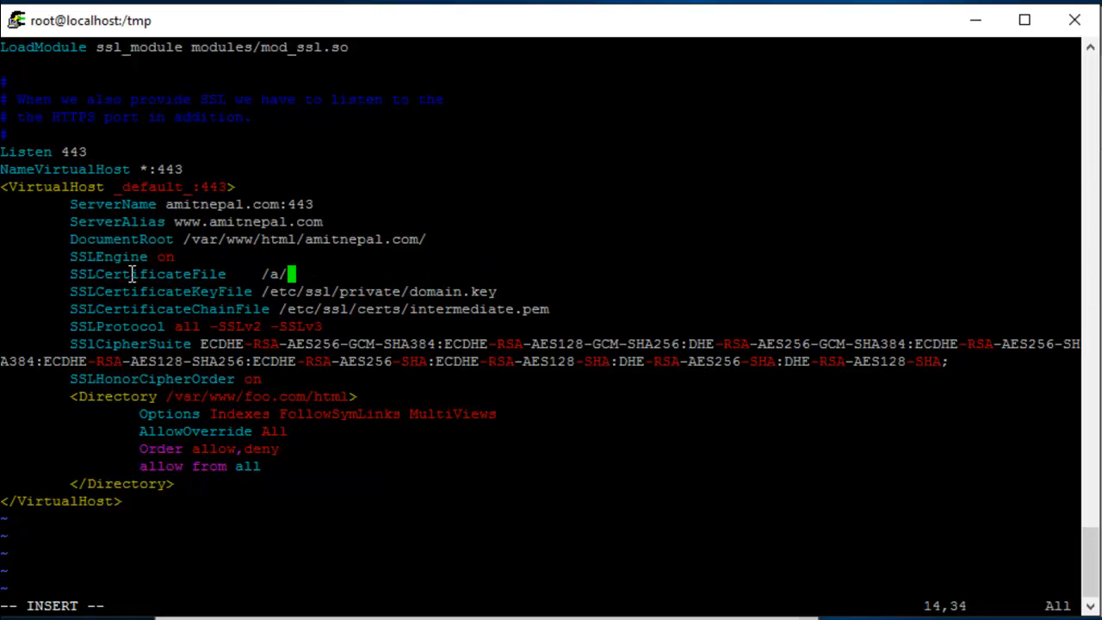
{"action": "type", "text": "mit"}
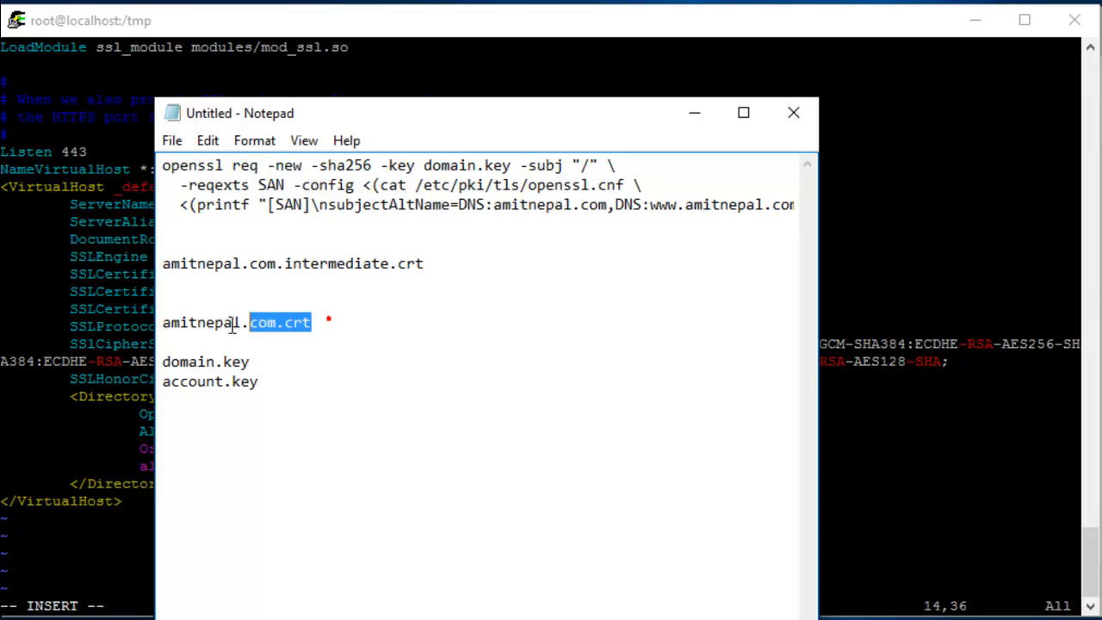
{"action": "left_click", "coordinate": [793, 112]}
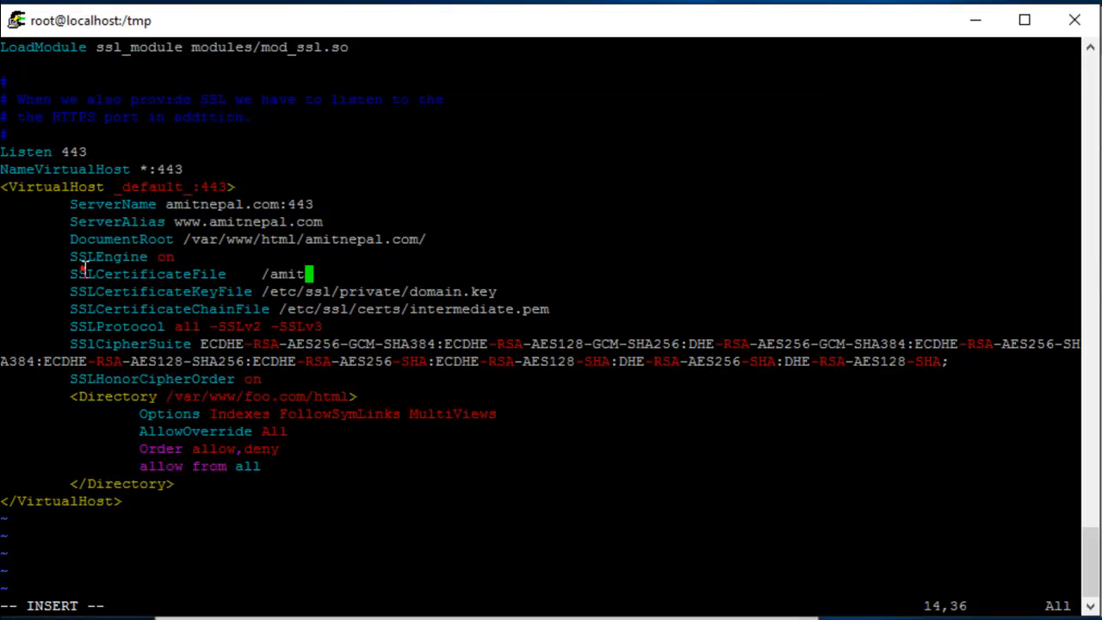
{"action": "type", "text": "/amitnepal.com.crt"}
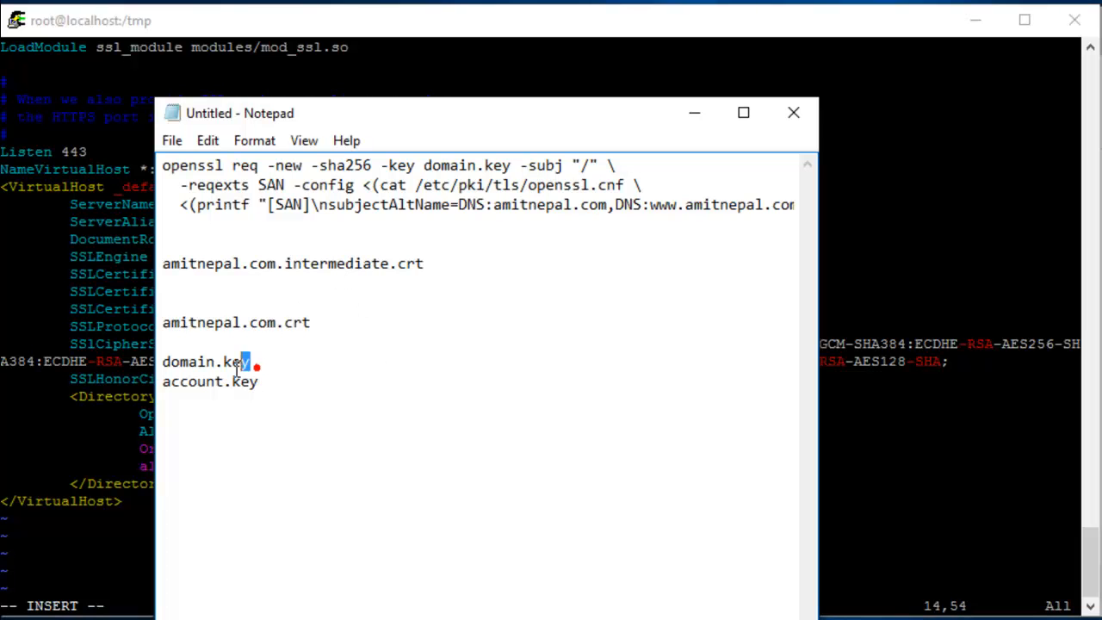
{"action": "left_click", "coordinate": [792, 113]}
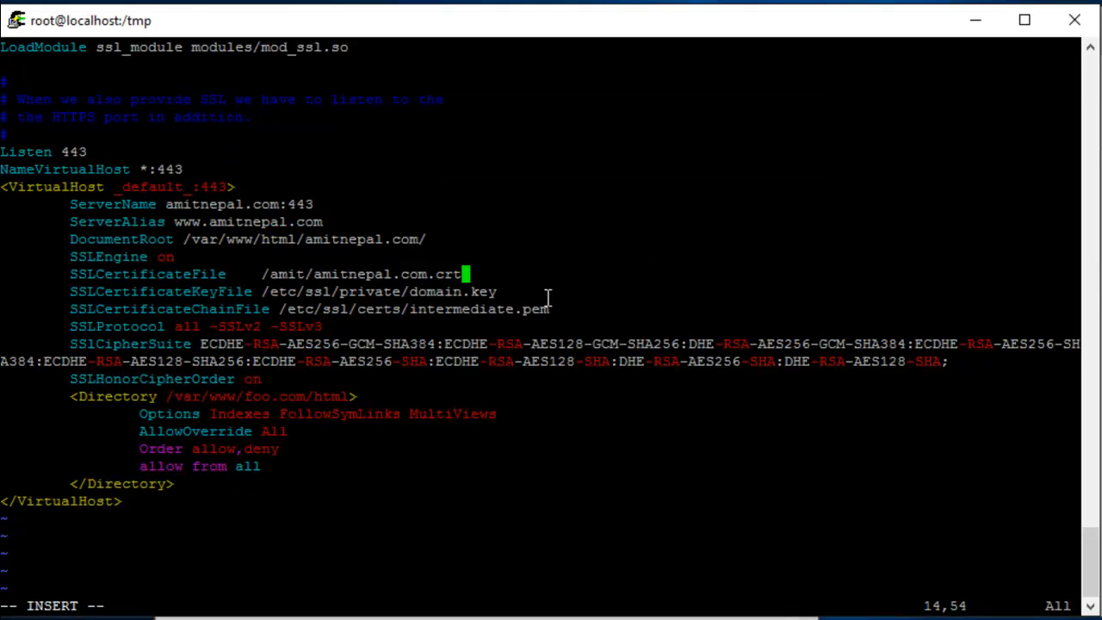
{"action": "key", "text": "Down"}
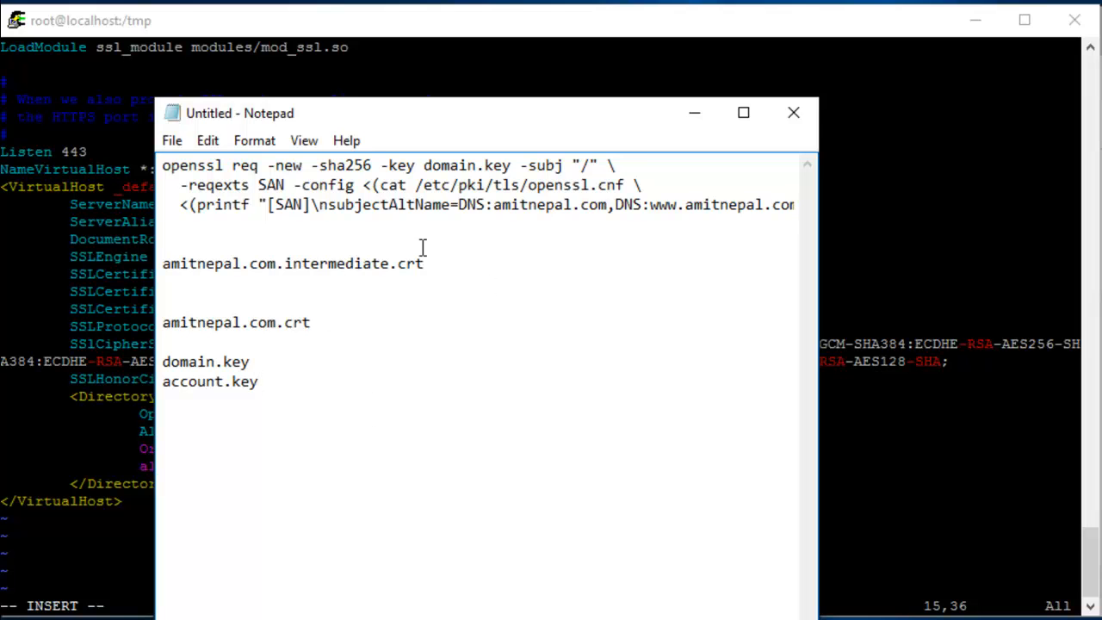
{"action": "left_click", "coordinate": [792, 113]}
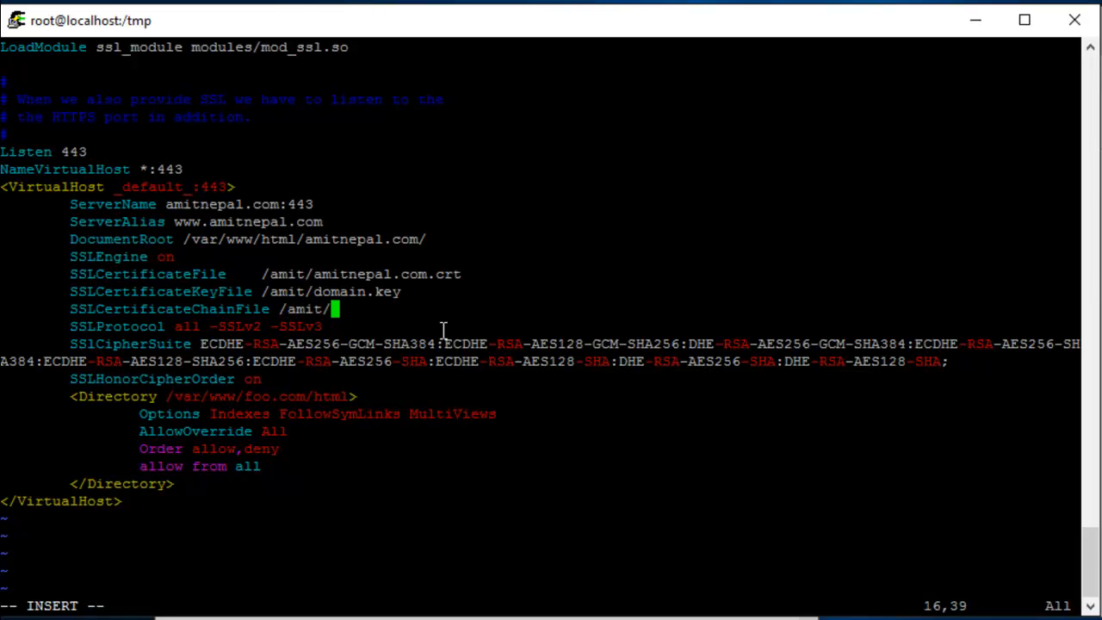
{"action": "type", "text": "amitnepal.com.intermediate.crt"}
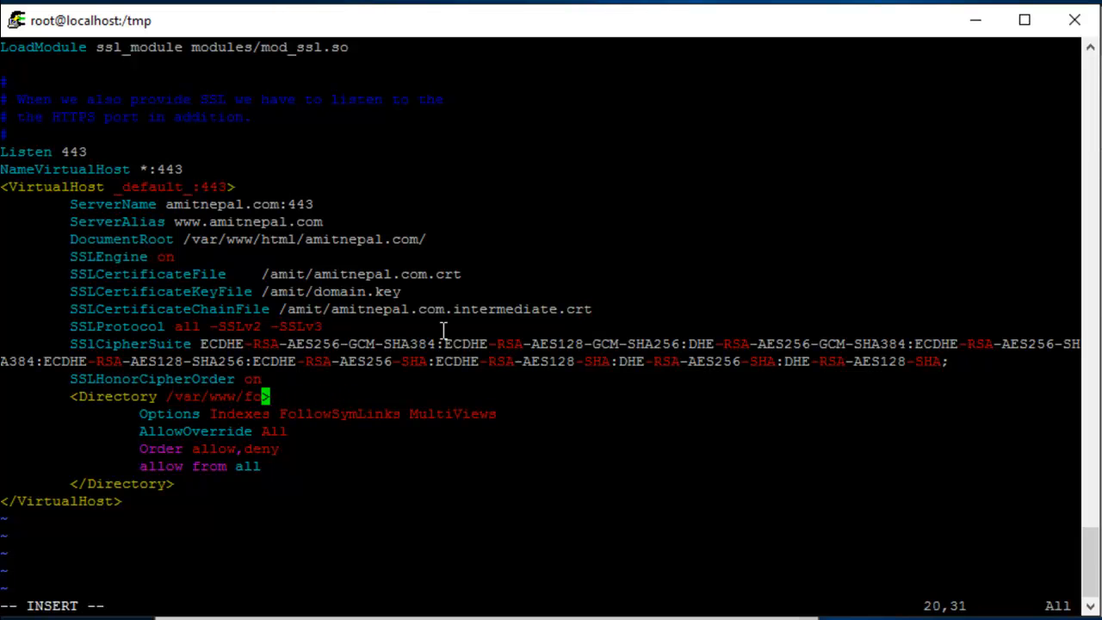
Change the Directory path to /var/www/html/amitnepal.com.
{"action": "key", "text": "BackSpace"}
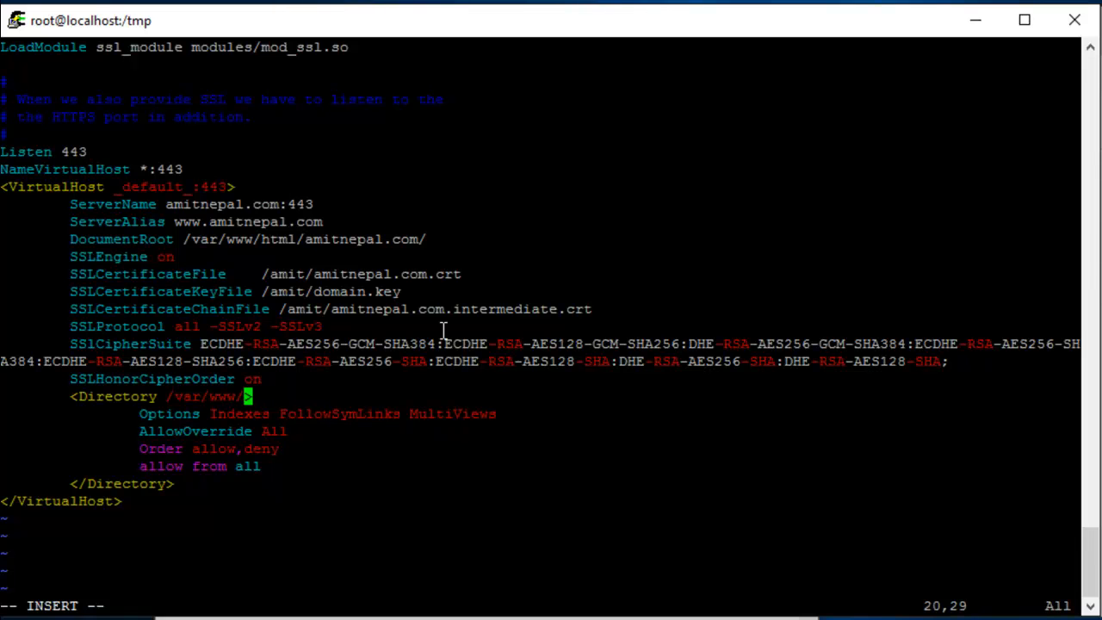
{"action": "type", "text": "html/a"}
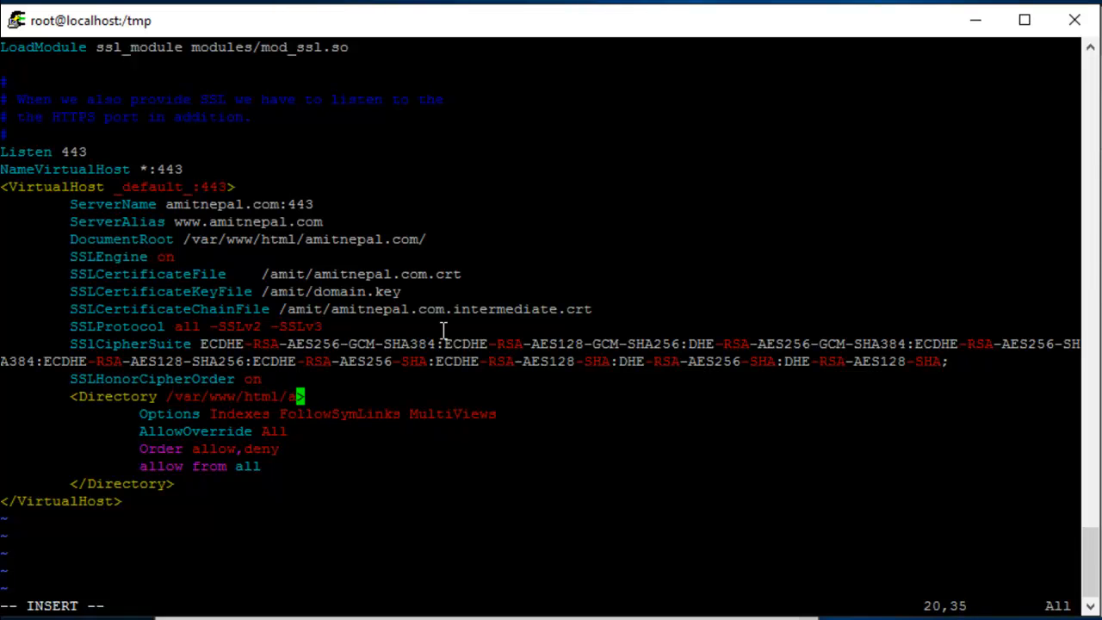
{"action": "type", "text": "mitnepal.com"}
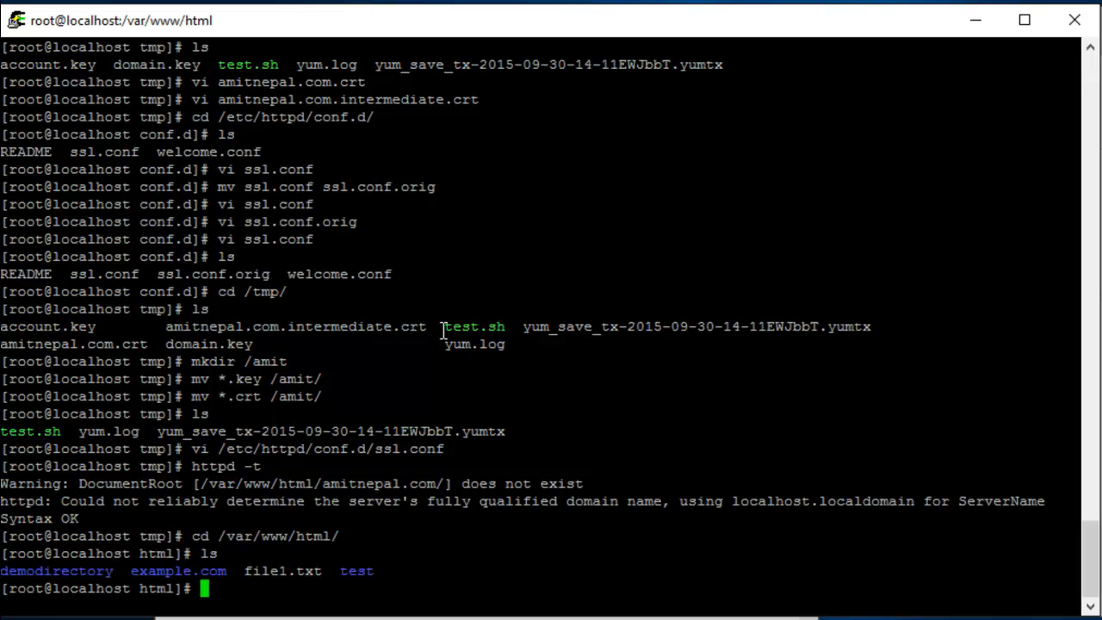
Create the amitnepal.com folder with an index page headed <h1>SSL Certificate Test</h1>.
{"action": "type", "text": "mkdir amitnepal.c"}
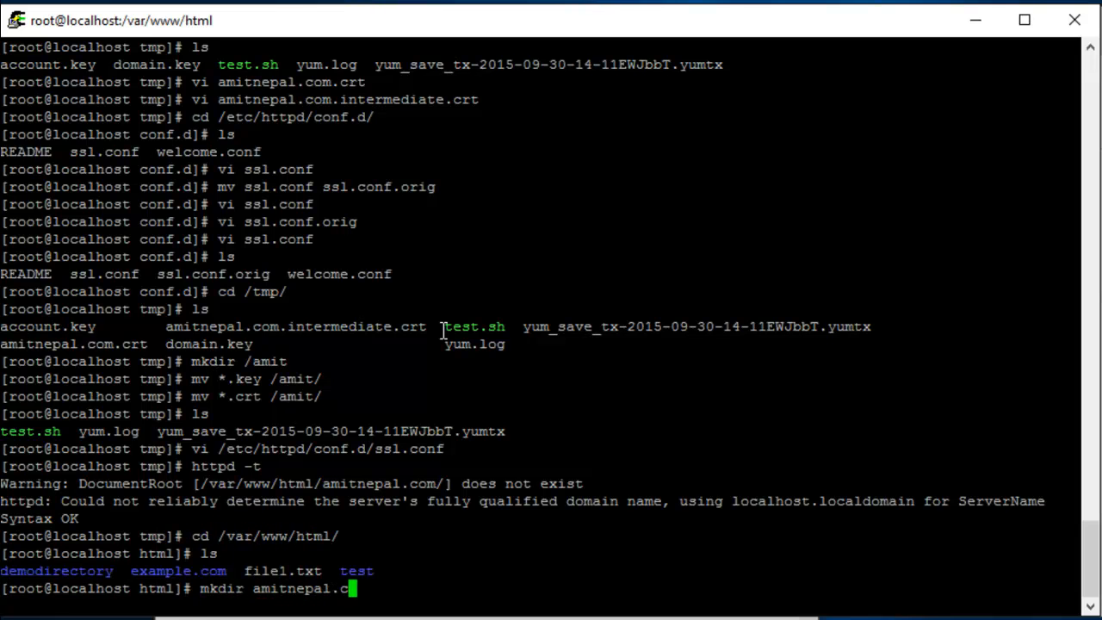
{"action": "key", "text": "Return"}
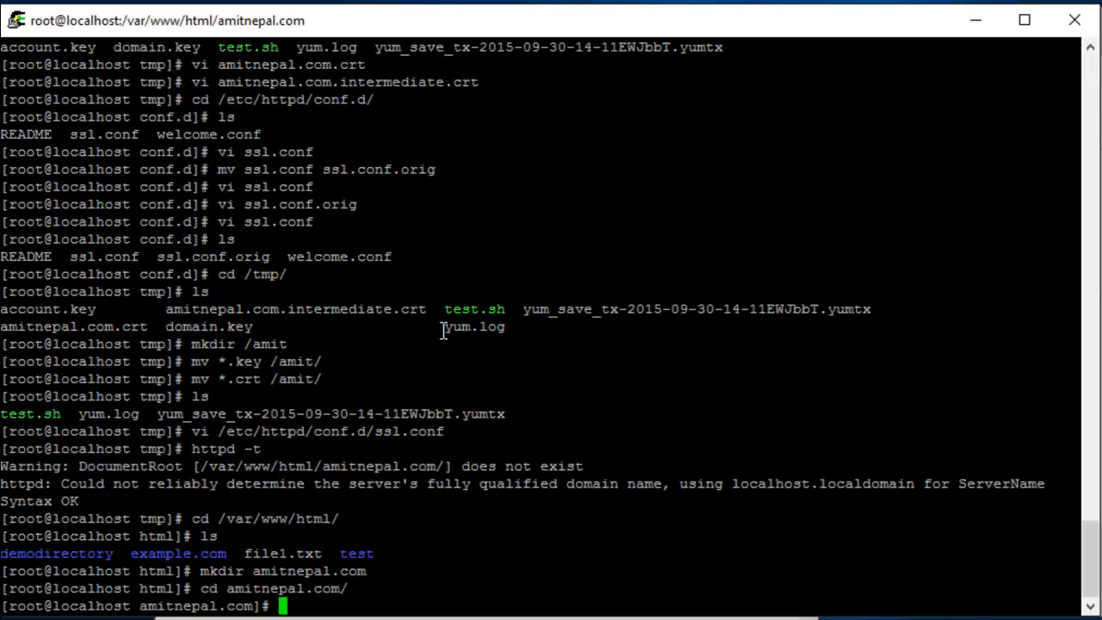
{"action": "type", "text": "vi inde.x"}
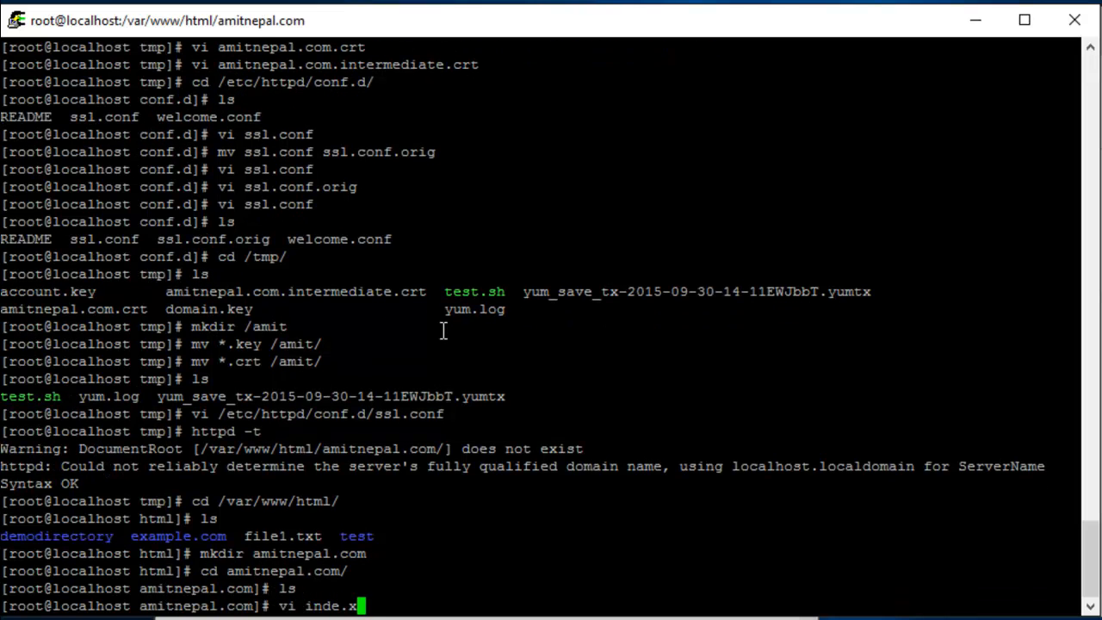
{"action": "key", "text": "Return"}
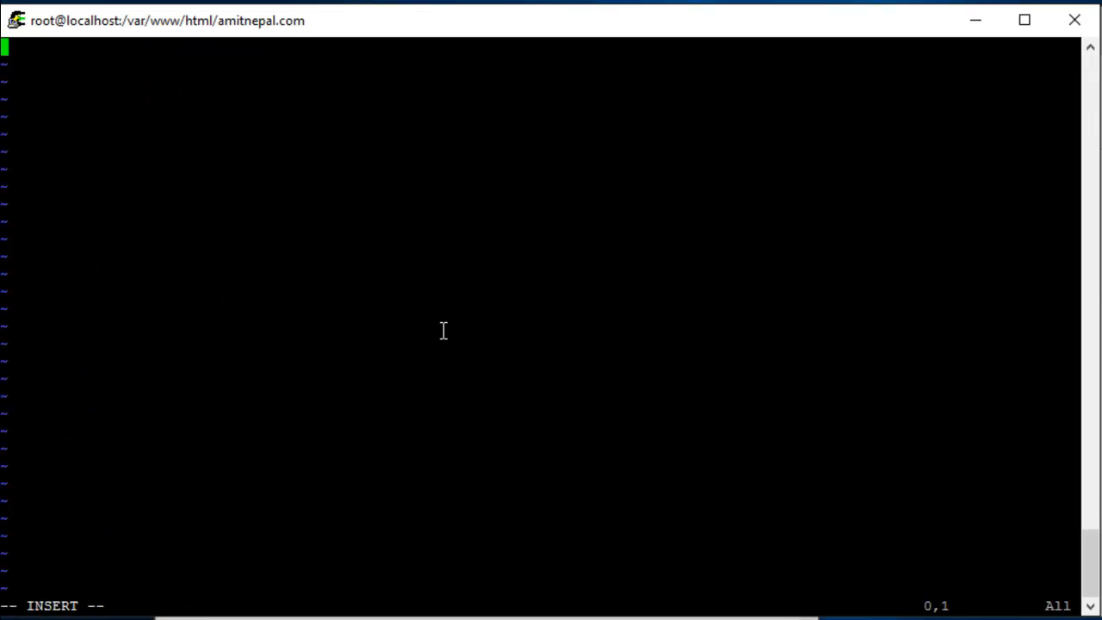
{"action": "type", "text": "<h1>SSL"}
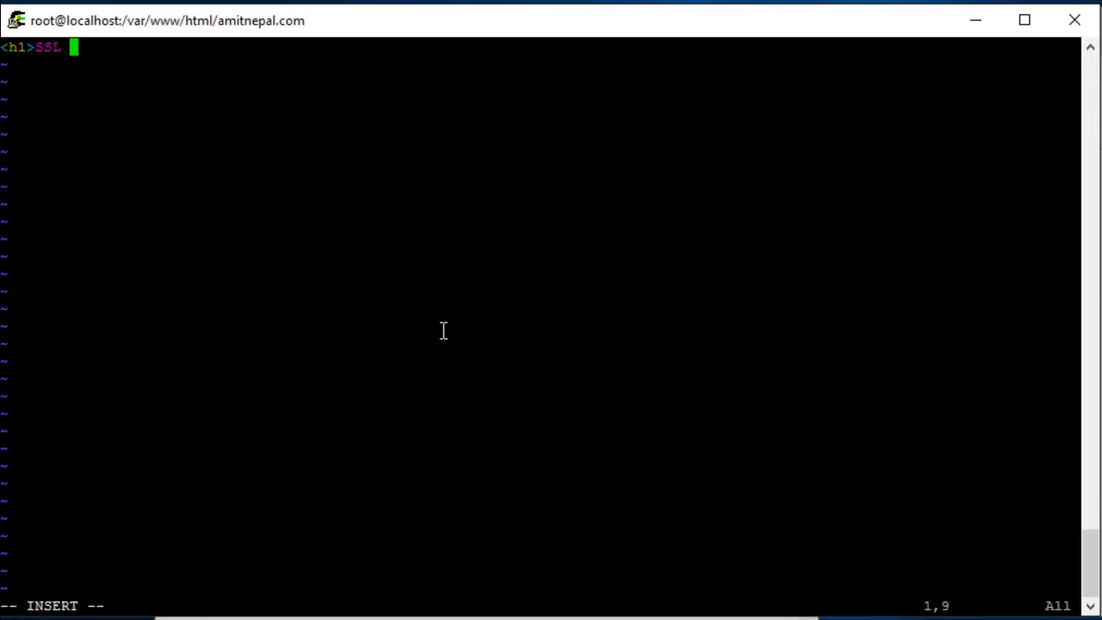
{"action": "type", "text": "Certificate"}
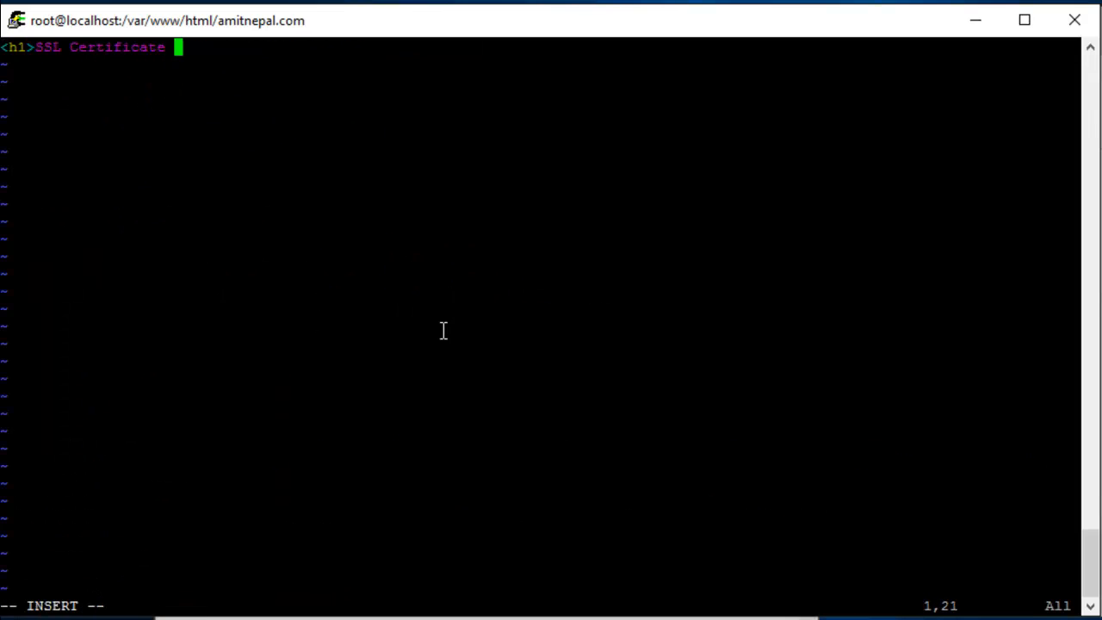
{"action": "type", "text": "Test <"}
{"action": "type", "text": "servic"}
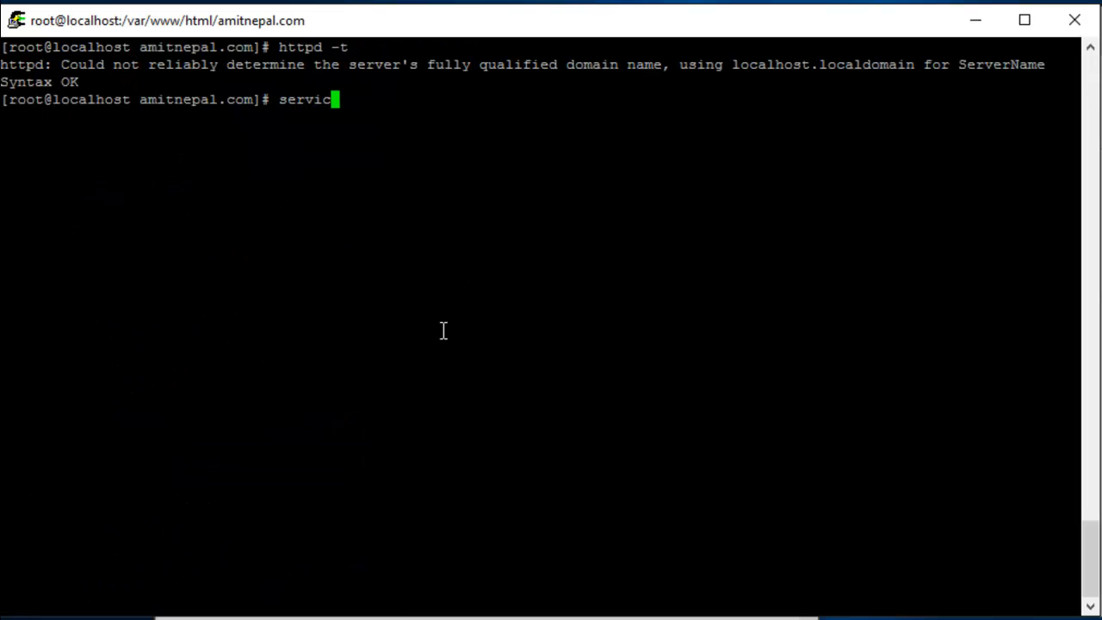
Check httpd status, attempt to start it, and read the error_log tail.
{"action": "key", "text": "Return"}
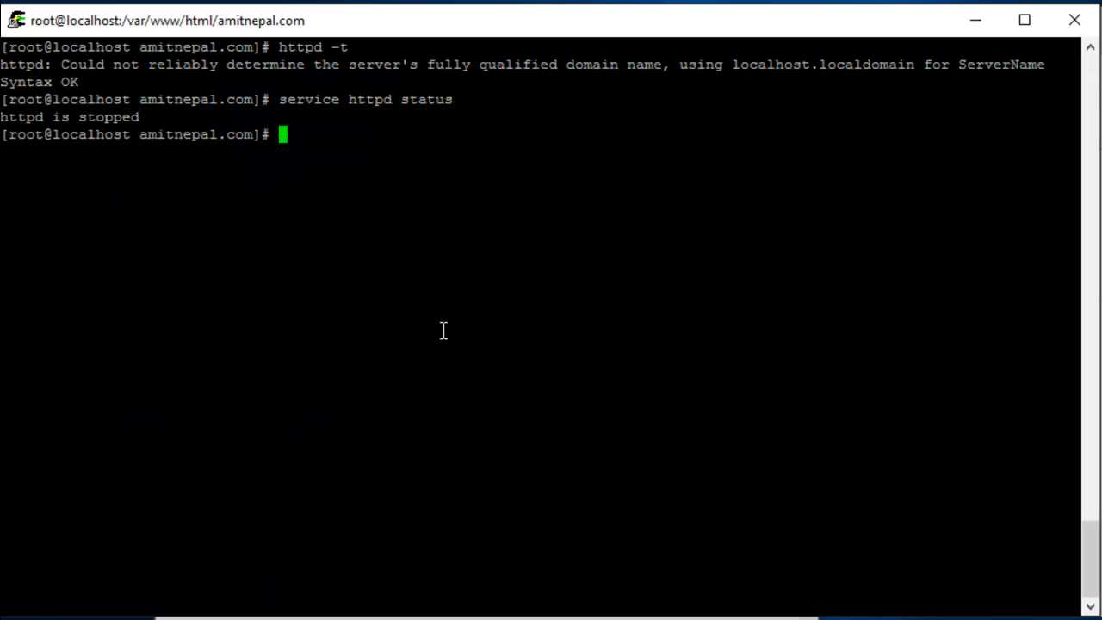
{"action": "type", "text": "service http"}
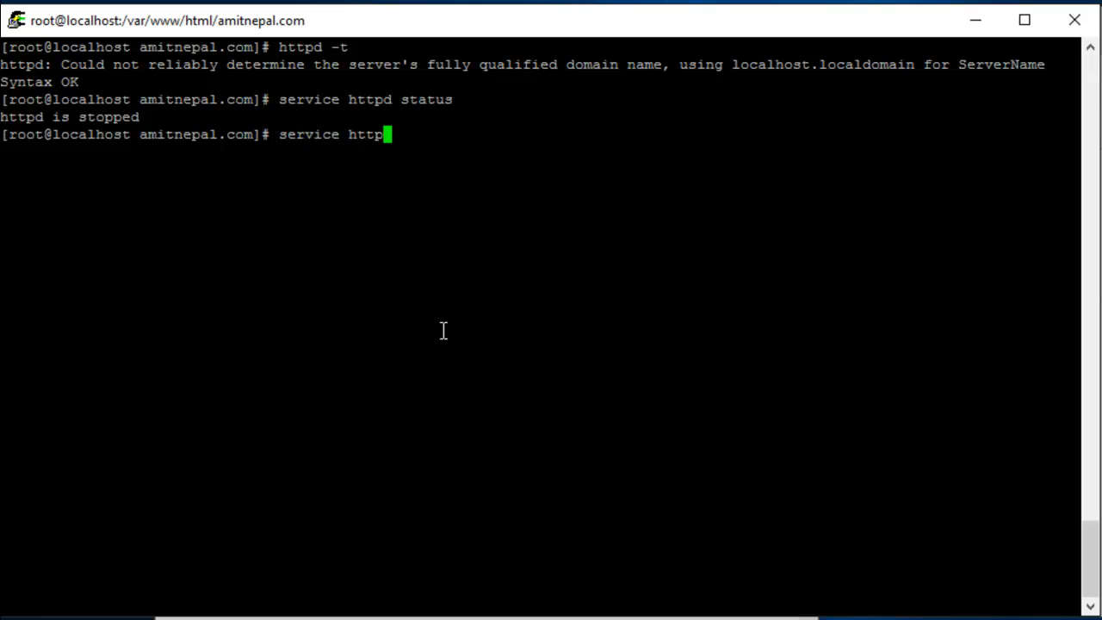
{"action": "key", "text": "Return"}
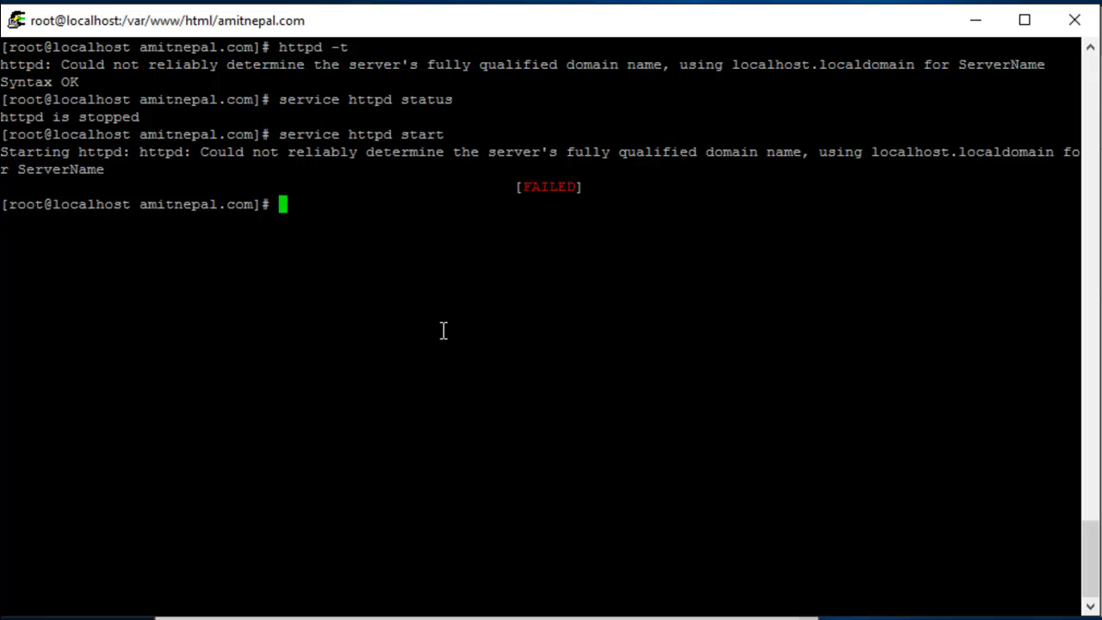
{"action": "type", "text": "tail /var/log"}
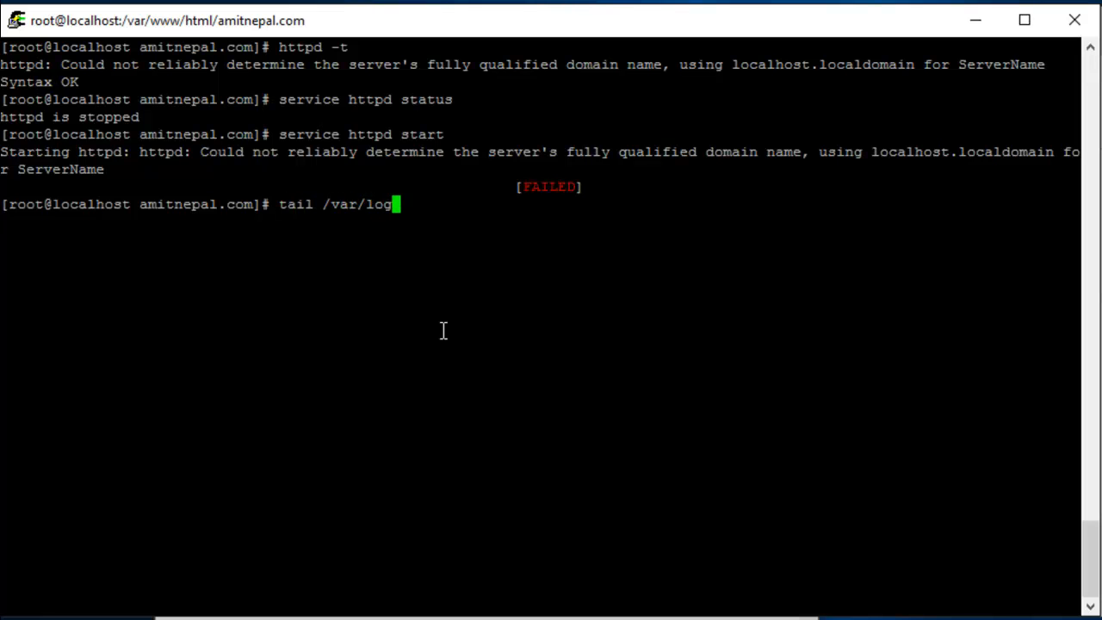
{"action": "key", "text": "Return"}
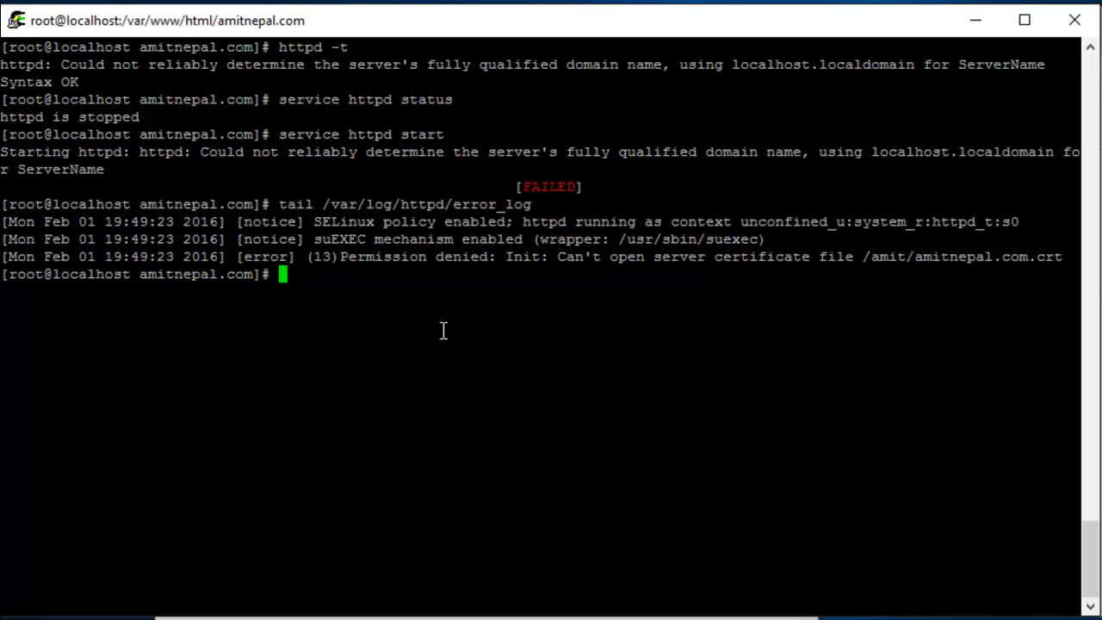
Loosen permissions on /amit/ with chmod 775.
{"action": "type", "text": "ch"}
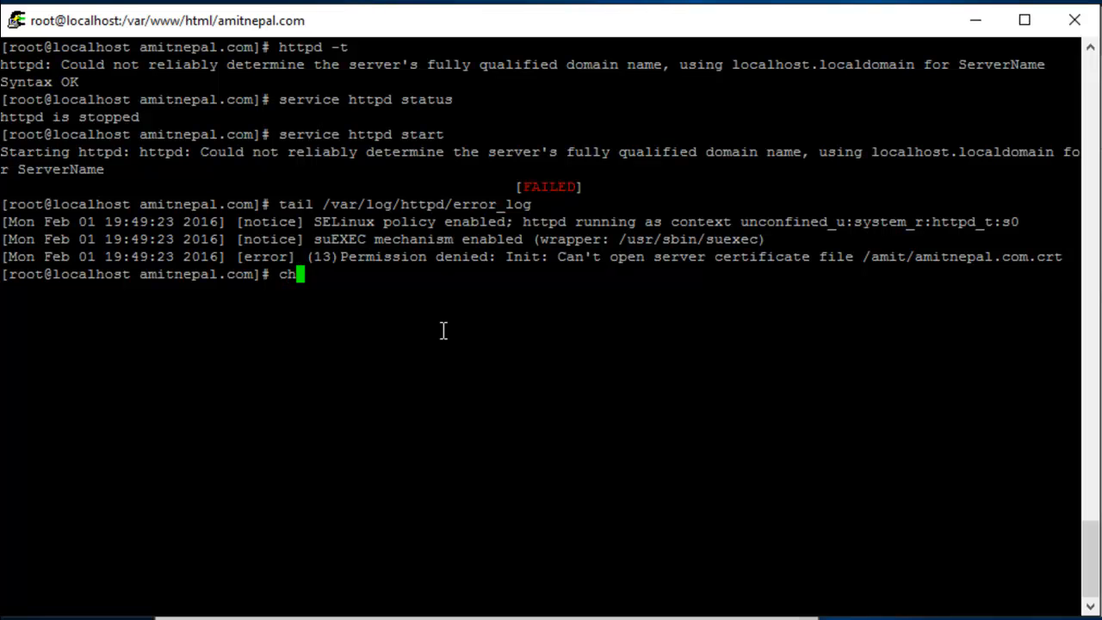
{"action": "type", "text": "mod 775"}
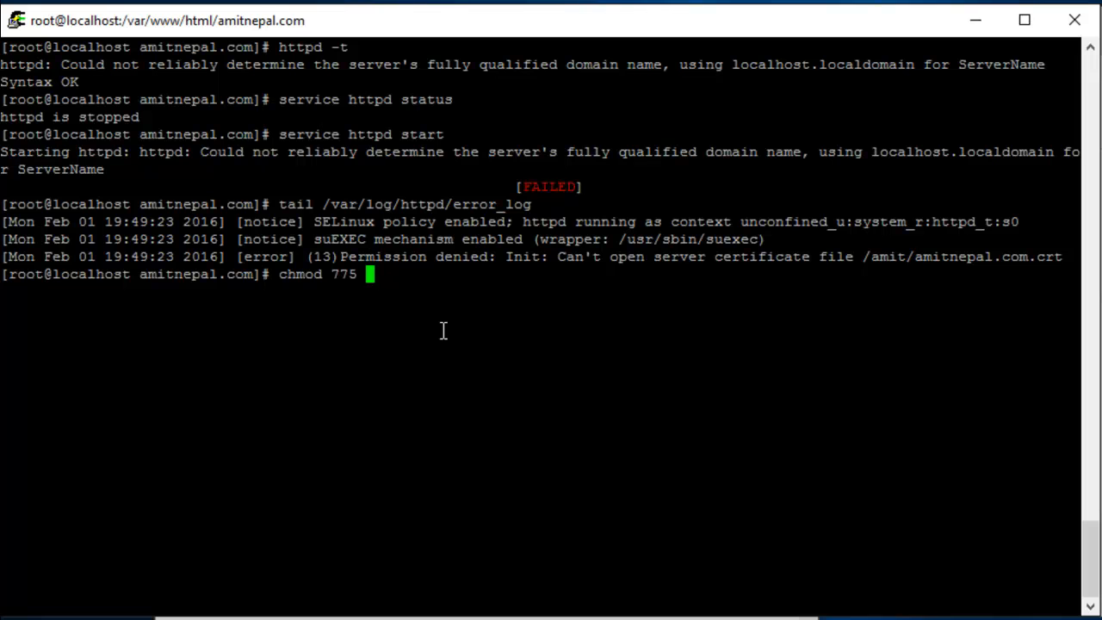
{"action": "type", "text": "/amit/"}
{"action": "type", "text": "ser"}
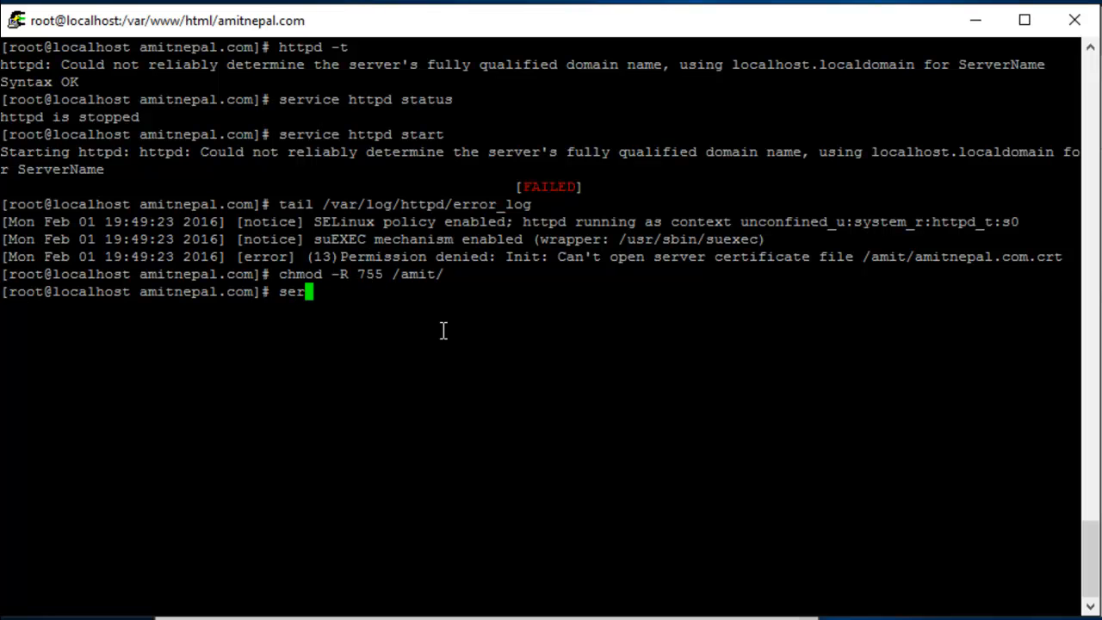
Switch SELinux to permissive mode with setenforce 0.
{"action": "type", "text": "vi"}
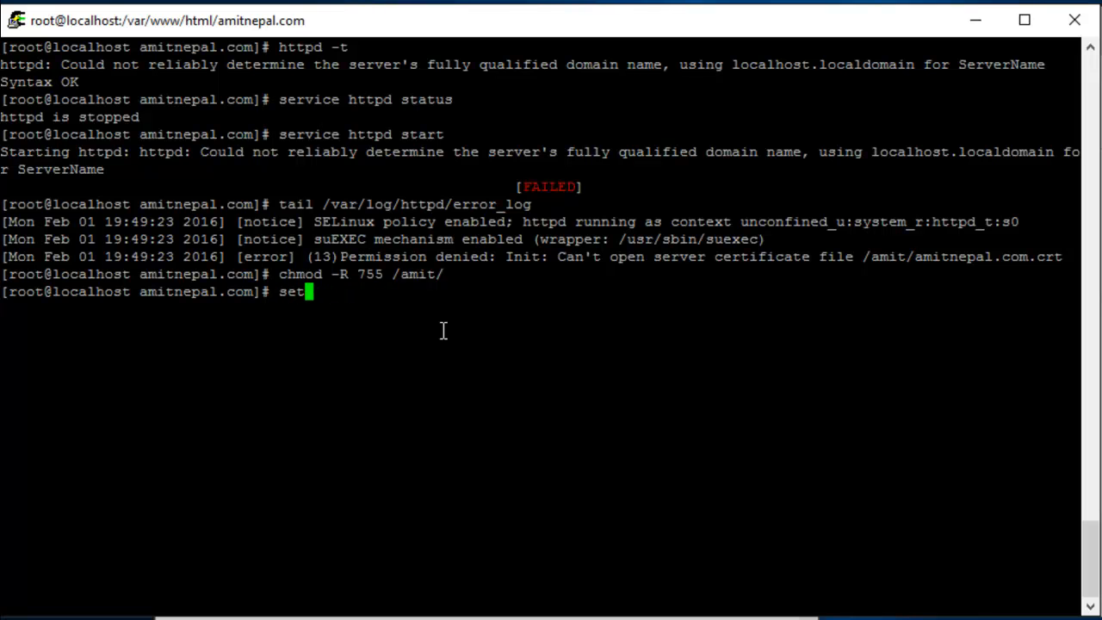
{"action": "type", "text": "ef"}
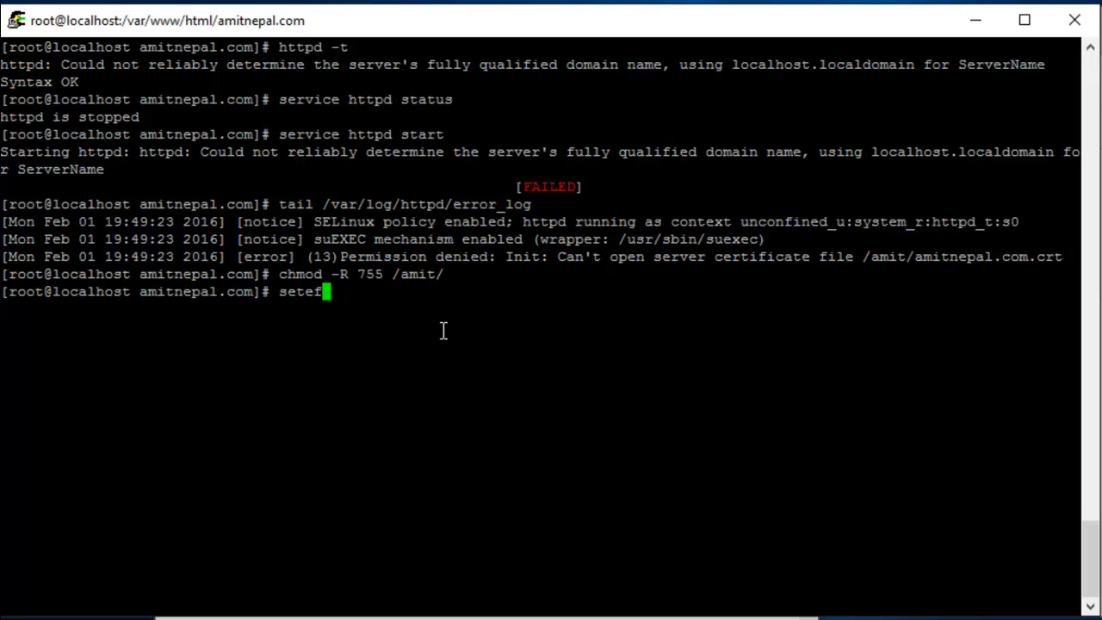
{"action": "type", "text": "enforce 0"}
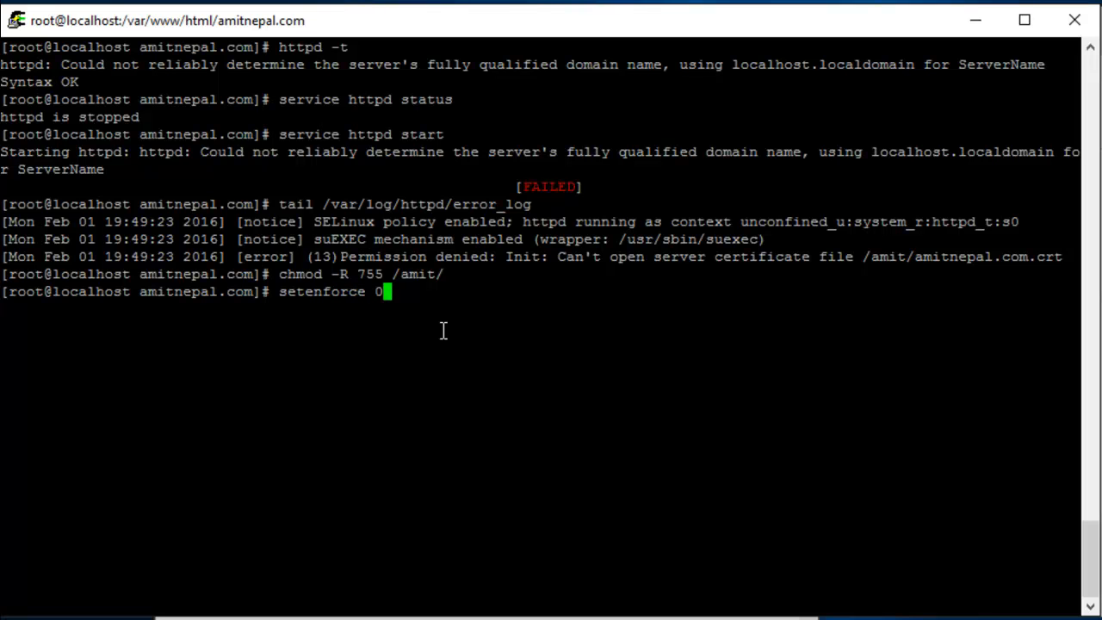
{"action": "key", "text": "Return"}
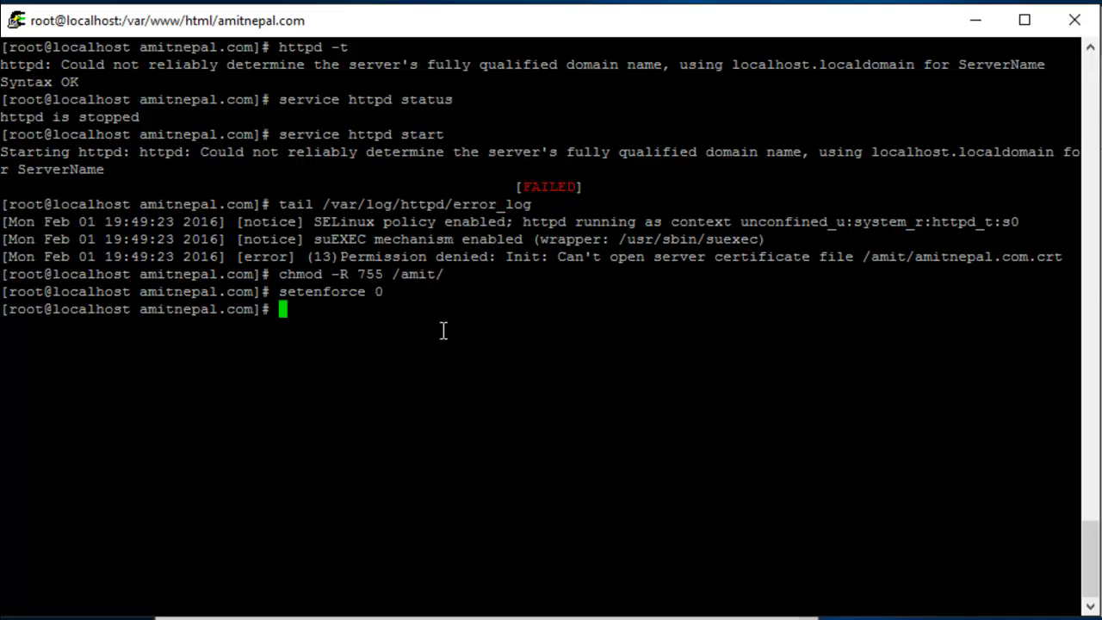
Restart Apache with service httpd restart, confirming it reports OK.
{"action": "type", "text": "service"}
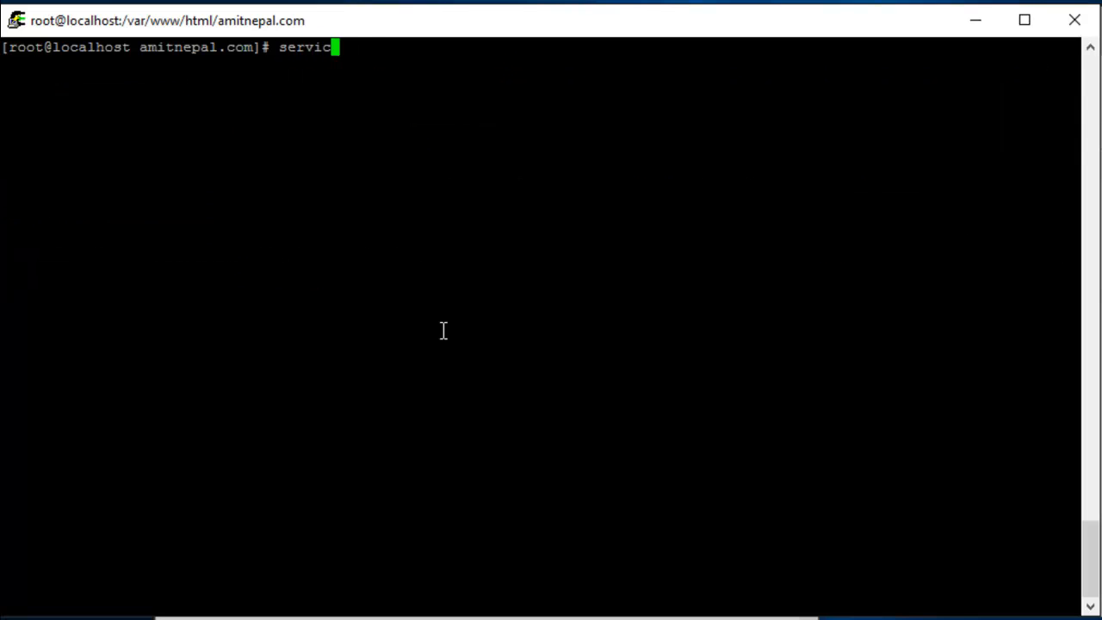
{"action": "type", "text": "httpd re"}
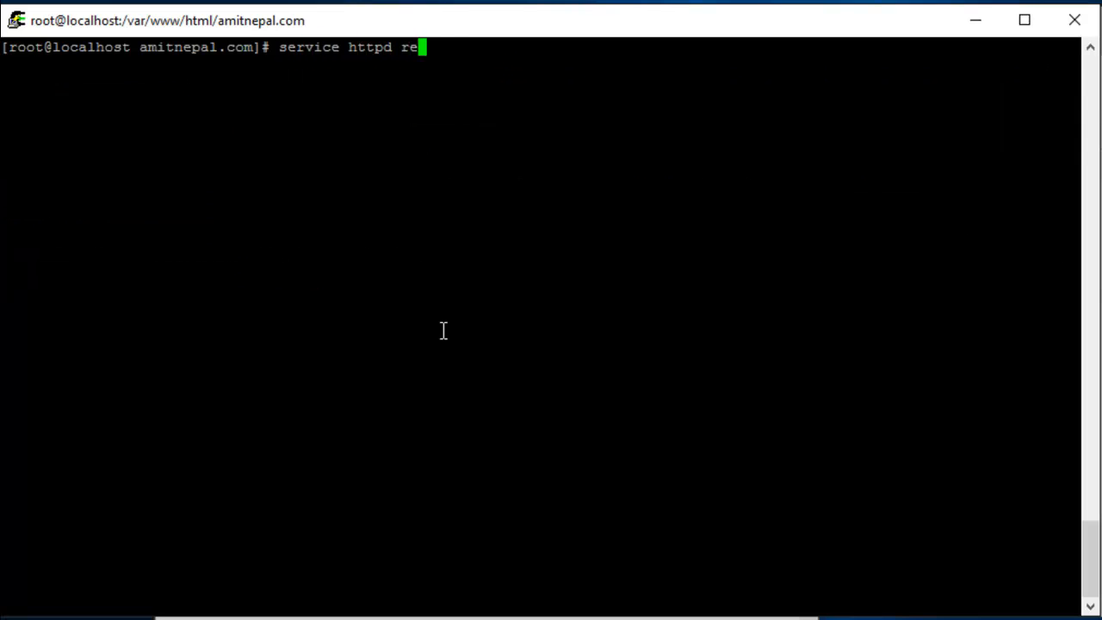
{"action": "key", "text": "Return"}
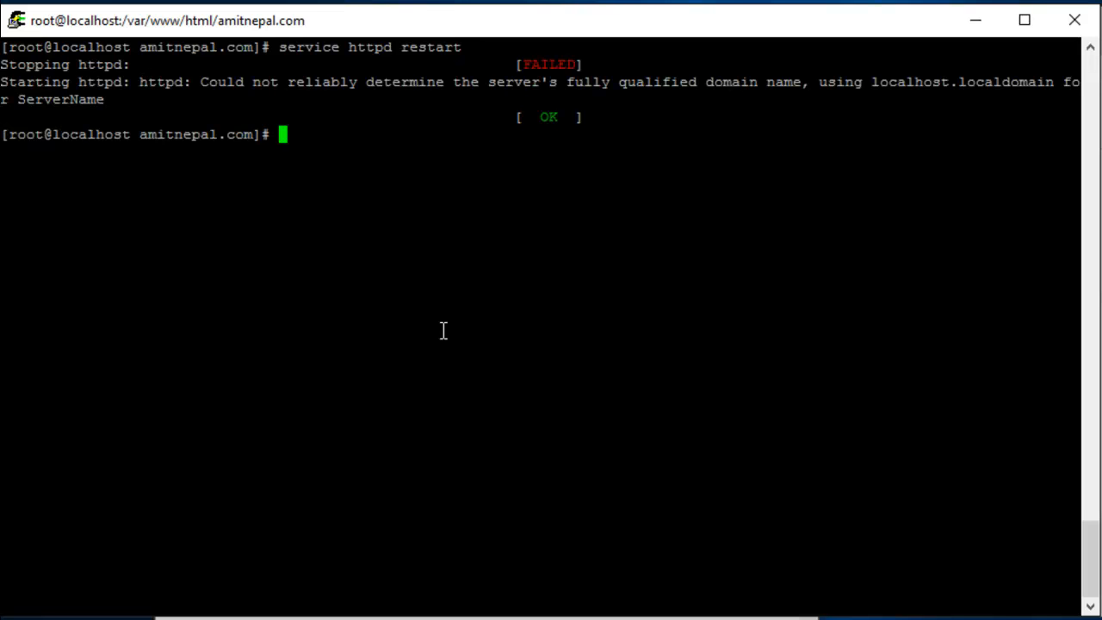
Check with netstat -tupan | grep that httpd is listening on port 443.
{"action": "type", "text": "net"}
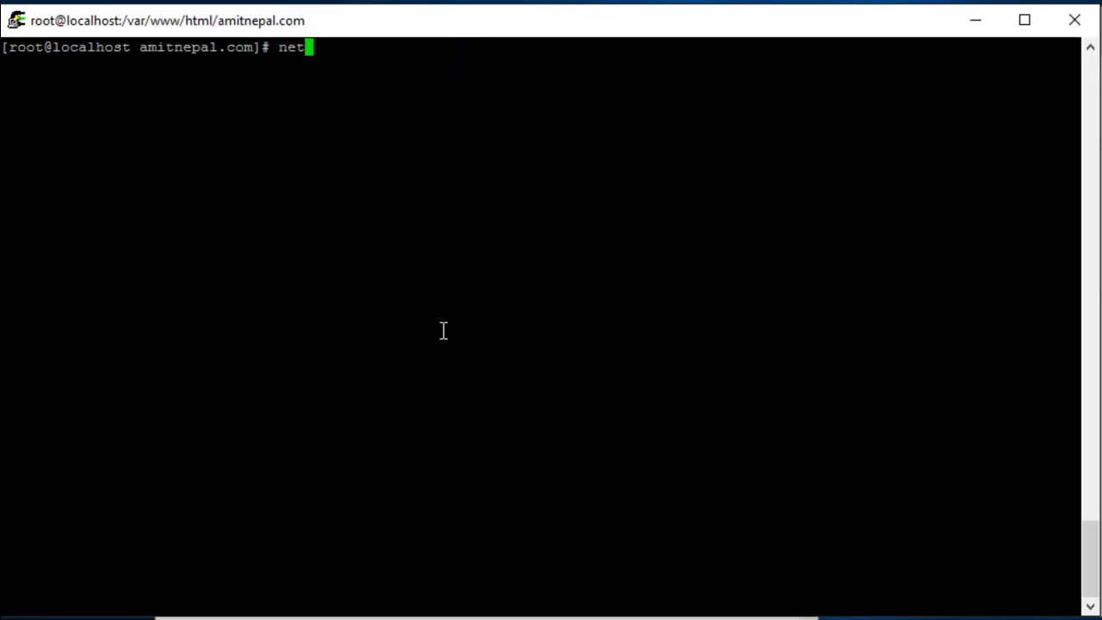
{"action": "type", "text": "stat -tupan | grep -i 443"}
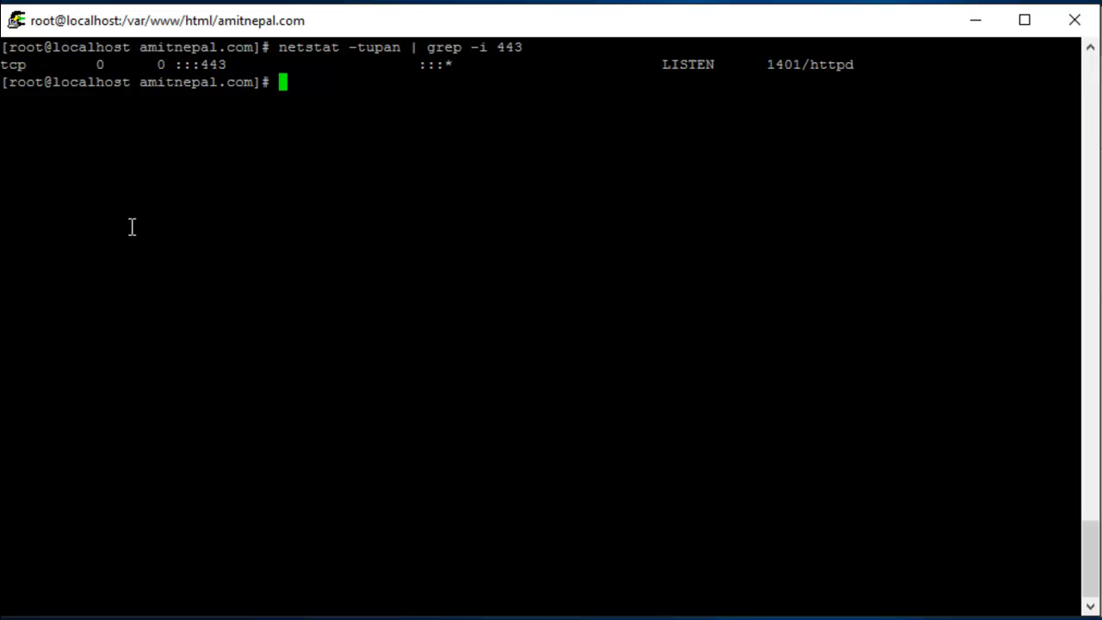
{"action": "mouse_move", "coordinate": [371, 270]}
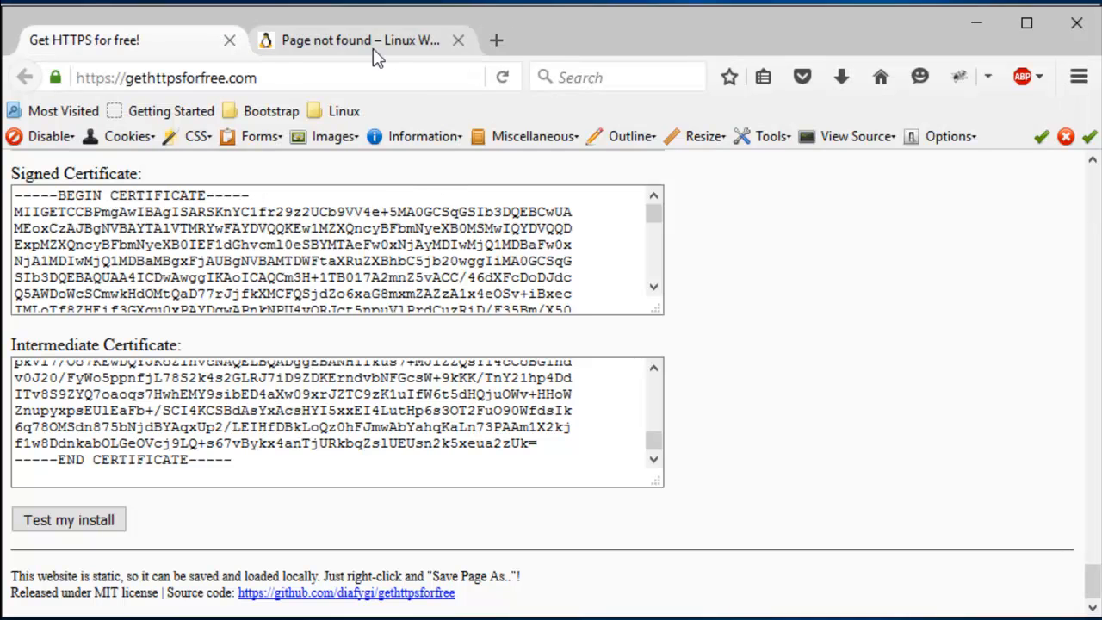
{"action": "left_click", "coordinate": [360, 39]}
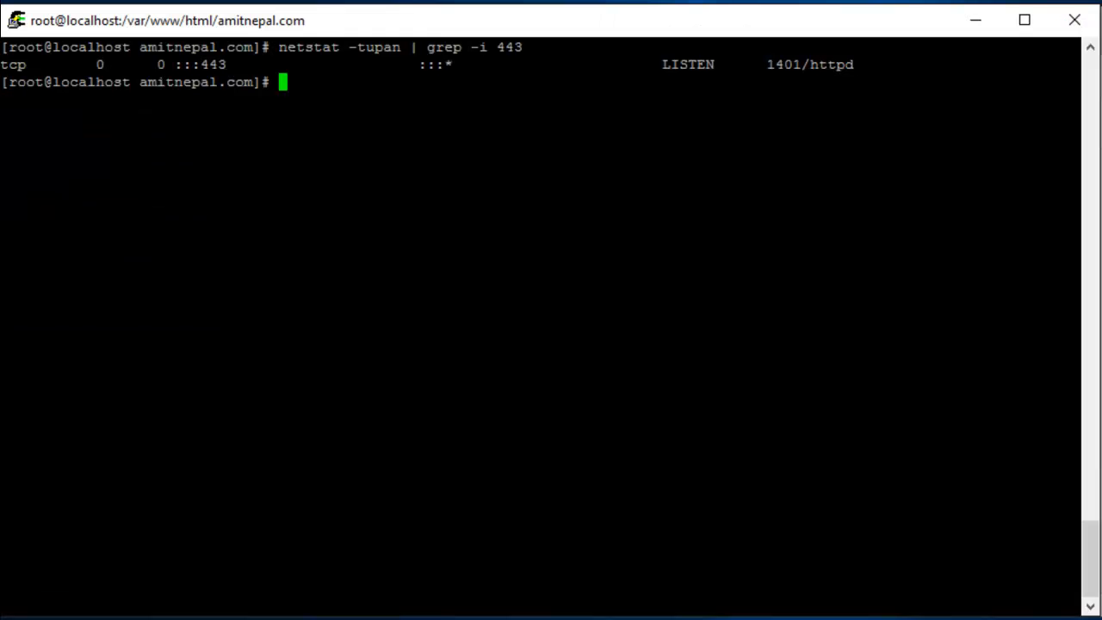
Check iptables status (only port 22 allowed), then stop the iptables firewall.
{"action": "type", "text": "service ipt"}
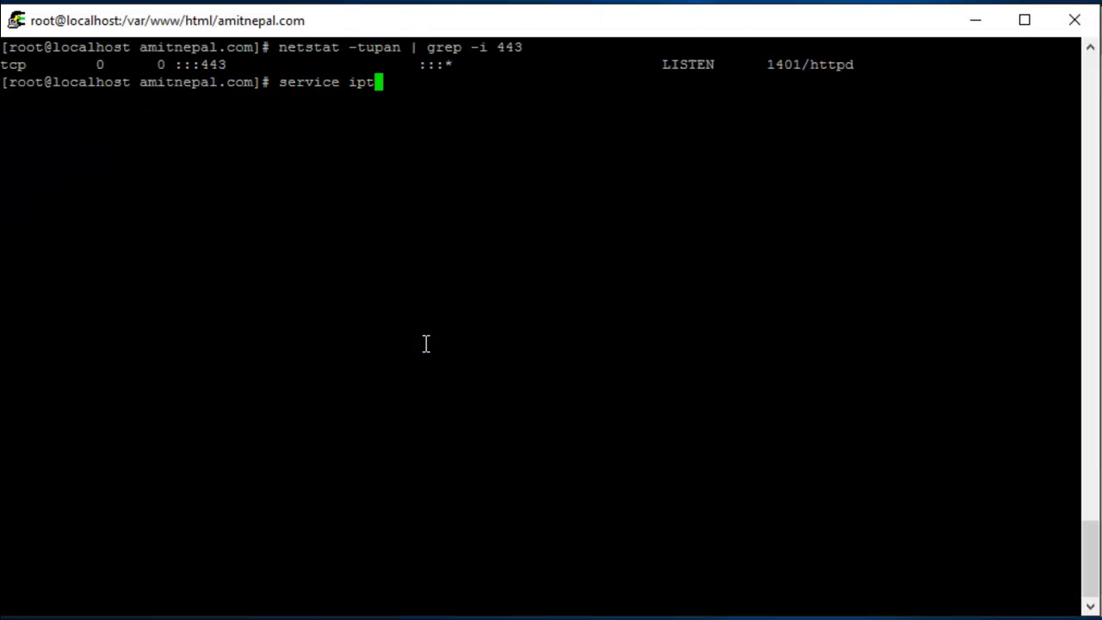
{"action": "key", "text": "Return"}
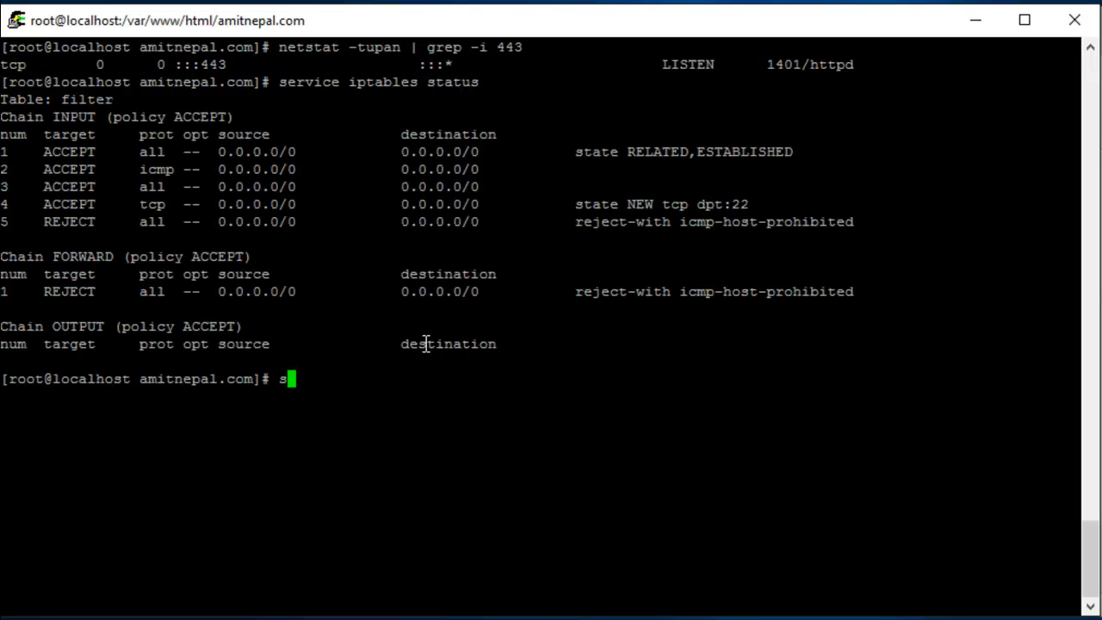
{"action": "type", "text": "ervice iptables stop"}
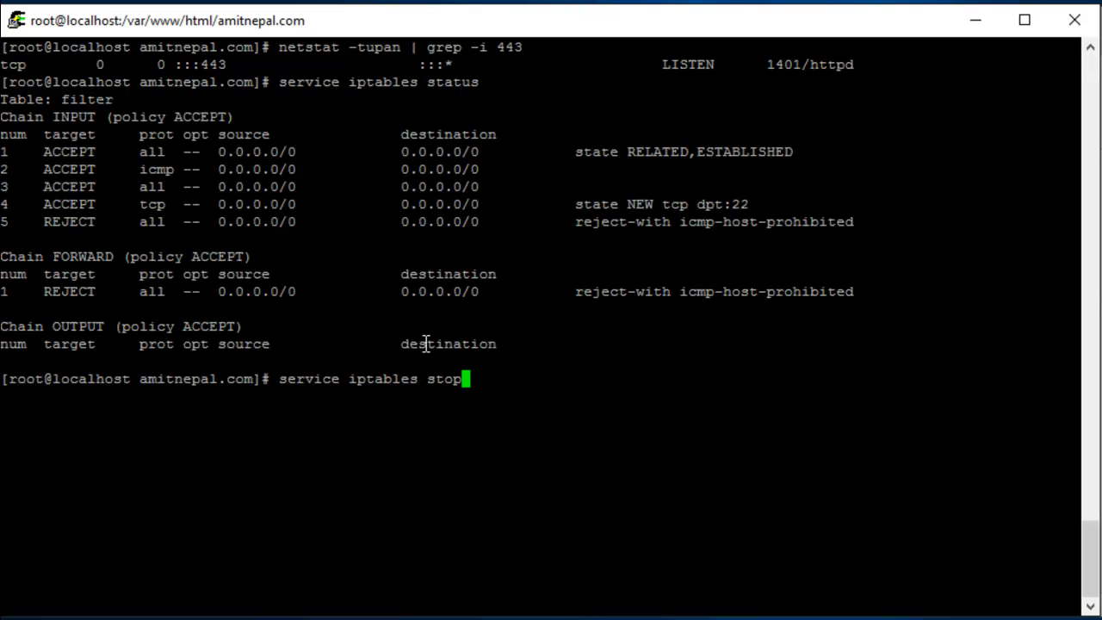
{"action": "key", "text": "Return"}
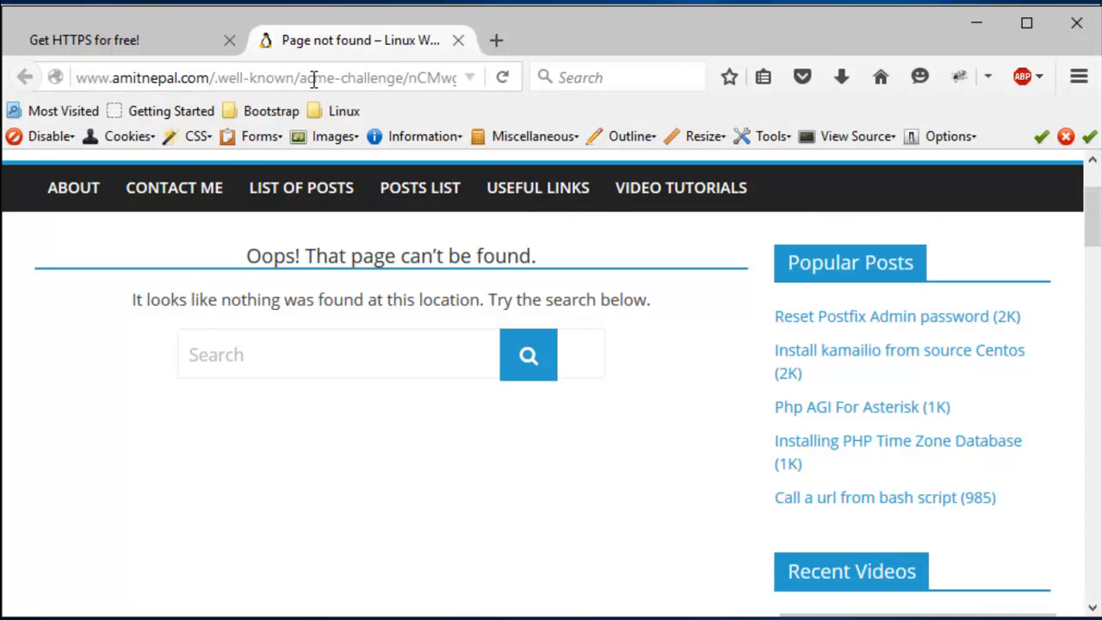
{"action": "type", "text": "lwww.amitnepal.com"}
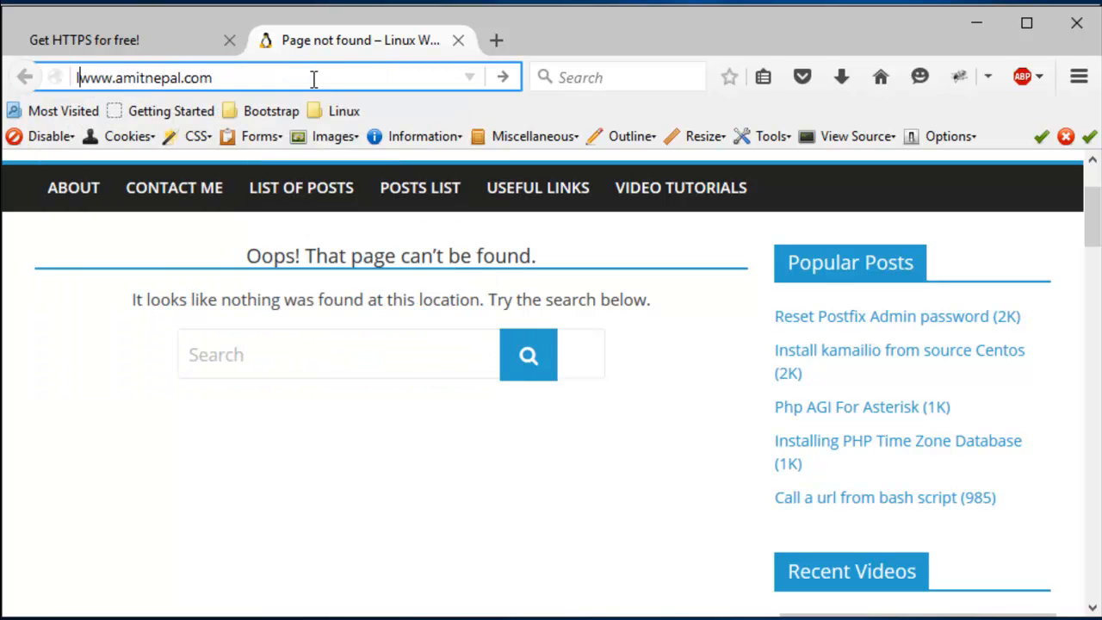
{"action": "key", "text": "Return"}
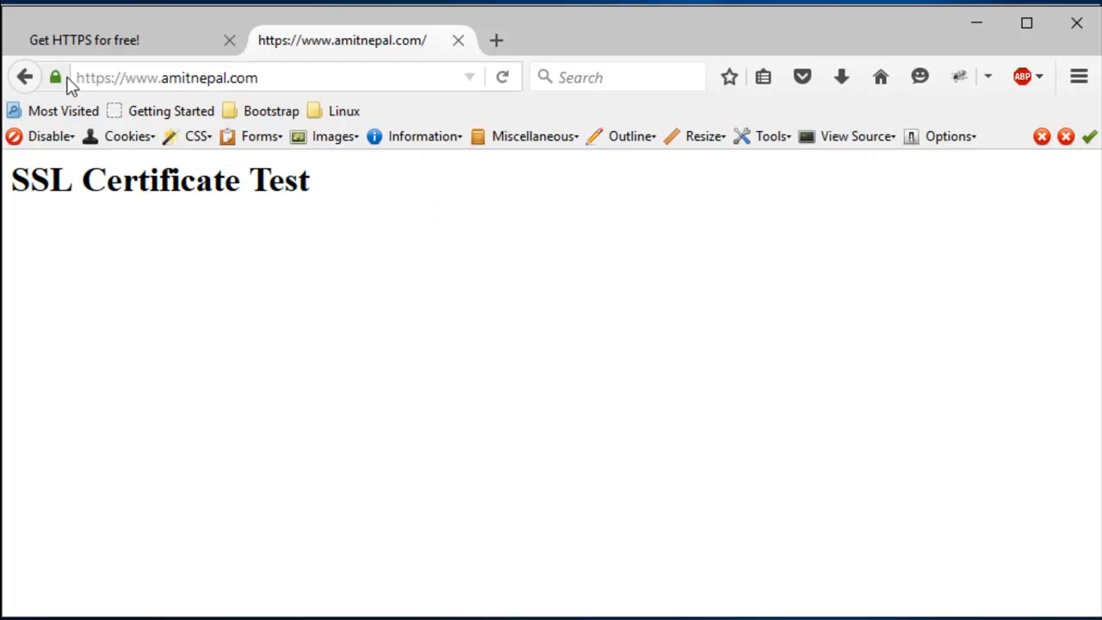
{"action": "left_click", "coordinate": [55, 77]}
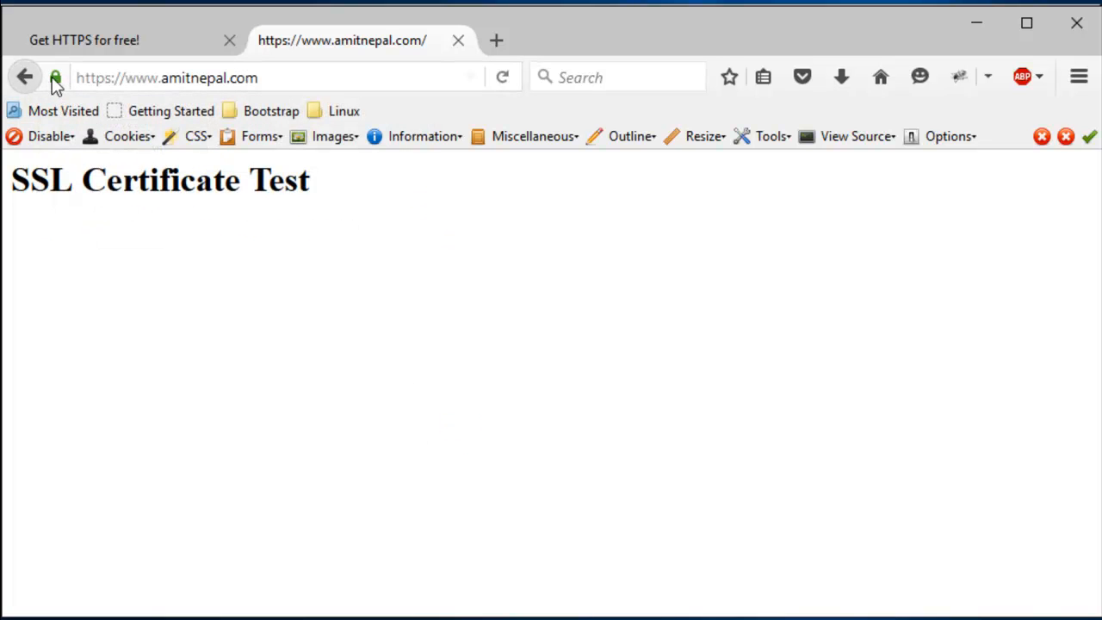
{"action": "left_click", "coordinate": [55, 77]}
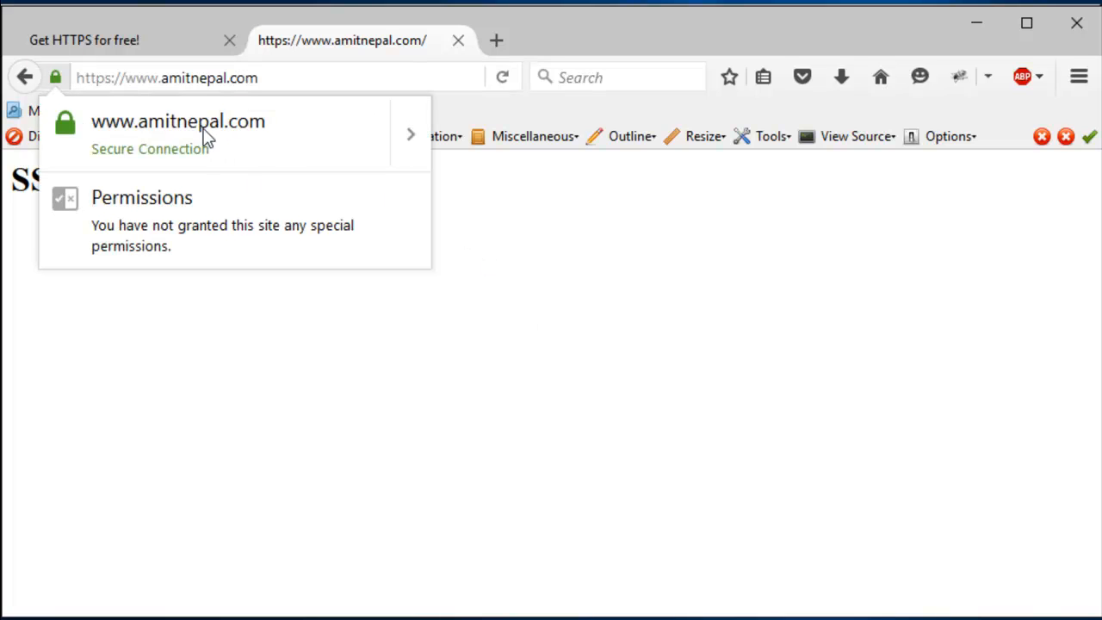
{"action": "left_click", "coordinate": [409, 133]}
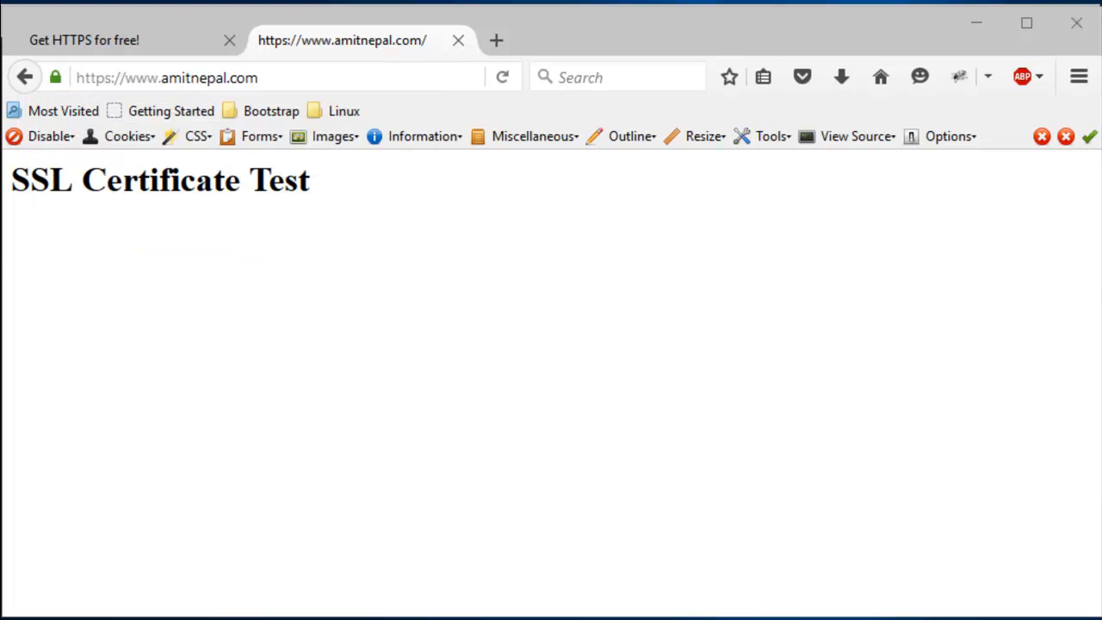
{"action": "left_click", "coordinate": [55, 77]}
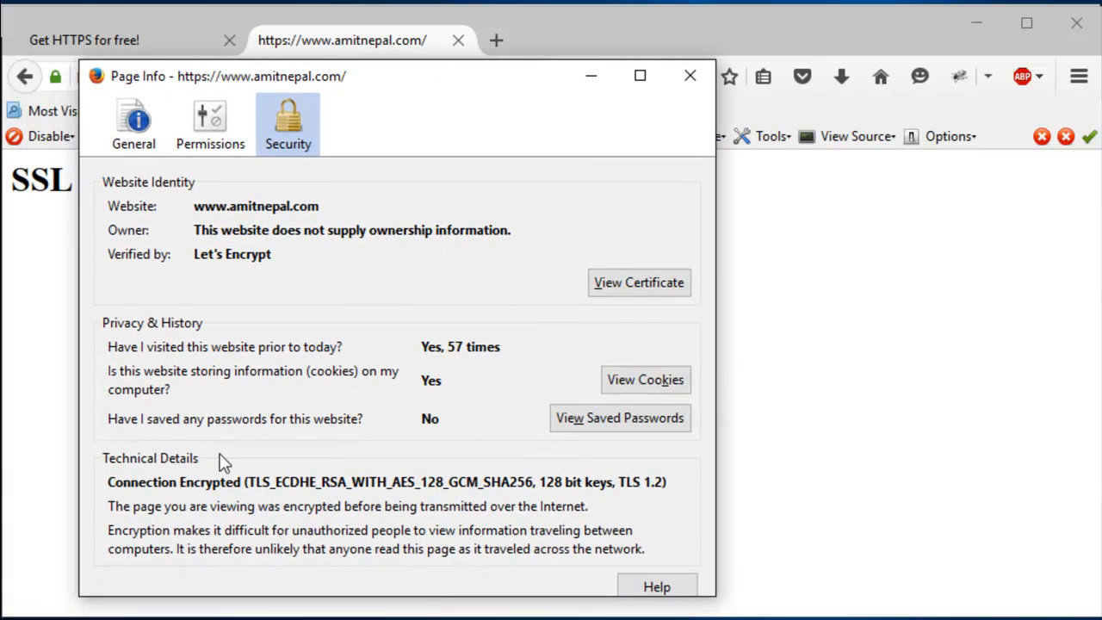
{"action": "left_click", "coordinate": [639, 283]}
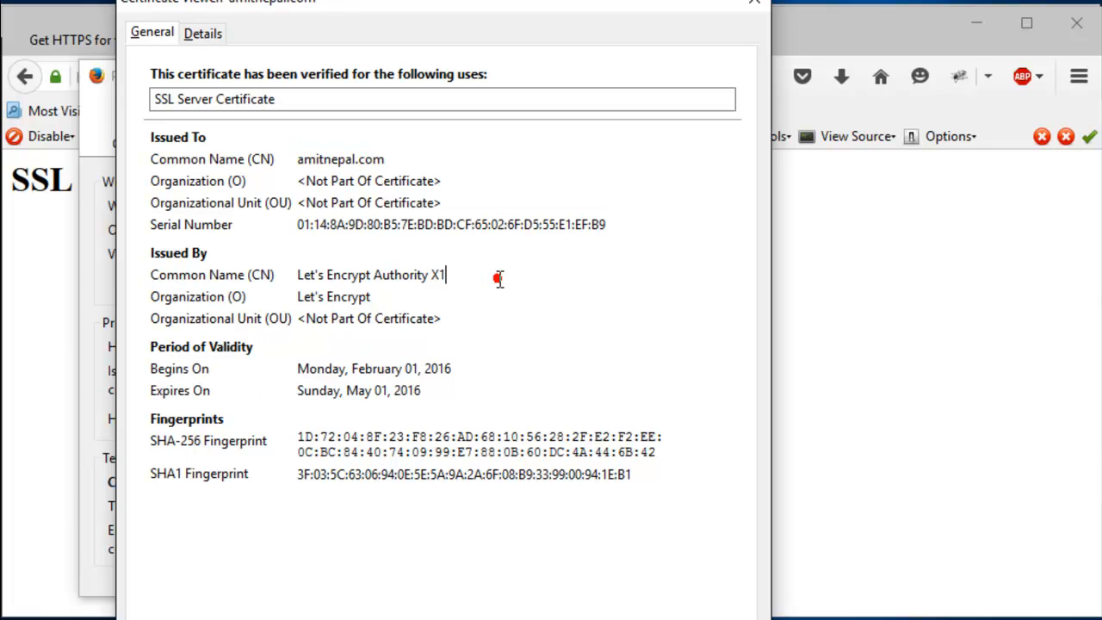
{"action": "mouse_move", "coordinate": [609, 342]}
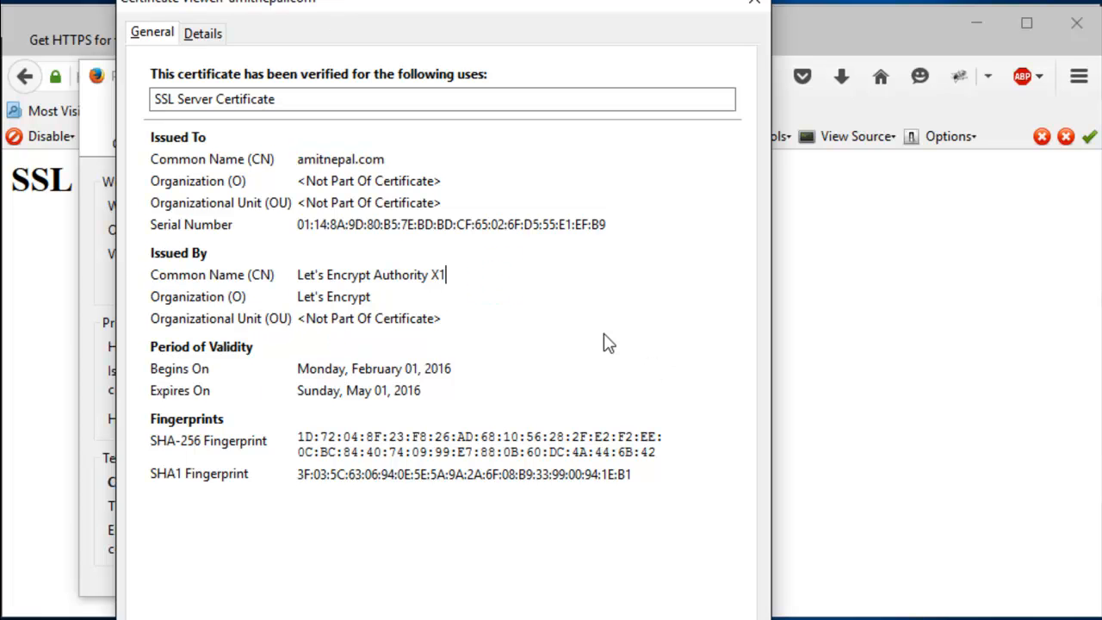
{"action": "mouse_move", "coordinate": [601, 359]}
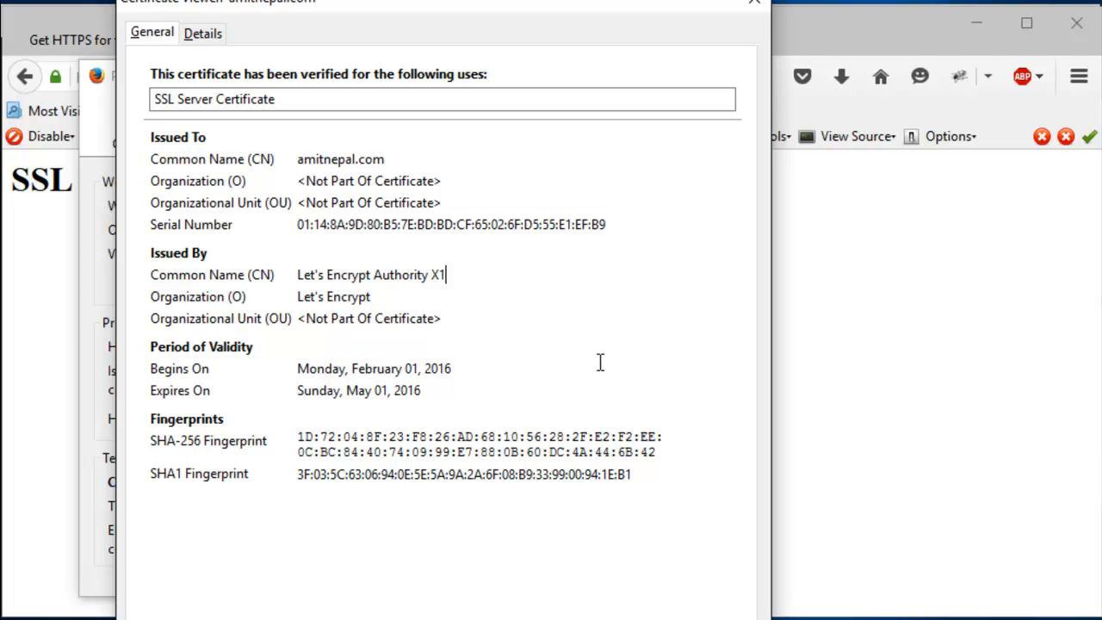
{"action": "mouse_move", "coordinate": [739, 41]}
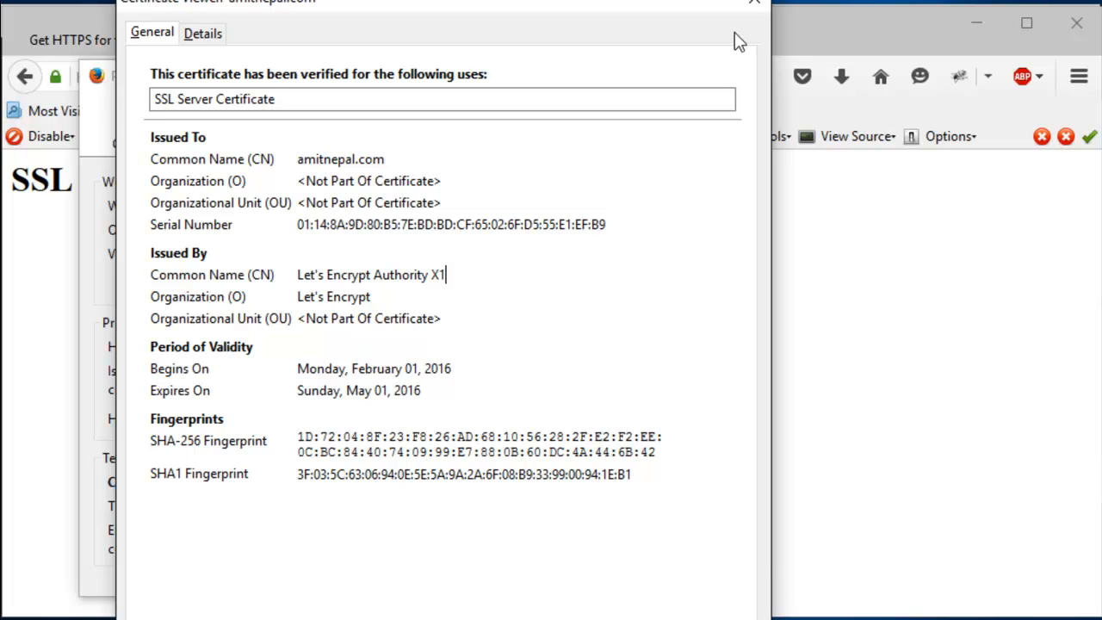
{"action": "left_click", "coordinate": [753, 3]}
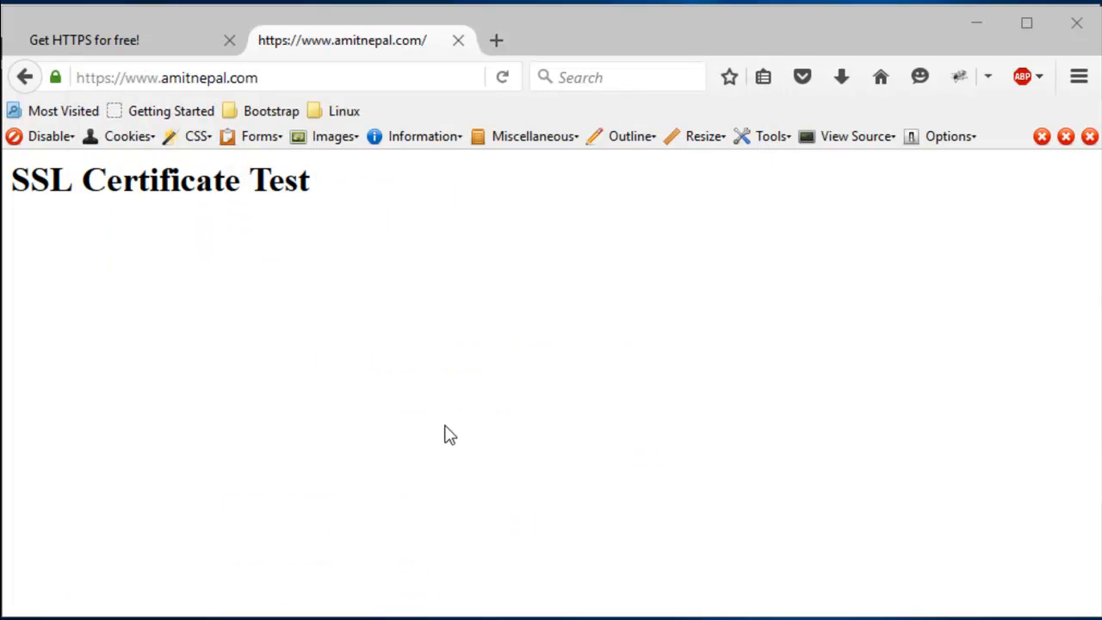
{"action": "mouse_move", "coordinate": [480, 422]}
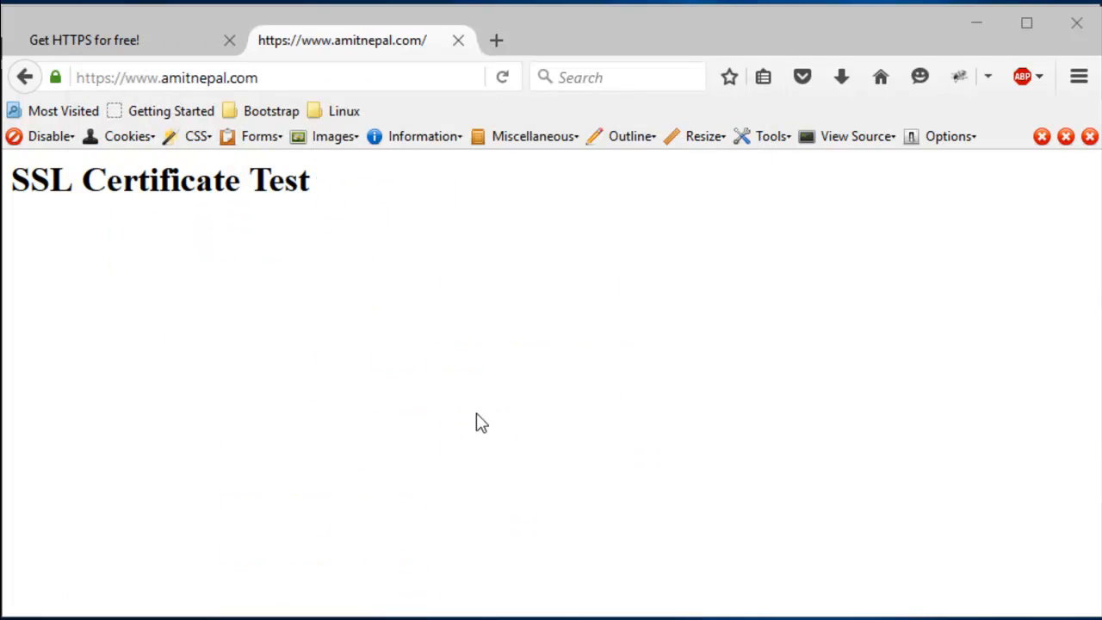
{"action": "mouse_move", "coordinate": [440, 380]}
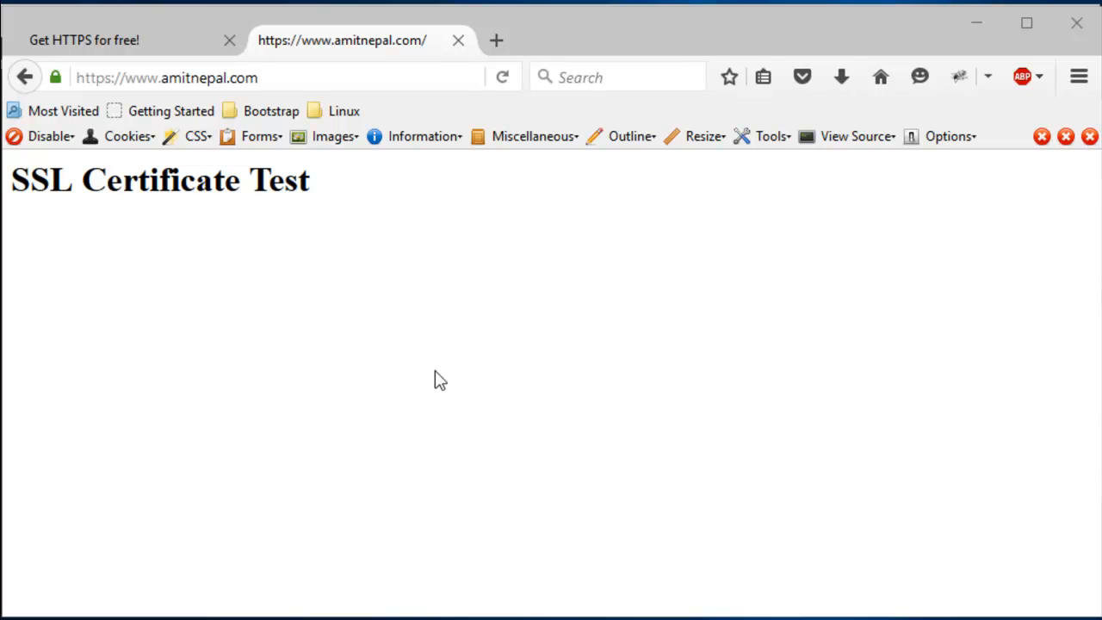
{"action": "mouse_move", "coordinate": [503, 357]}
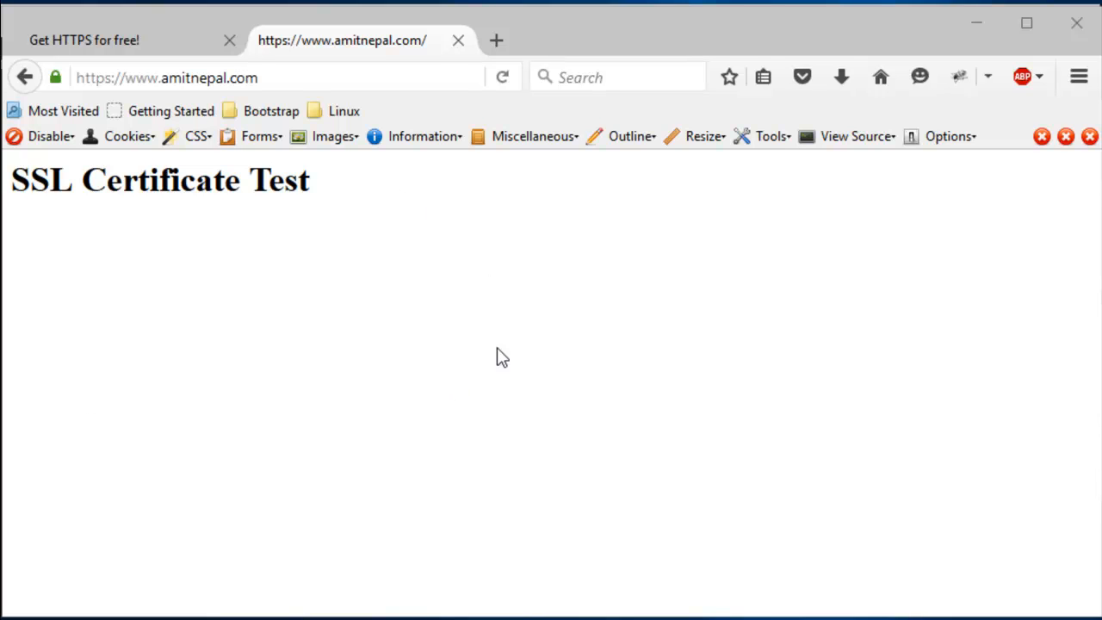
{"action": "mouse_move", "coordinate": [301, 373]}
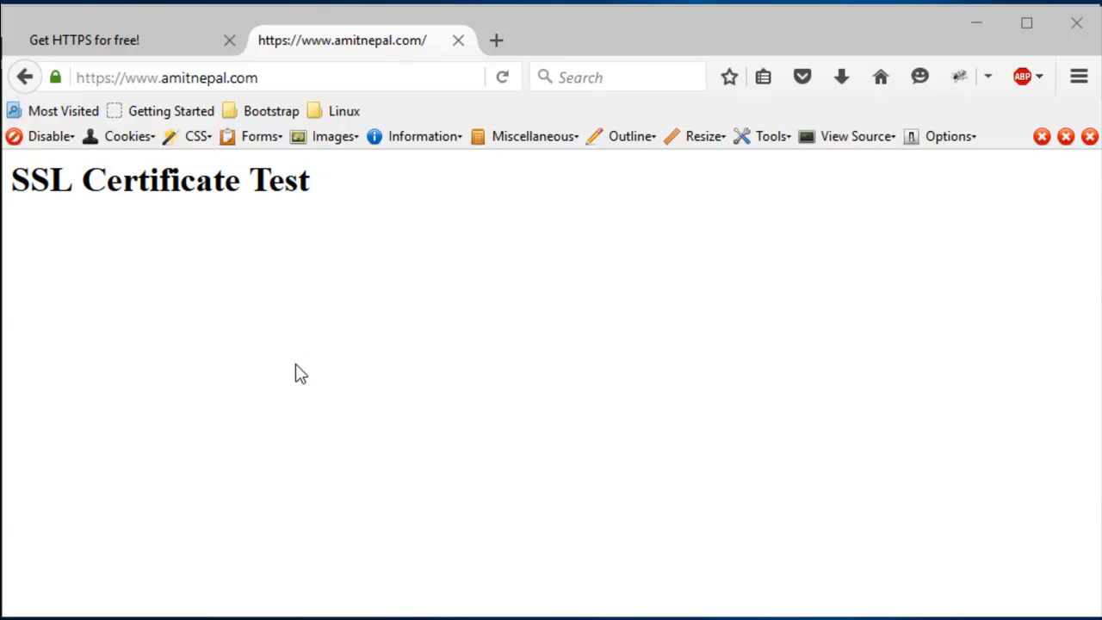
{"action": "mouse_move", "coordinate": [349, 299]}
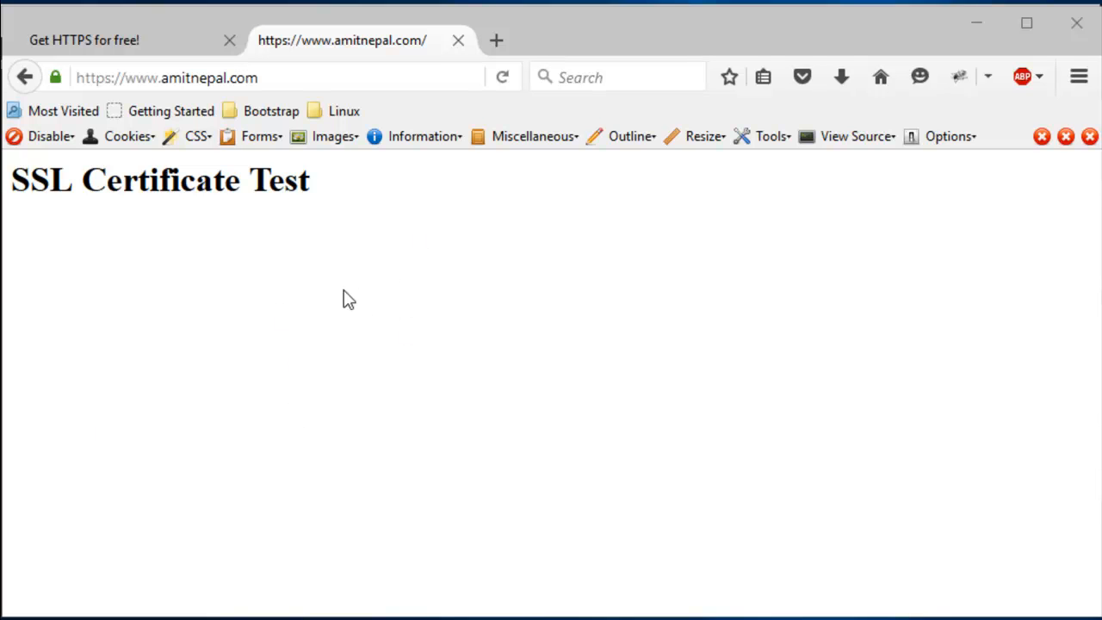
{"action": "mouse_move", "coordinate": [320, 344]}
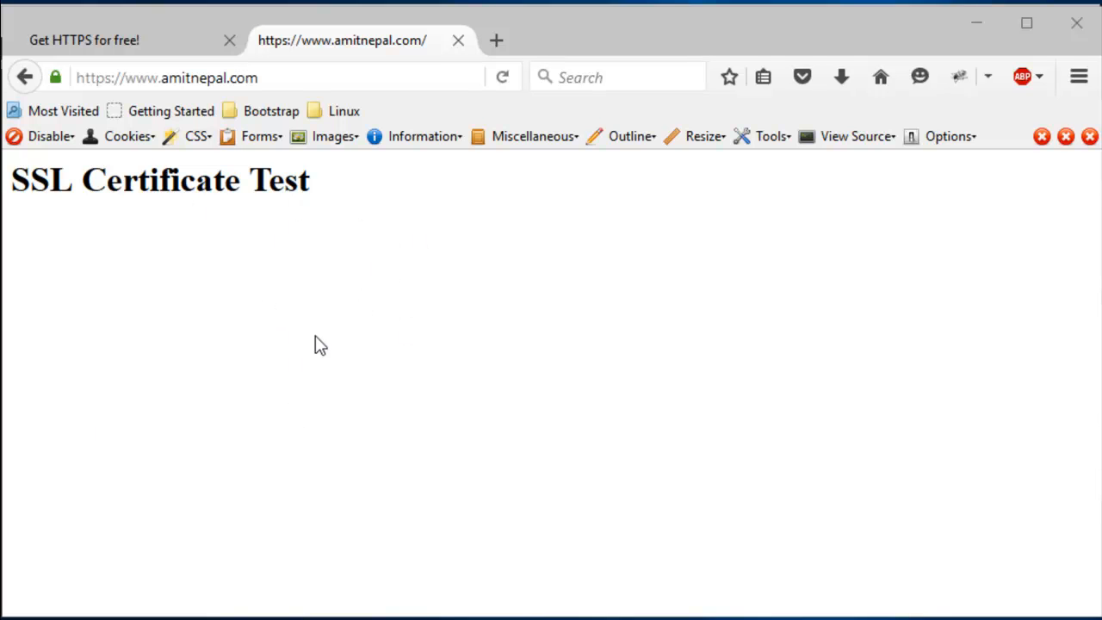
{"action": "mouse_move", "coordinate": [339, 334]}
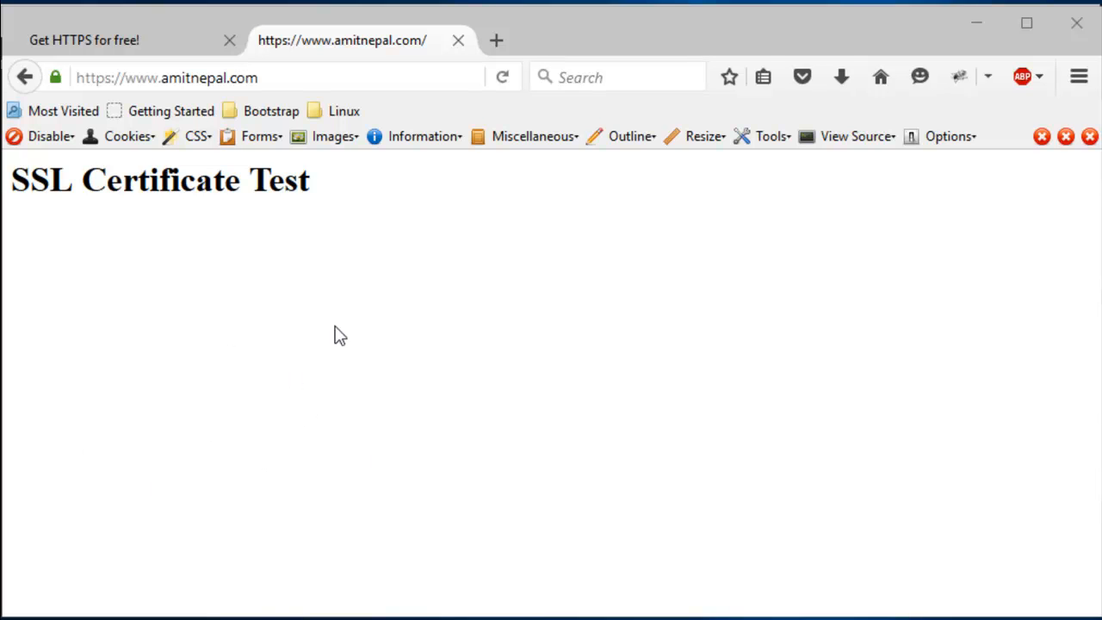
{"action": "mouse_move", "coordinate": [810, 307]}
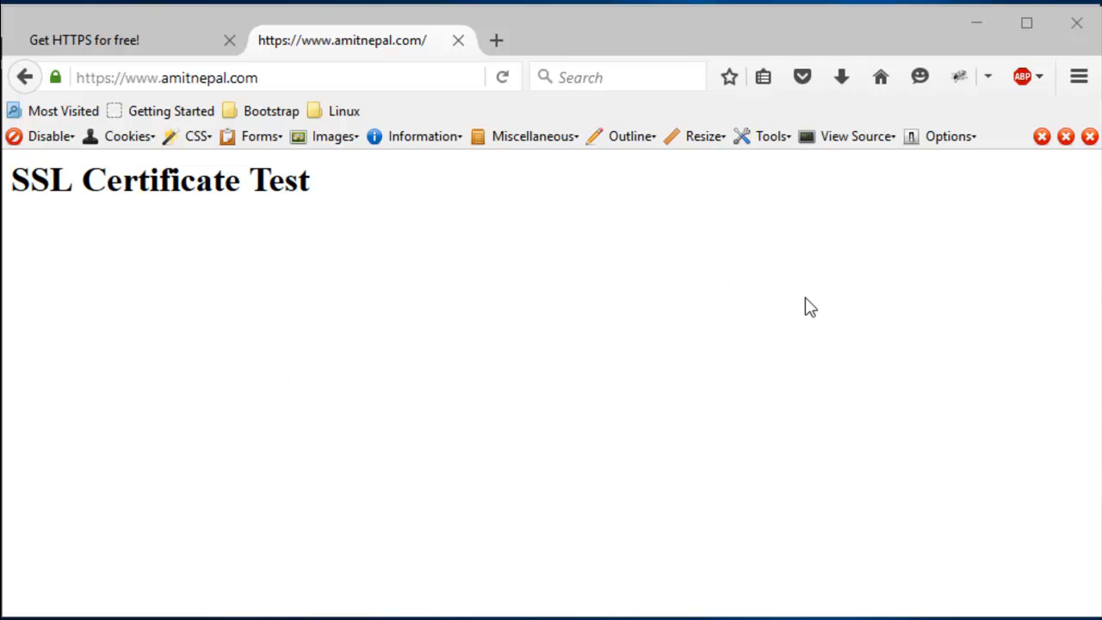
{"action": "mouse_move", "coordinate": [507, 354]}
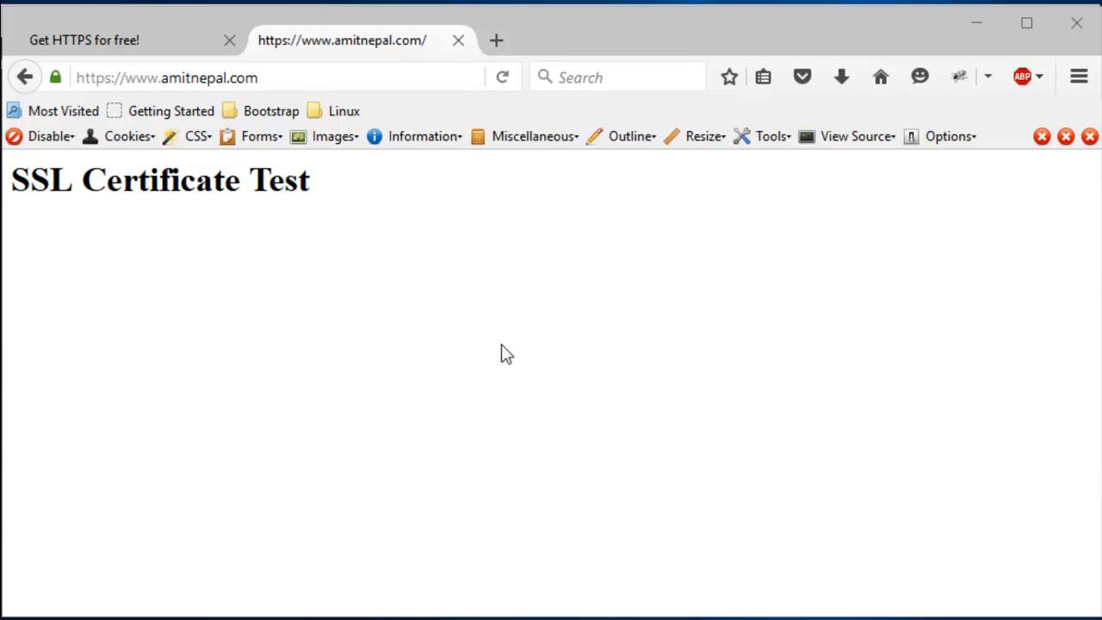
{"action": "mouse_move", "coordinate": [354, 412]}
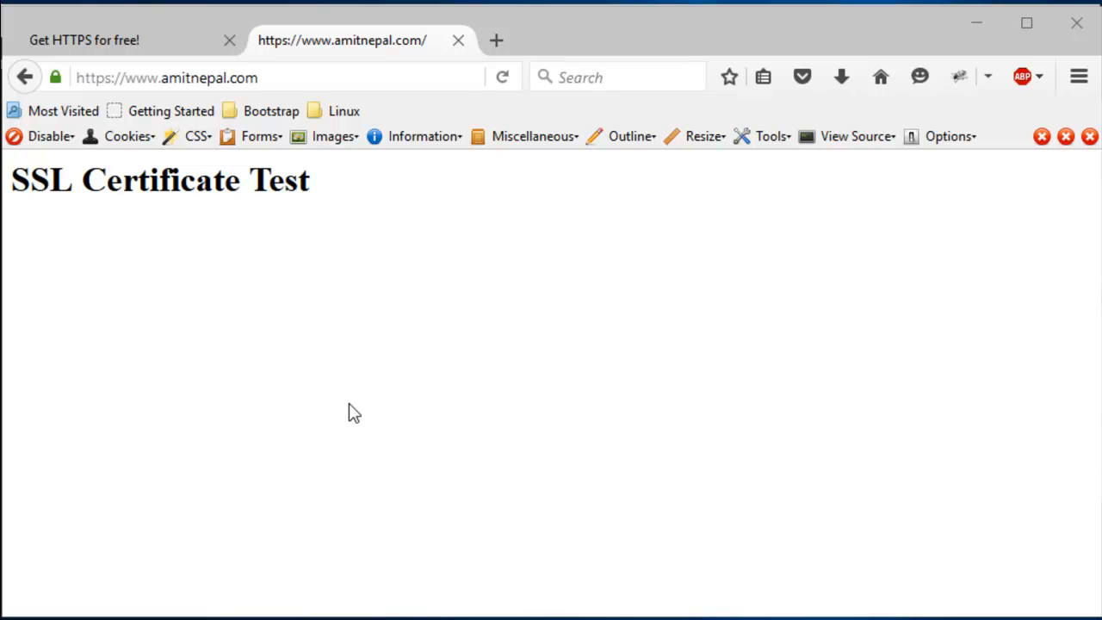
{"action": "mouse_move", "coordinate": [445, 319]}
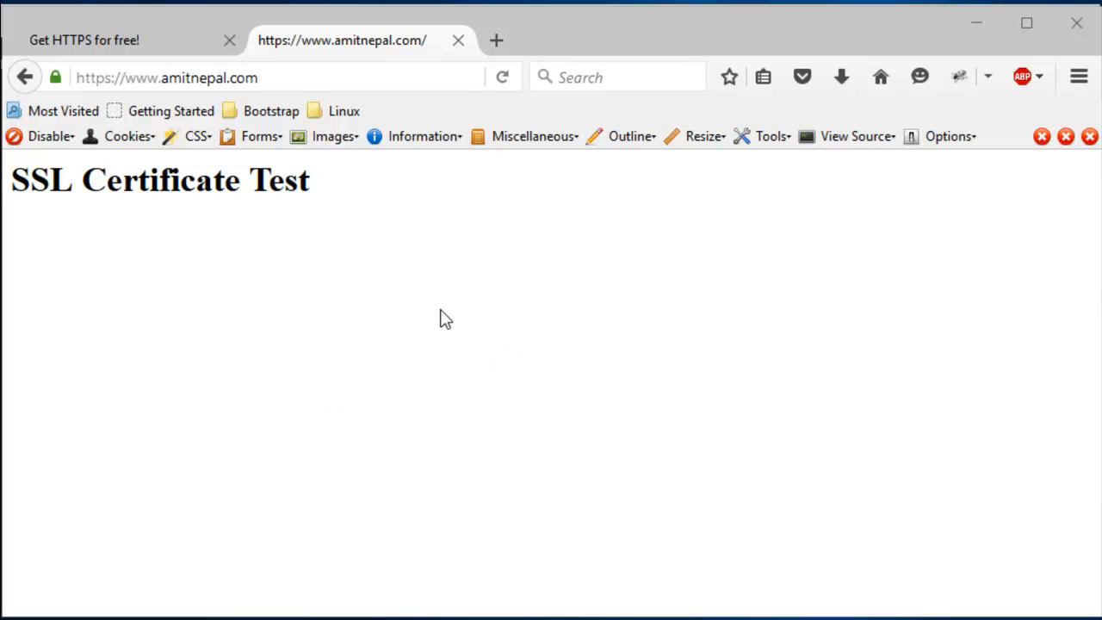
{"action": "mouse_move", "coordinate": [331, 137]}
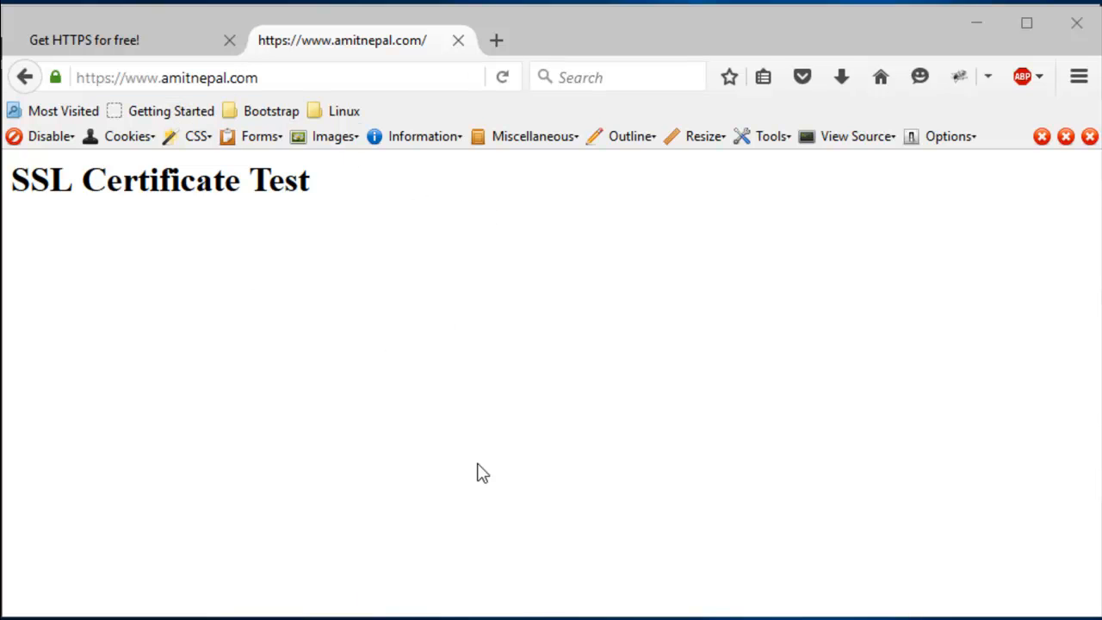
{"action": "mouse_move", "coordinate": [469, 461]}
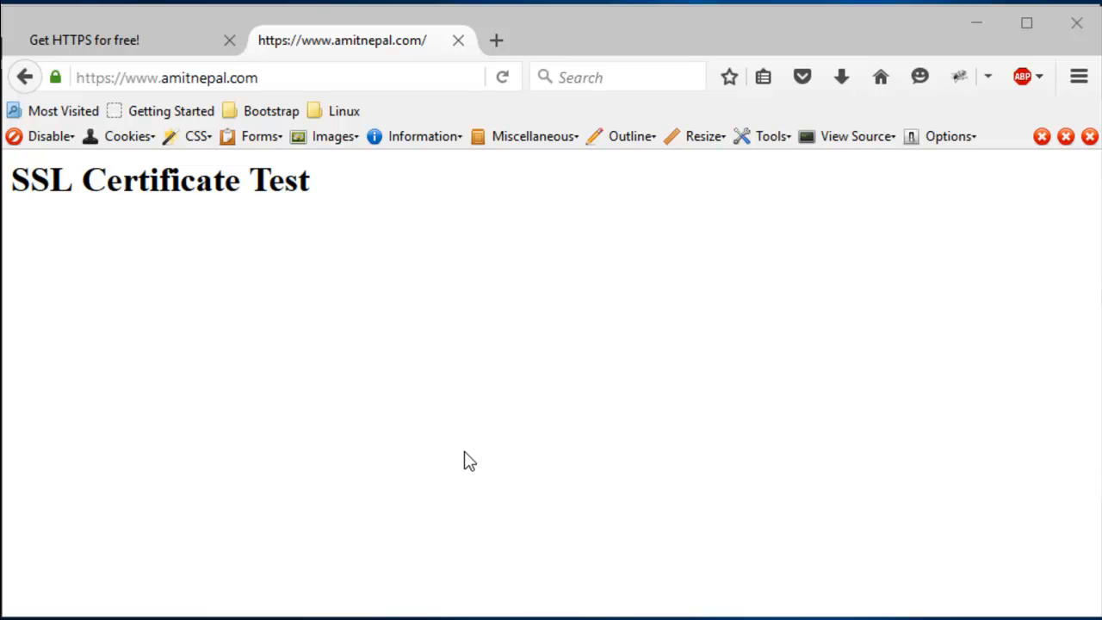
{"action": "mouse_move", "coordinate": [501, 454]}
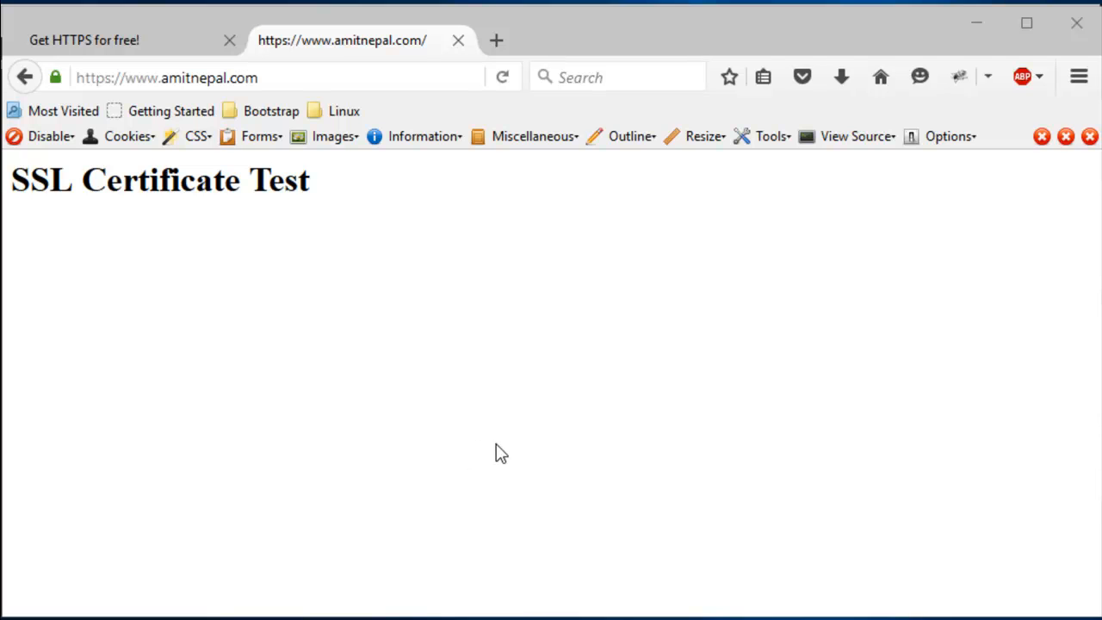
{"action": "mouse_move", "coordinate": [513, 449]}
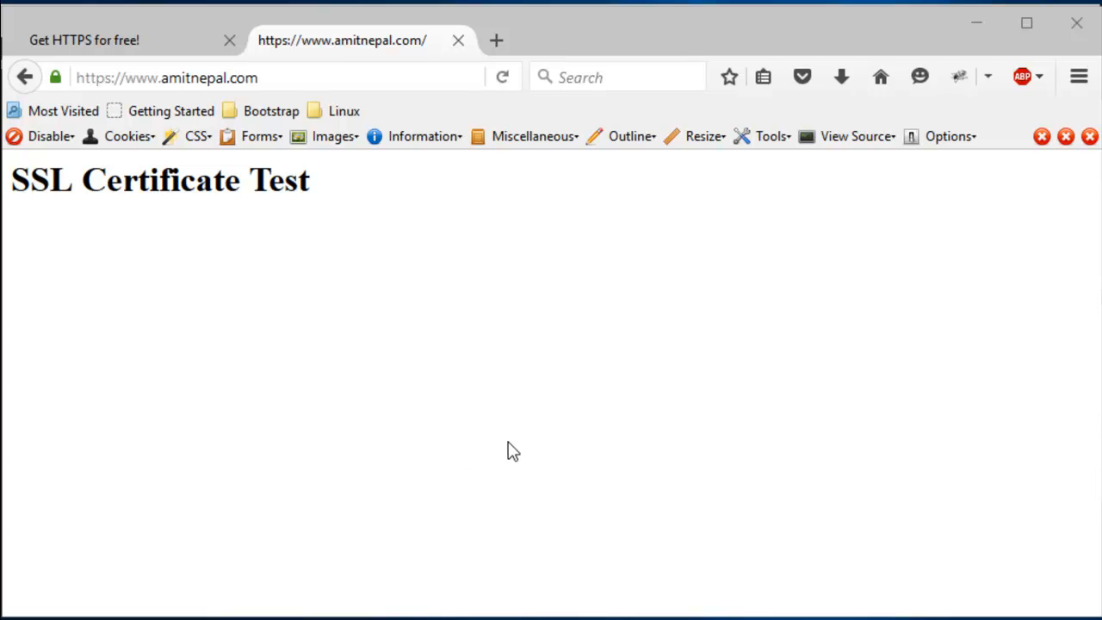
{"action": "mouse_move", "coordinate": [382, 474]}
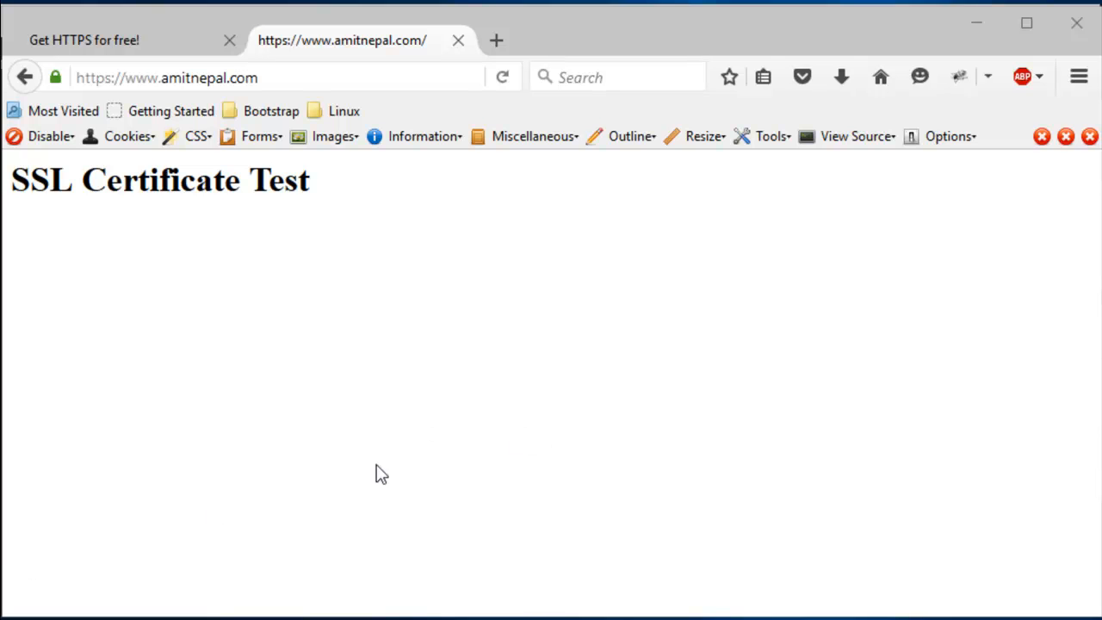
{"action": "mouse_move", "coordinate": [536, 362]}
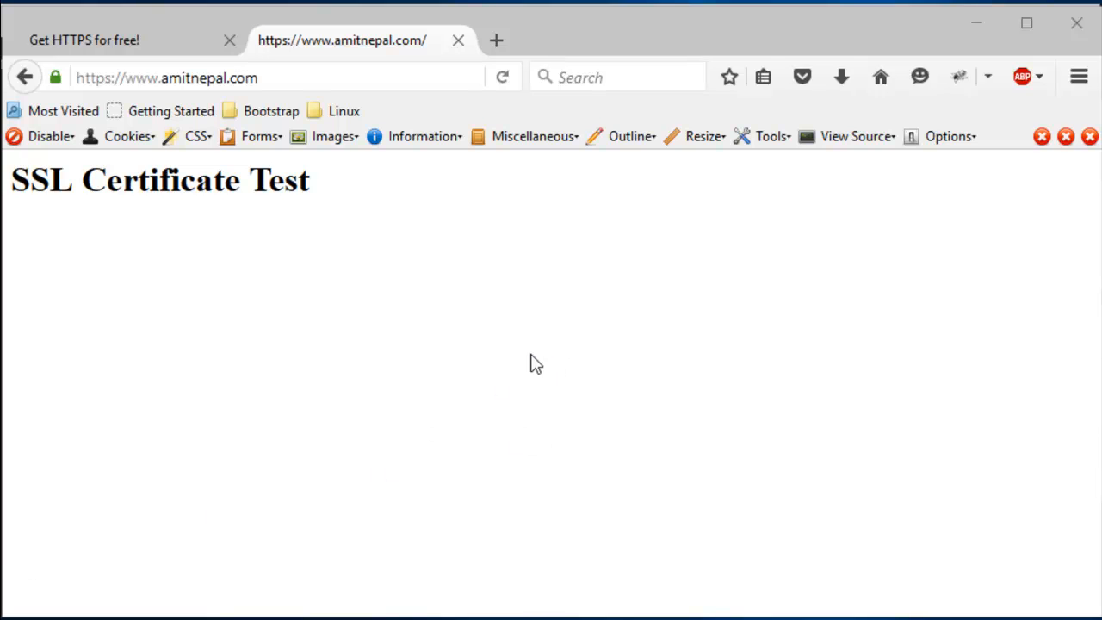
{"action": "mouse_move", "coordinate": [529, 358]}
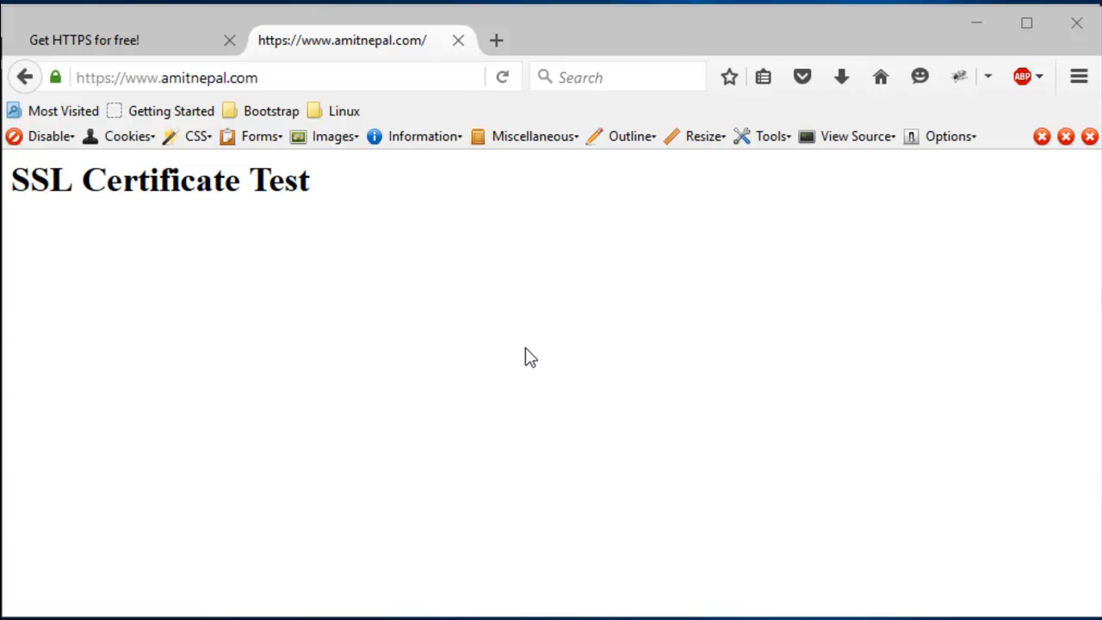
{"action": "mouse_move", "coordinate": [529, 358]}
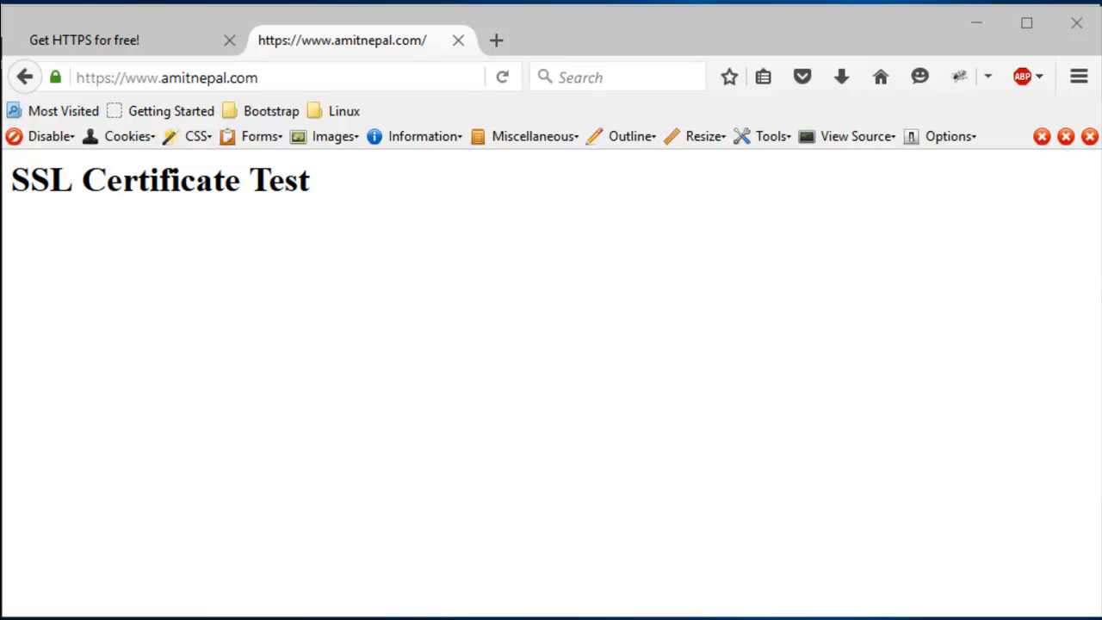